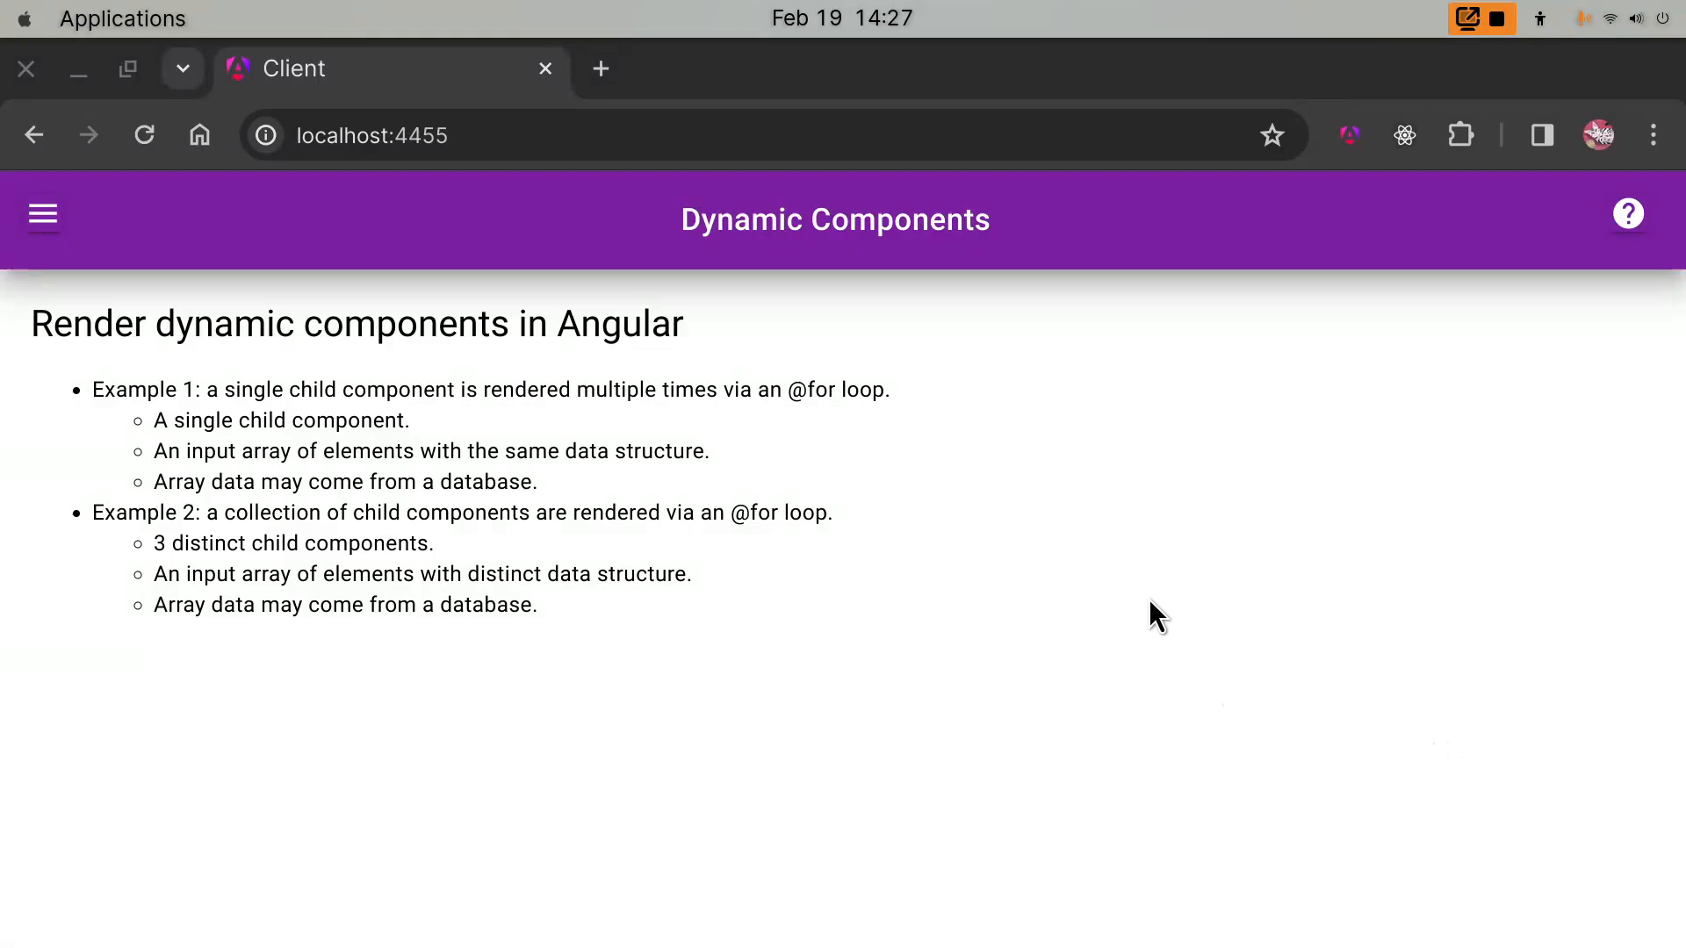
{"action": "mouse_move", "coordinate": [739, 628]}
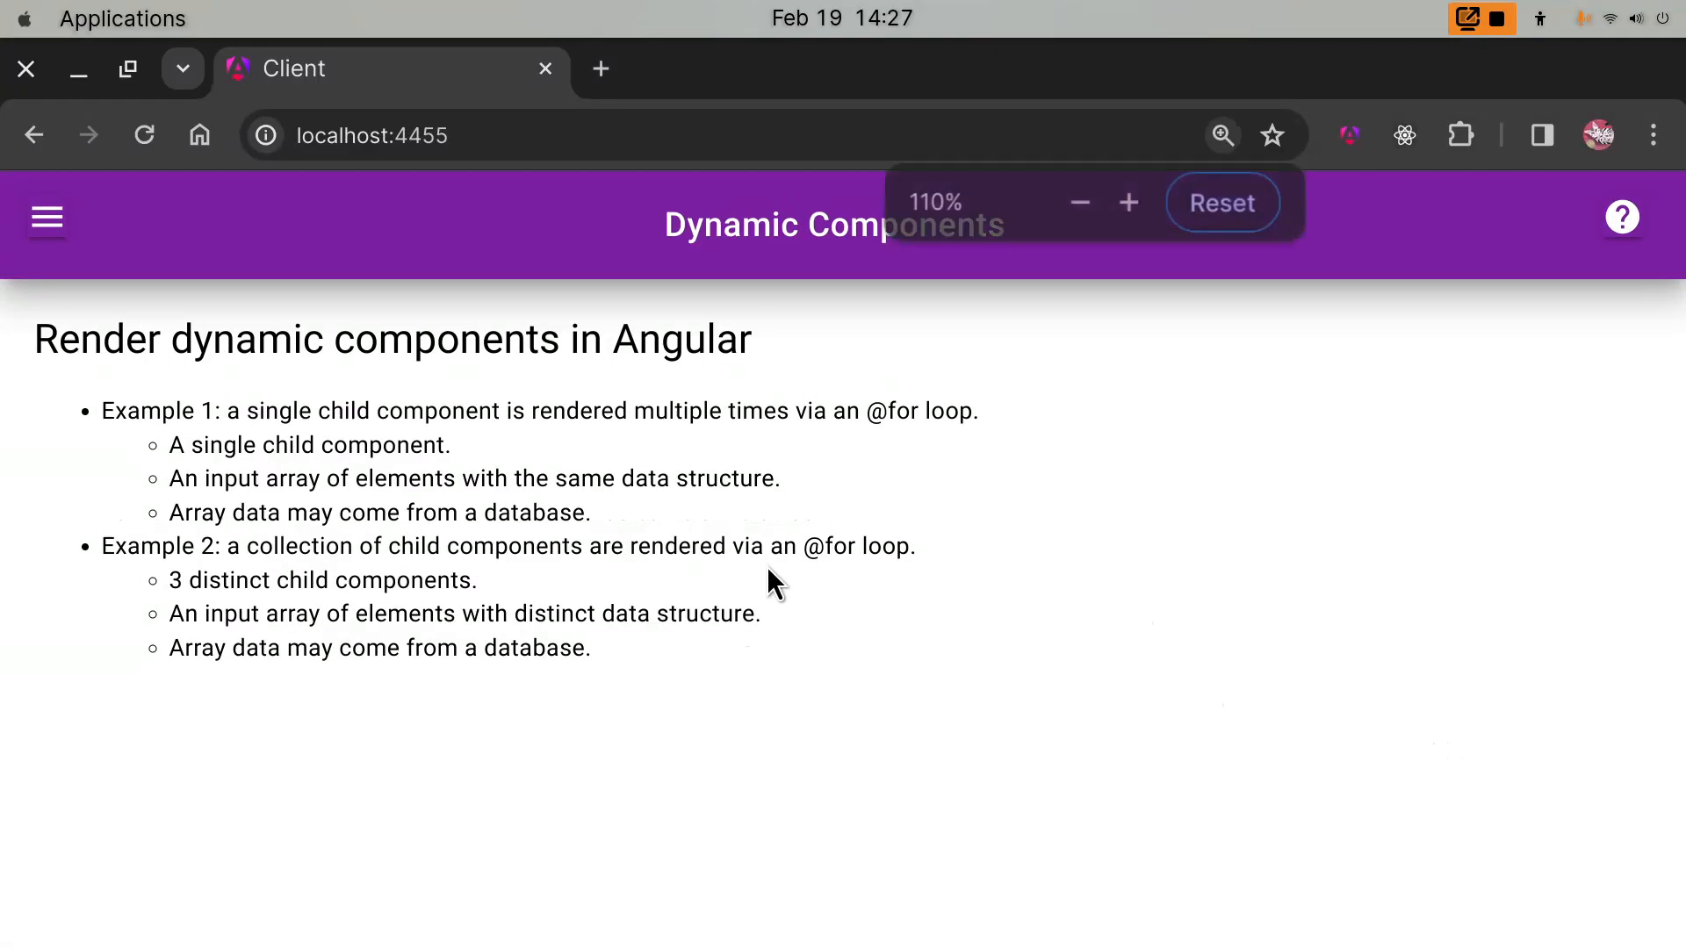
- Zoom in on the localhost:4455 Dynamic Components overview page for easier reading
{"action": "left_click", "coordinate": [1129, 204]}
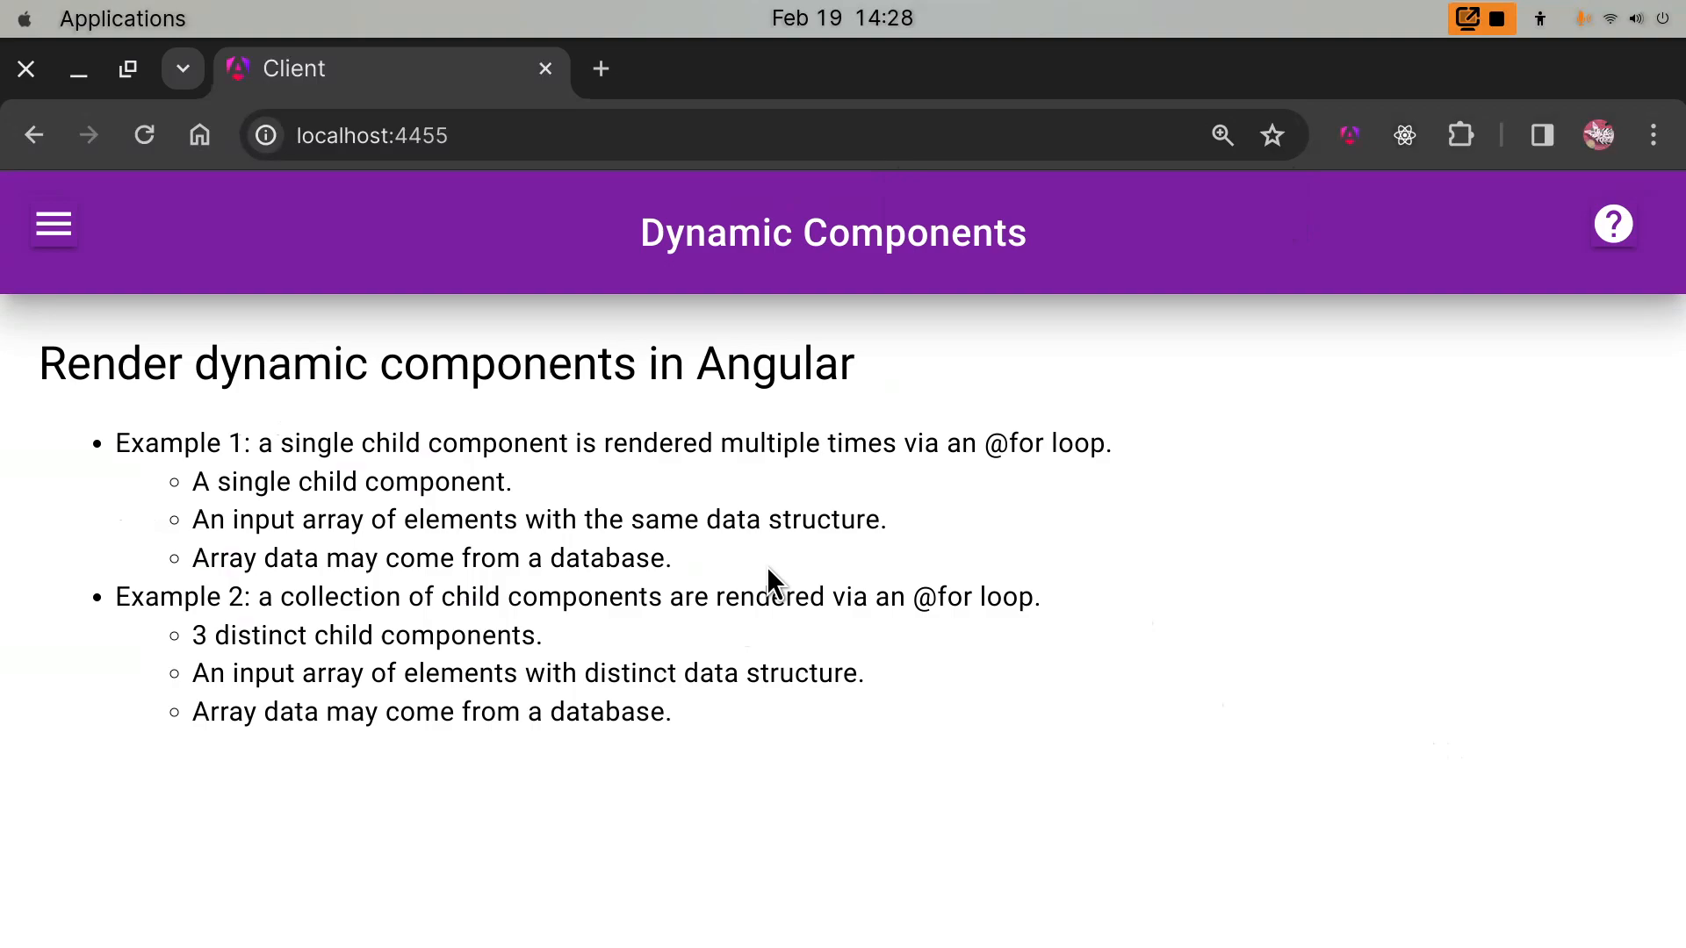
{"action": "mouse_move", "coordinate": [387, 576]}
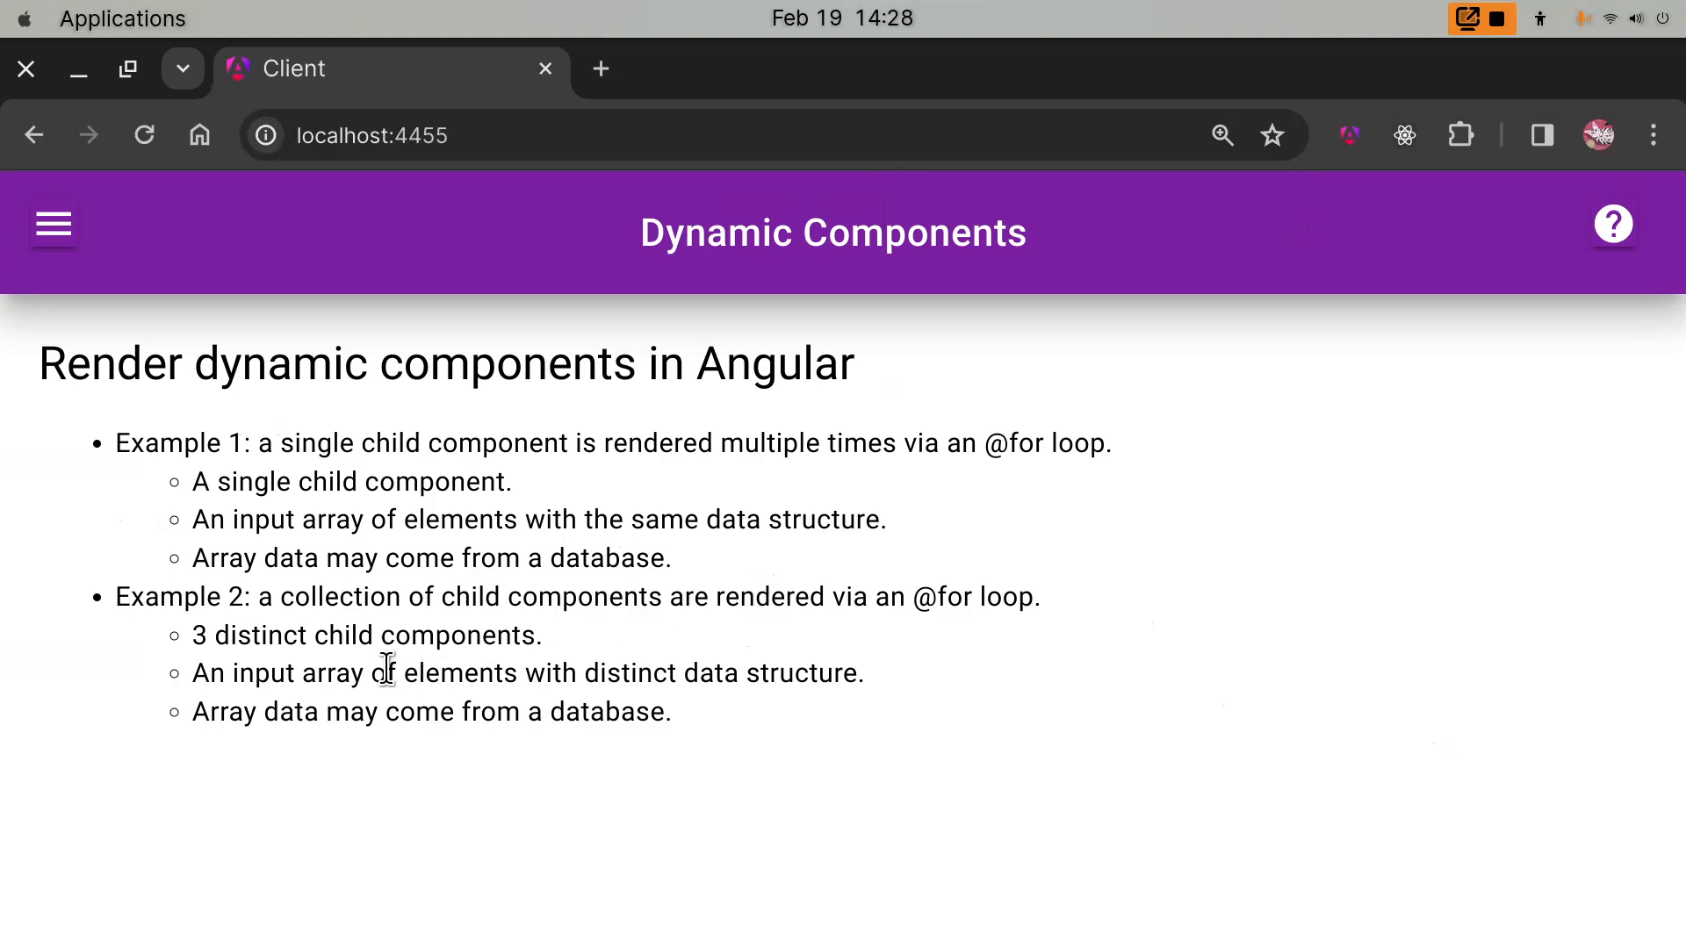
{"action": "mouse_move", "coordinate": [306, 634]}
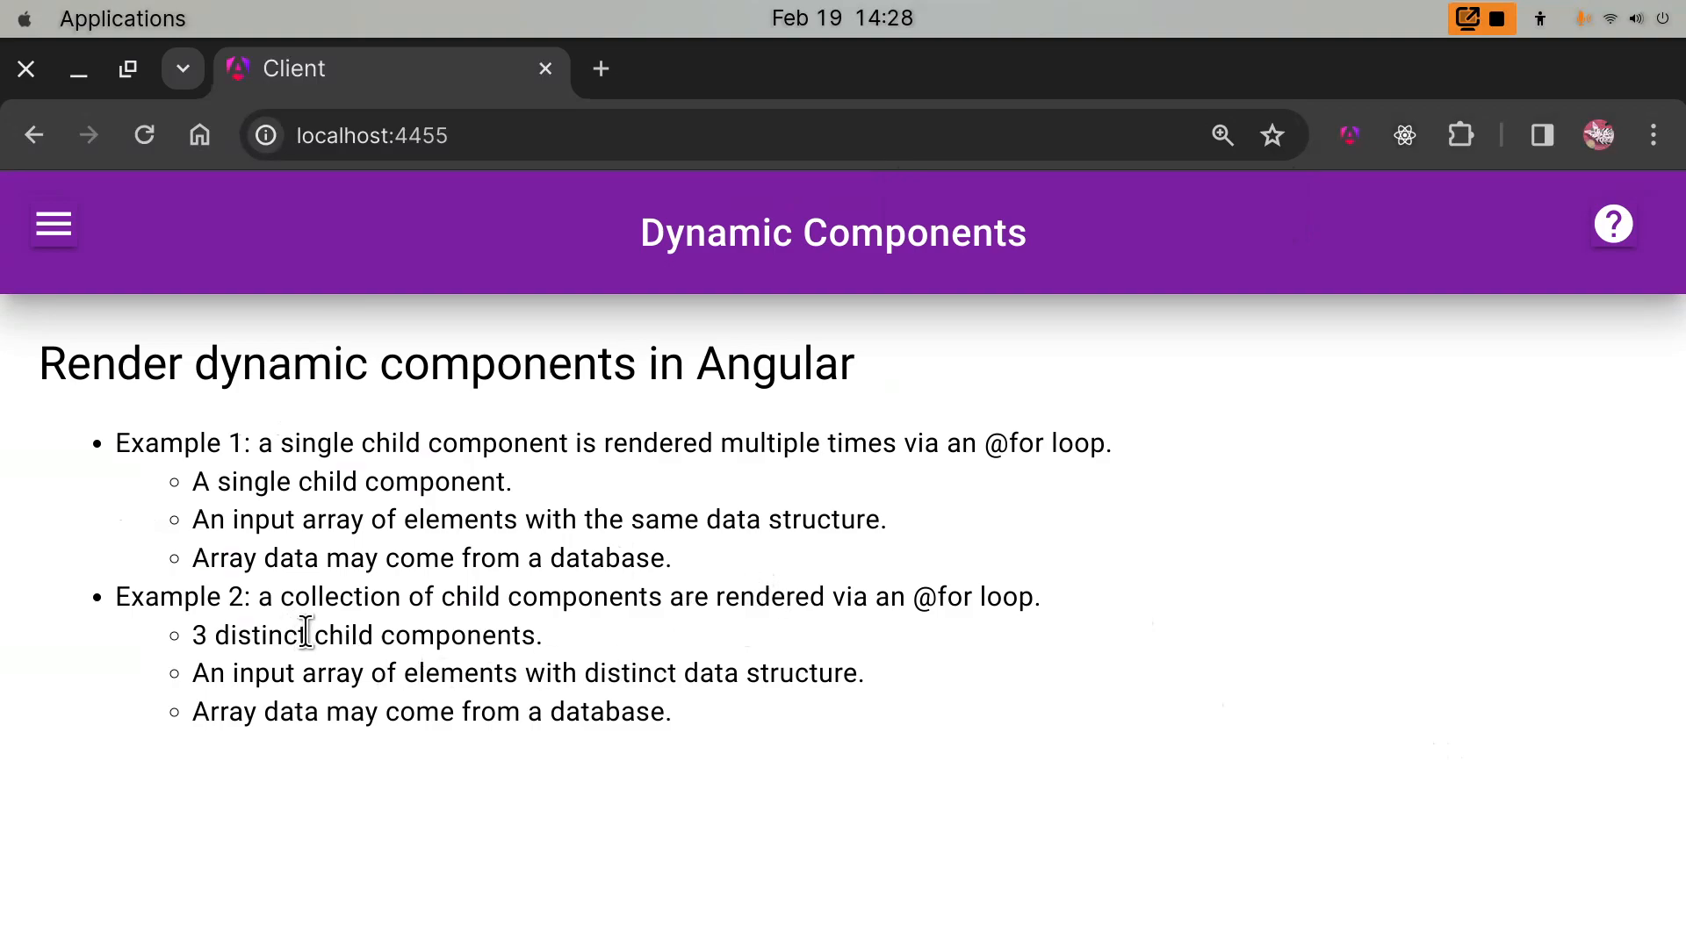
{"action": "mouse_move", "coordinate": [764, 643]}
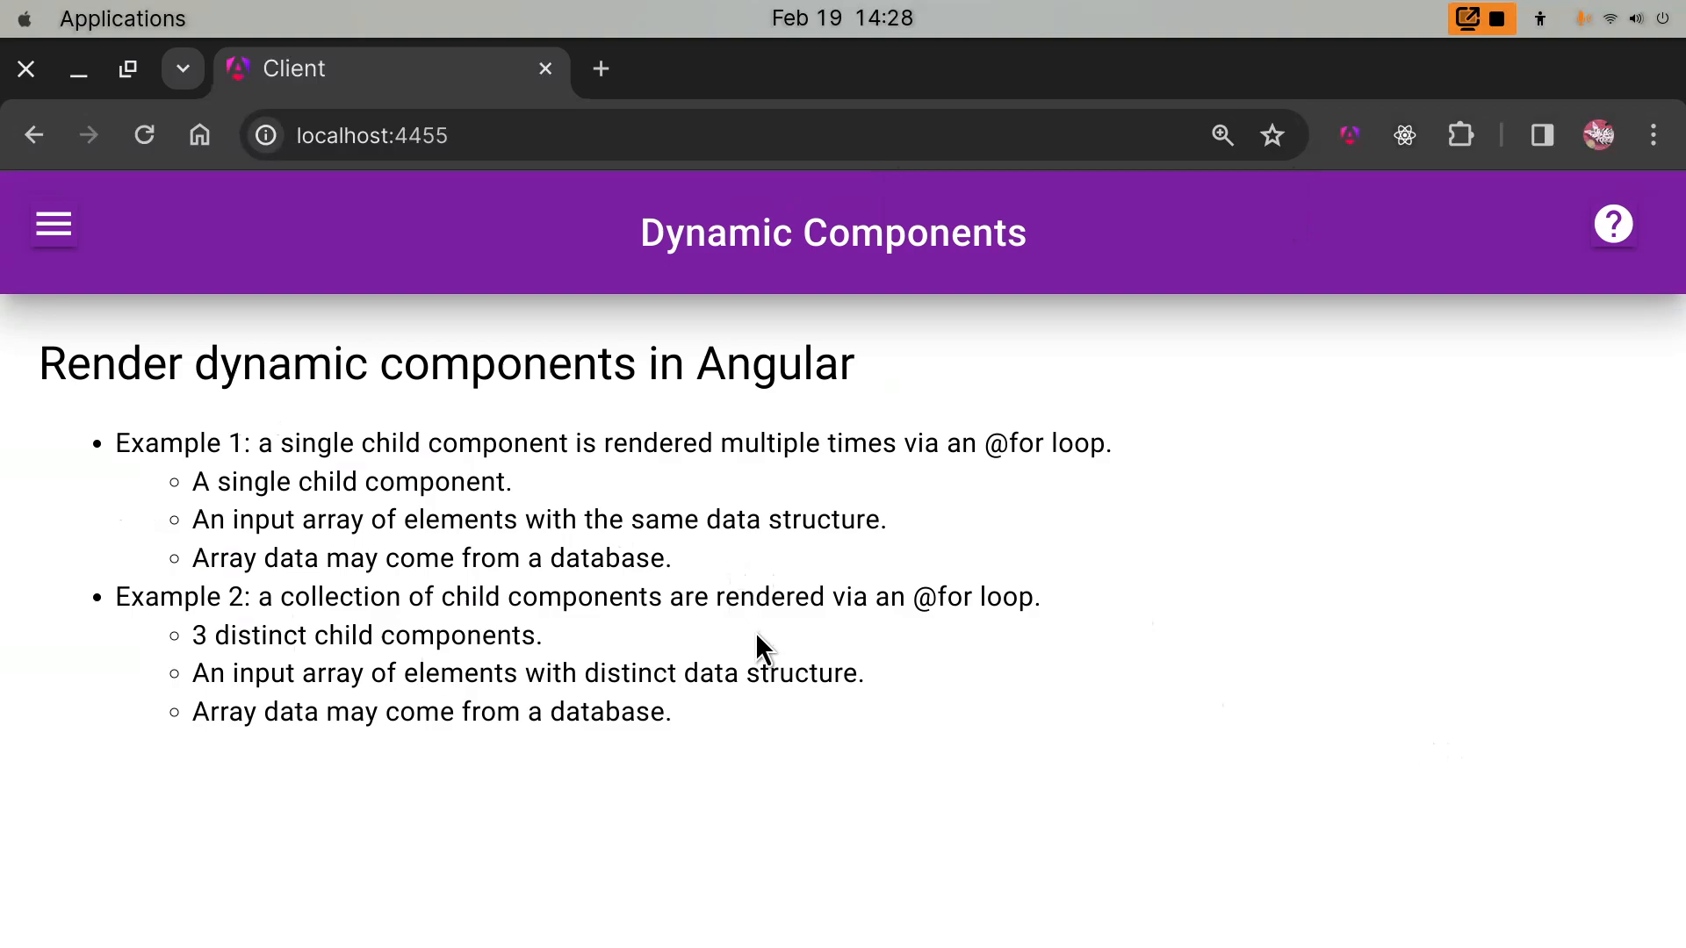
{"action": "mouse_move", "coordinate": [765, 639]}
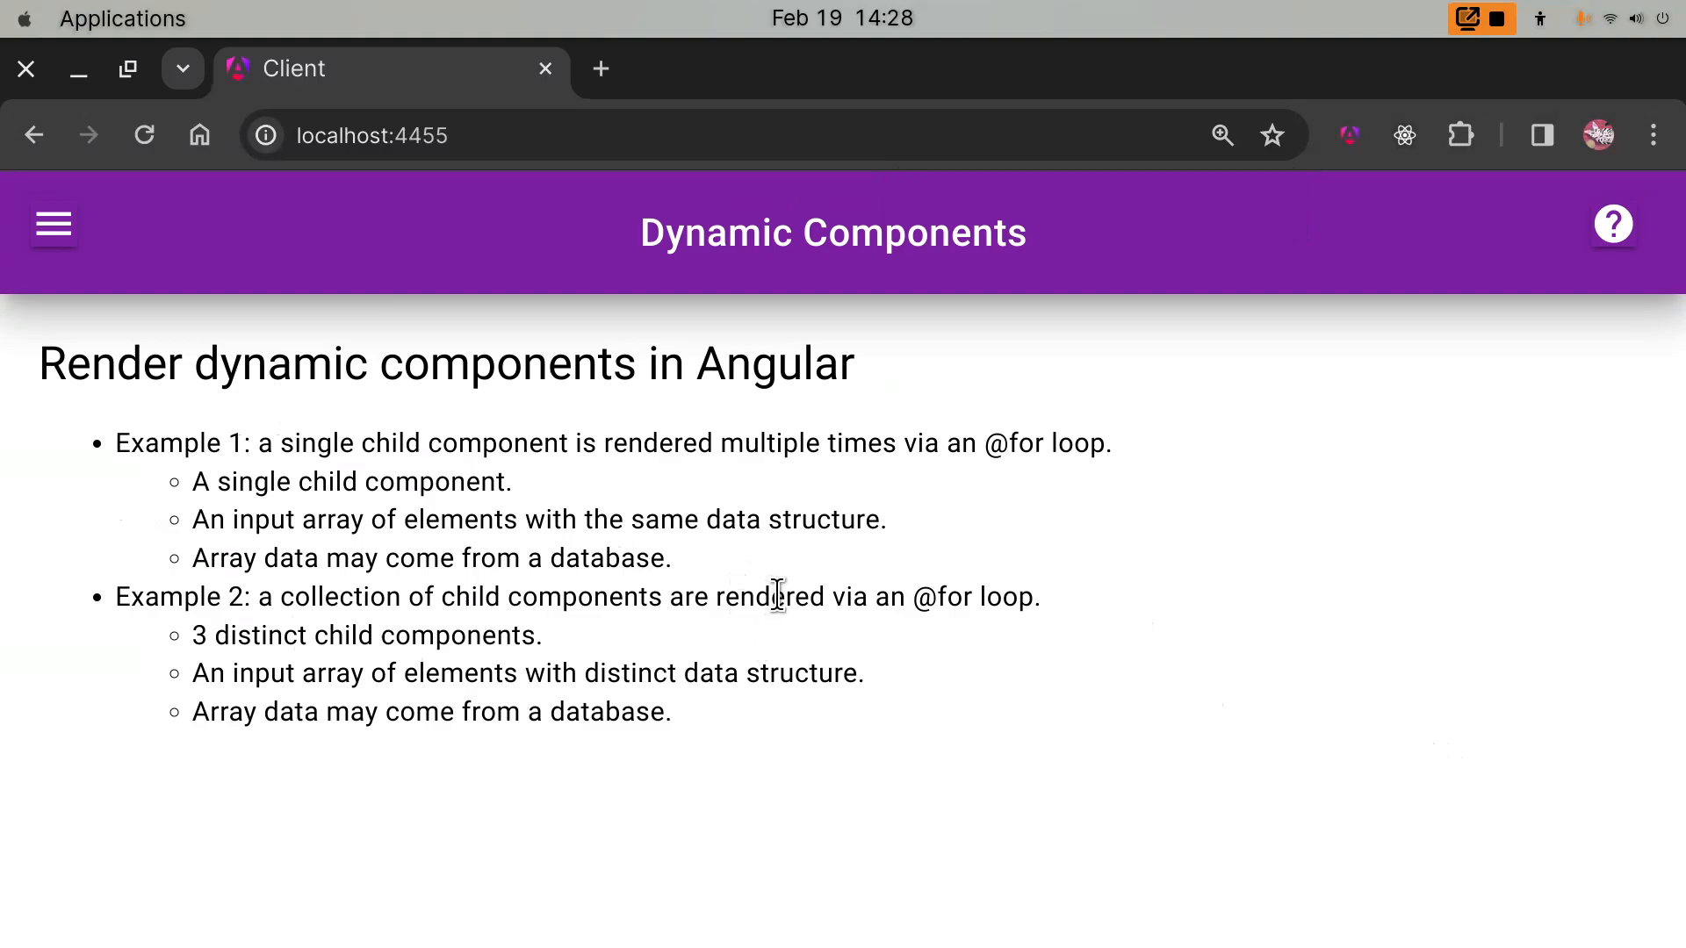
{"action": "mouse_move", "coordinate": [783, 600]}
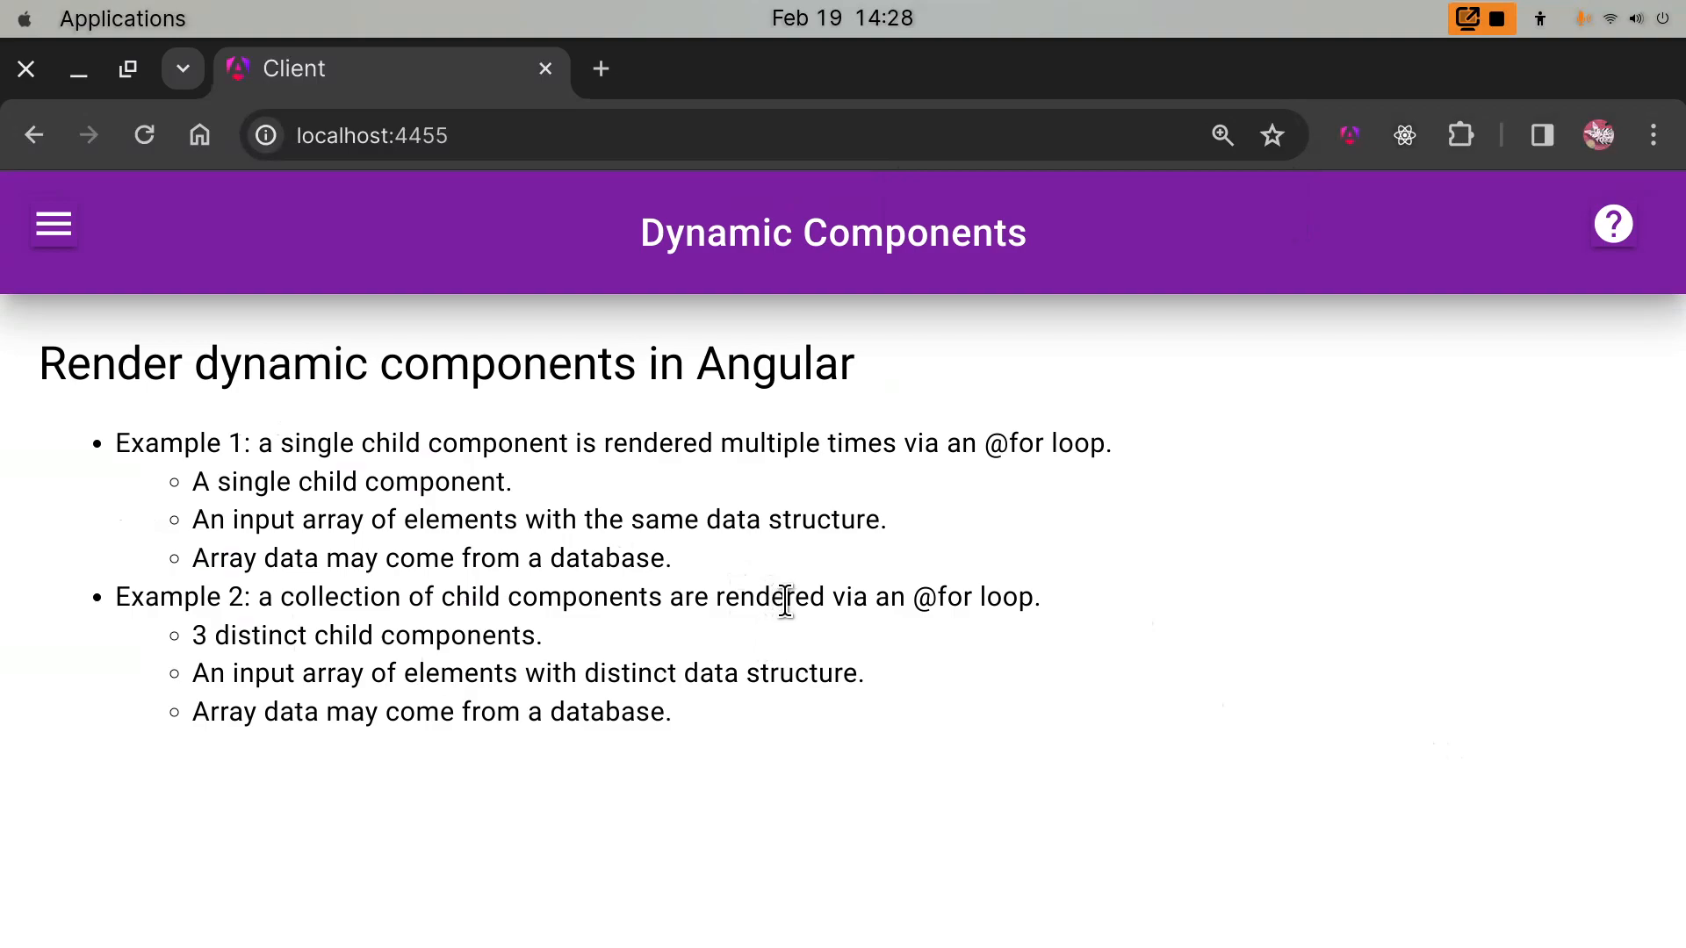
{"action": "mouse_move", "coordinate": [621, 682]}
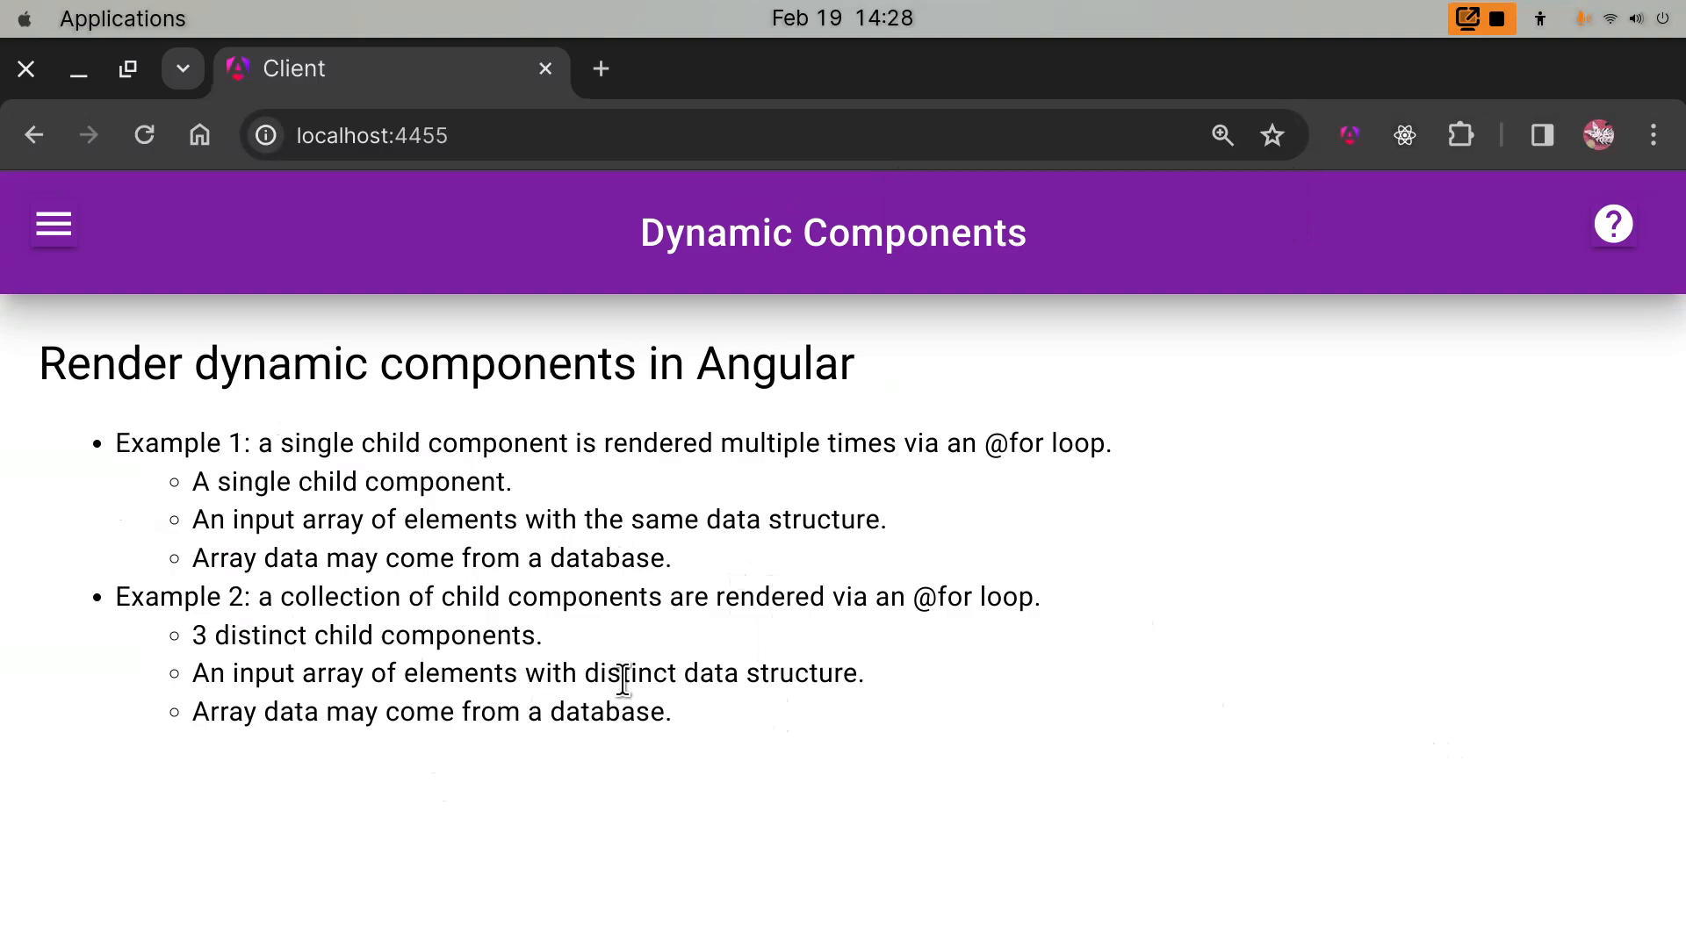
{"action": "mouse_move", "coordinate": [708, 782]}
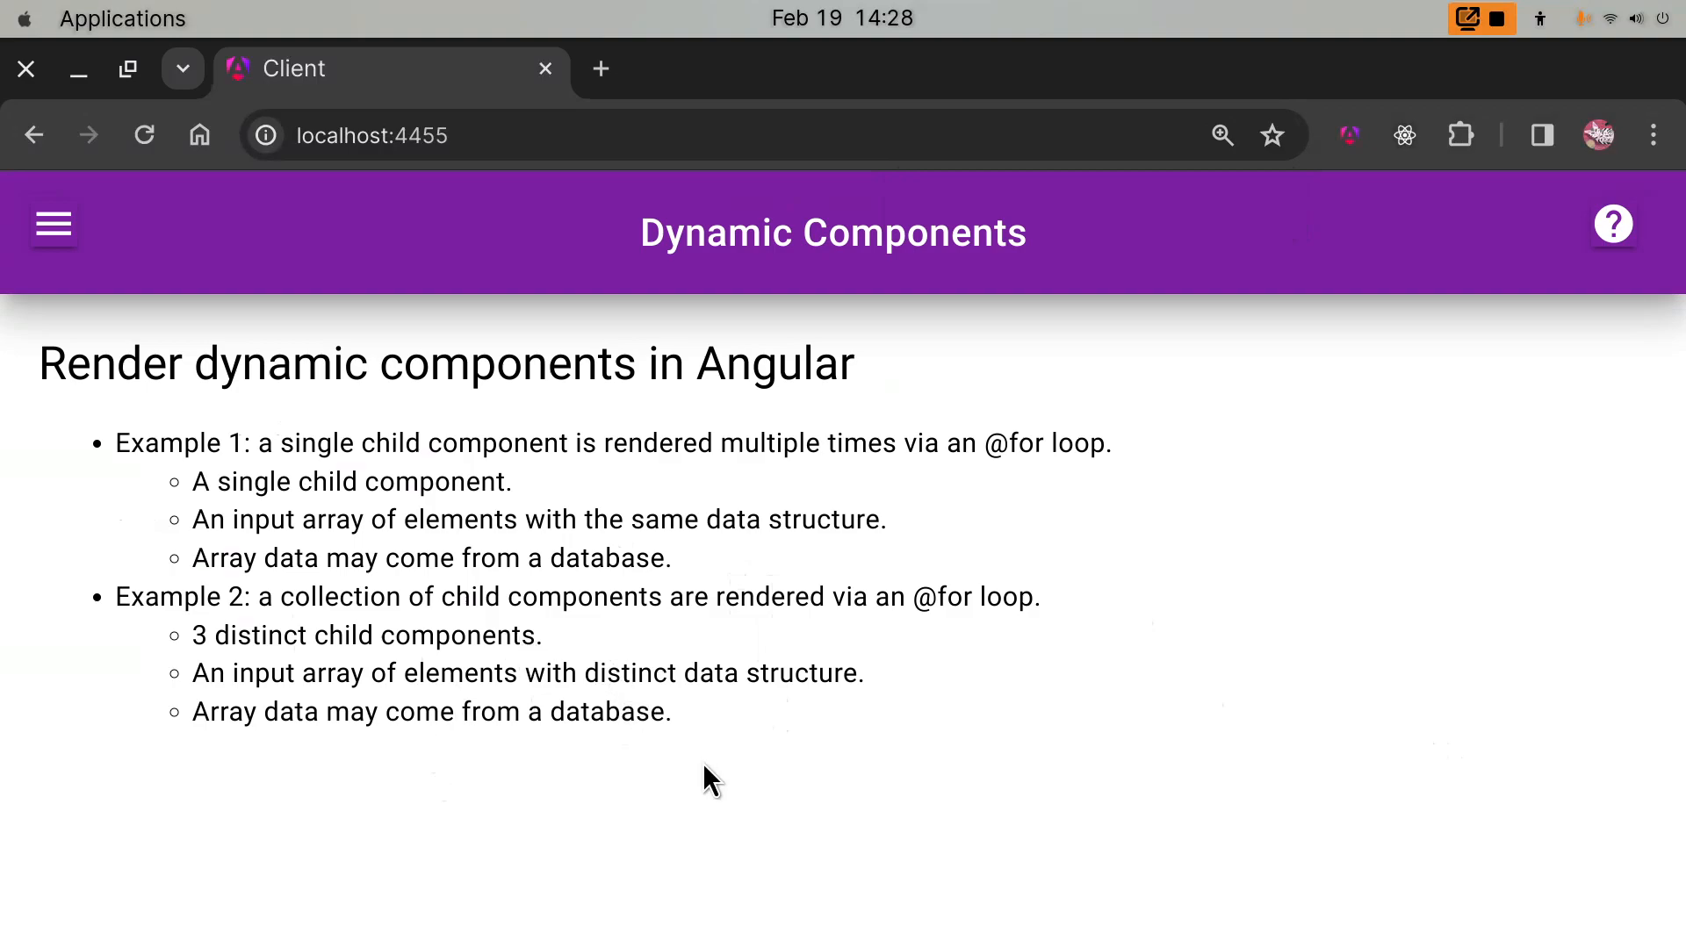
{"action": "mouse_move", "coordinate": [704, 769]}
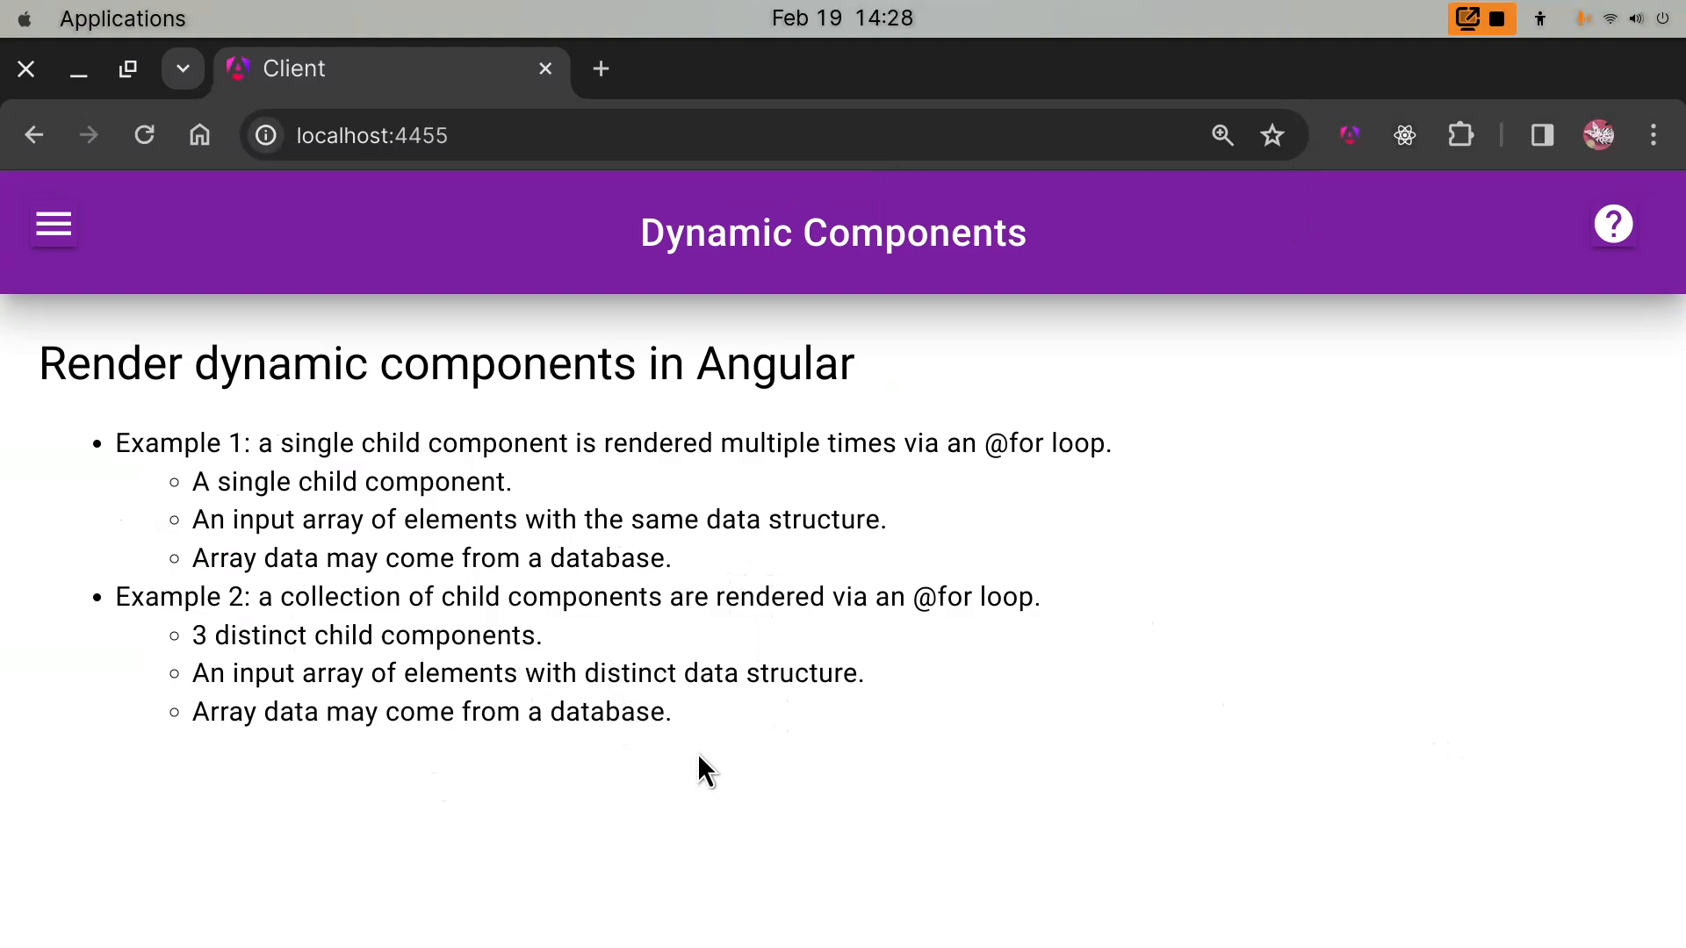
{"action": "mouse_move", "coordinate": [739, 778]}
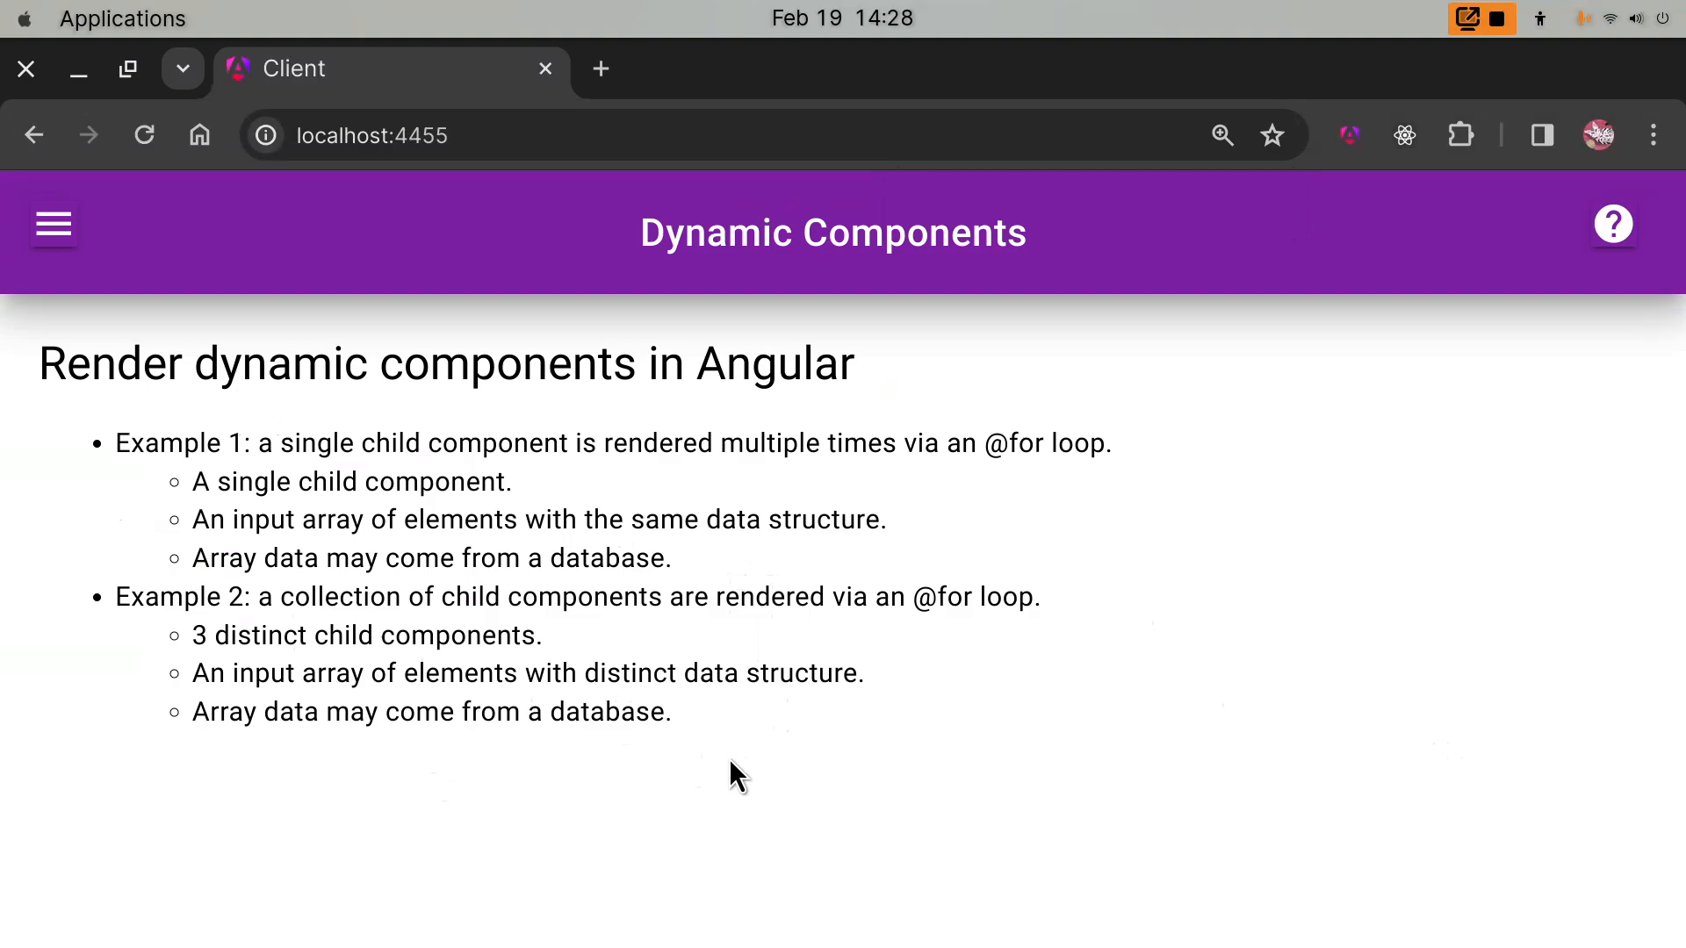
{"action": "mouse_move", "coordinate": [753, 792]}
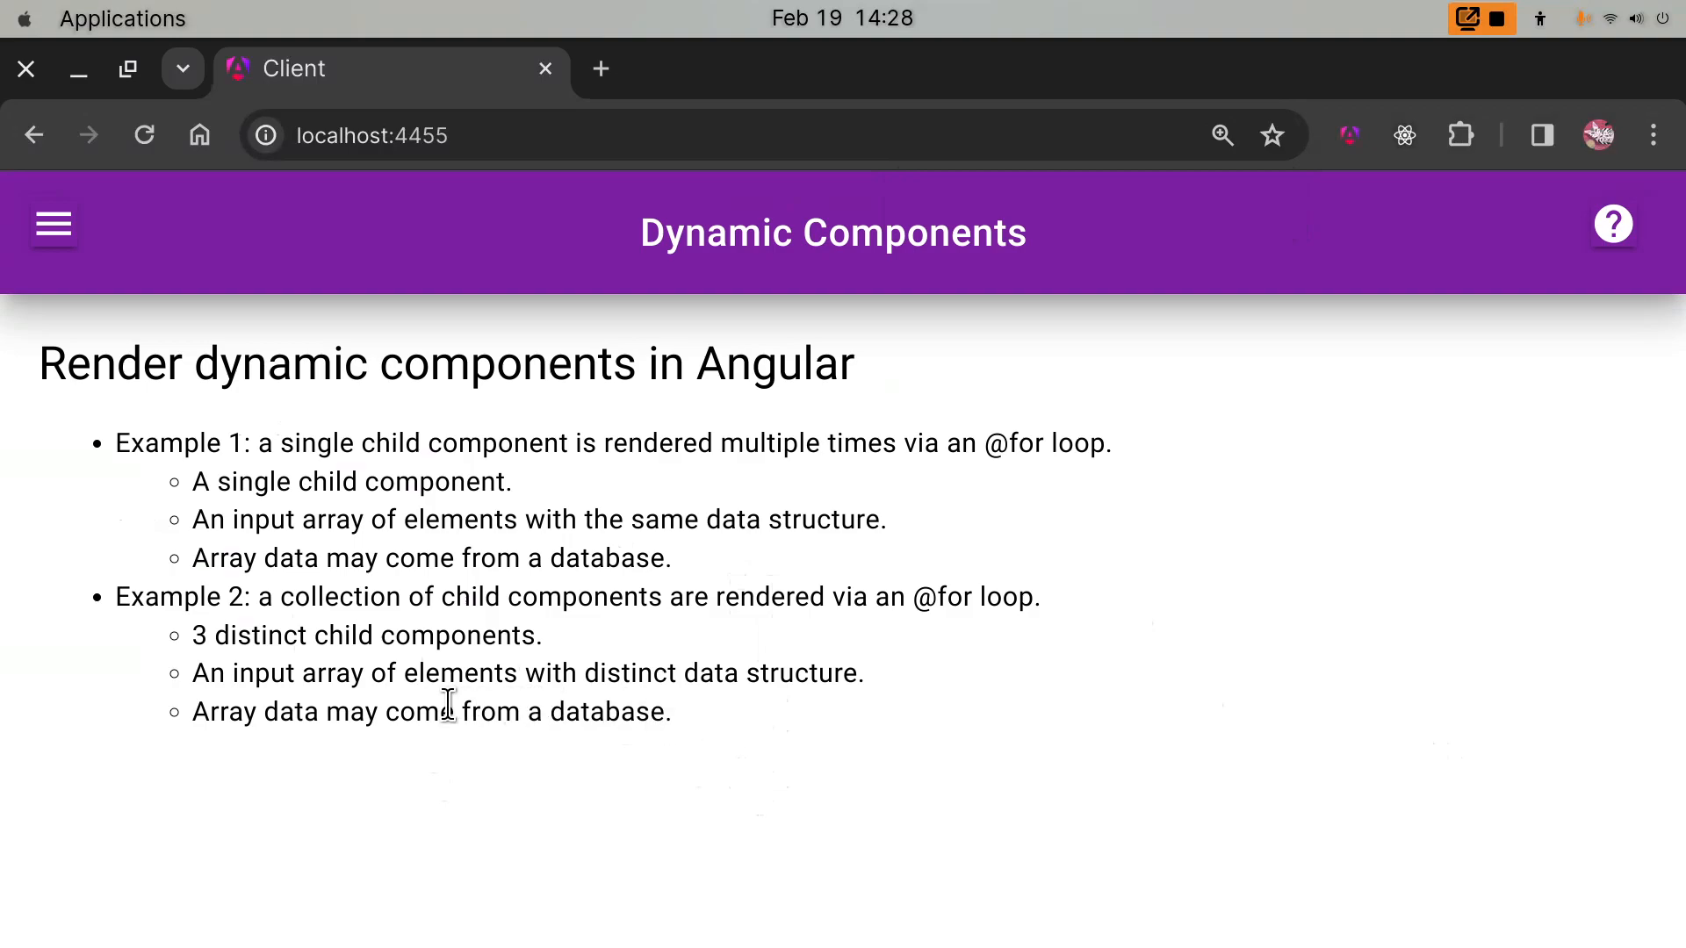
{"action": "mouse_move", "coordinate": [511, 729]}
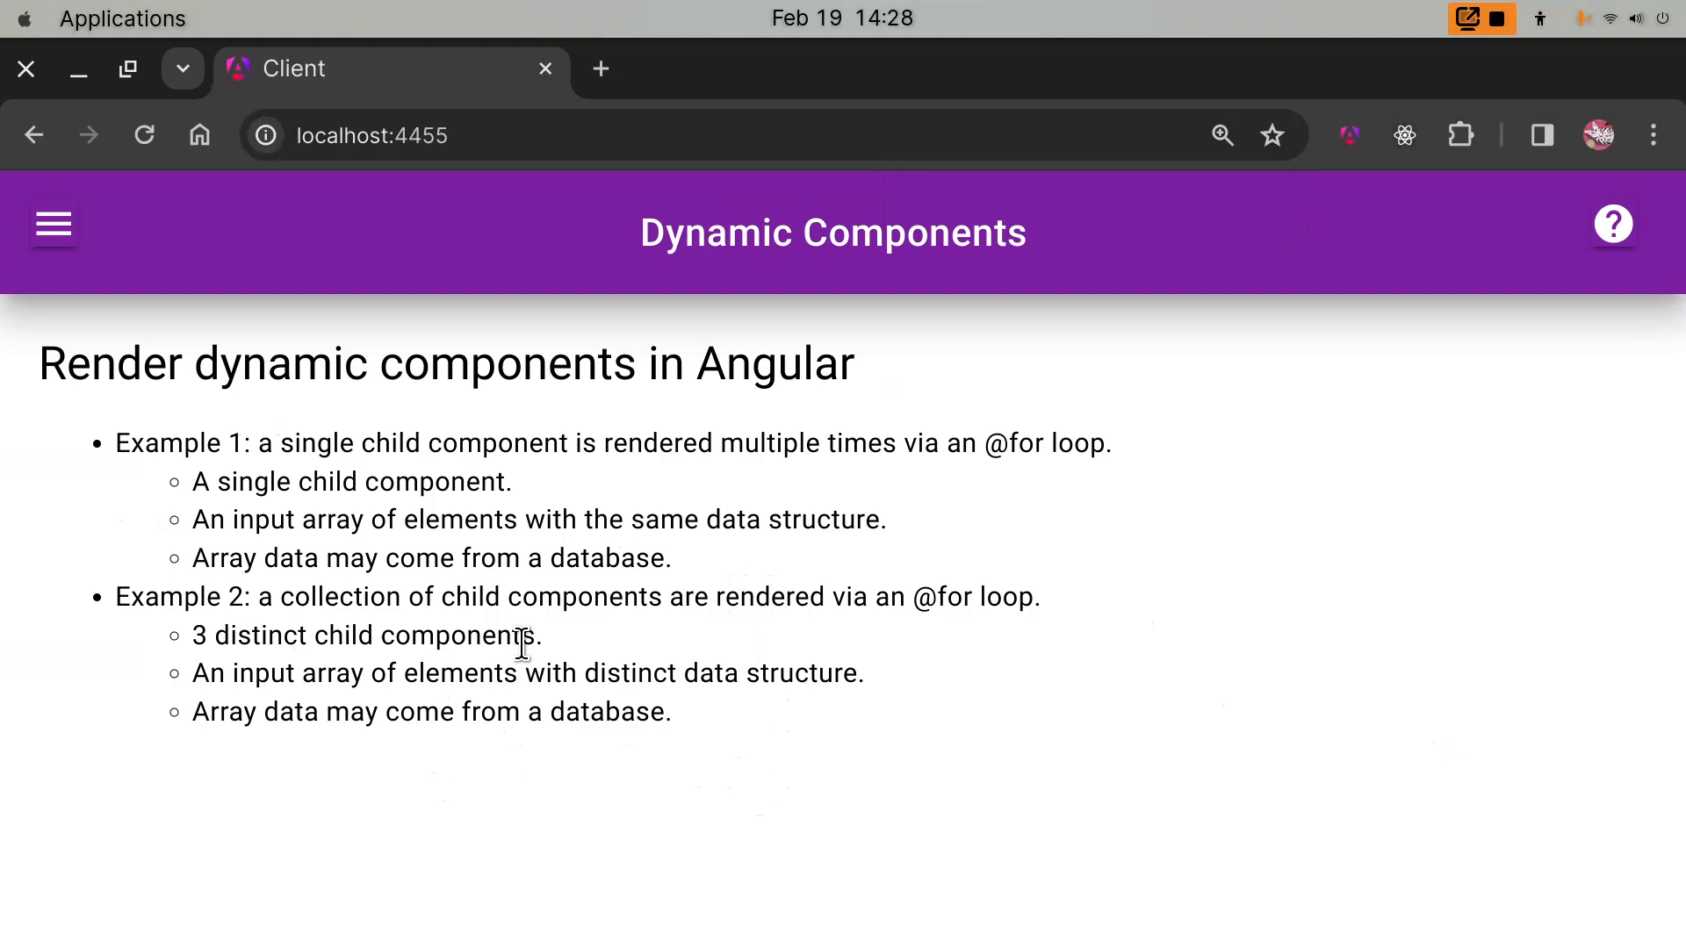
{"action": "mouse_move", "coordinate": [583, 659]}
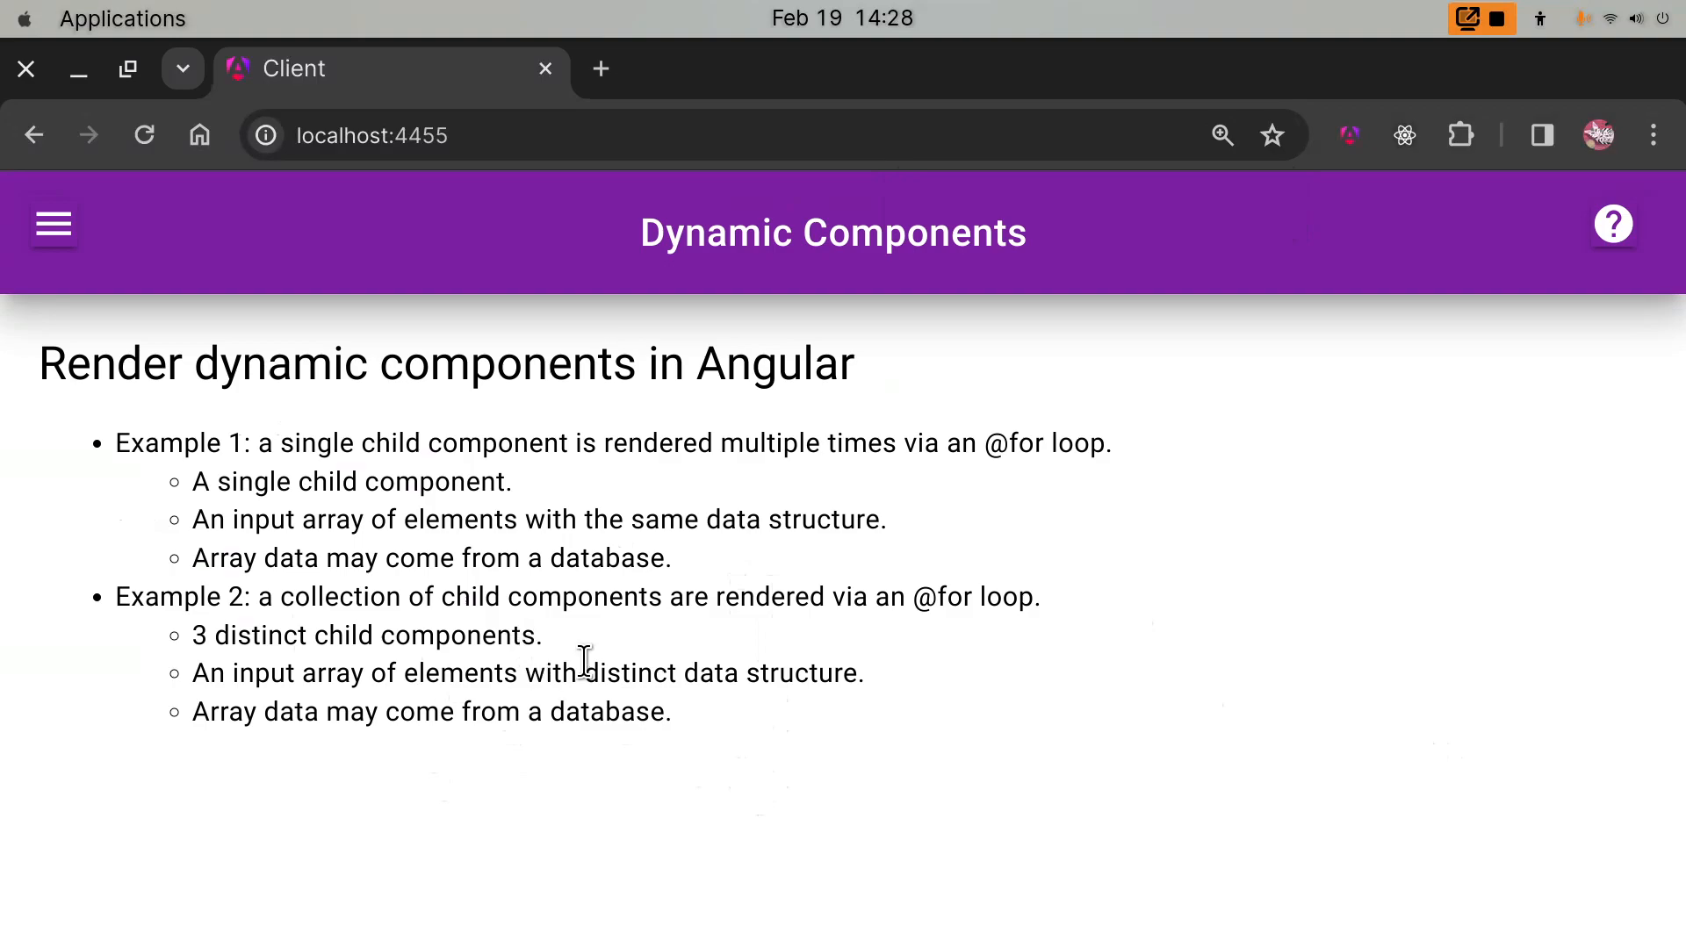
{"action": "mouse_move", "coordinate": [625, 648]}
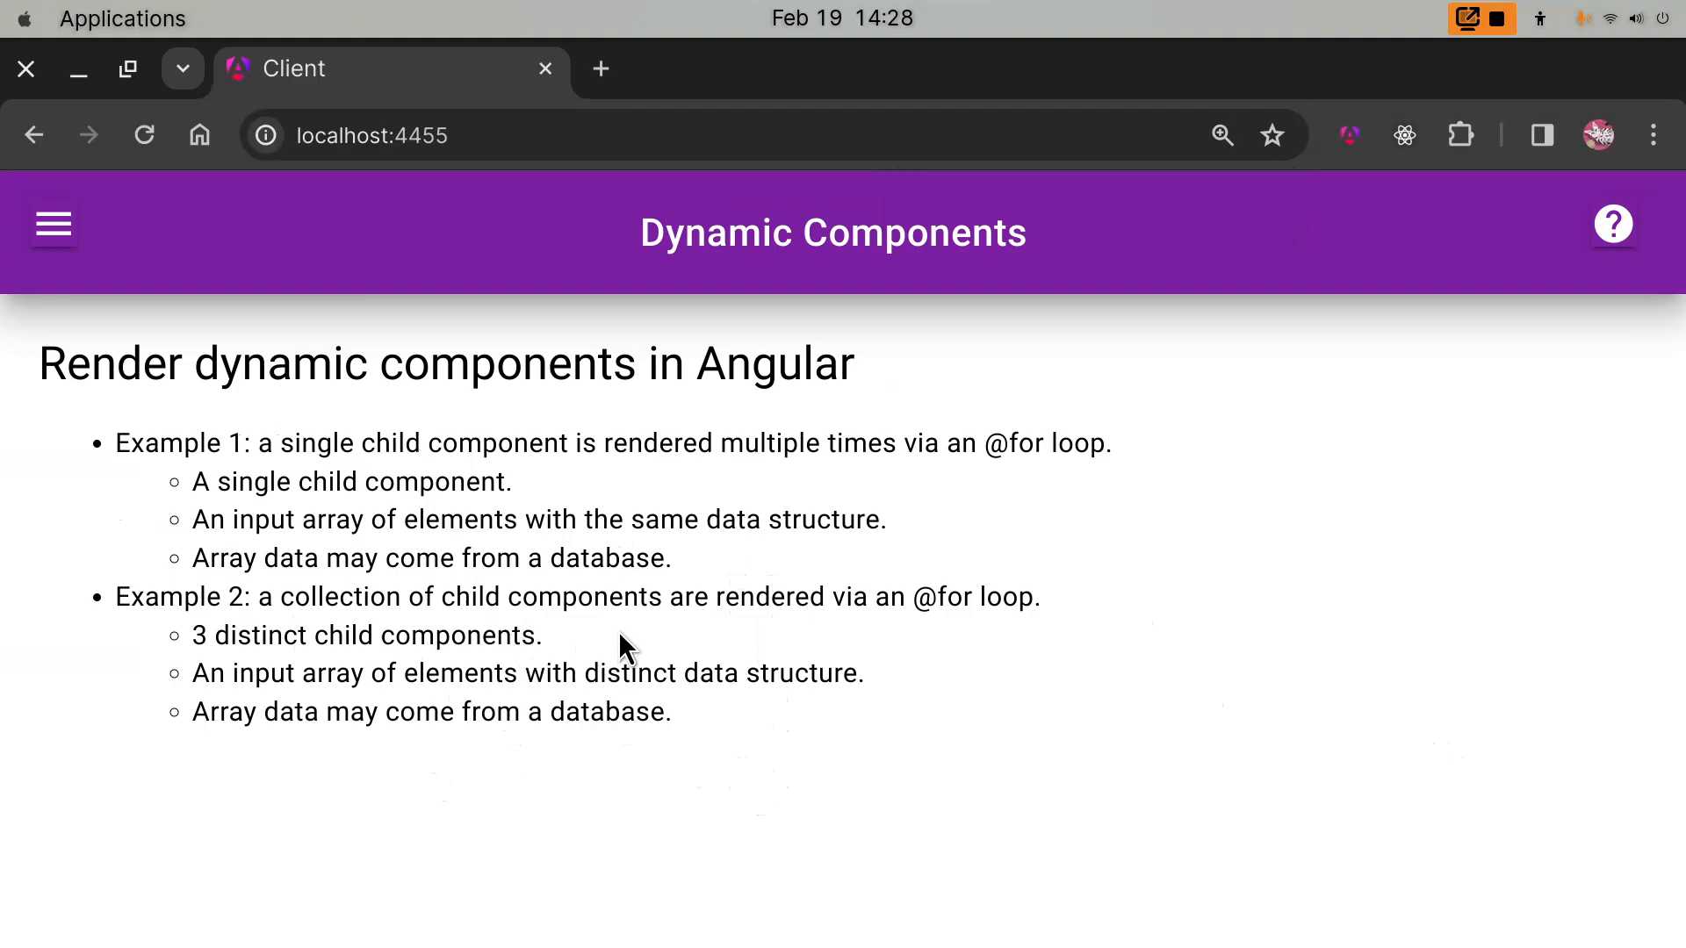
{"action": "mouse_move", "coordinate": [780, 694]}
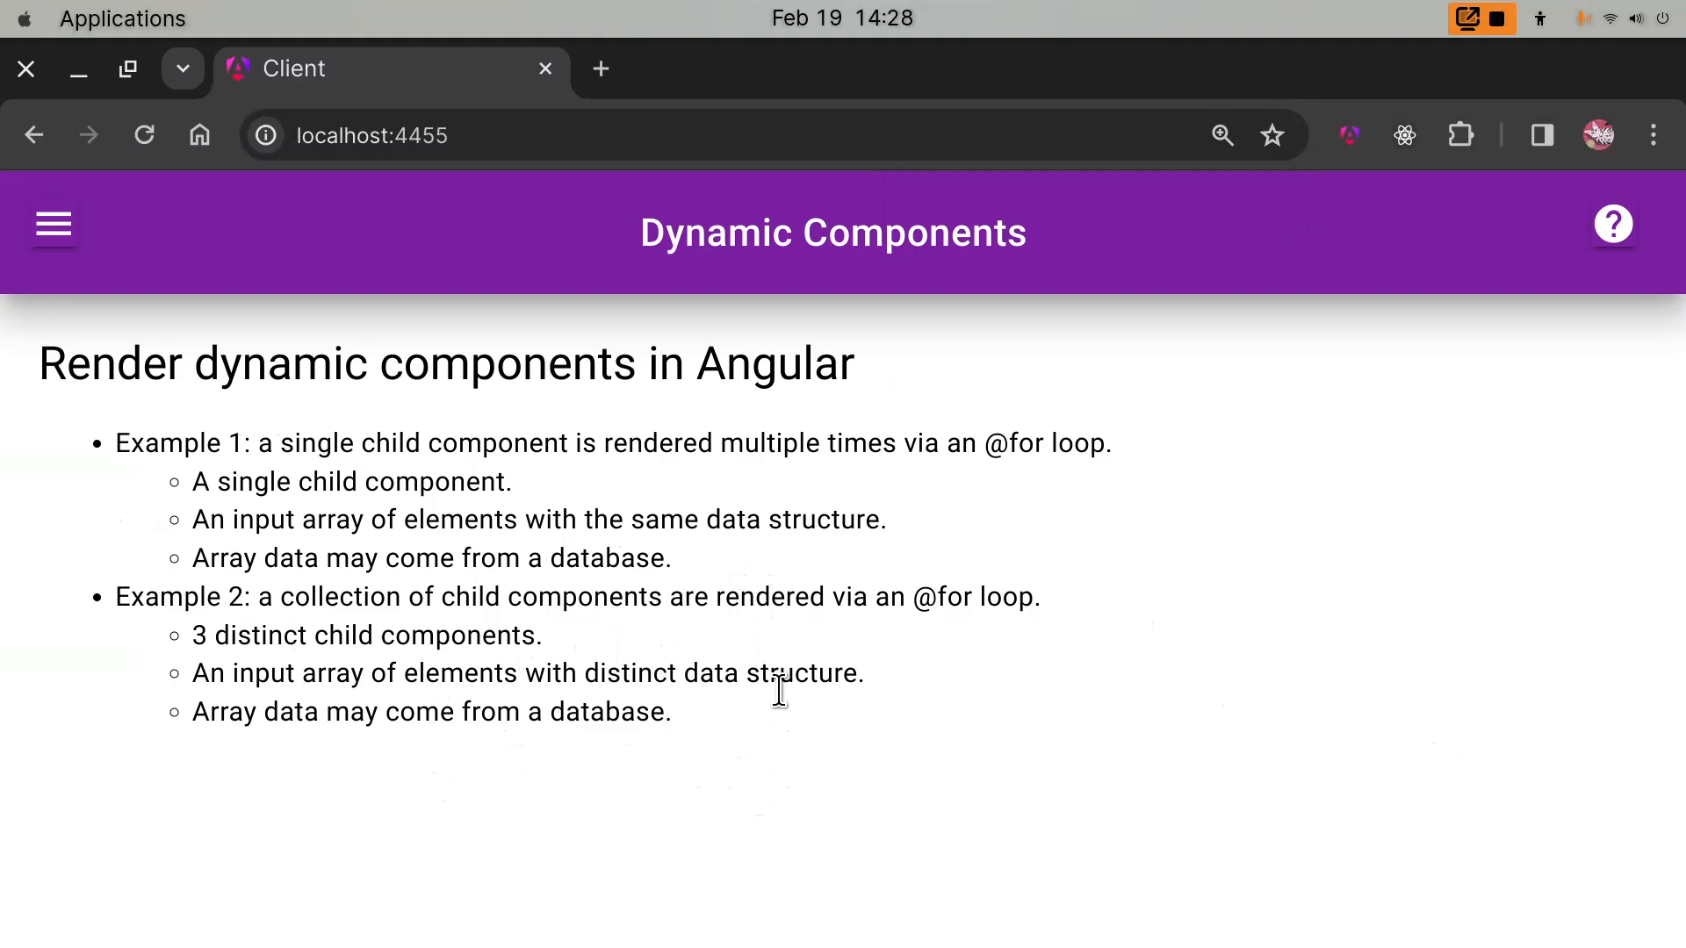
{"action": "mouse_move", "coordinate": [432, 720]}
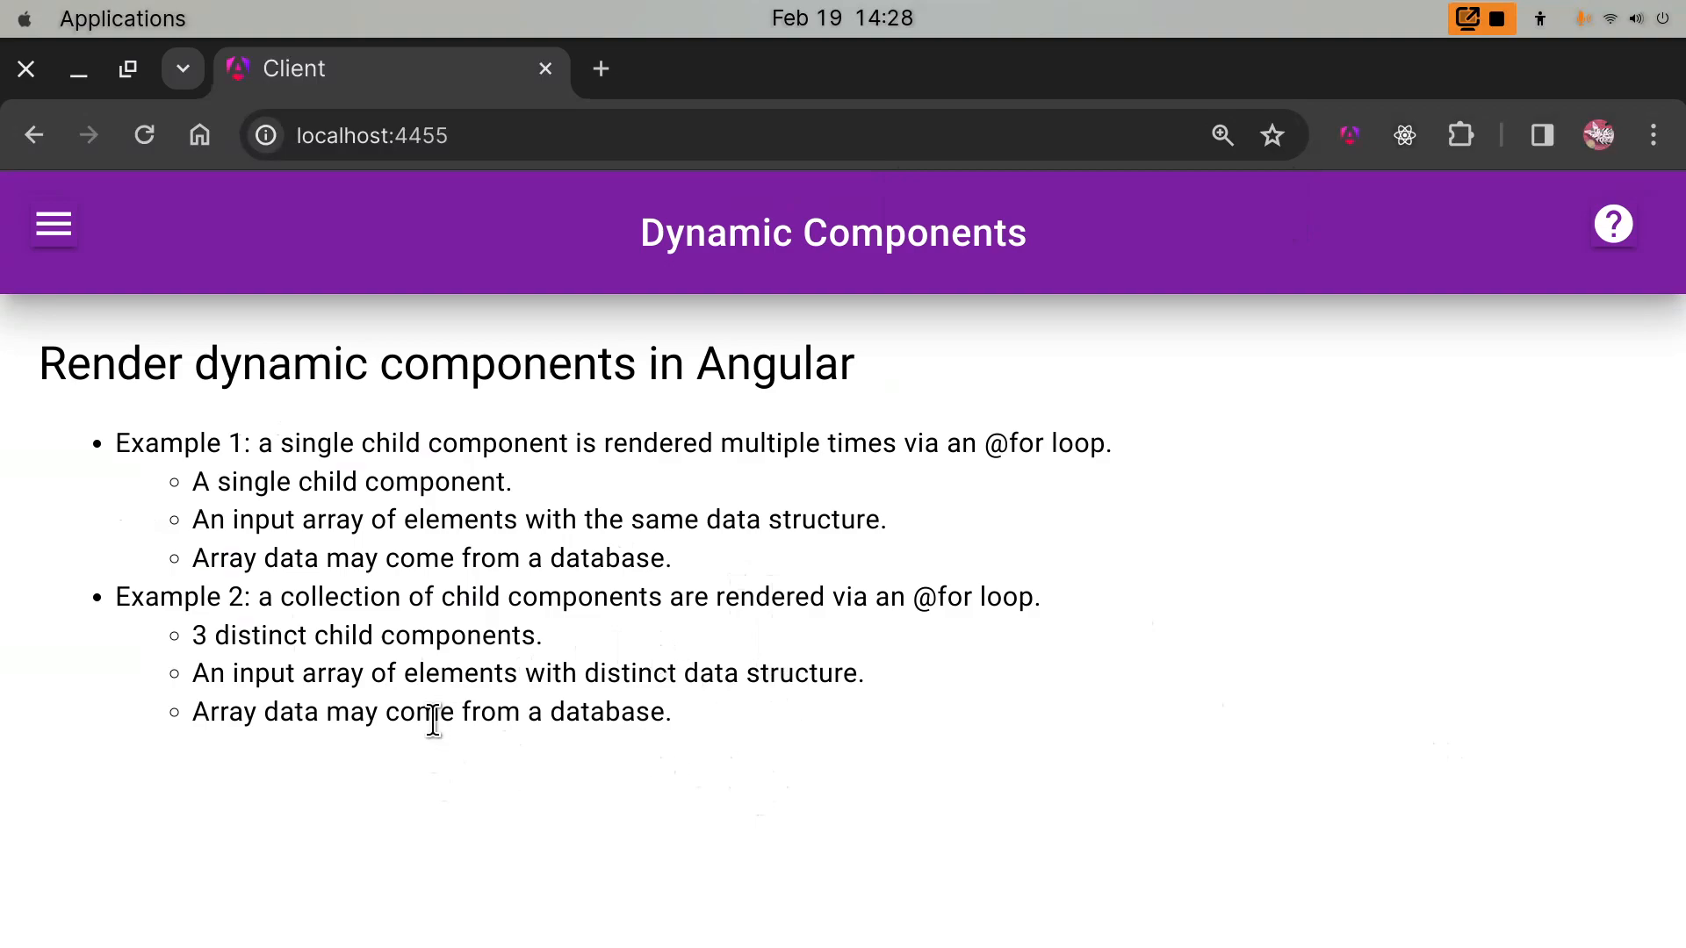
{"action": "mouse_move", "coordinate": [508, 715]}
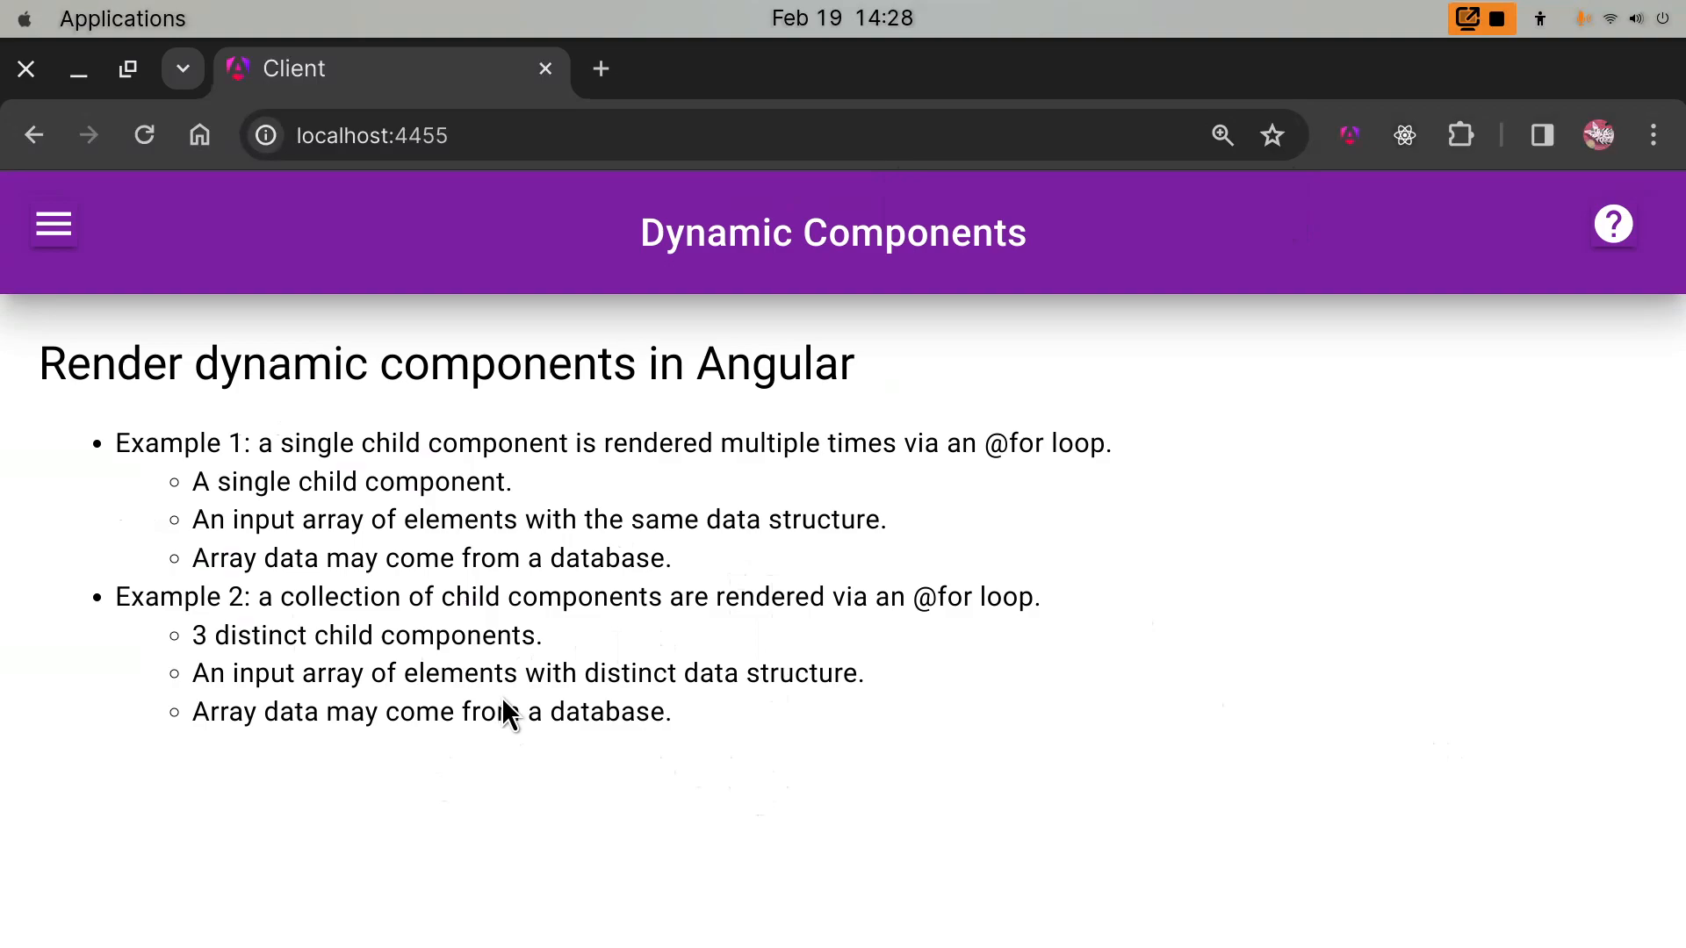
{"action": "mouse_move", "coordinate": [839, 720]}
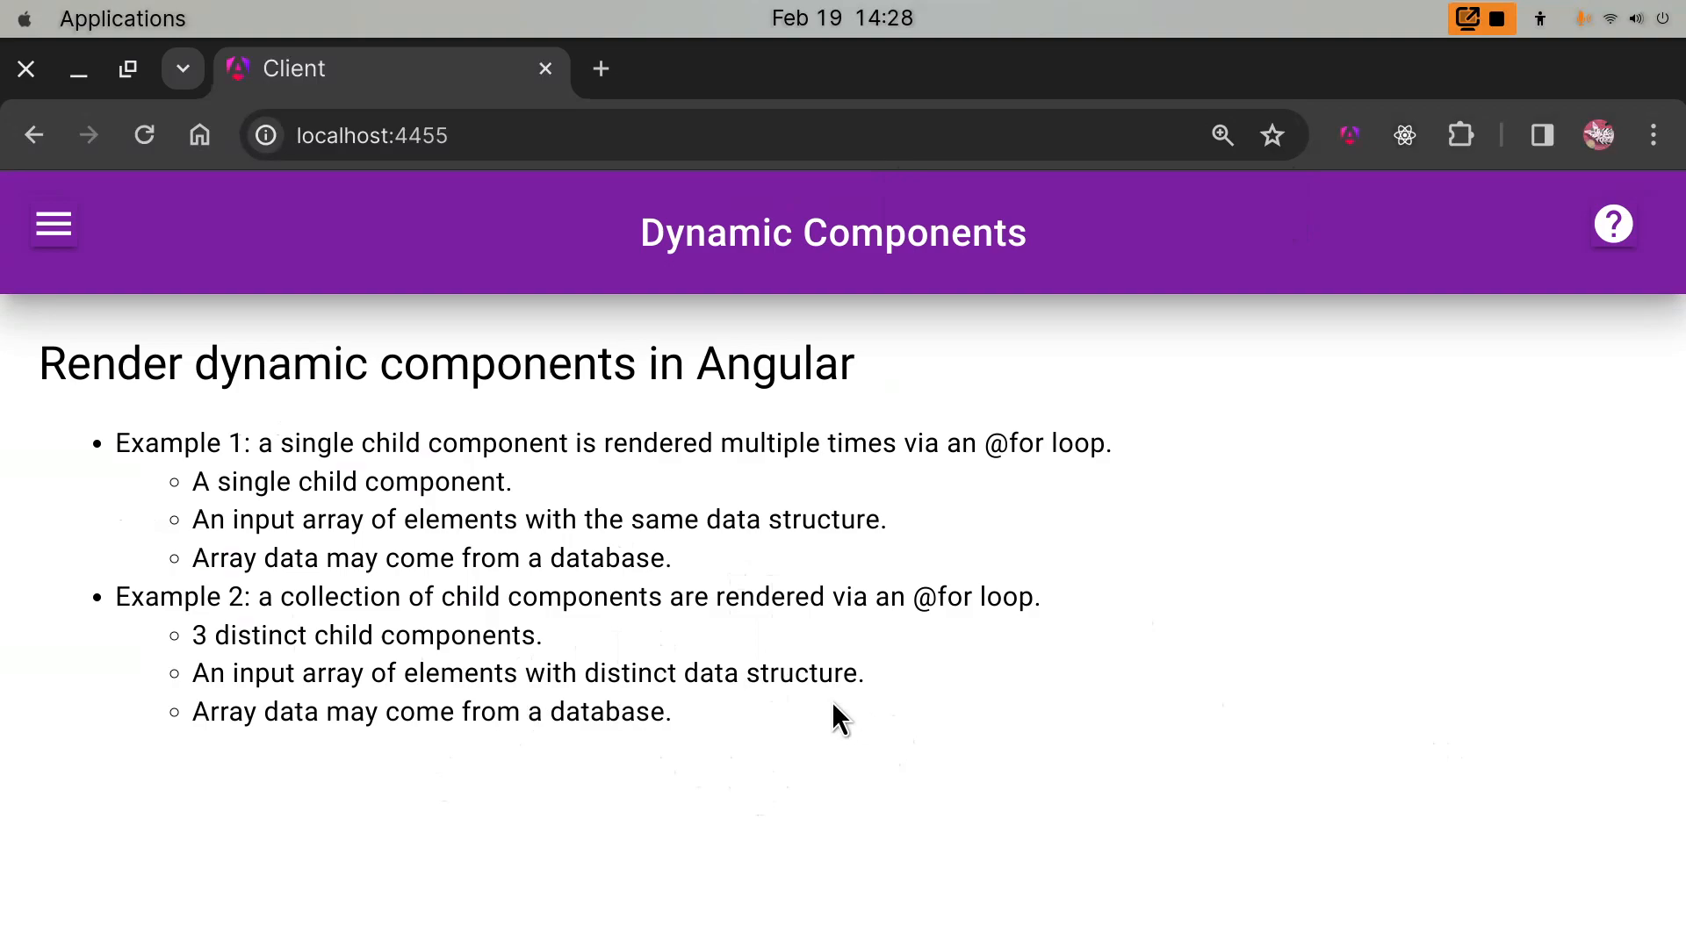
{"action": "mouse_move", "coordinate": [37, 227]}
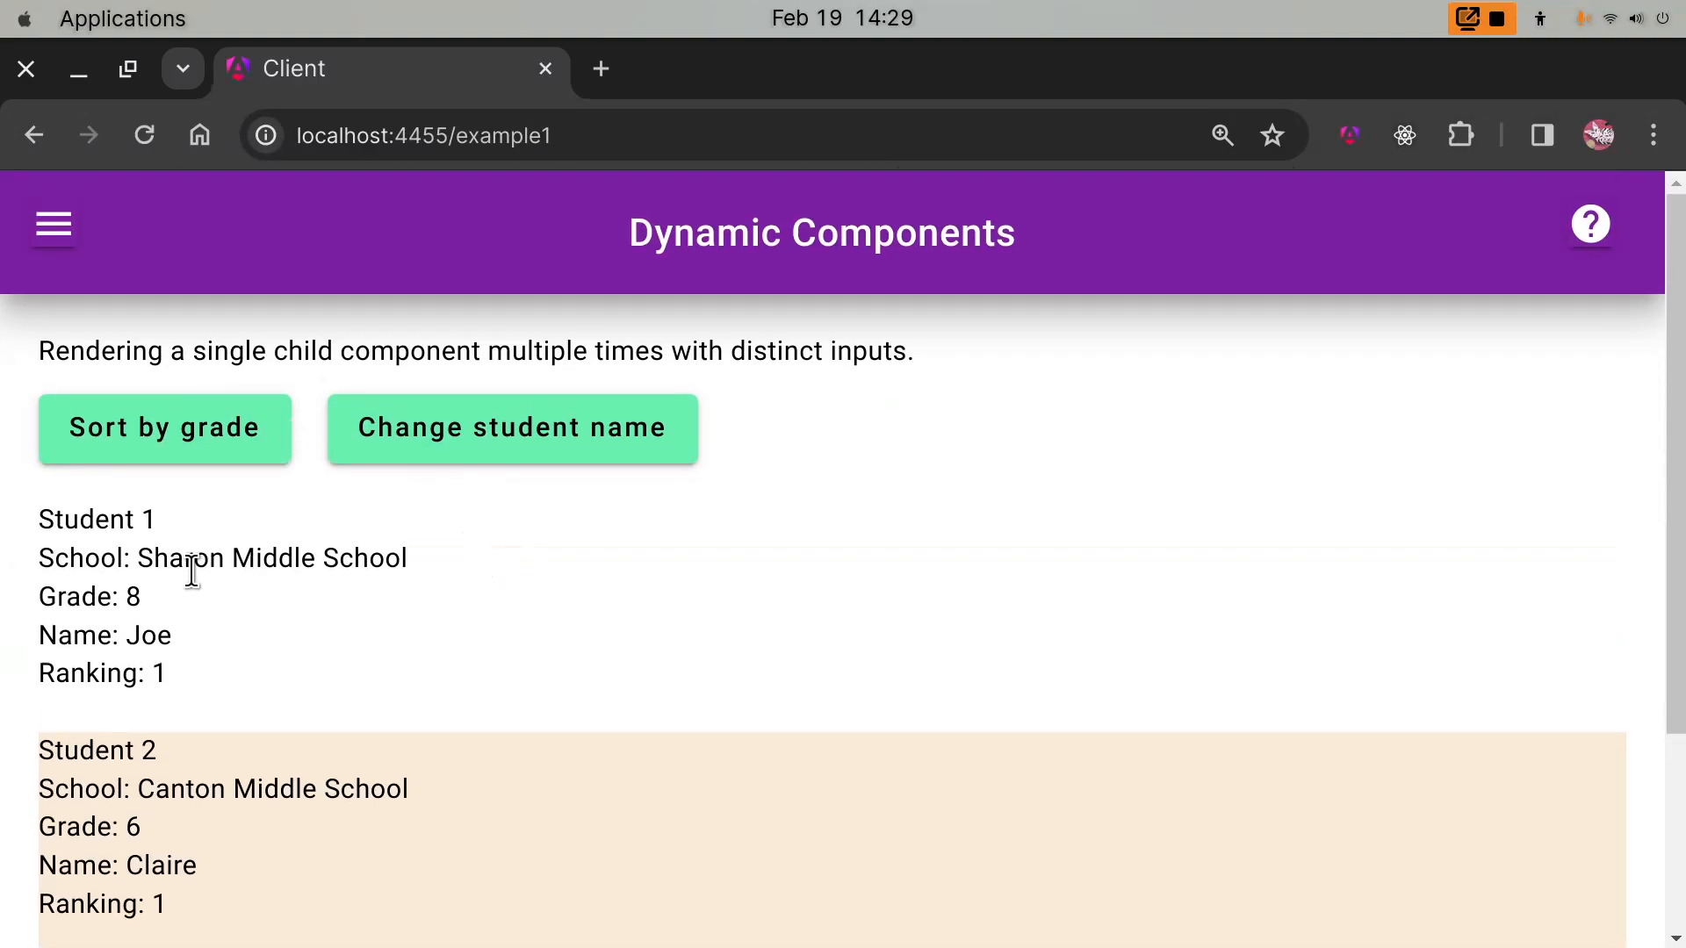
- Scroll through the example1 page showing student cards for Joe, Claire and Karen
{"action": "scroll", "scroll_direction": "down", "scroll_amount": 3}
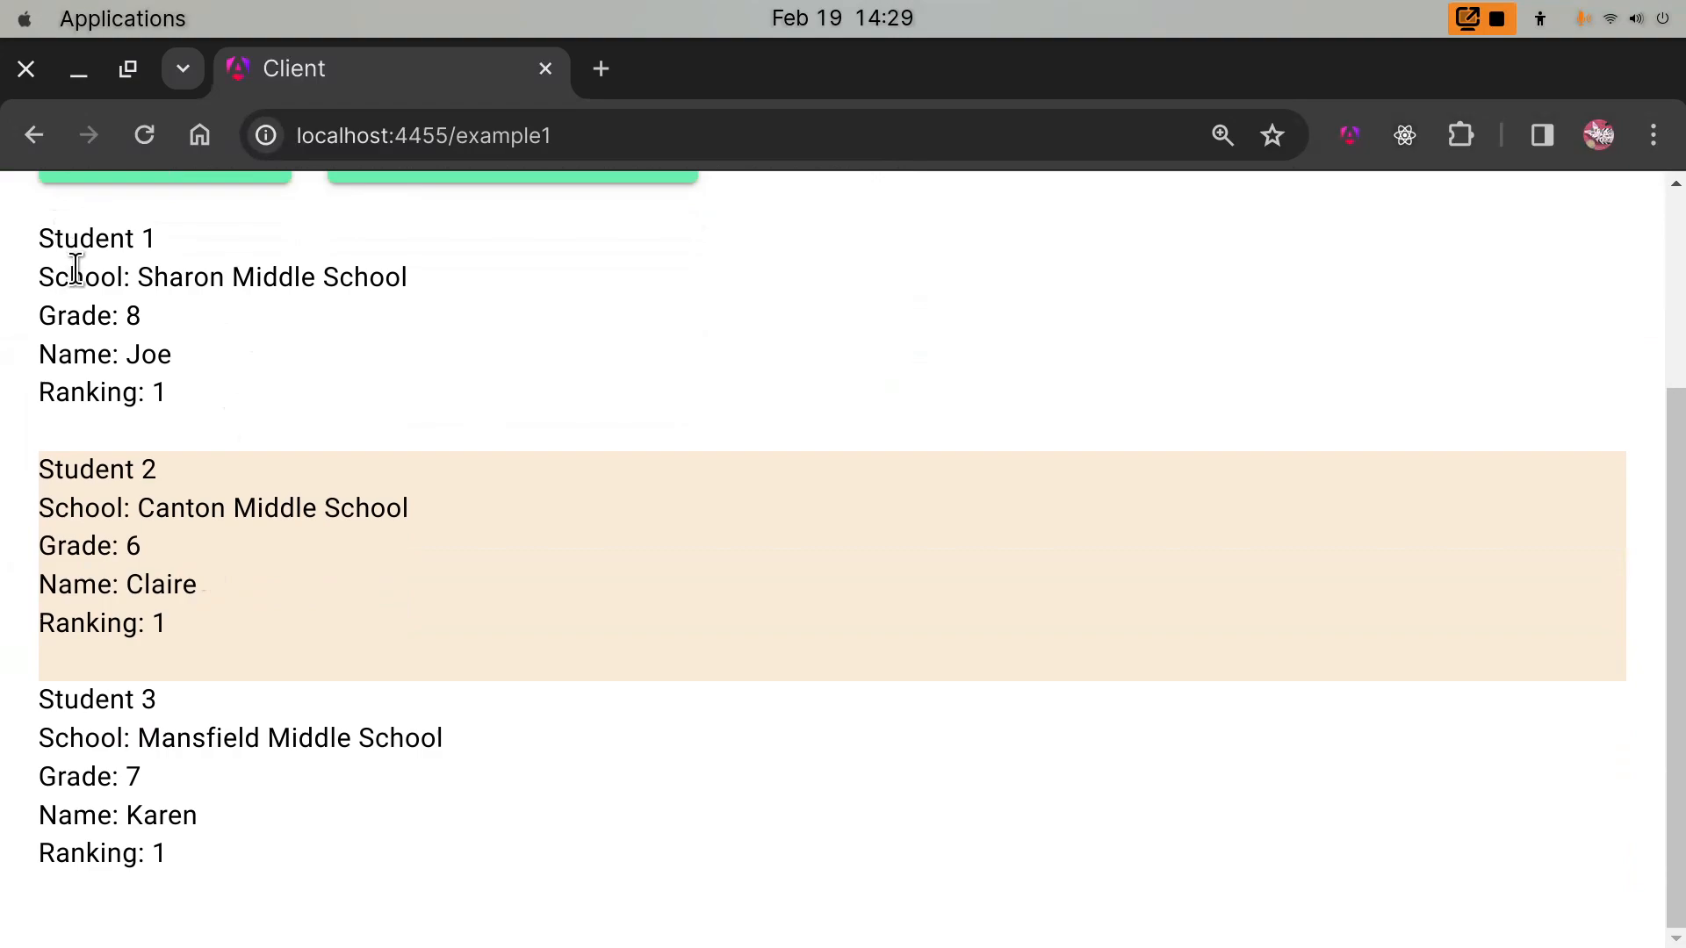
{"action": "mouse_move", "coordinate": [85, 395]}
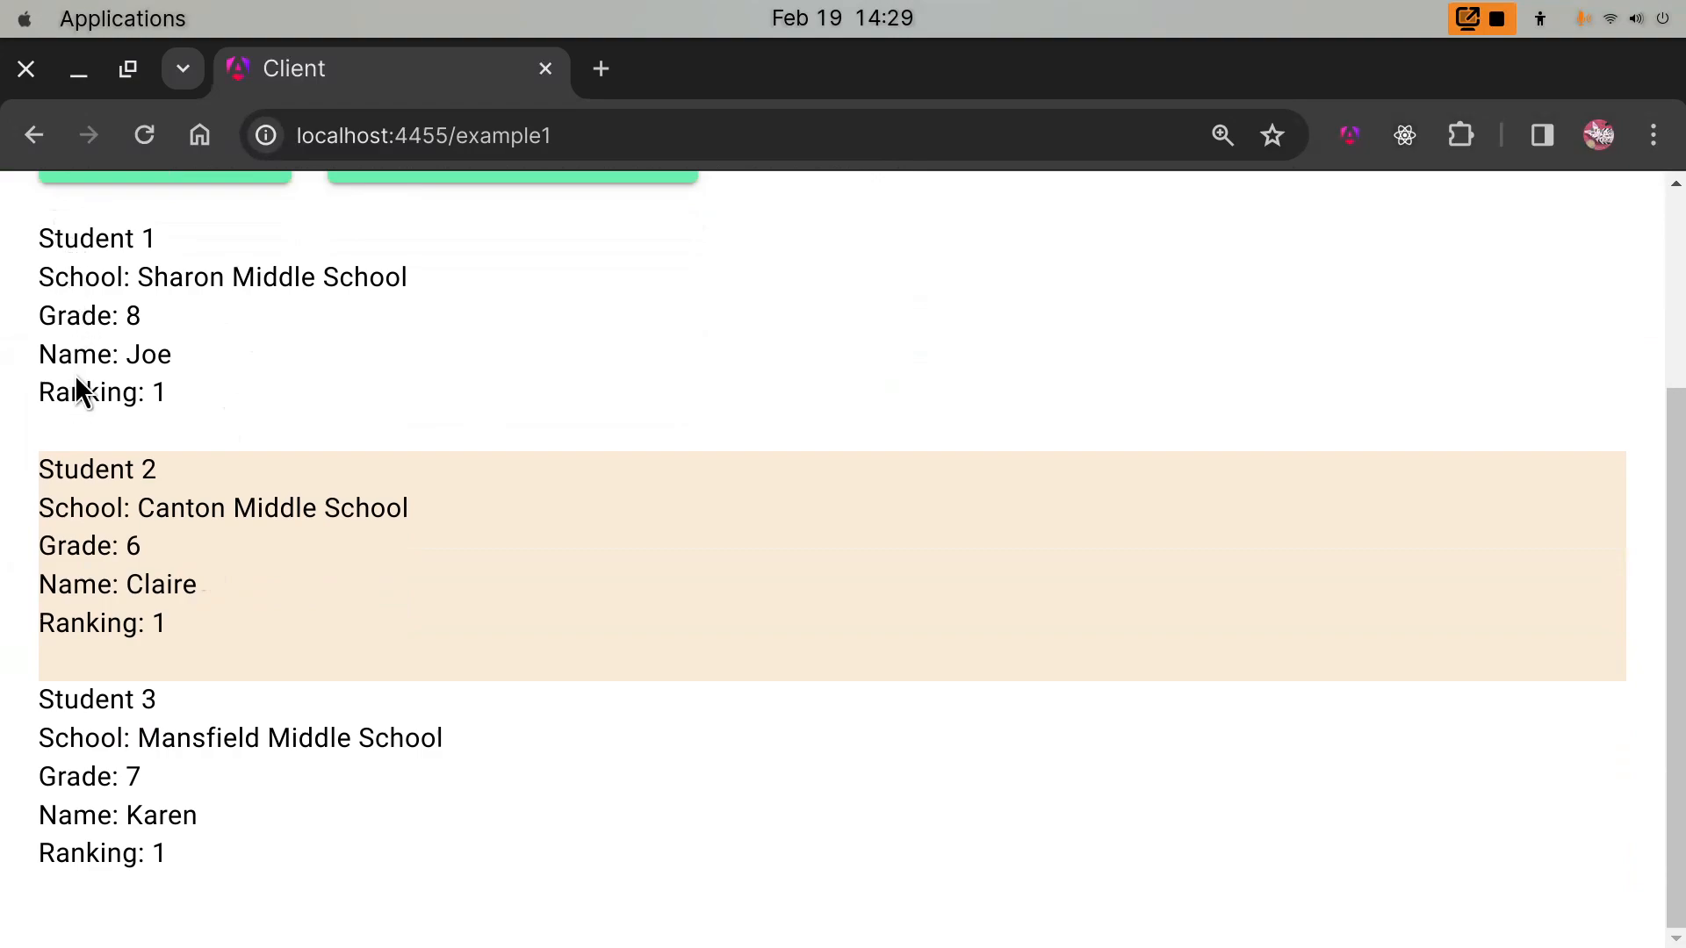
{"action": "scroll", "scroll_direction": "up", "scroll_amount": 3}
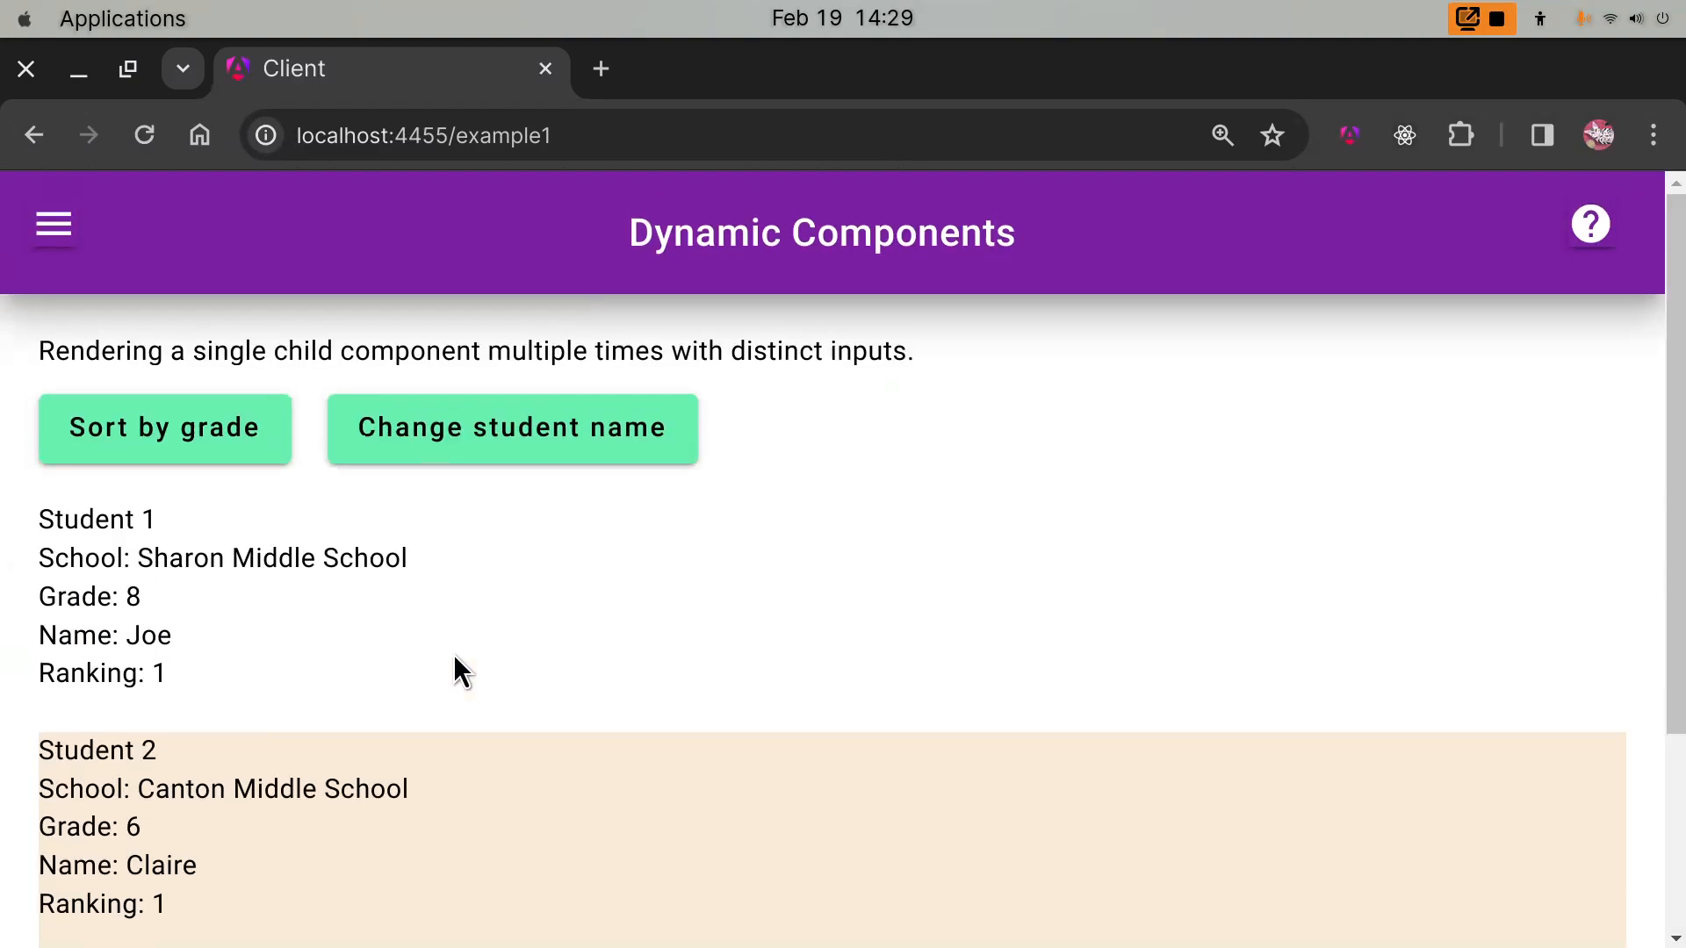
{"action": "mouse_move", "coordinate": [360, 404]}
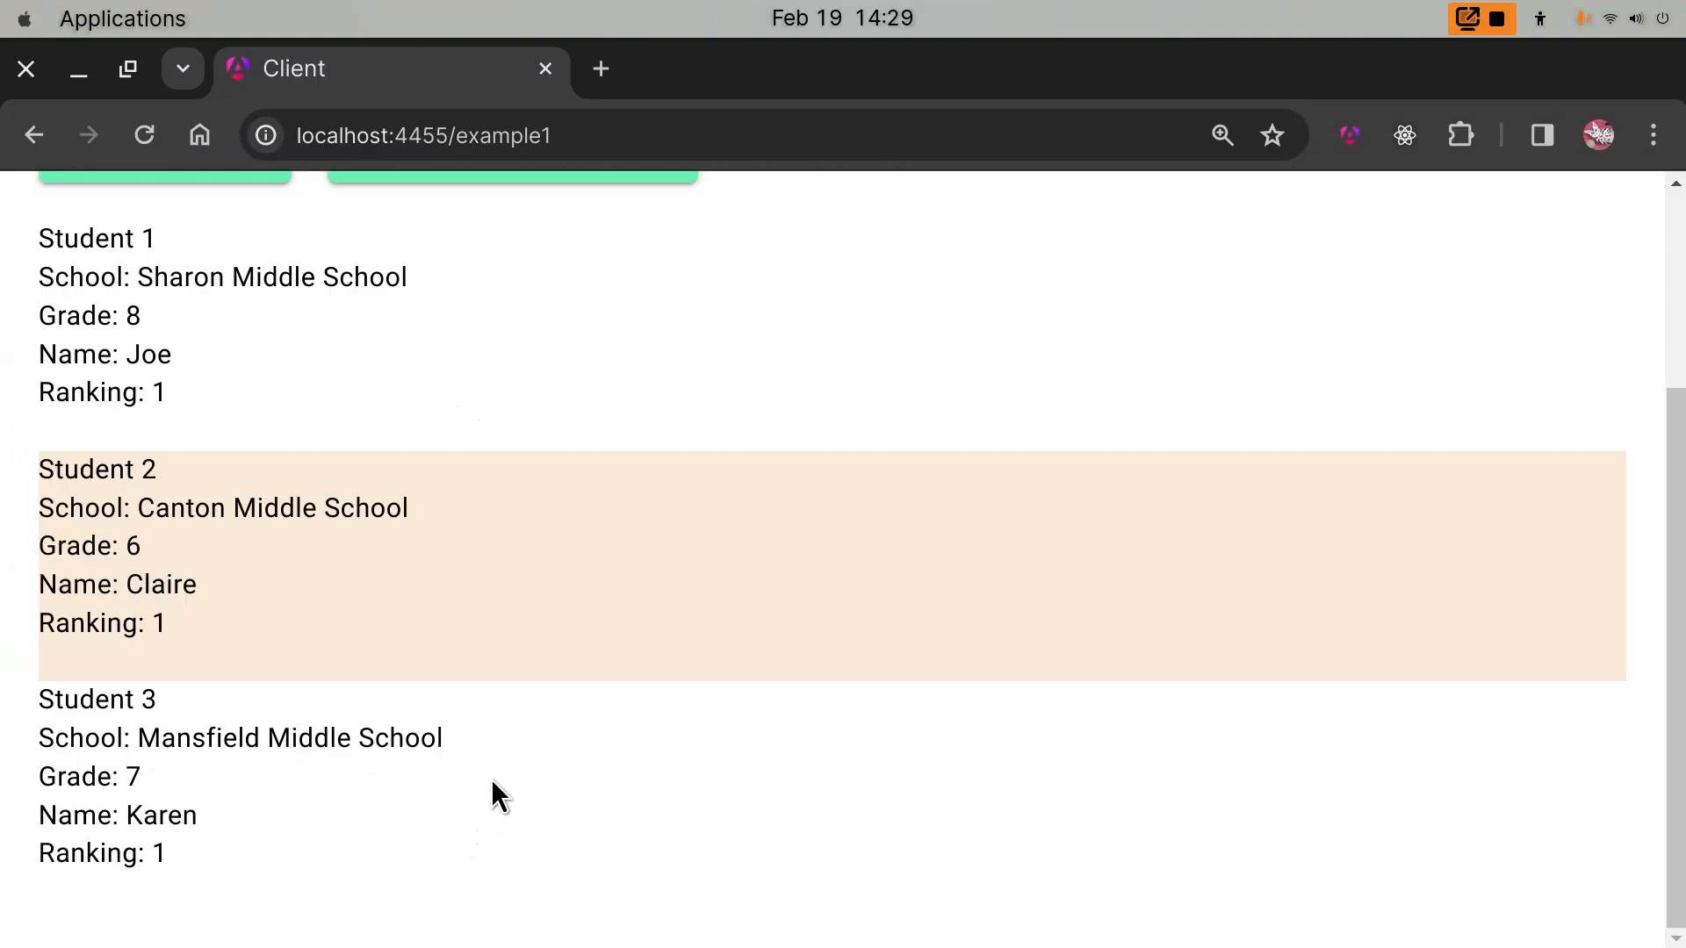
{"action": "mouse_move", "coordinate": [557, 627]}
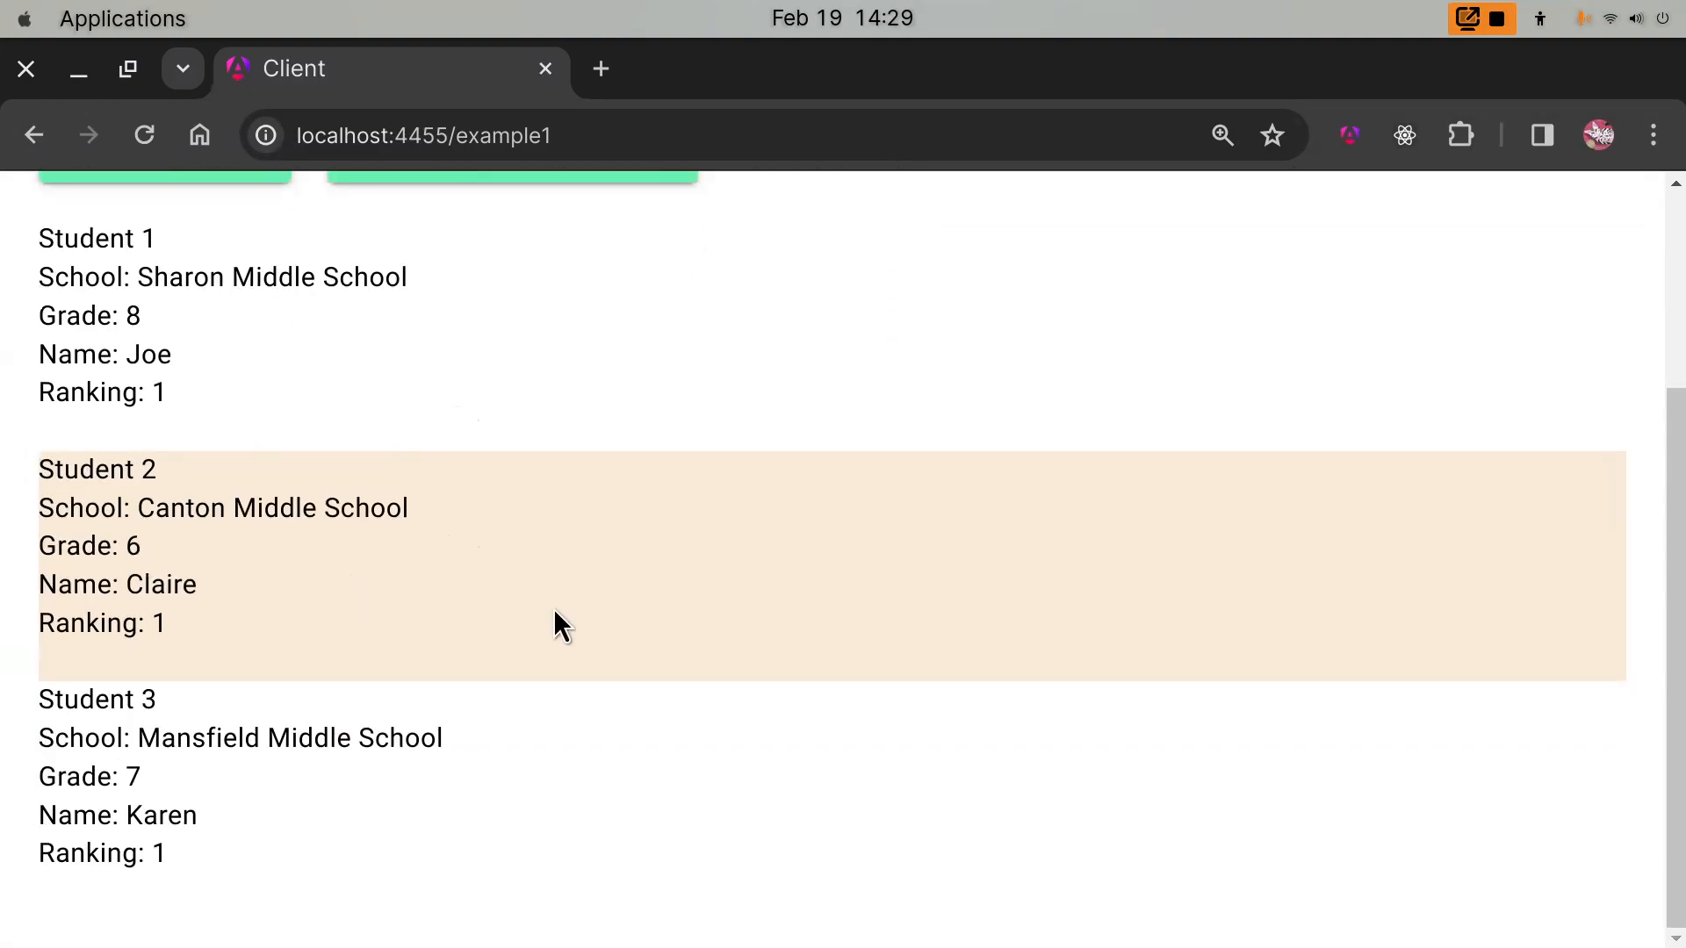
{"action": "scroll", "scroll_direction": "up", "scroll_amount": 3}
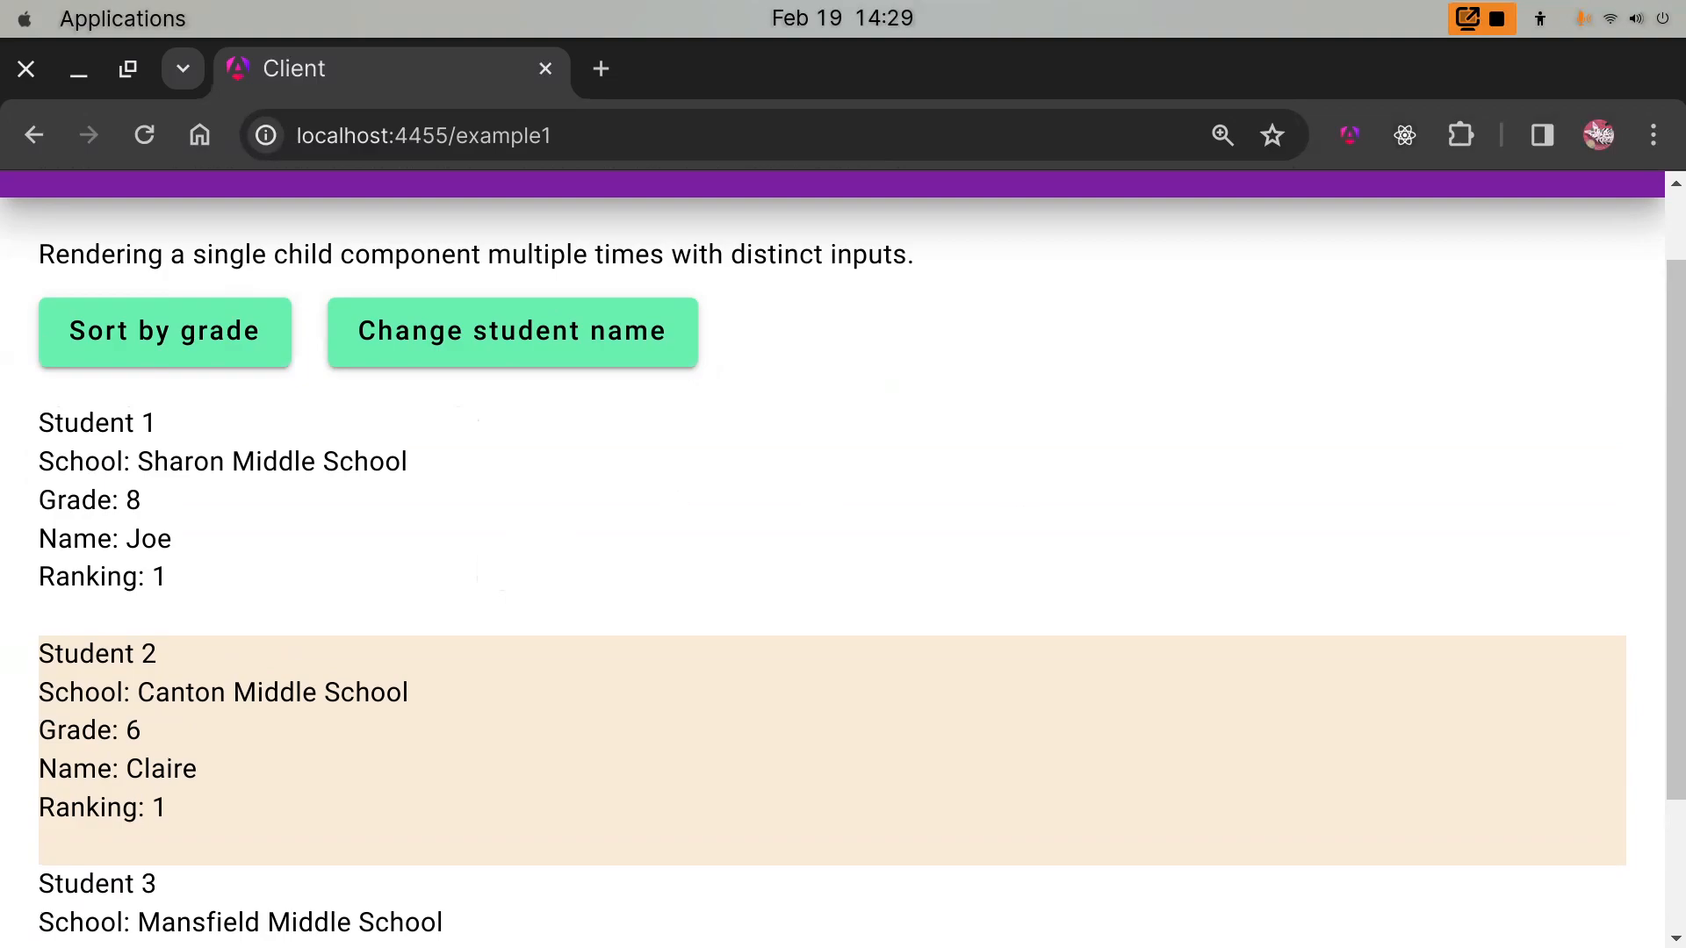
{"action": "mouse_move", "coordinate": [793, 569]}
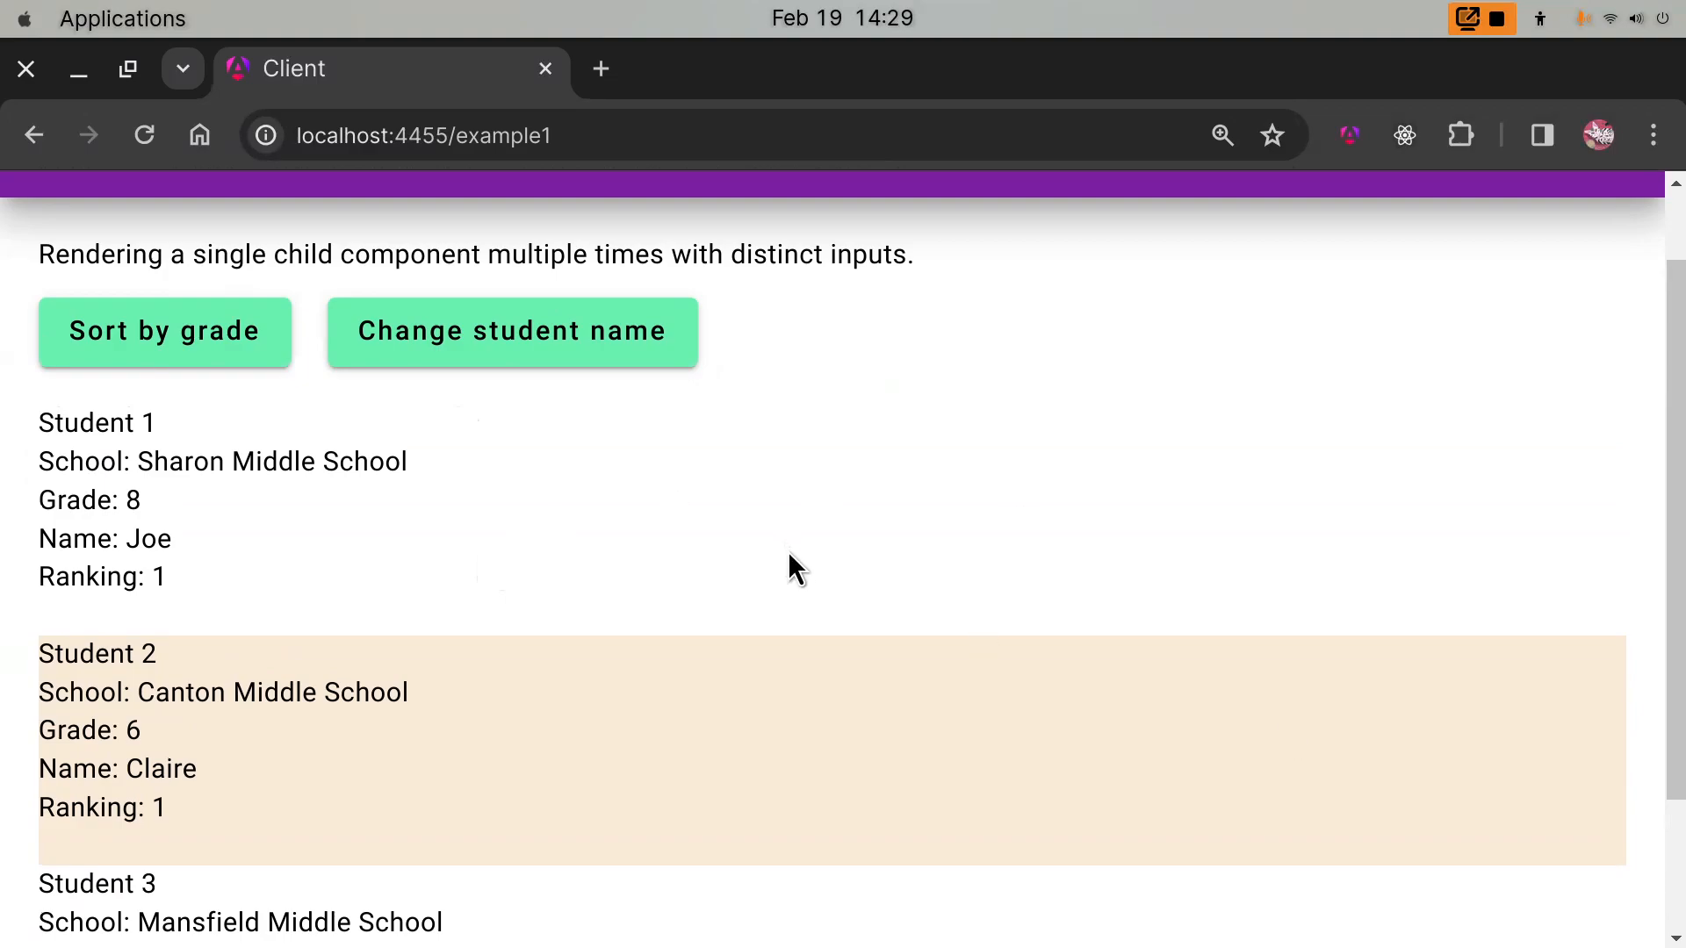
{"action": "mouse_move", "coordinate": [804, 551]}
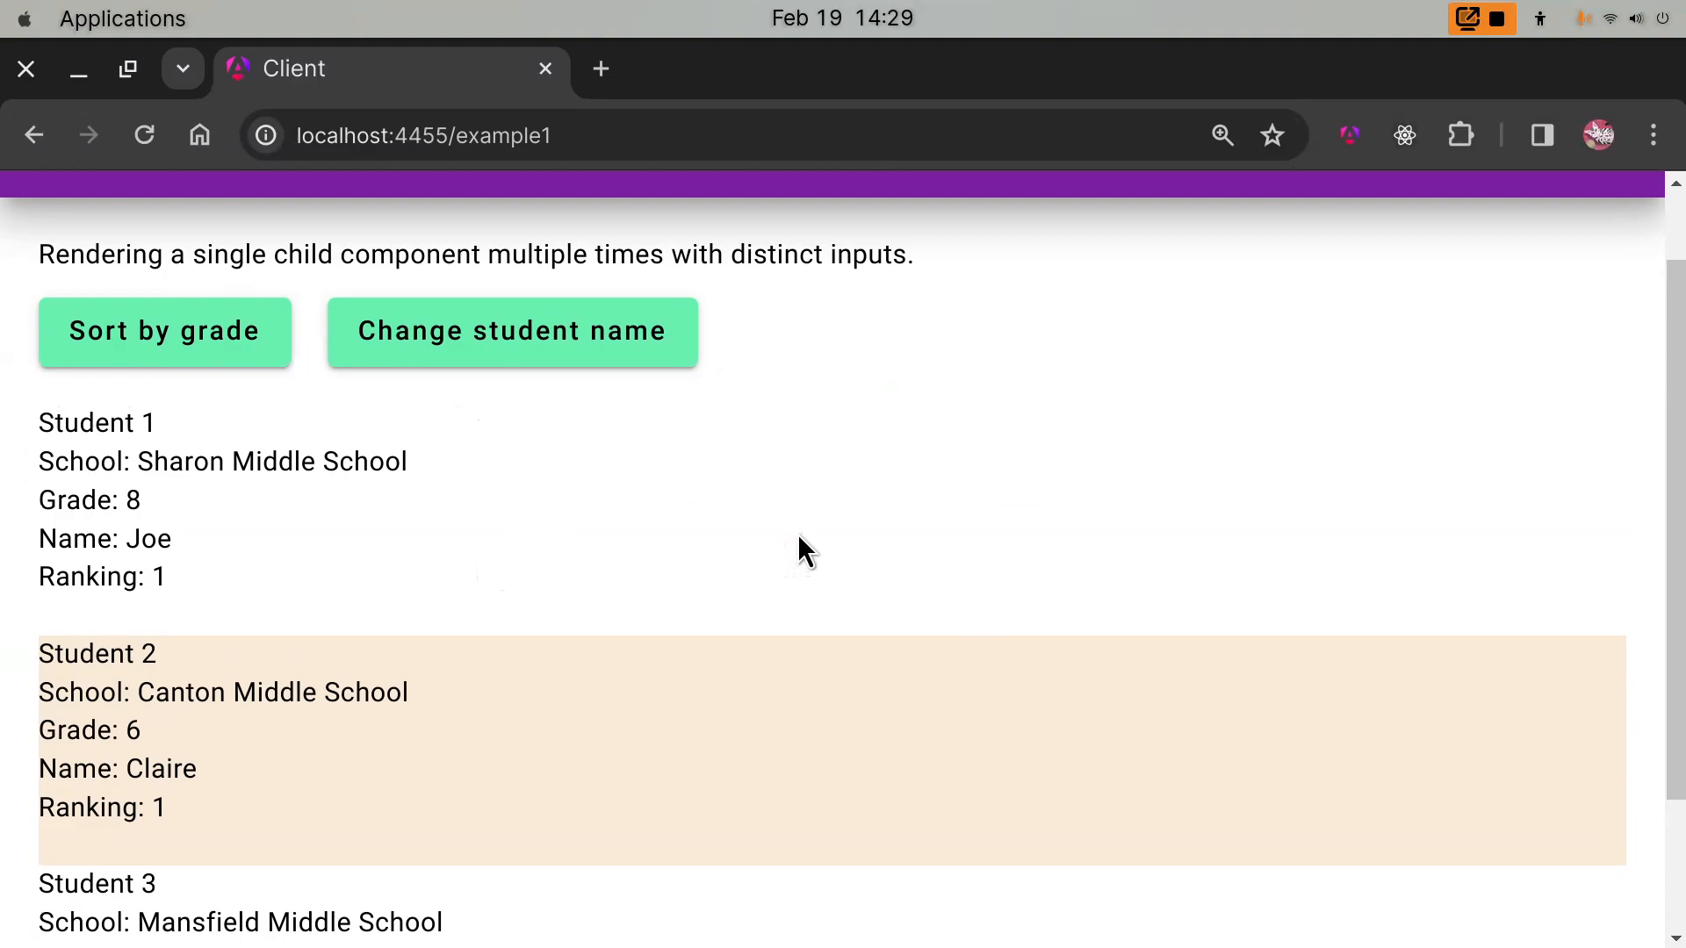
{"action": "mouse_move", "coordinate": [260, 559]}
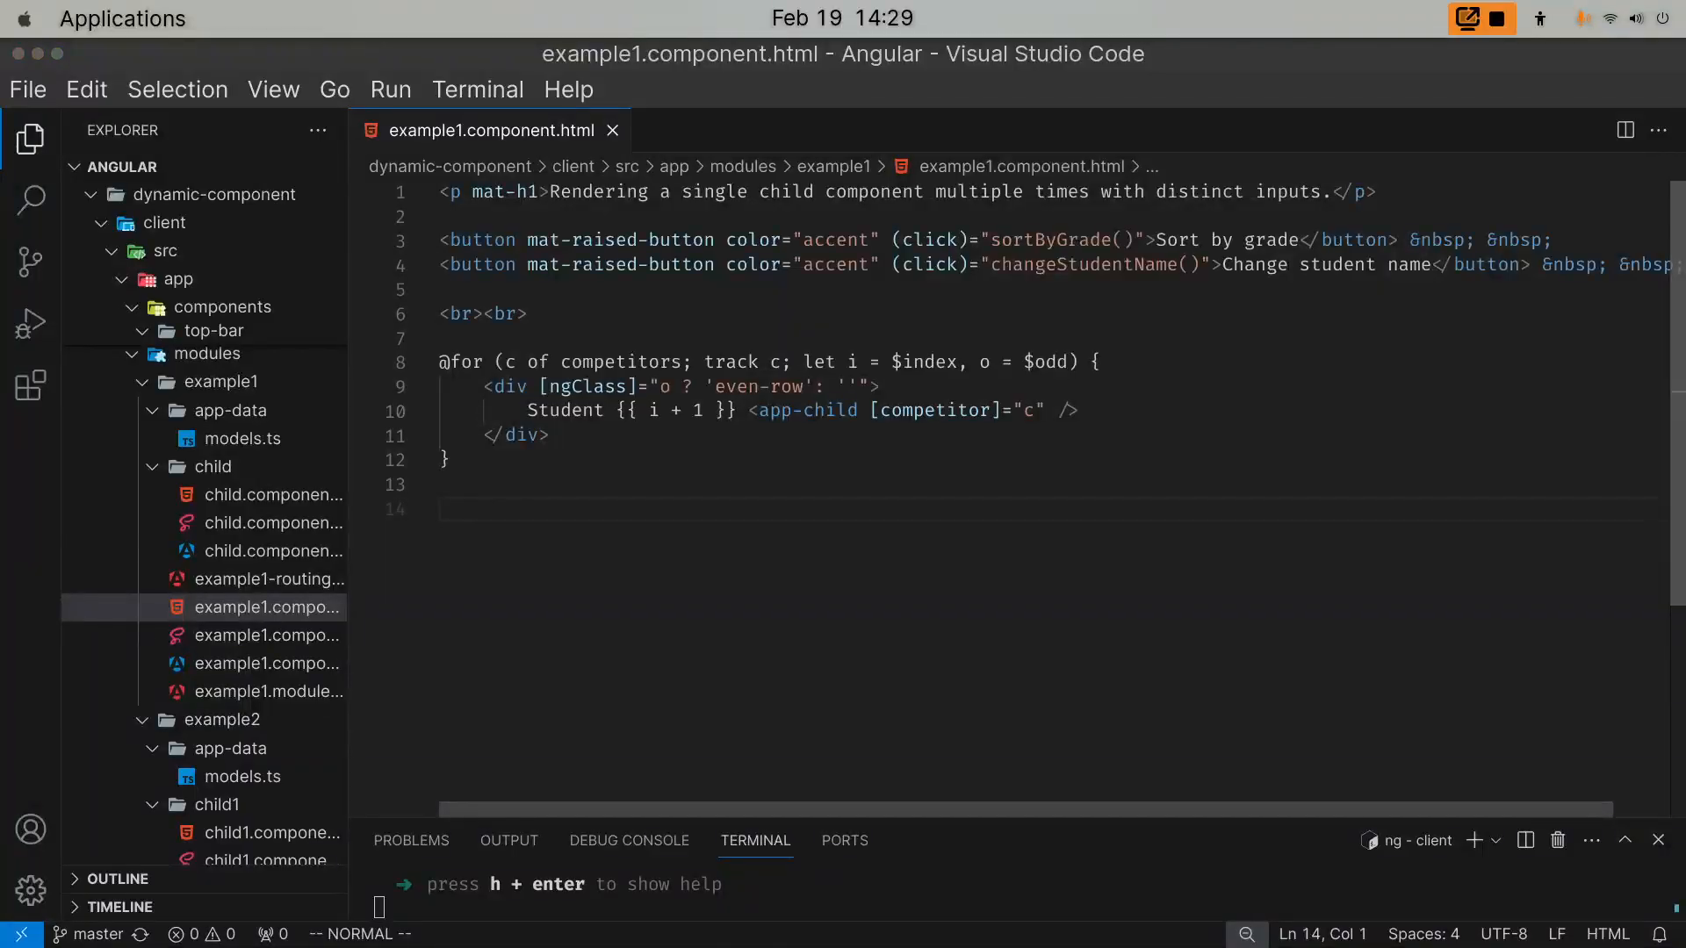
{"action": "mouse_move", "coordinate": [664, 546]}
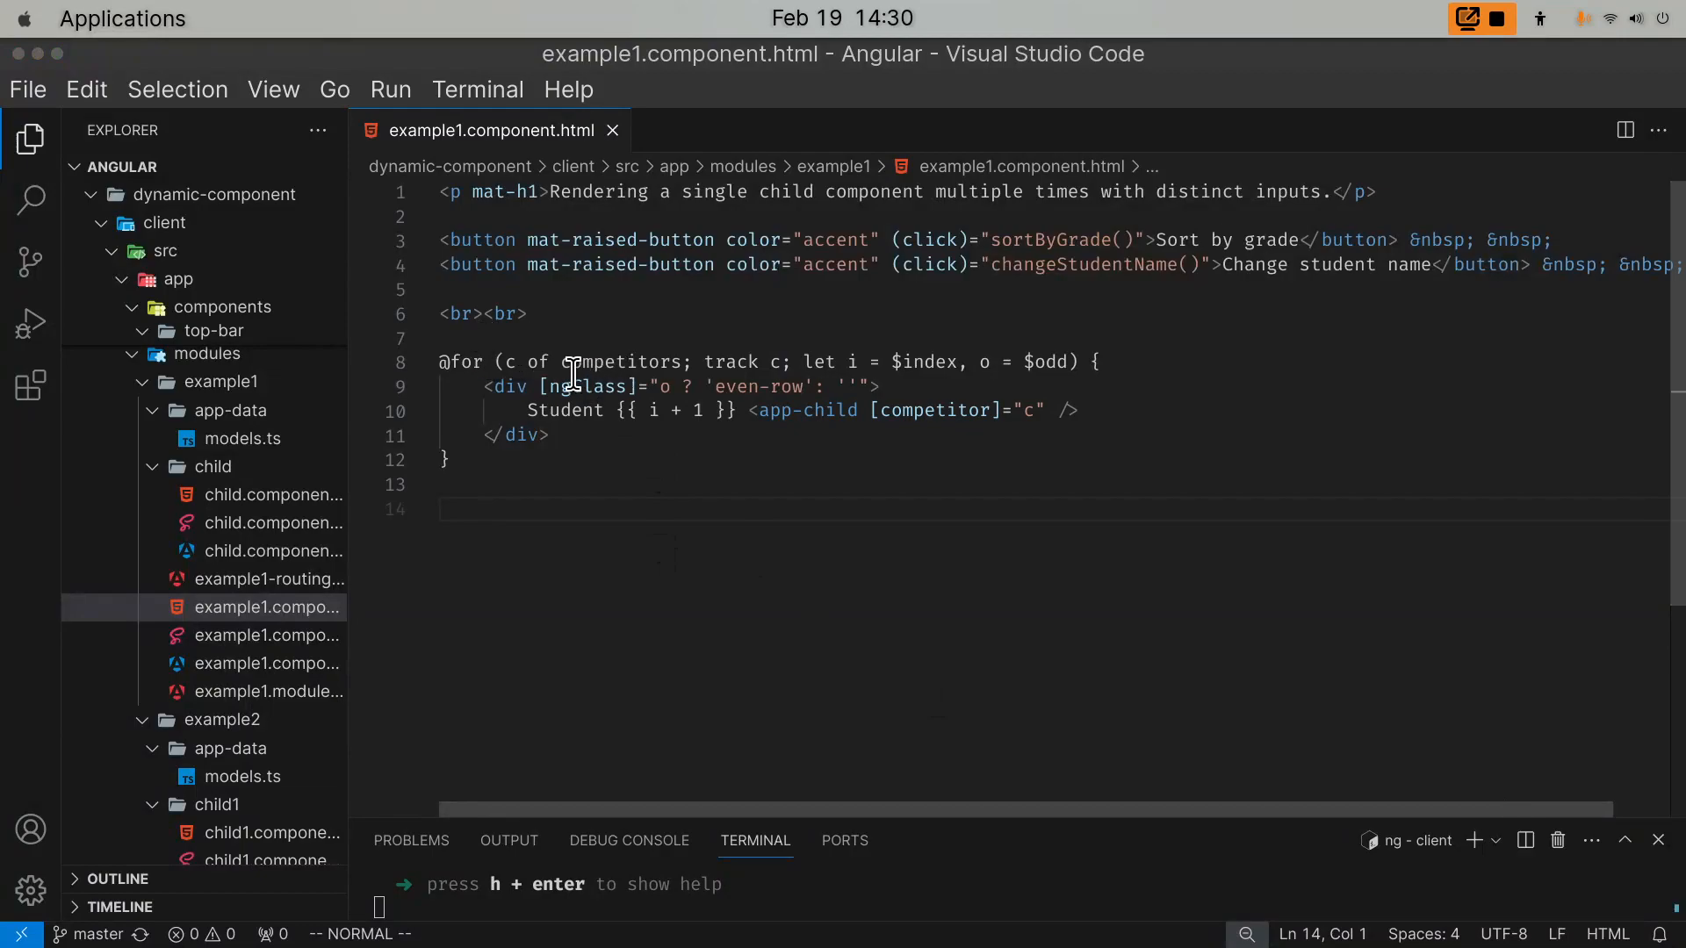
{"action": "mouse_move", "coordinate": [784, 371]}
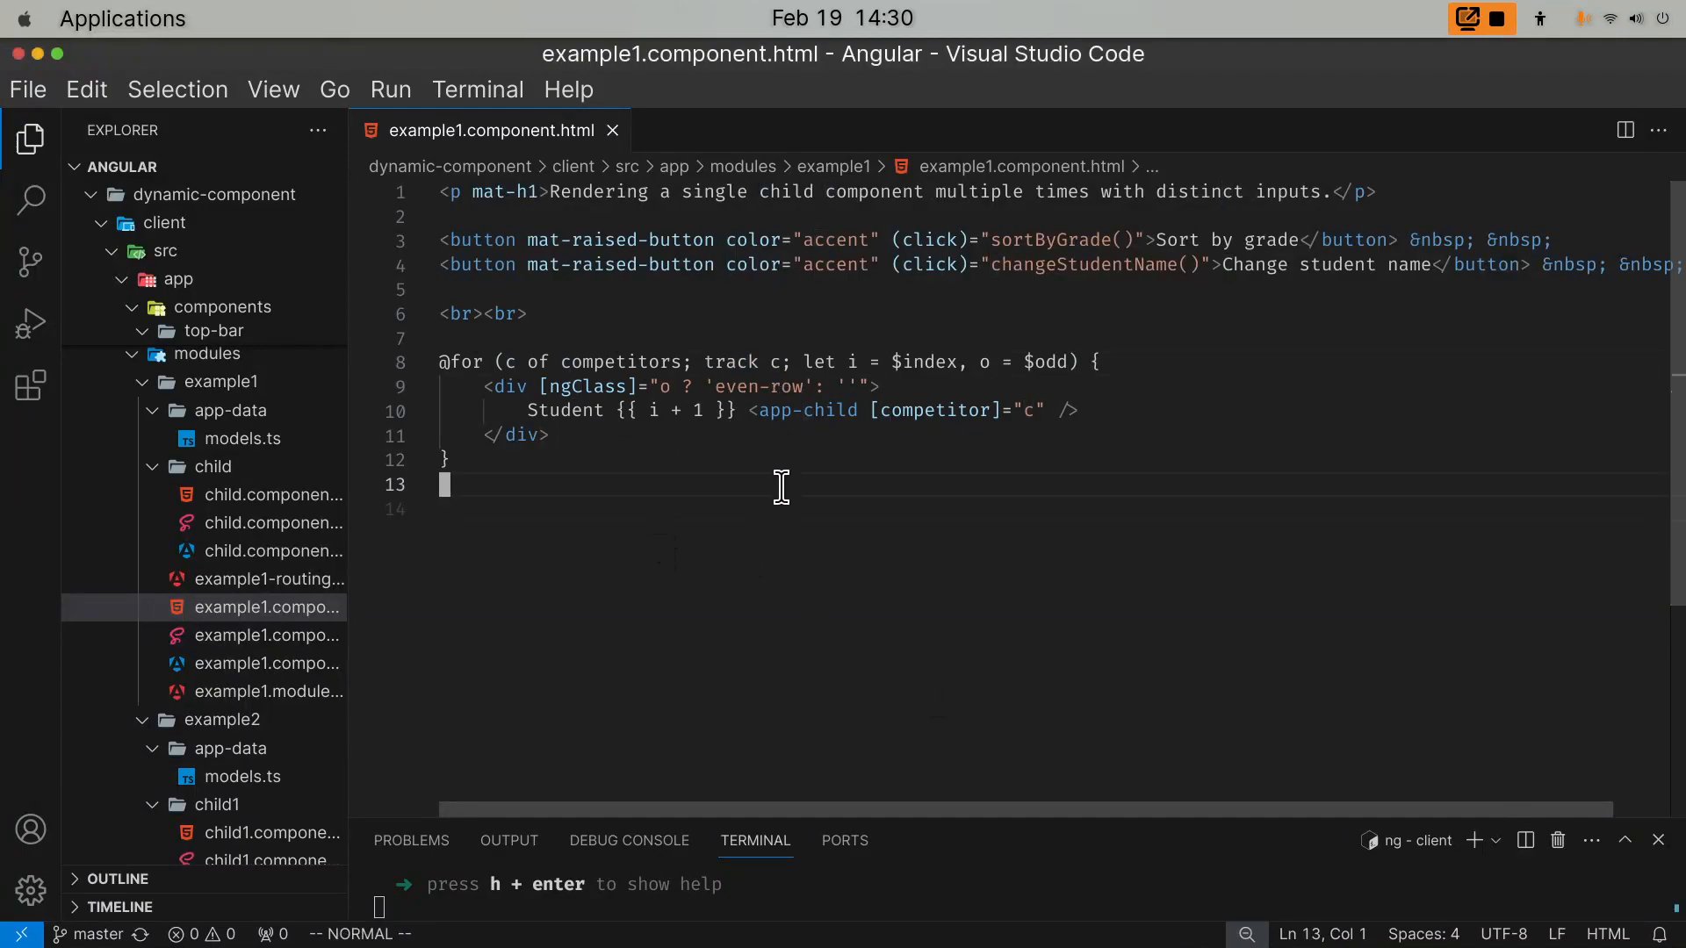
{"action": "mouse_move", "coordinate": [755, 312]}
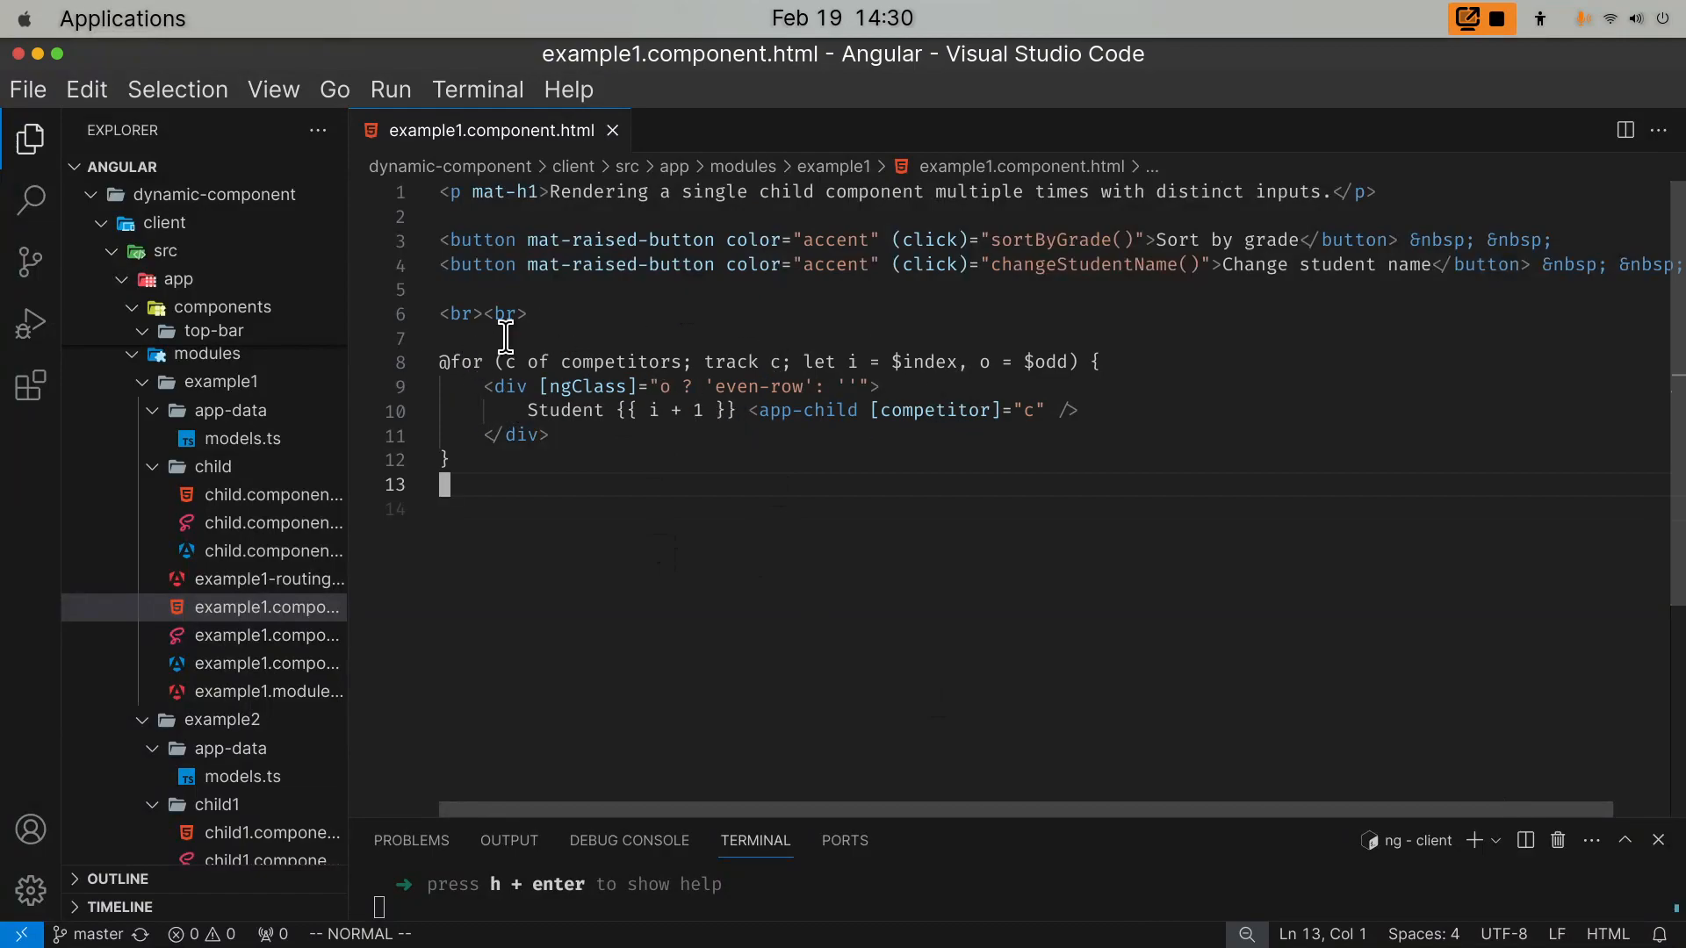
{"action": "mouse_move", "coordinate": [941, 361]}
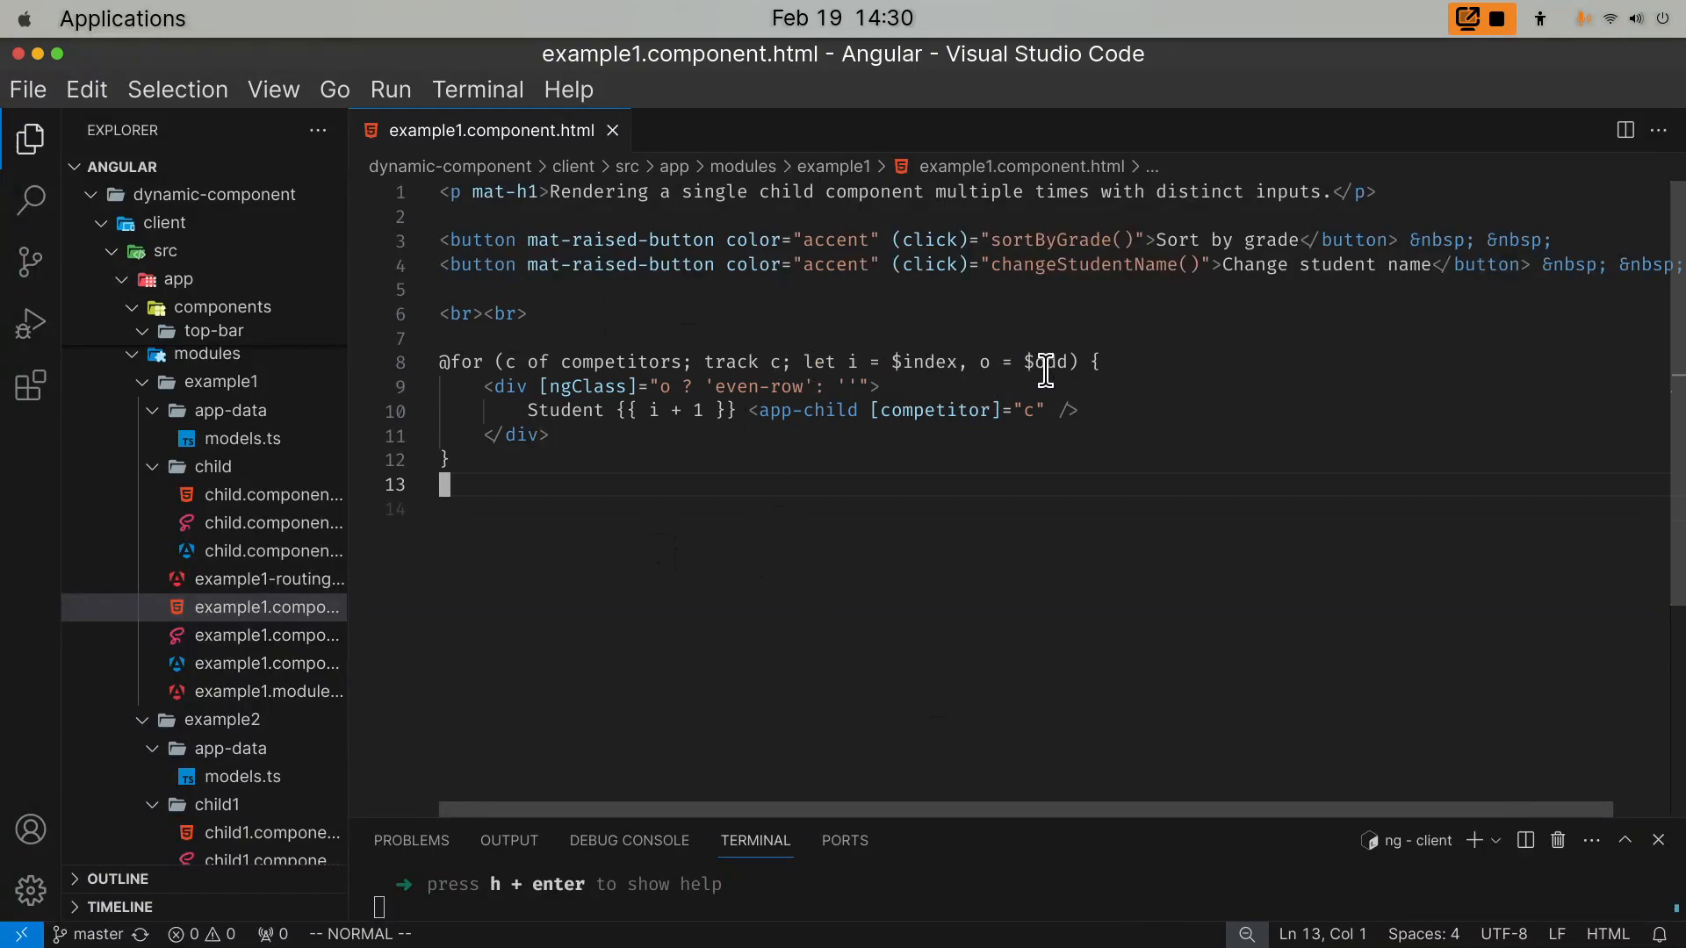
{"action": "mouse_move", "coordinate": [764, 877]}
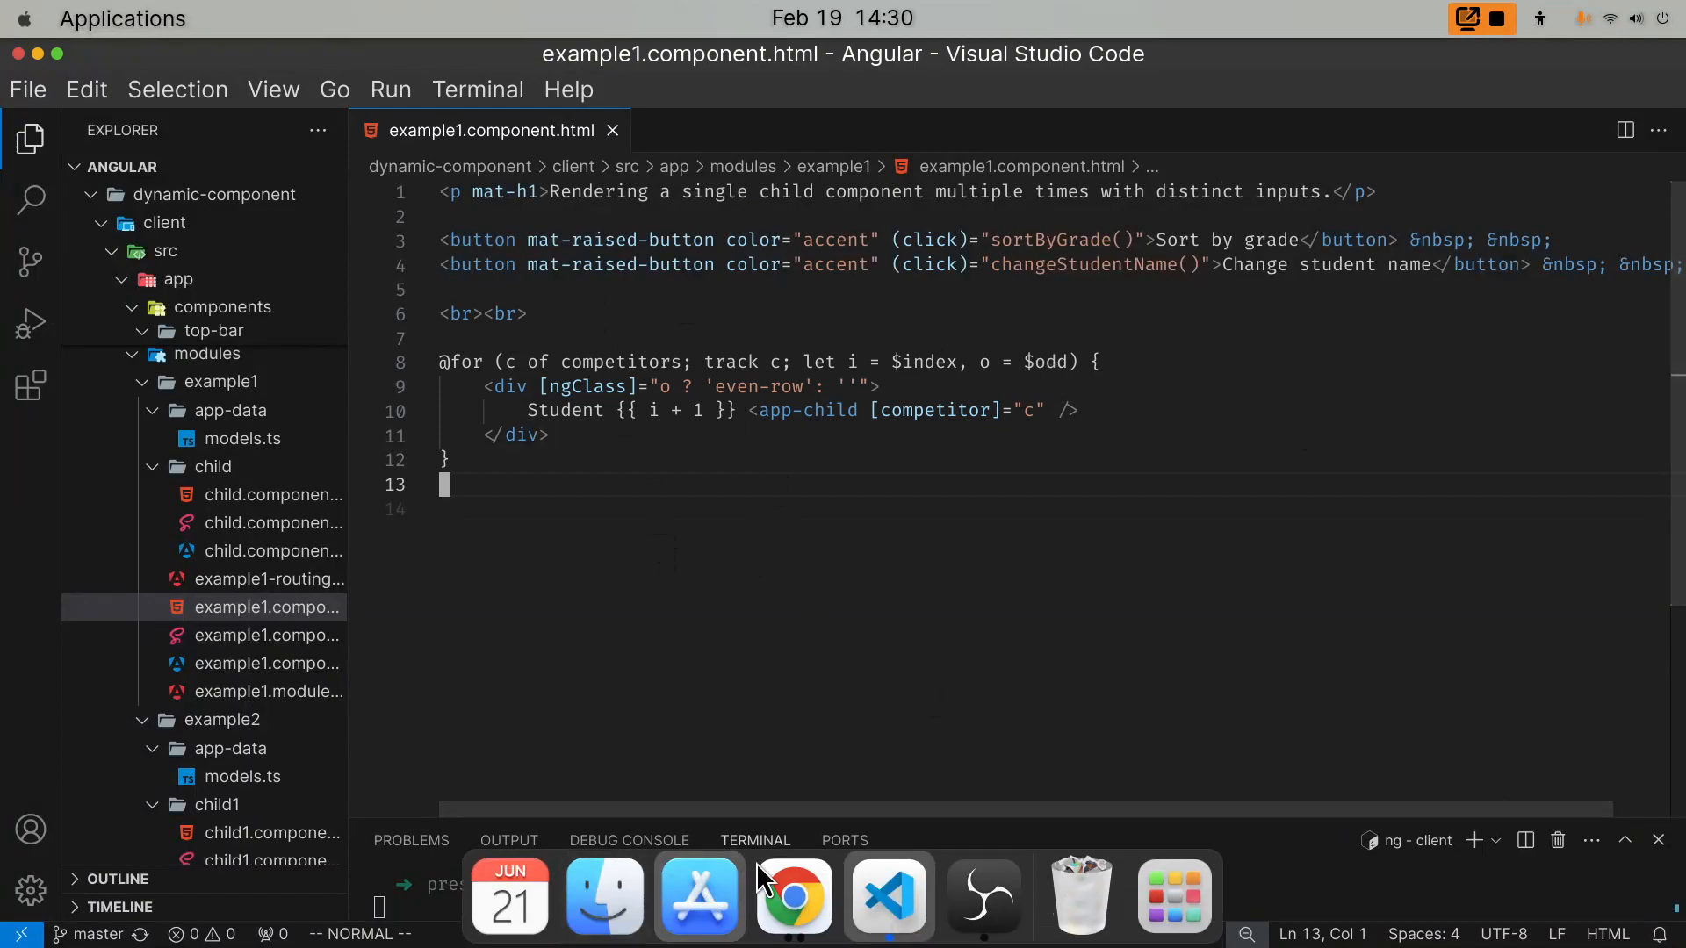
- Switch back to Chrome and scroll down to Student 3, Karen from Mansfield Middle School
{"action": "left_click", "coordinate": [791, 894]}
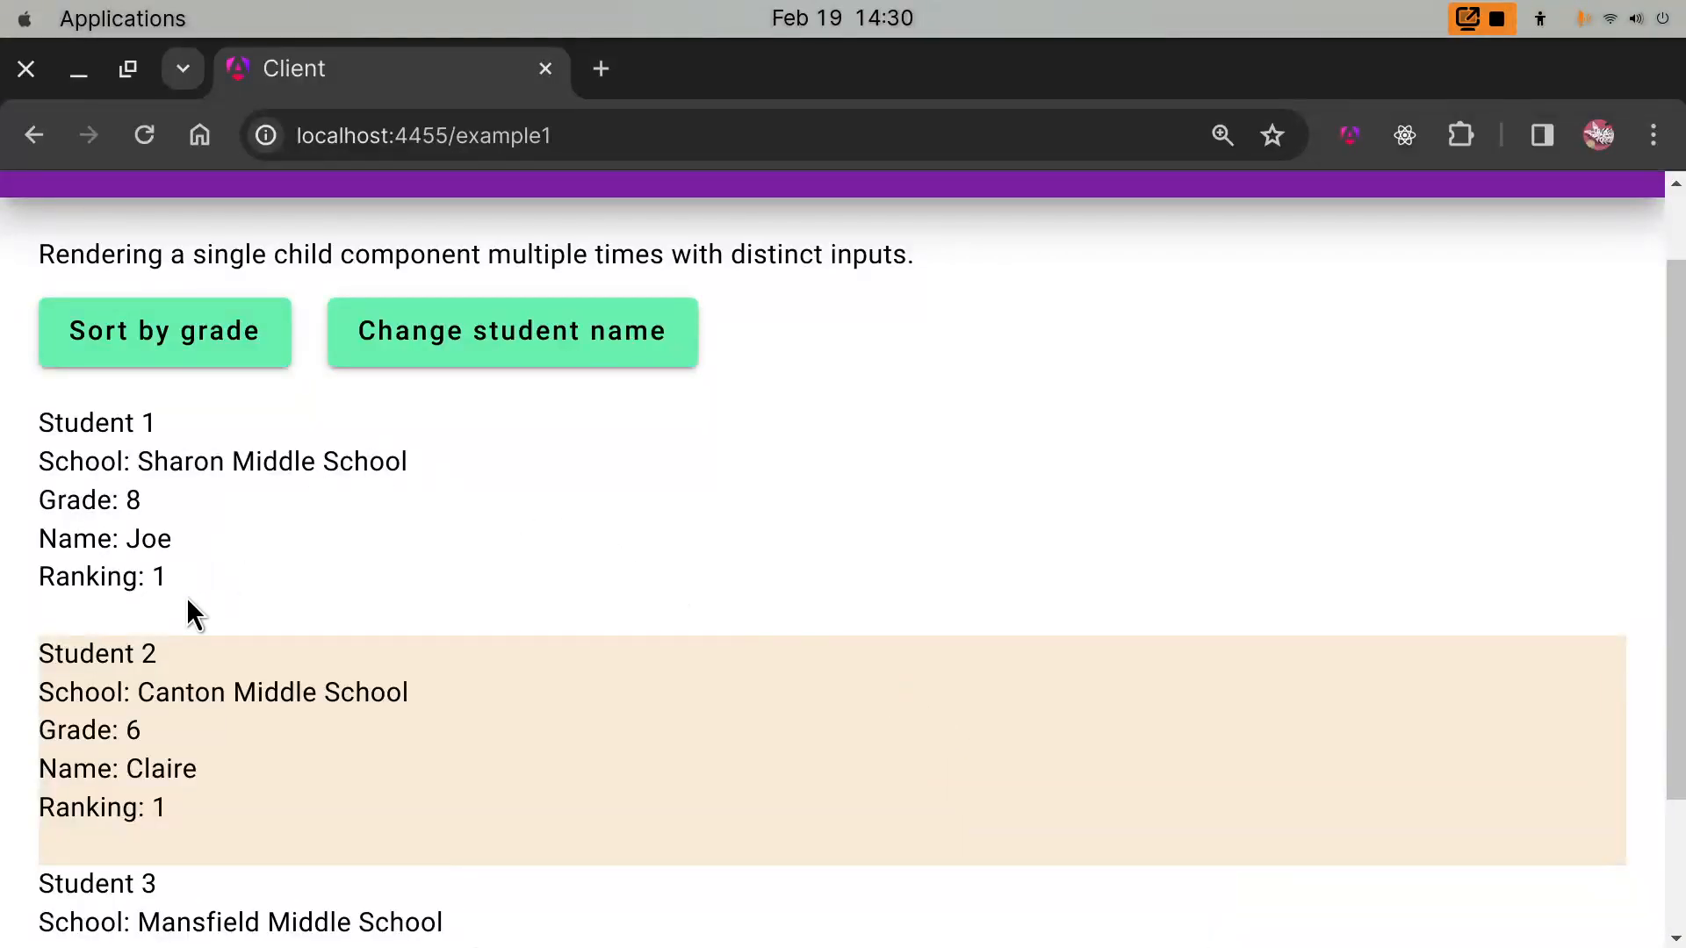
{"action": "scroll", "scroll_direction": "down", "scroll_amount": 3}
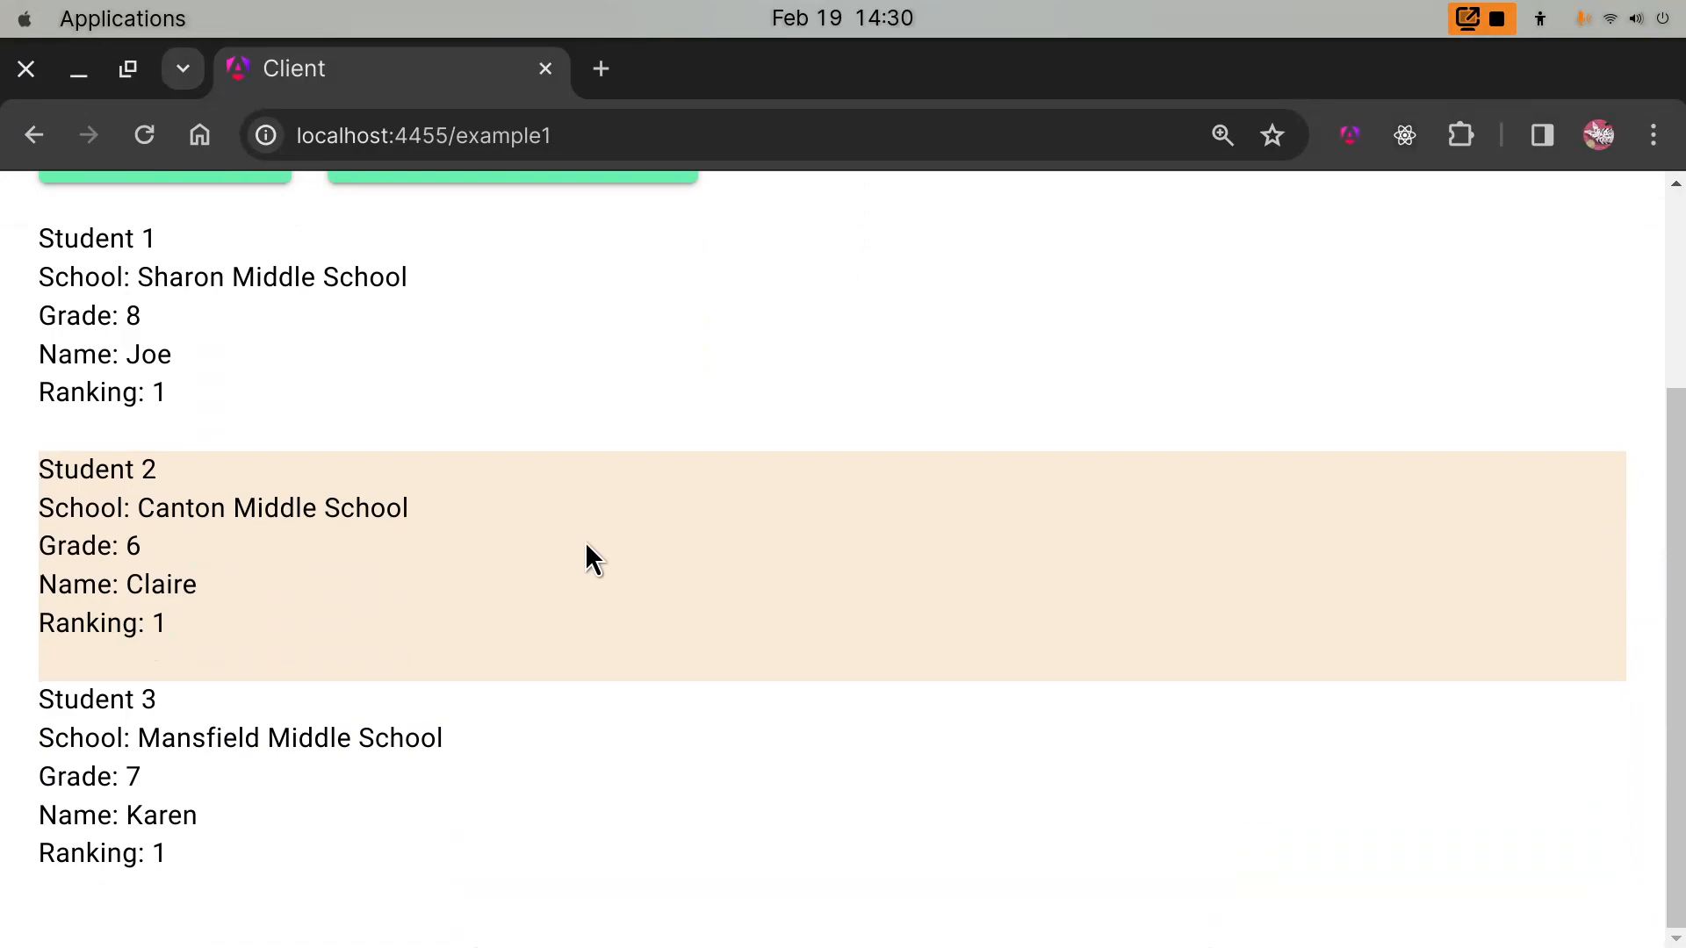
{"action": "mouse_move", "coordinate": [278, 920]}
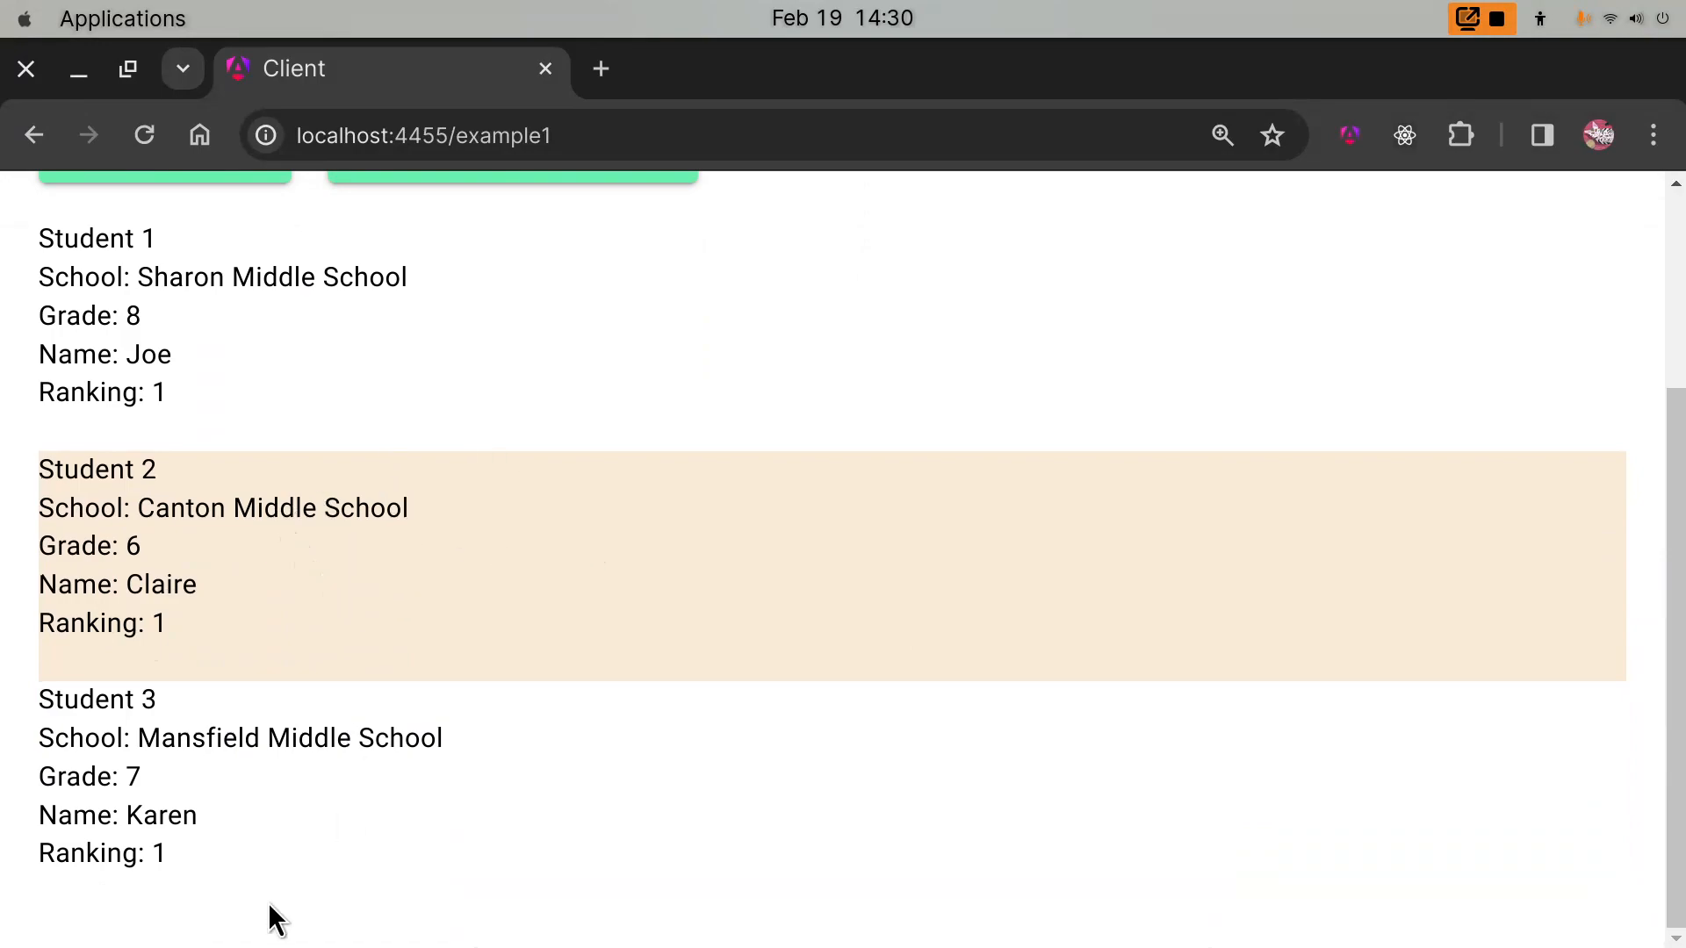
{"action": "mouse_move", "coordinate": [260, 213]}
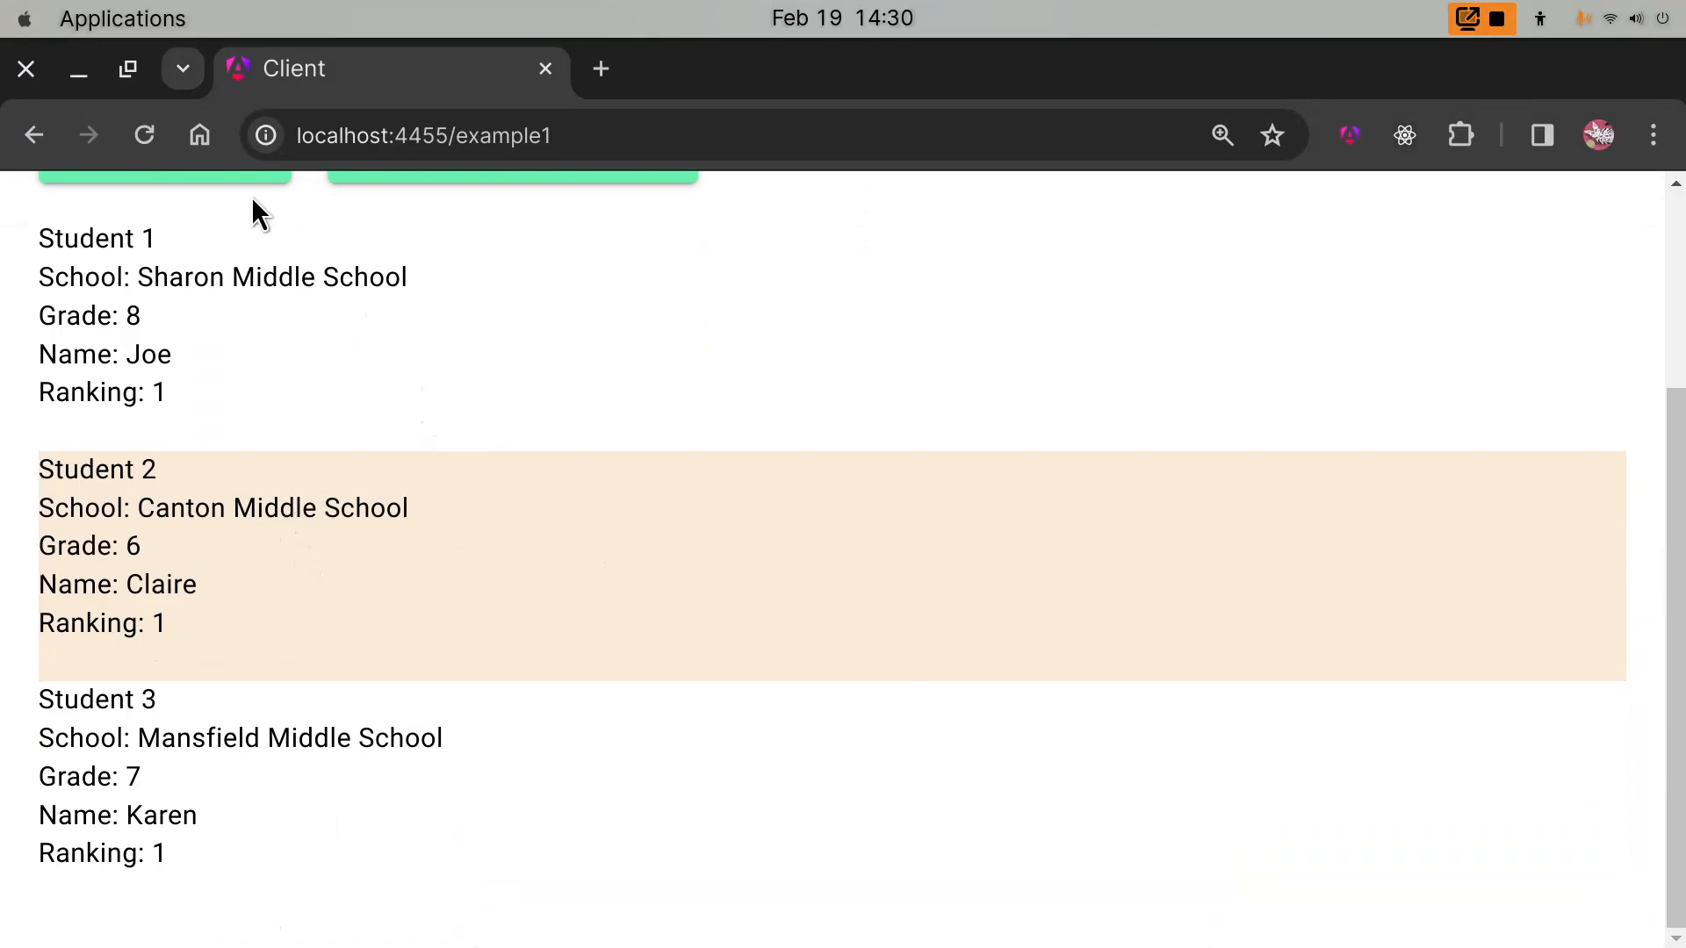
{"action": "mouse_move", "coordinate": [77, 70]}
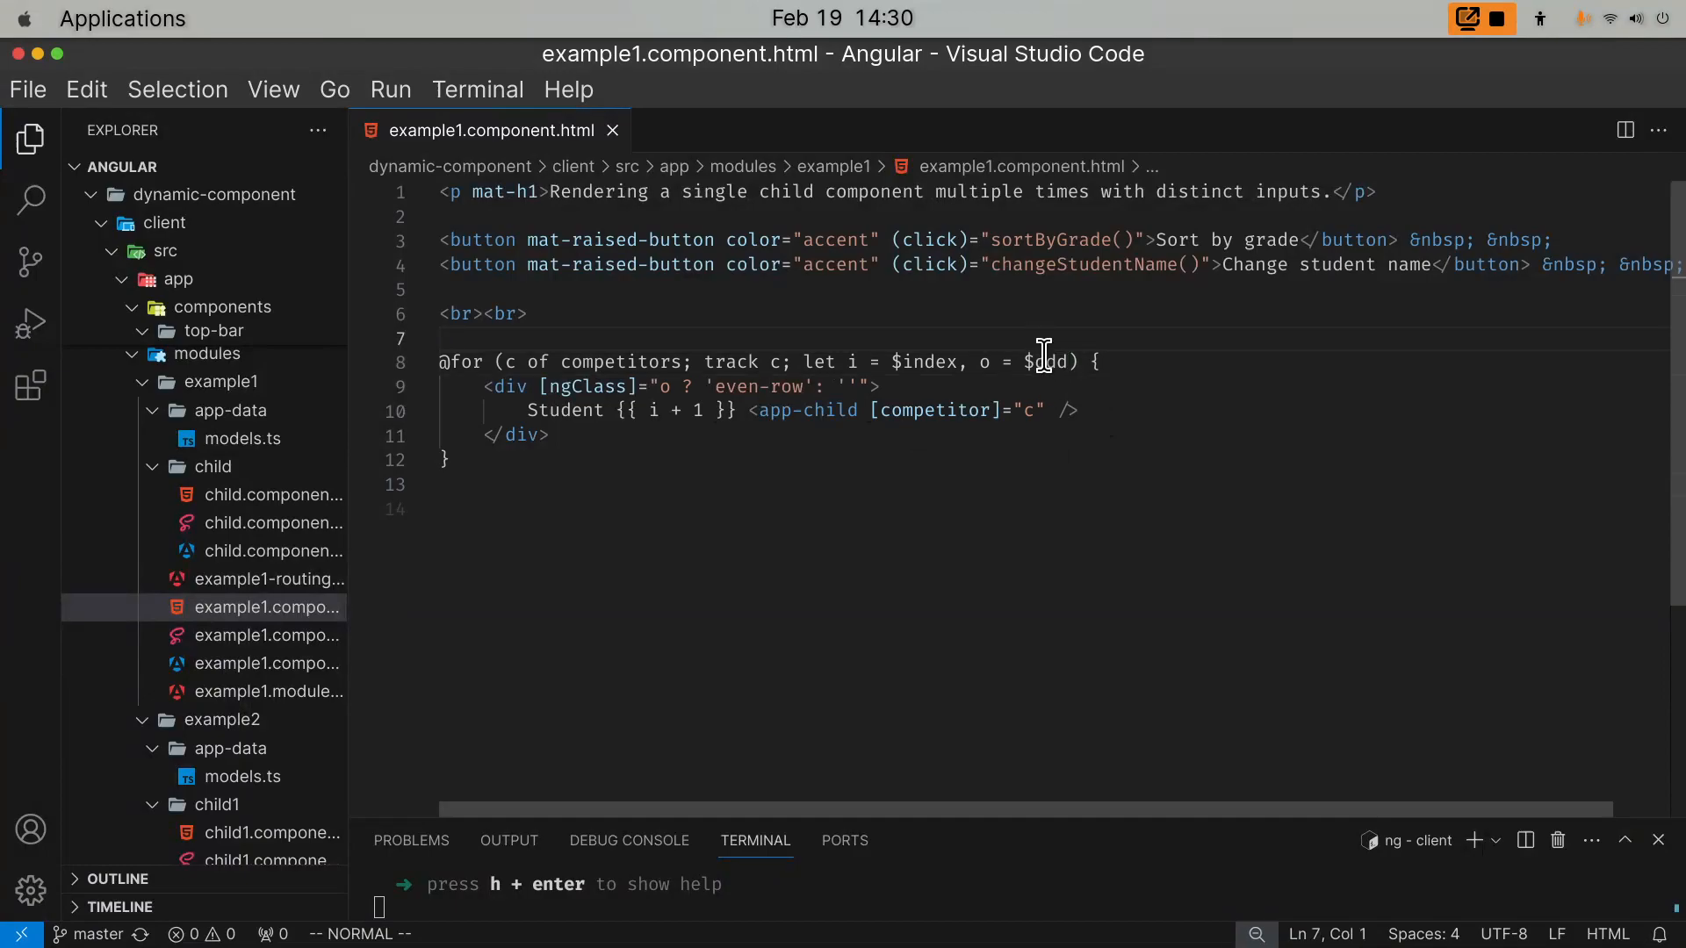
- Highlight the competitor input binding on the app-child tag in example1.component.html
{"action": "left_click", "coordinate": [1036, 362]}
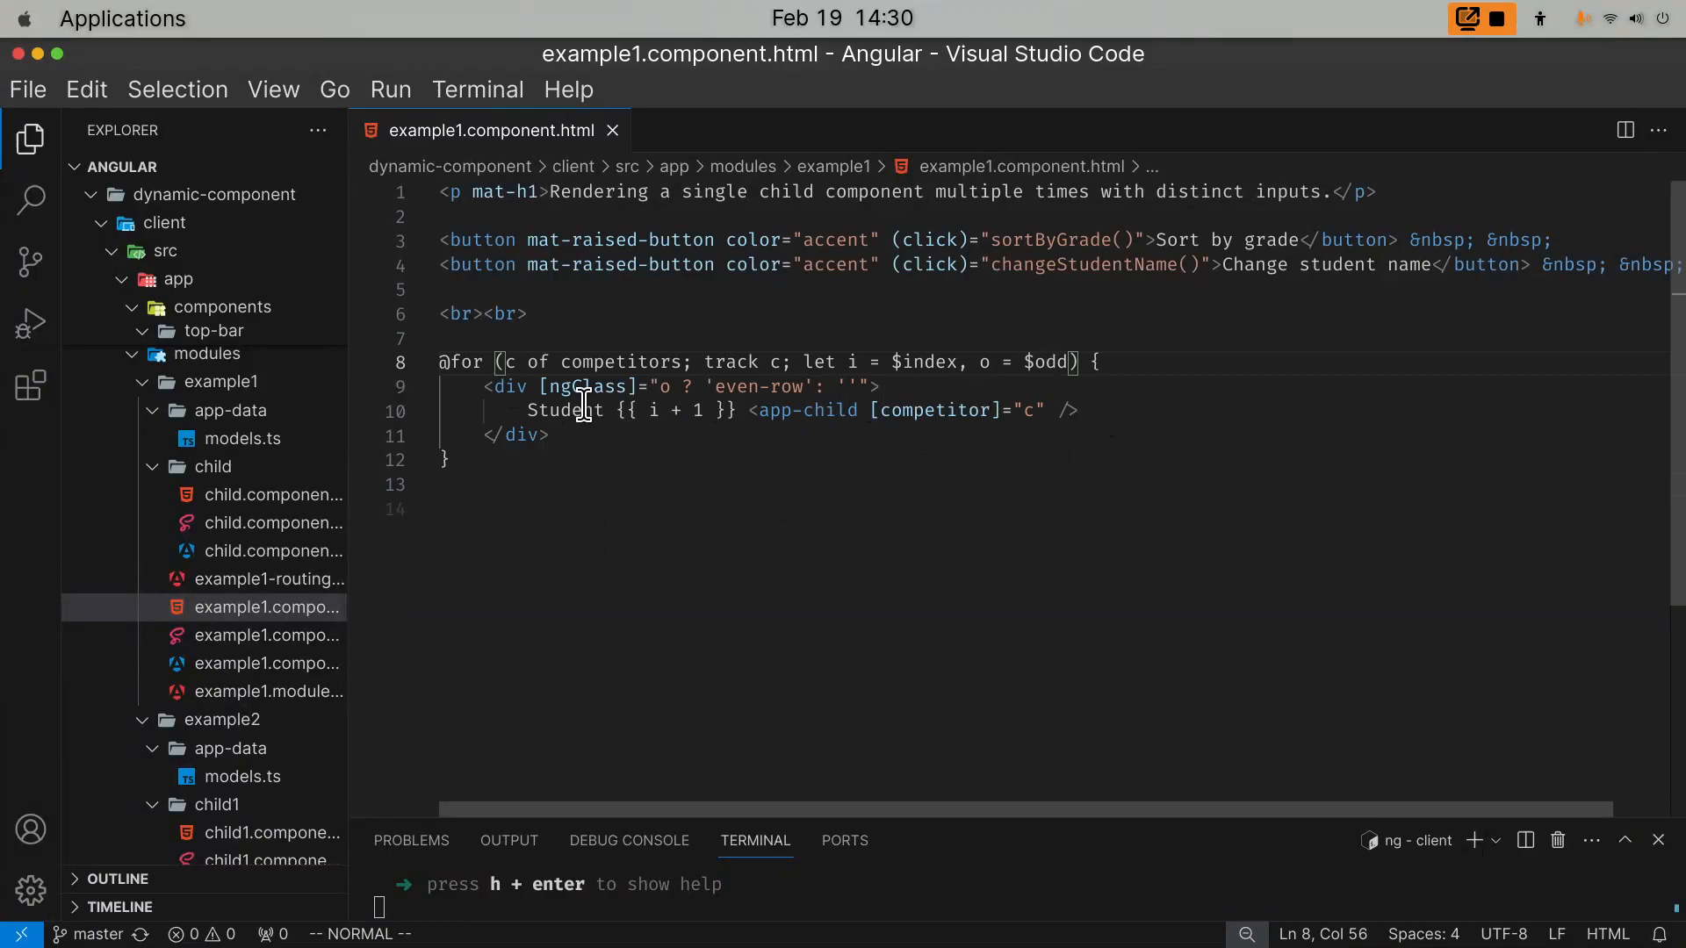
{"action": "mouse_move", "coordinate": [780, 398]}
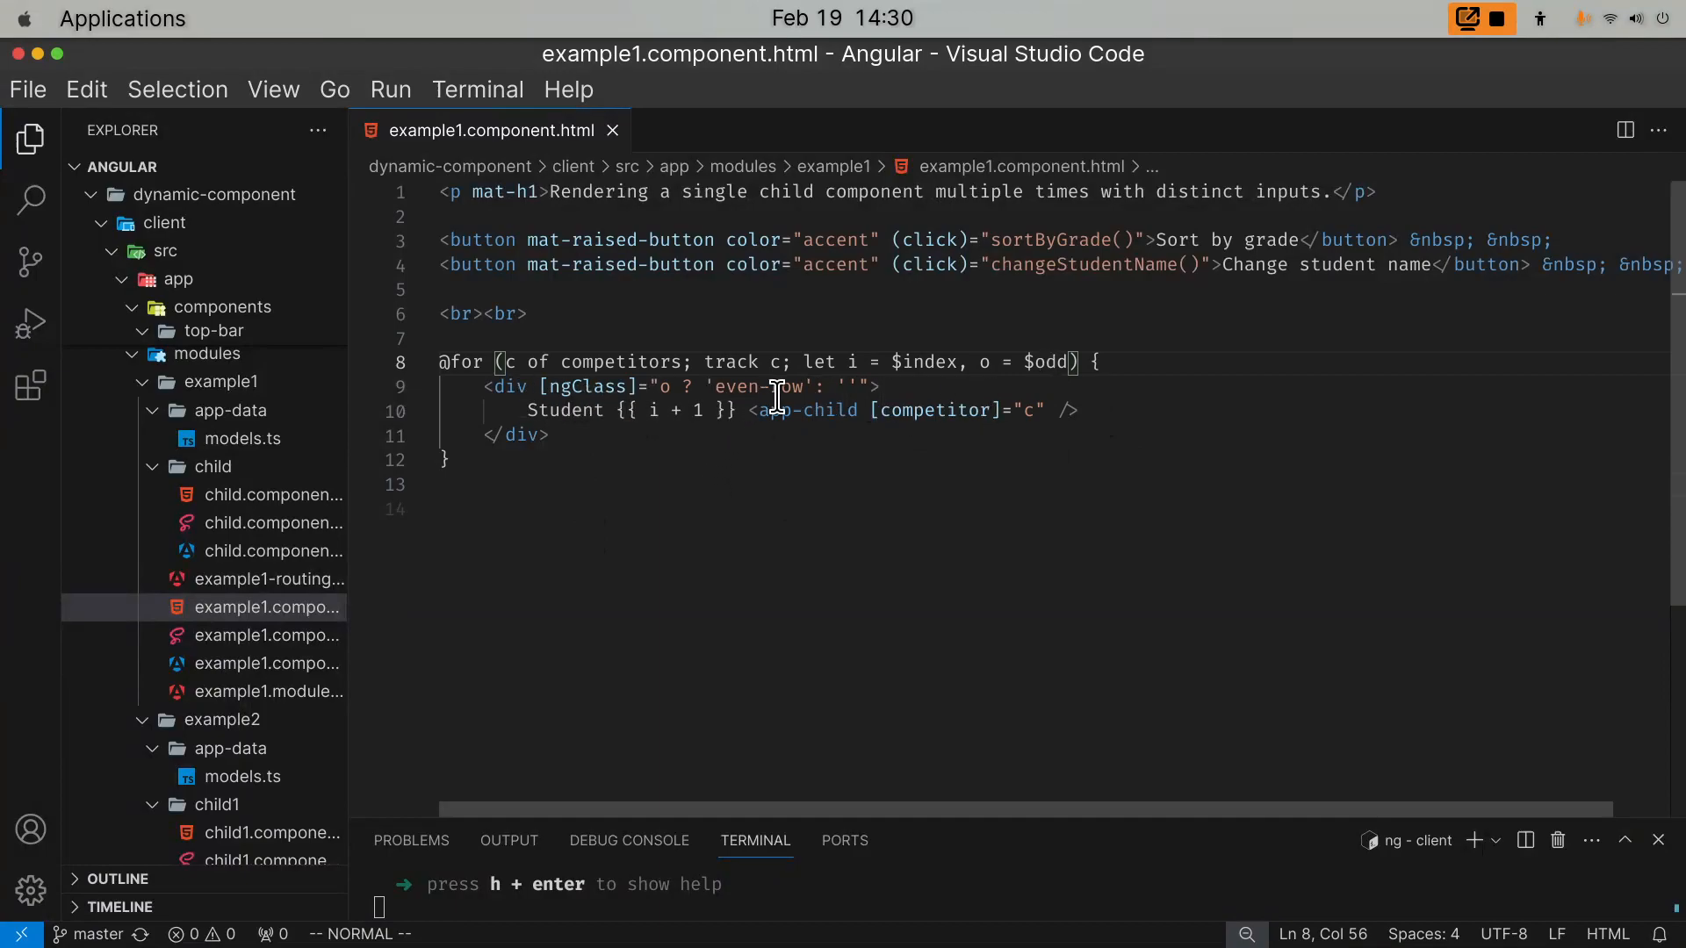
{"action": "double_click", "coordinate": [930, 409]}
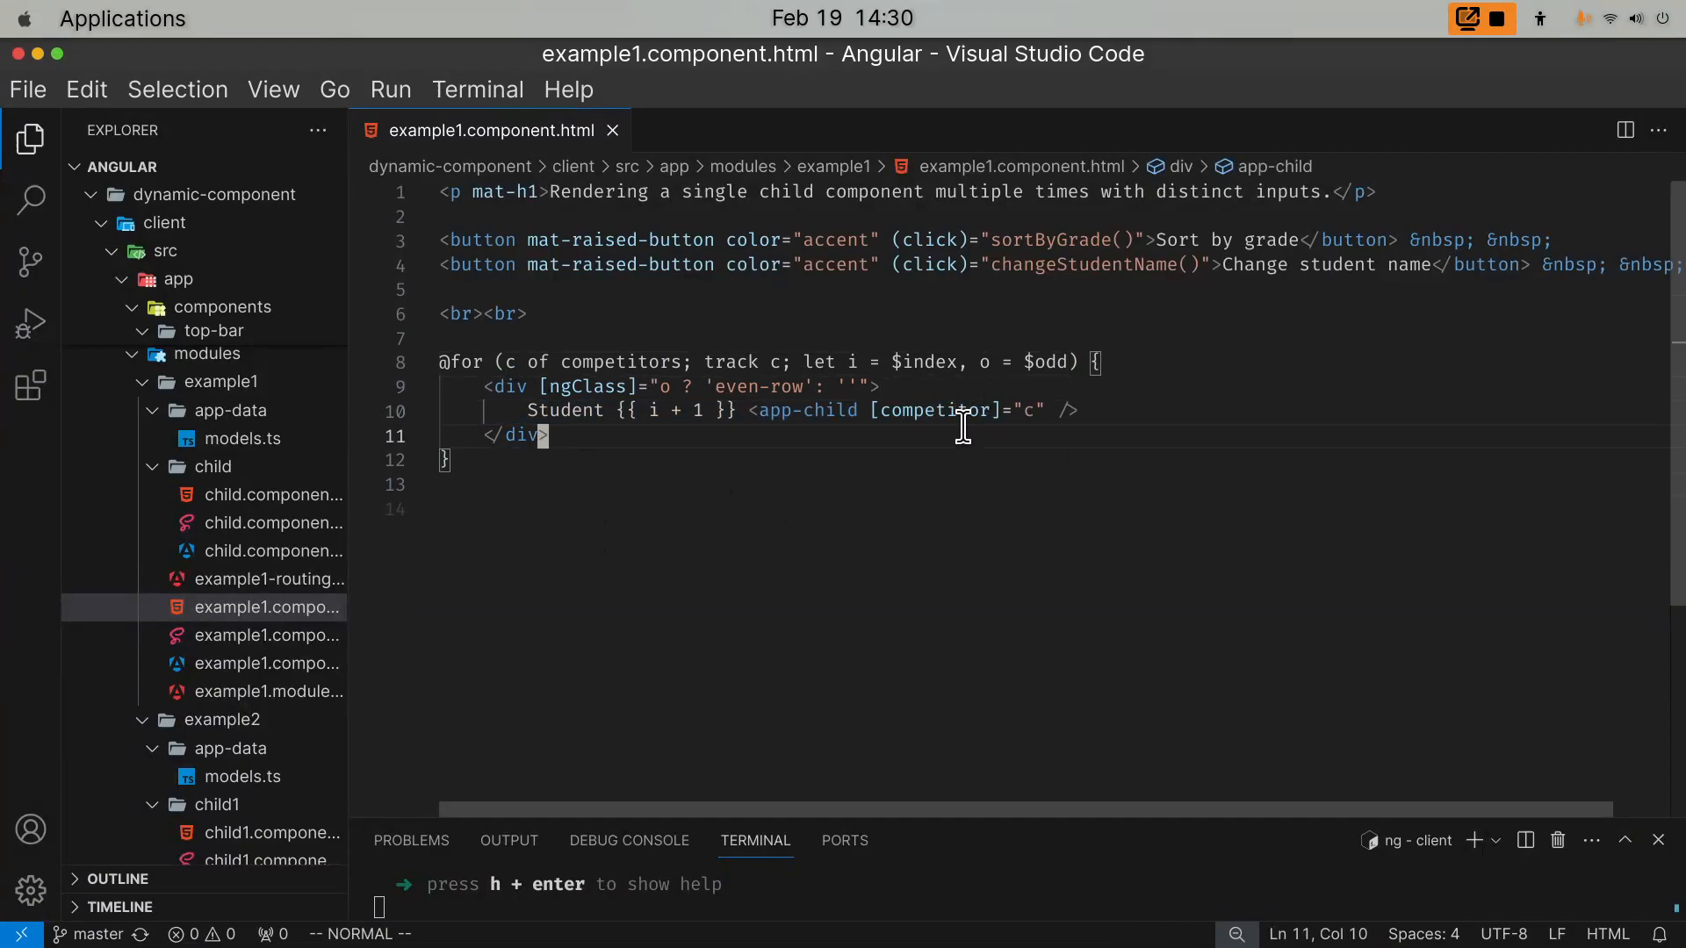
{"action": "double_click", "coordinate": [925, 409]}
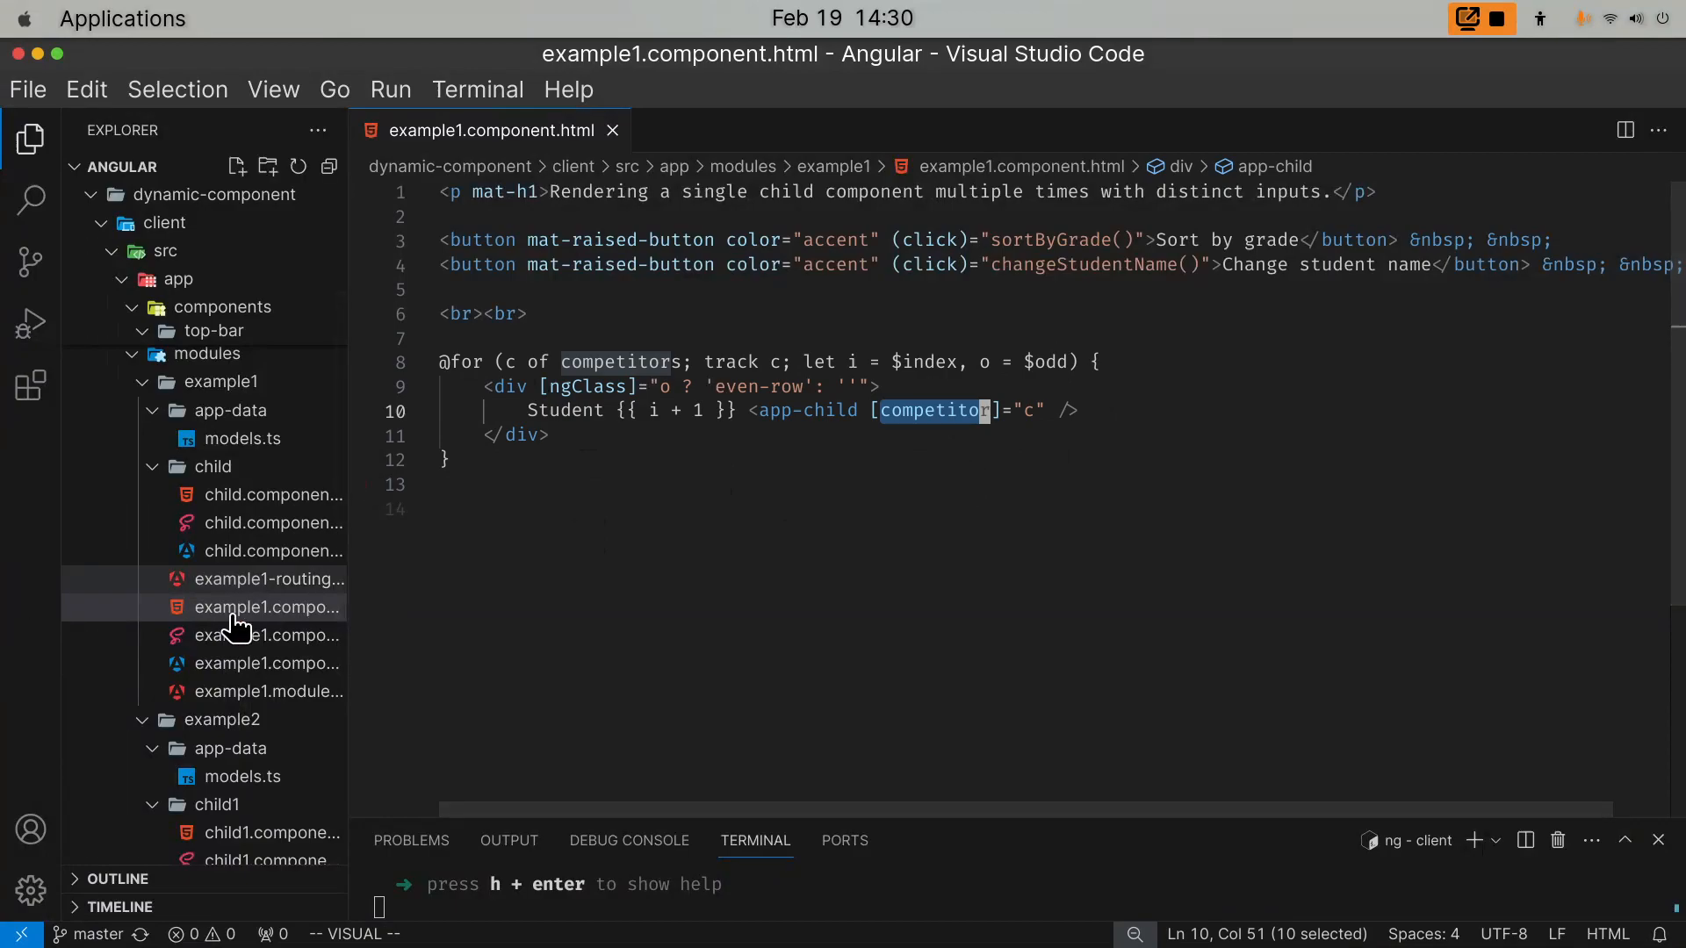
- Open child.component.ts, models.ts and example1.component.ts with its competitors array and methods
{"action": "left_click", "coordinate": [268, 549]}
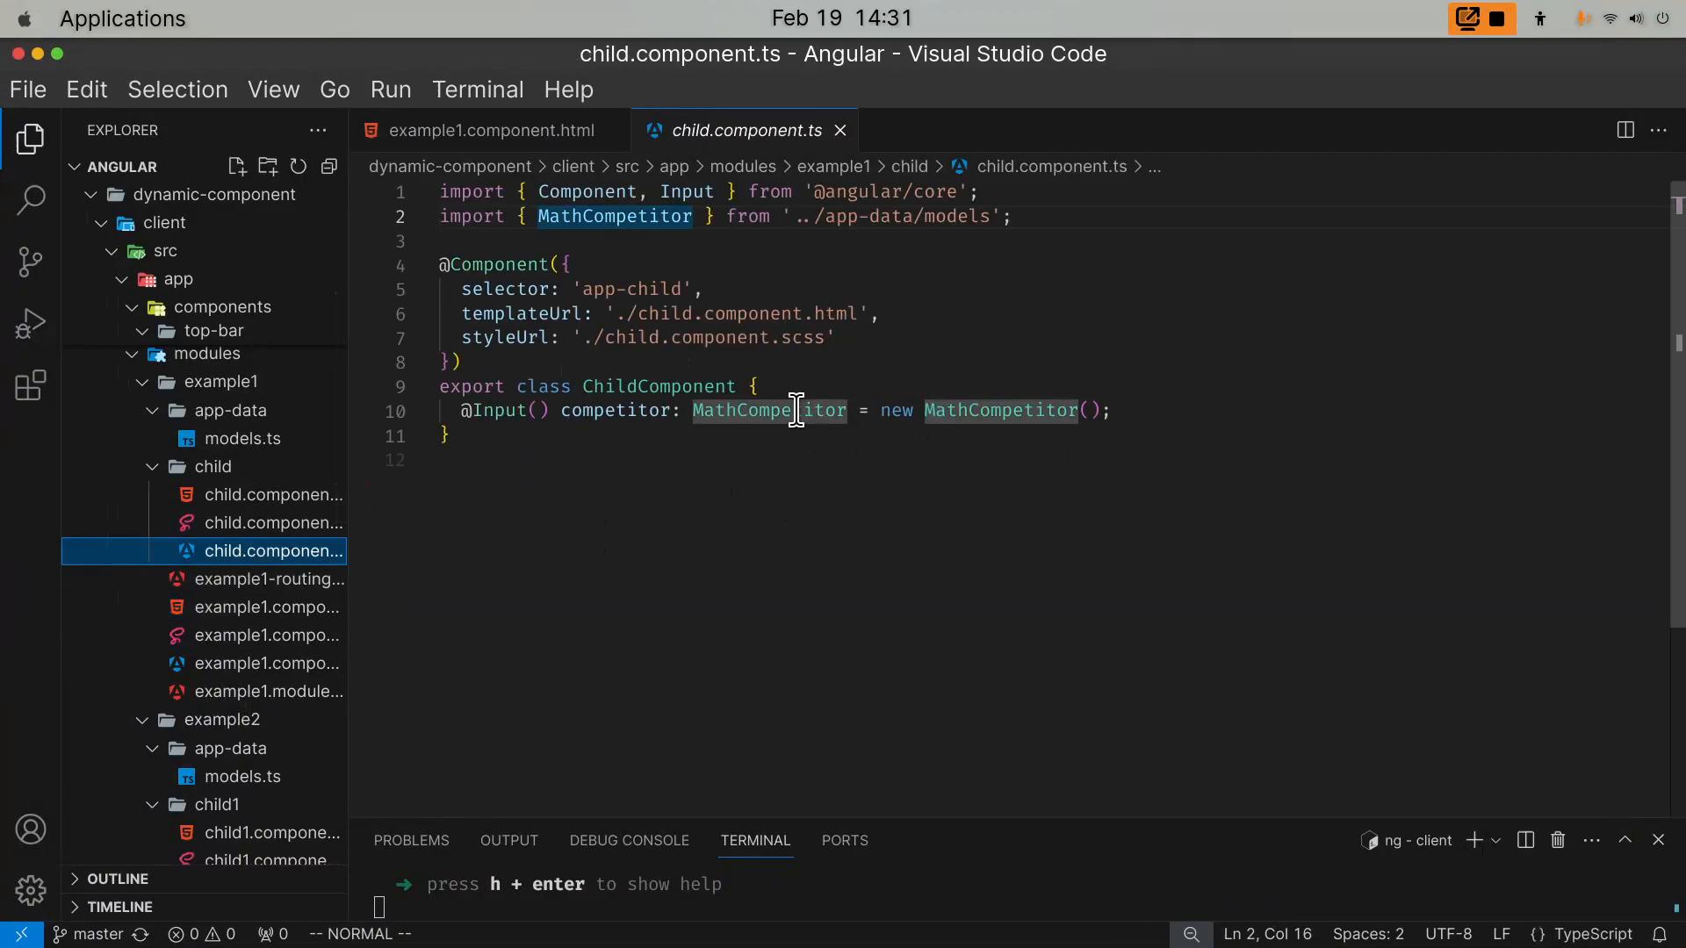
{"action": "mouse_move", "coordinate": [741, 485]}
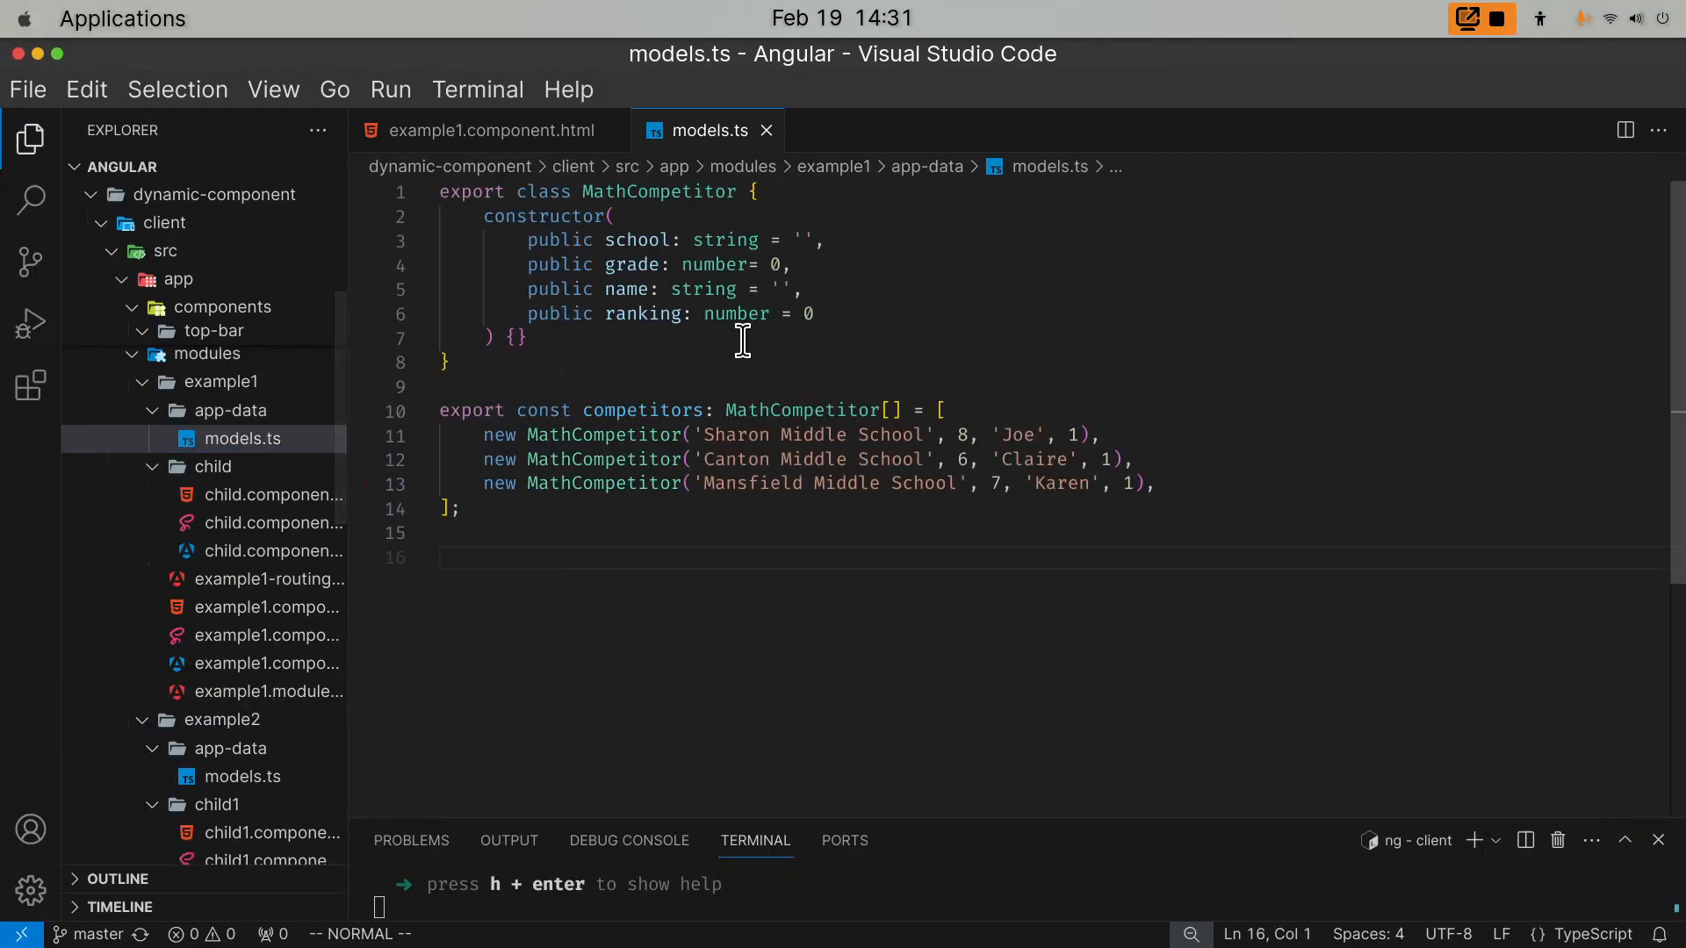
{"action": "mouse_move", "coordinate": [634, 313]}
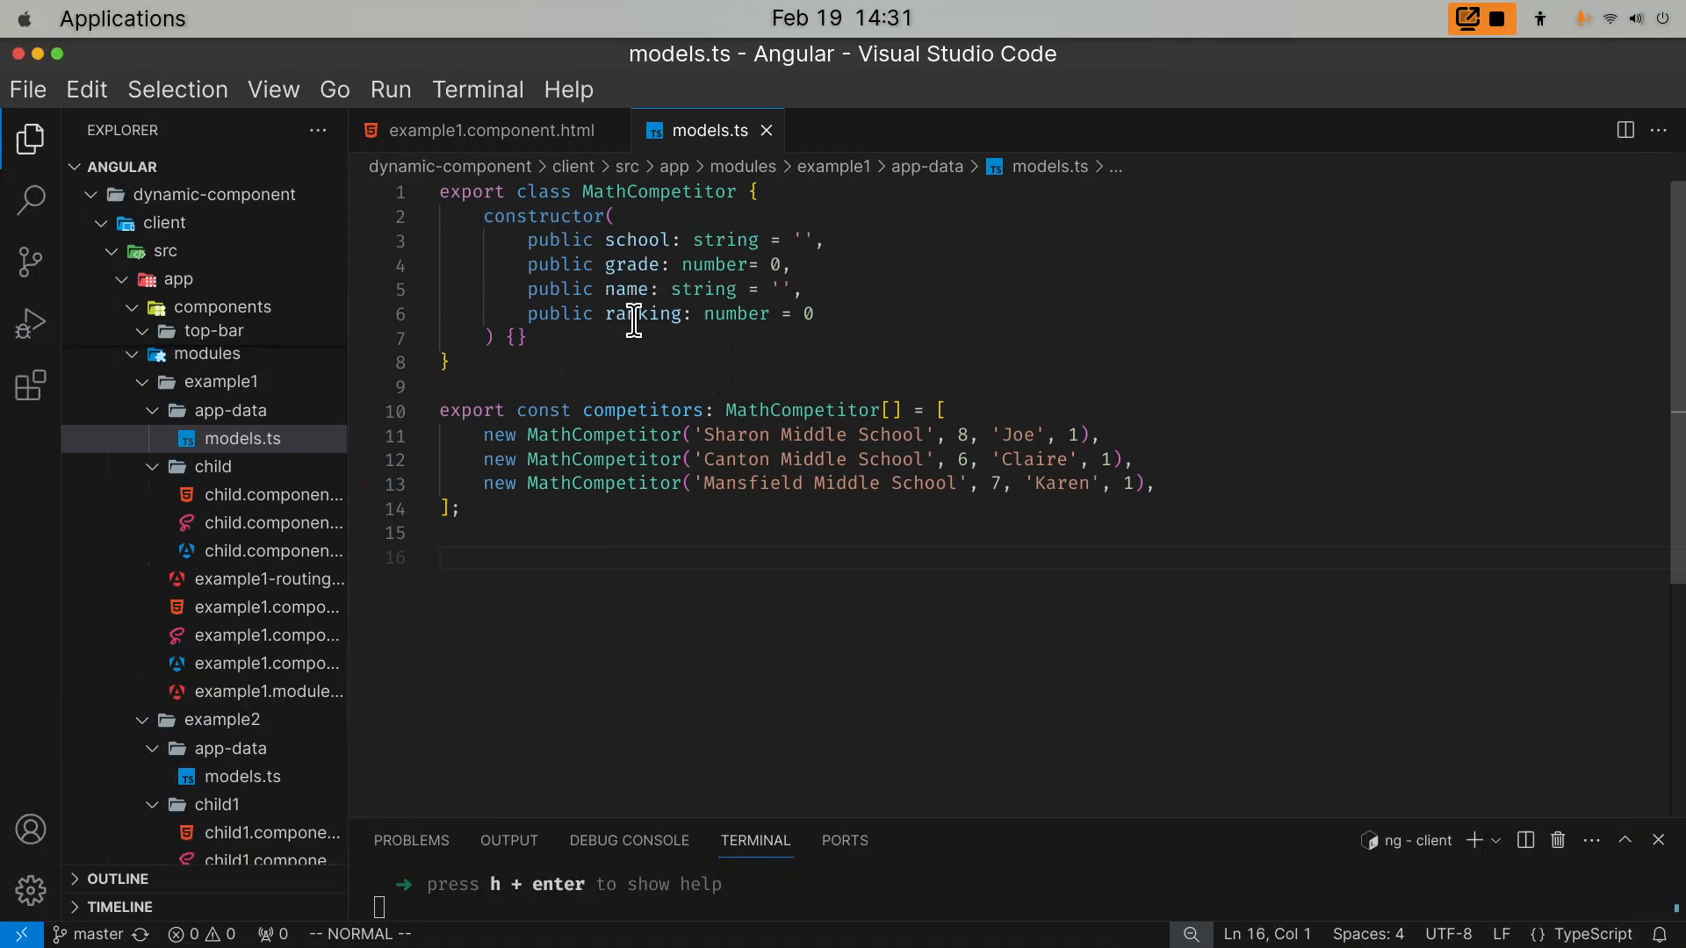
{"action": "mouse_move", "coordinate": [521, 156]}
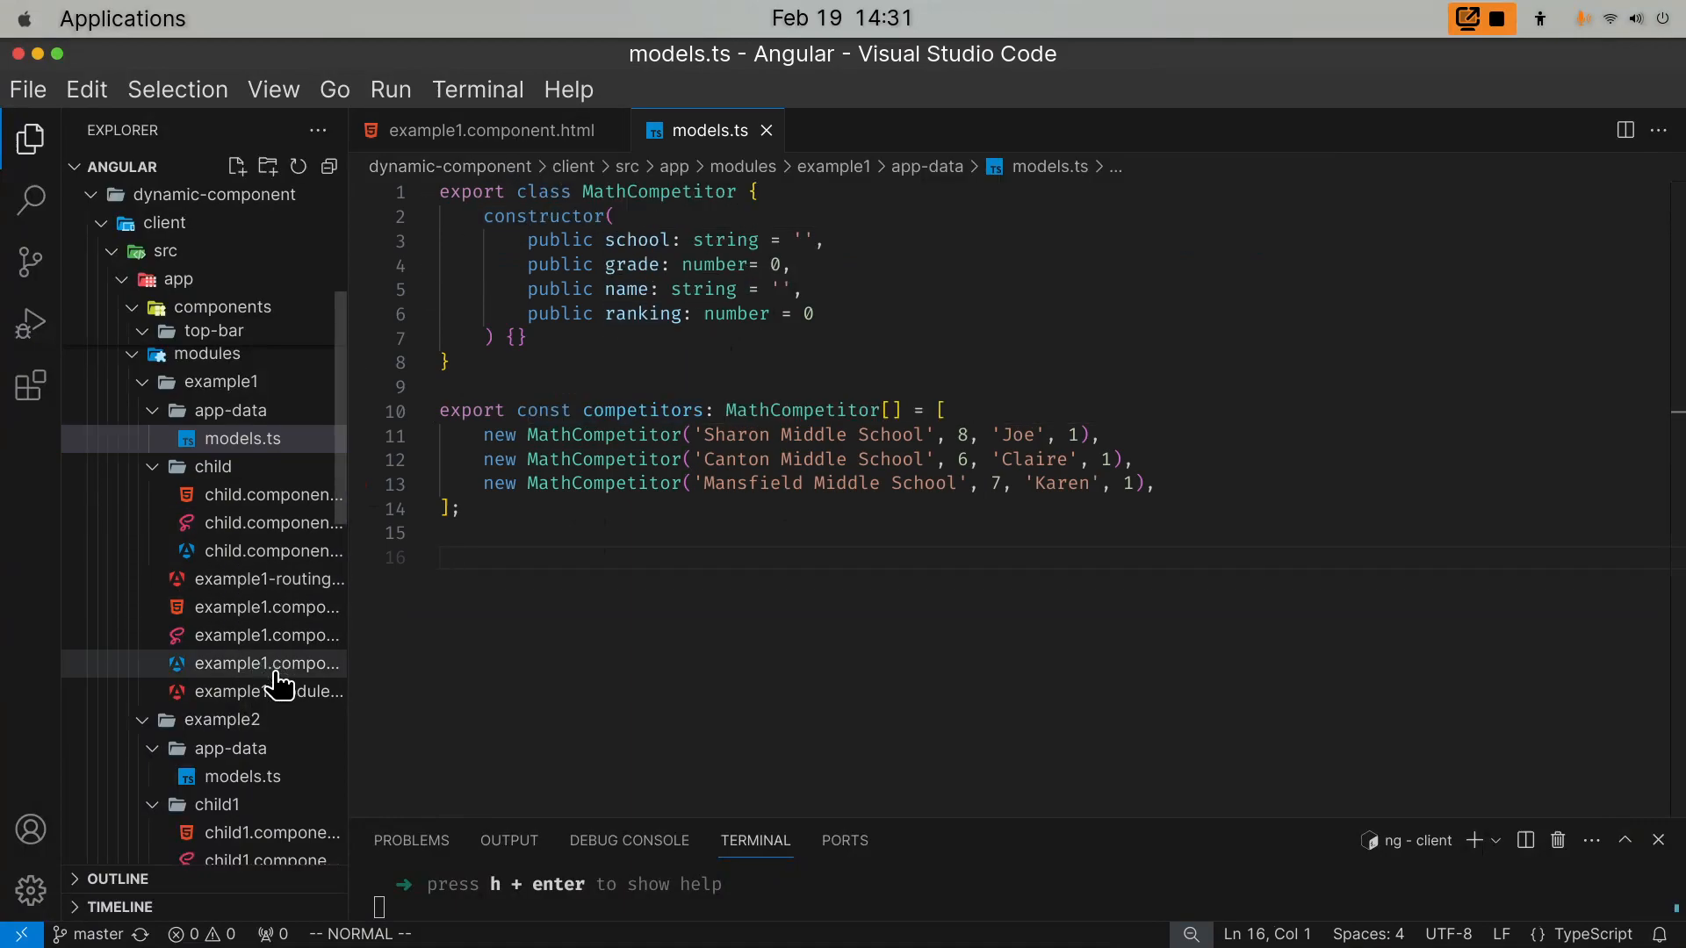
{"action": "left_click", "coordinate": [267, 664]}
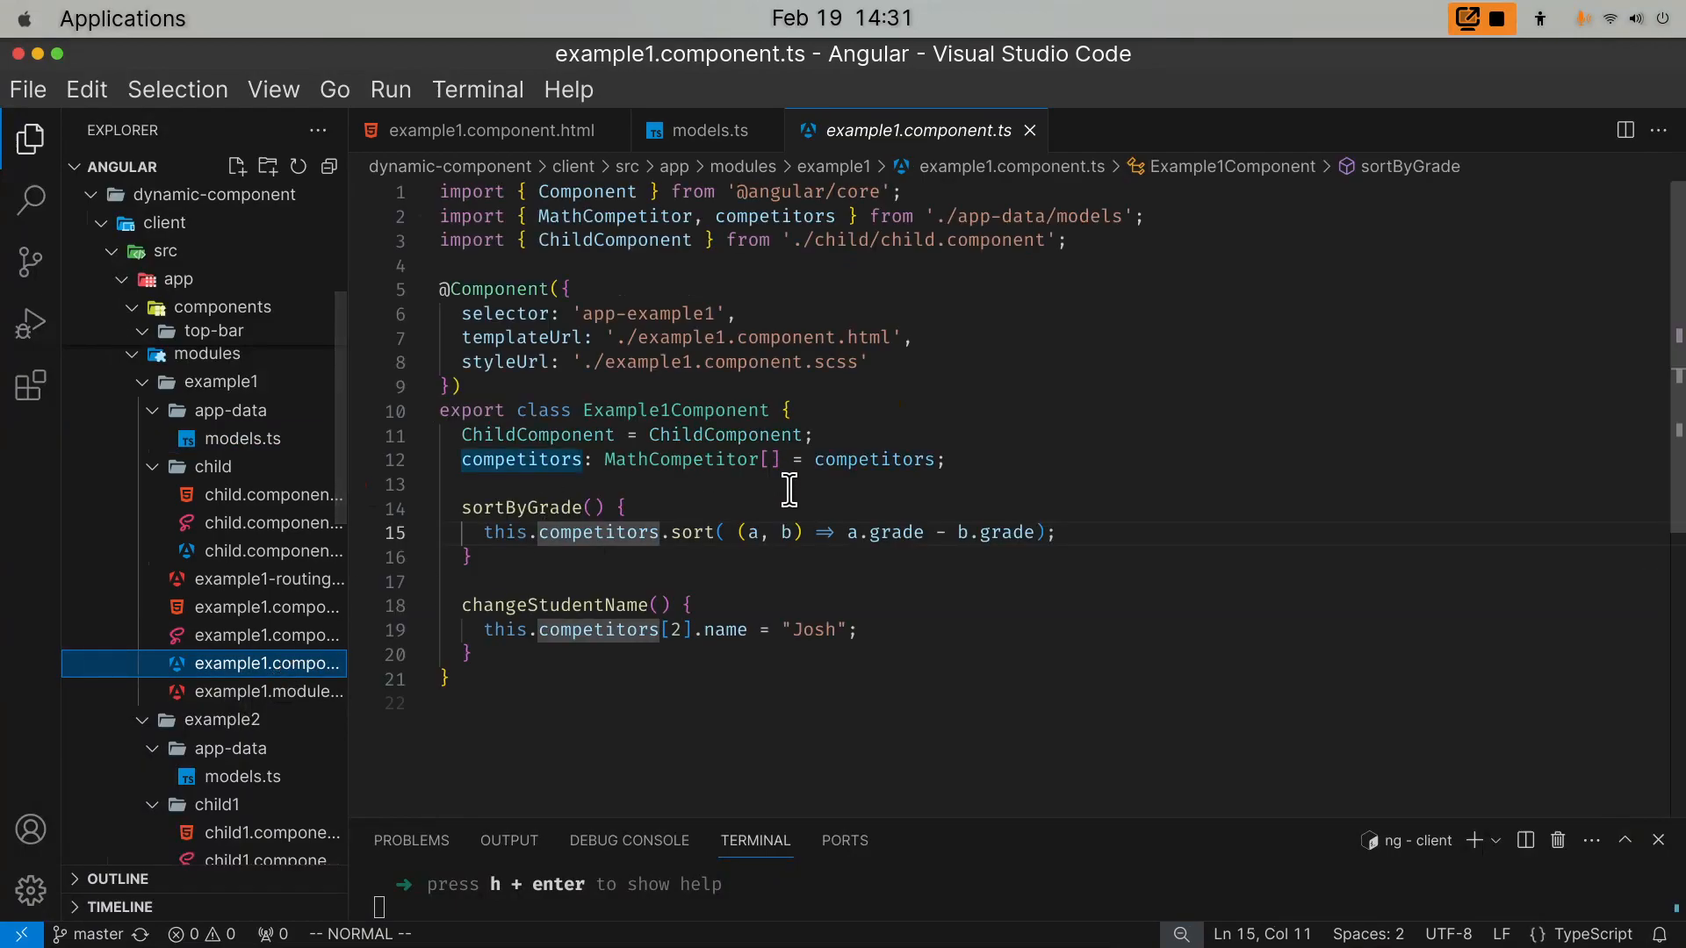
{"action": "mouse_move", "coordinate": [482, 564]}
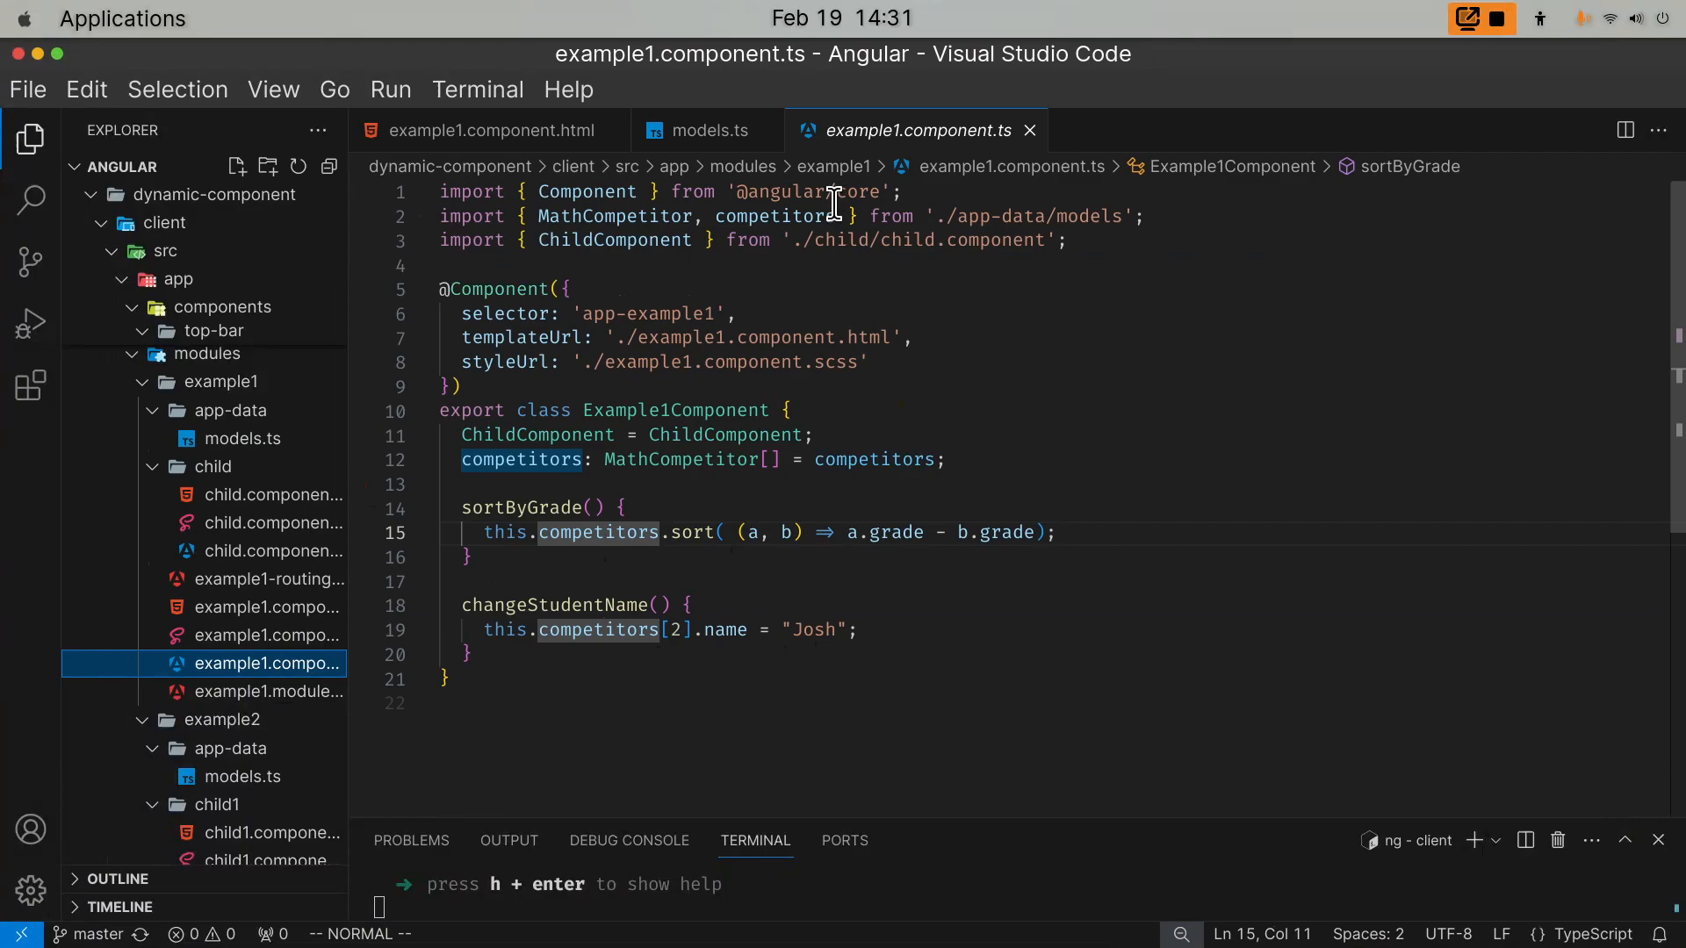
{"action": "left_click", "coordinate": [708, 130]}
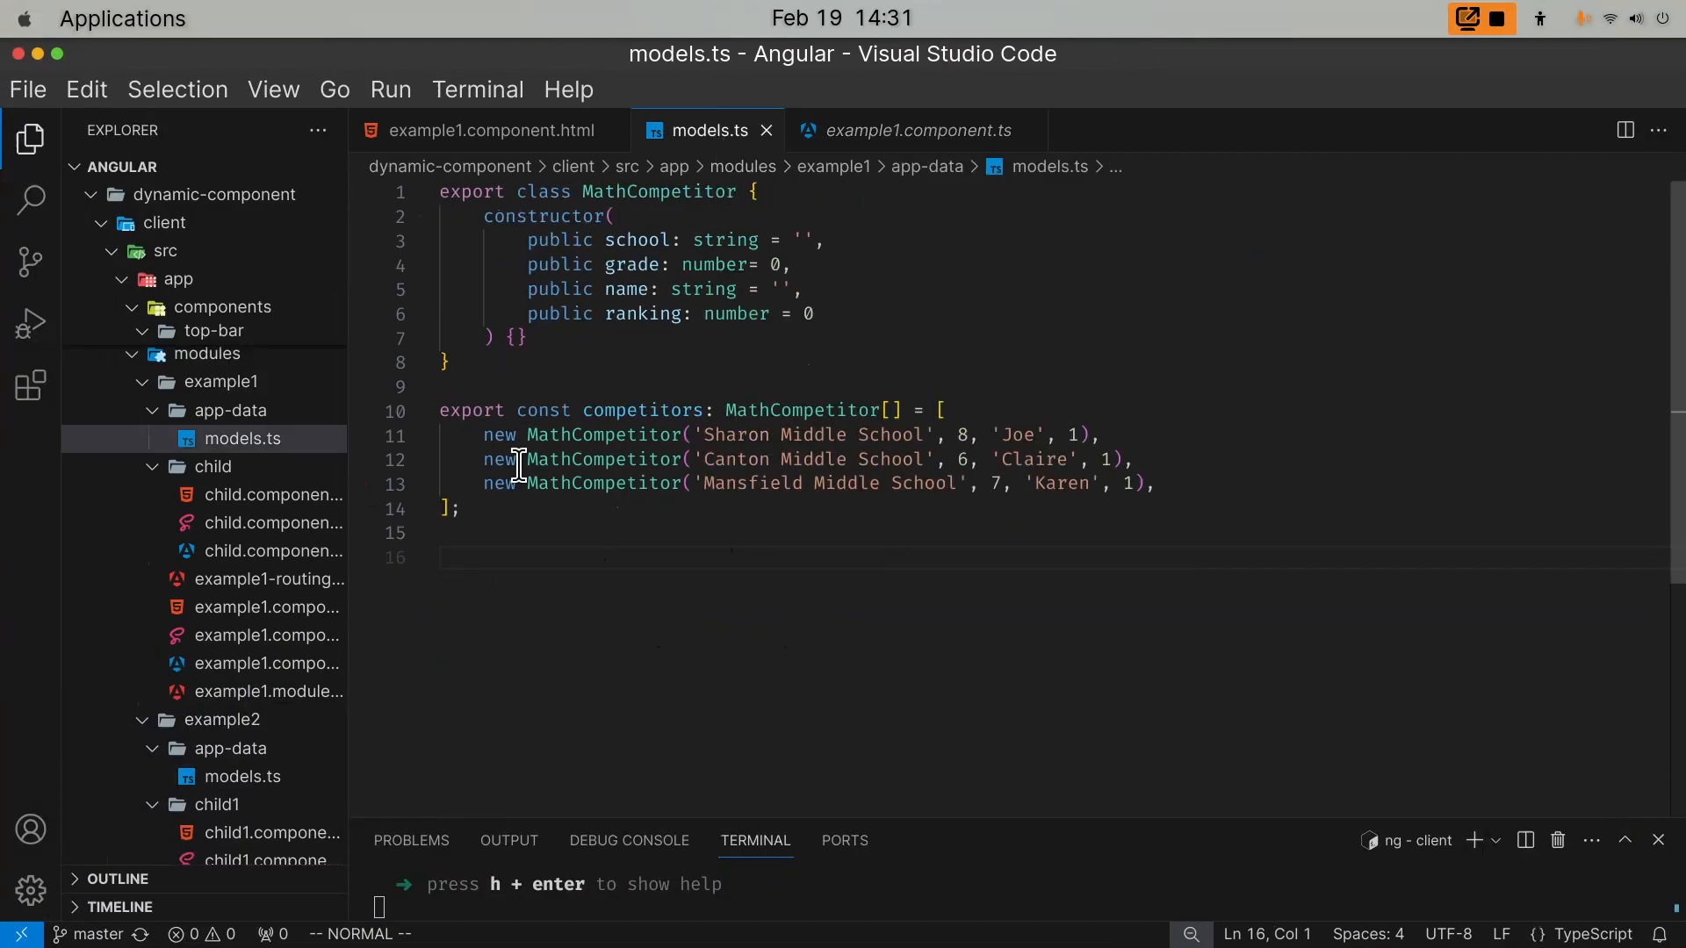
{"action": "left_click", "coordinate": [914, 129]}
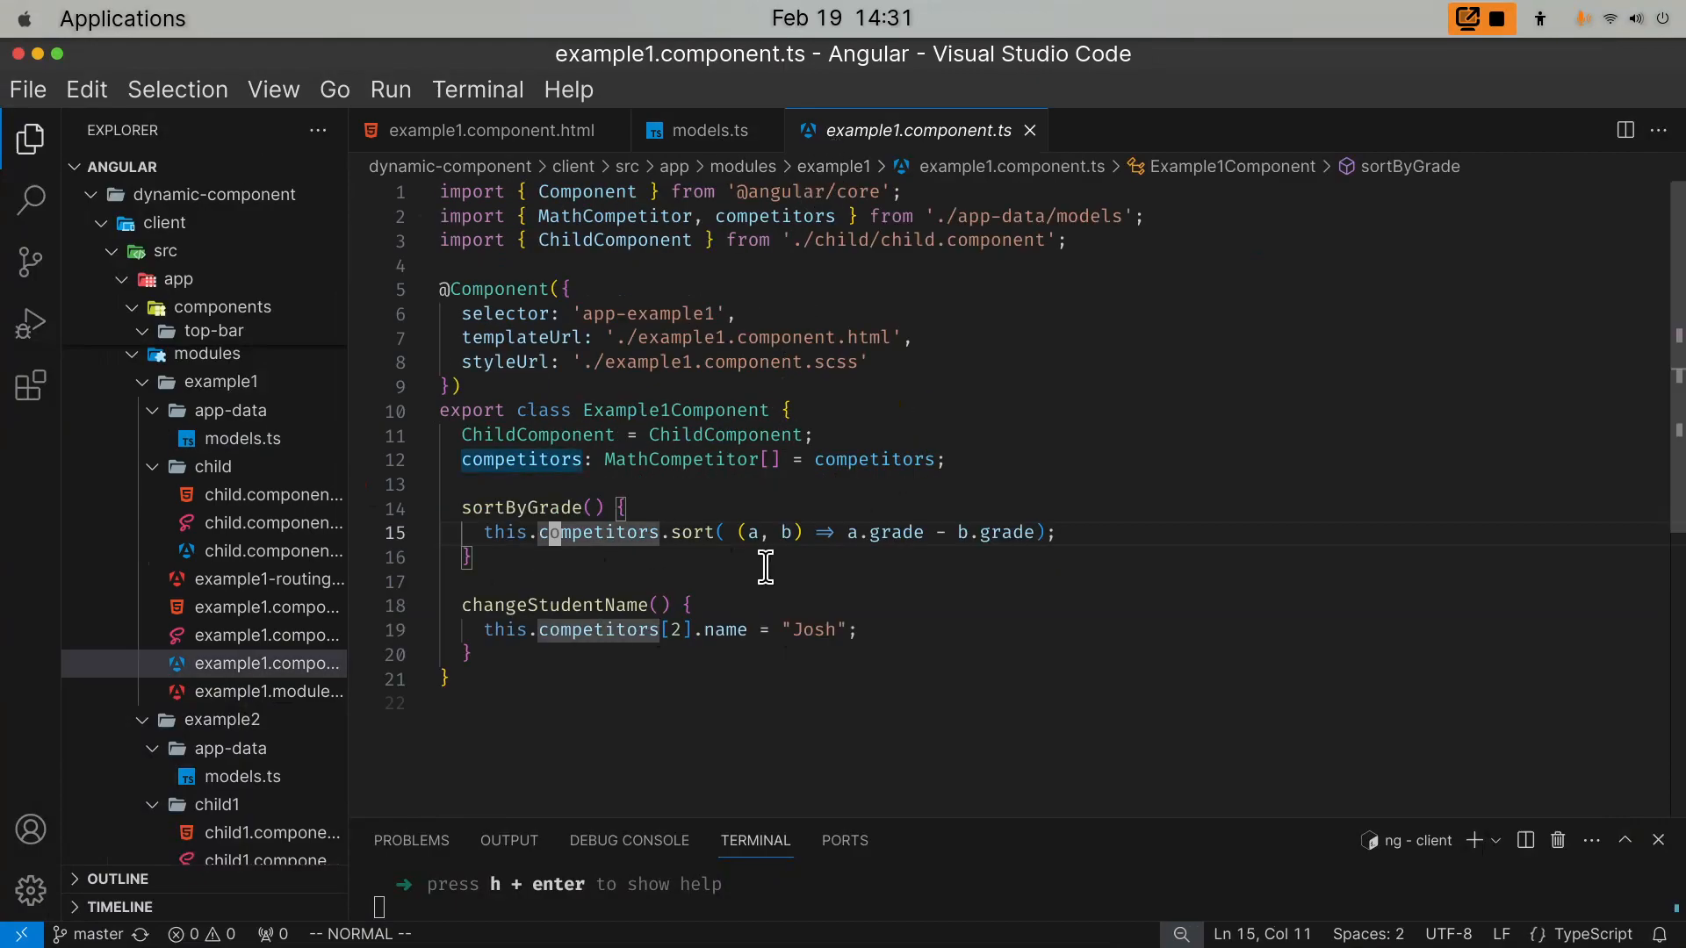
{"action": "mouse_move", "coordinate": [237, 607]}
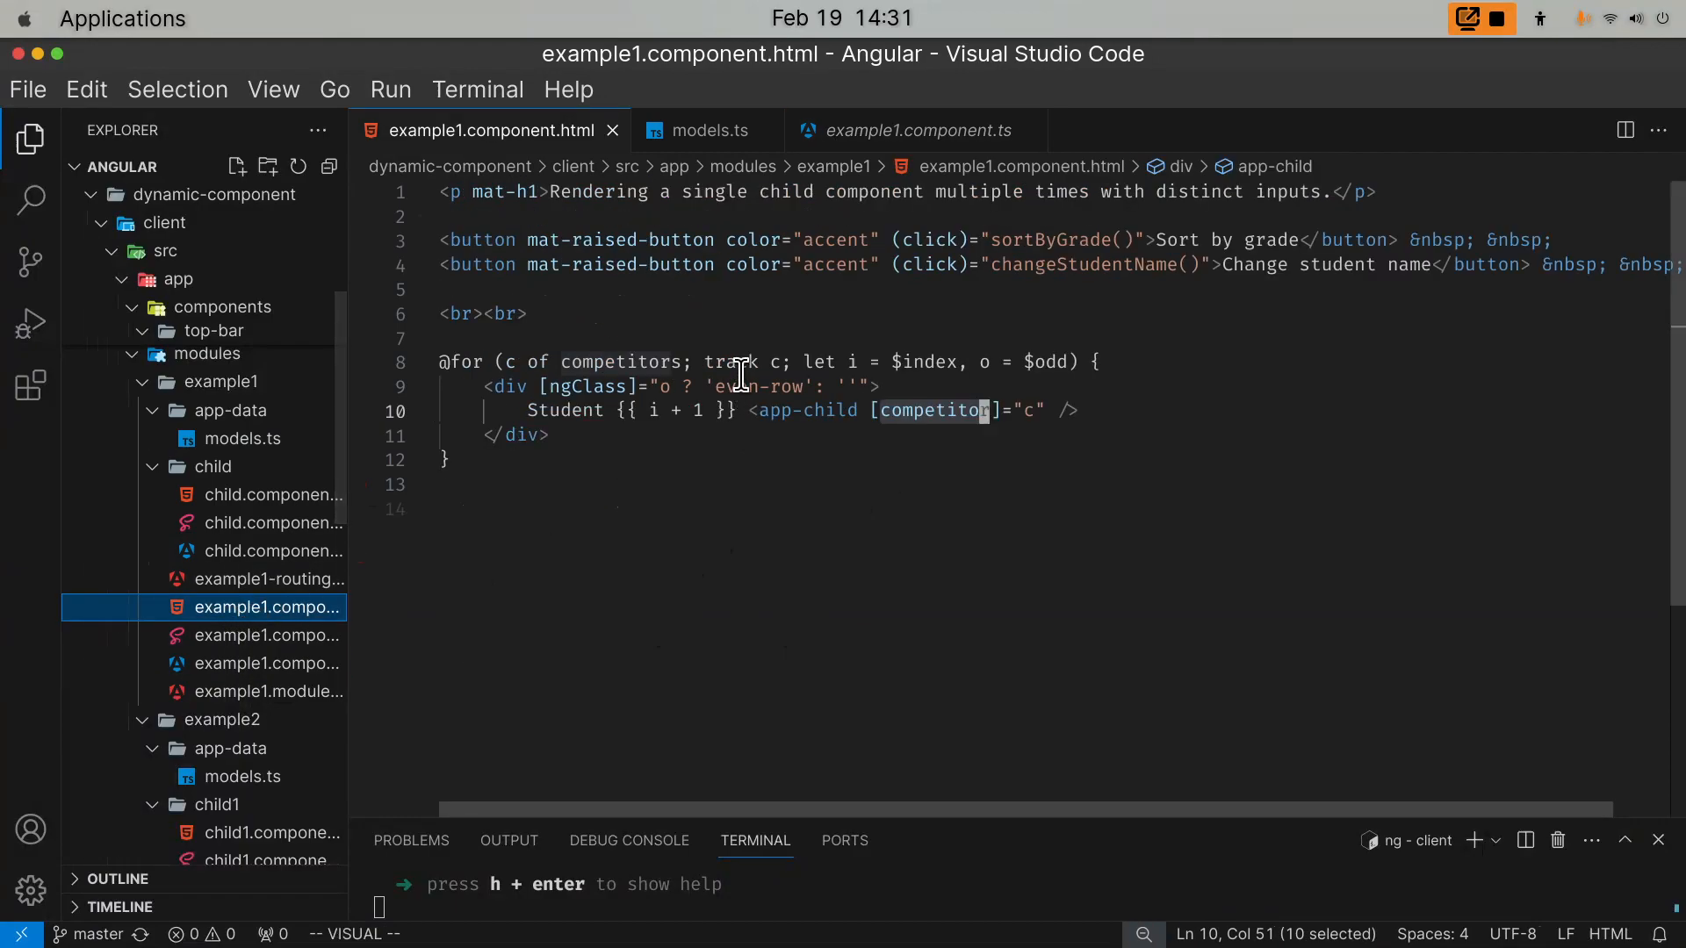
{"action": "mouse_move", "coordinate": [903, 423]}
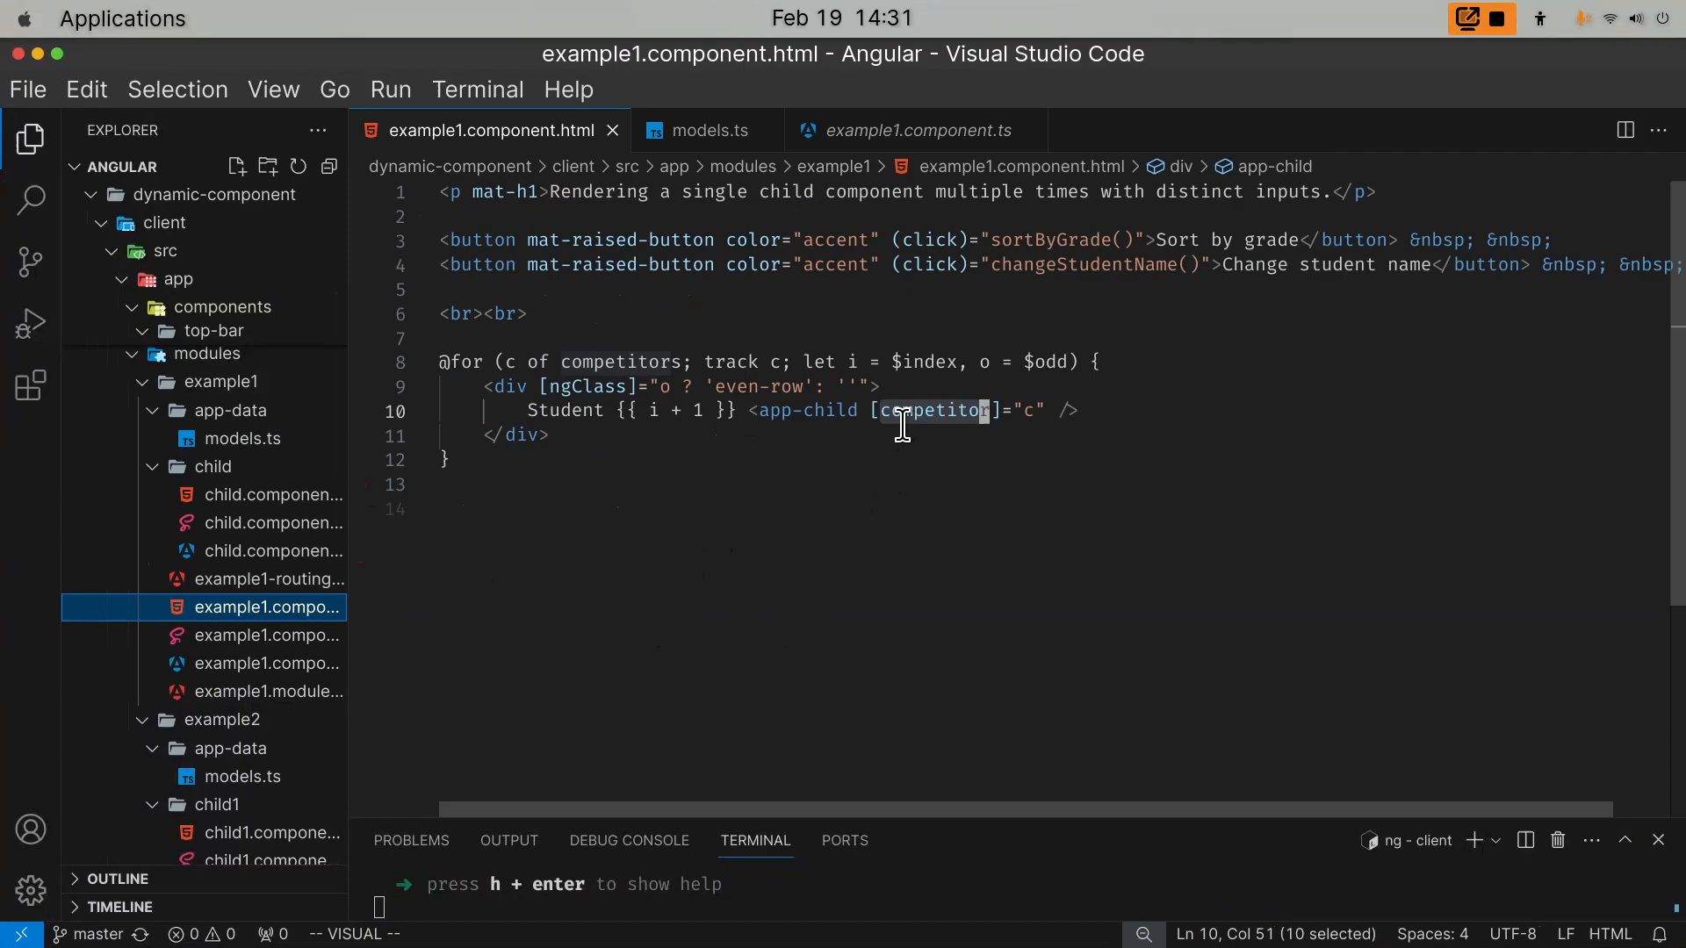
{"action": "mouse_move", "coordinate": [829, 438]}
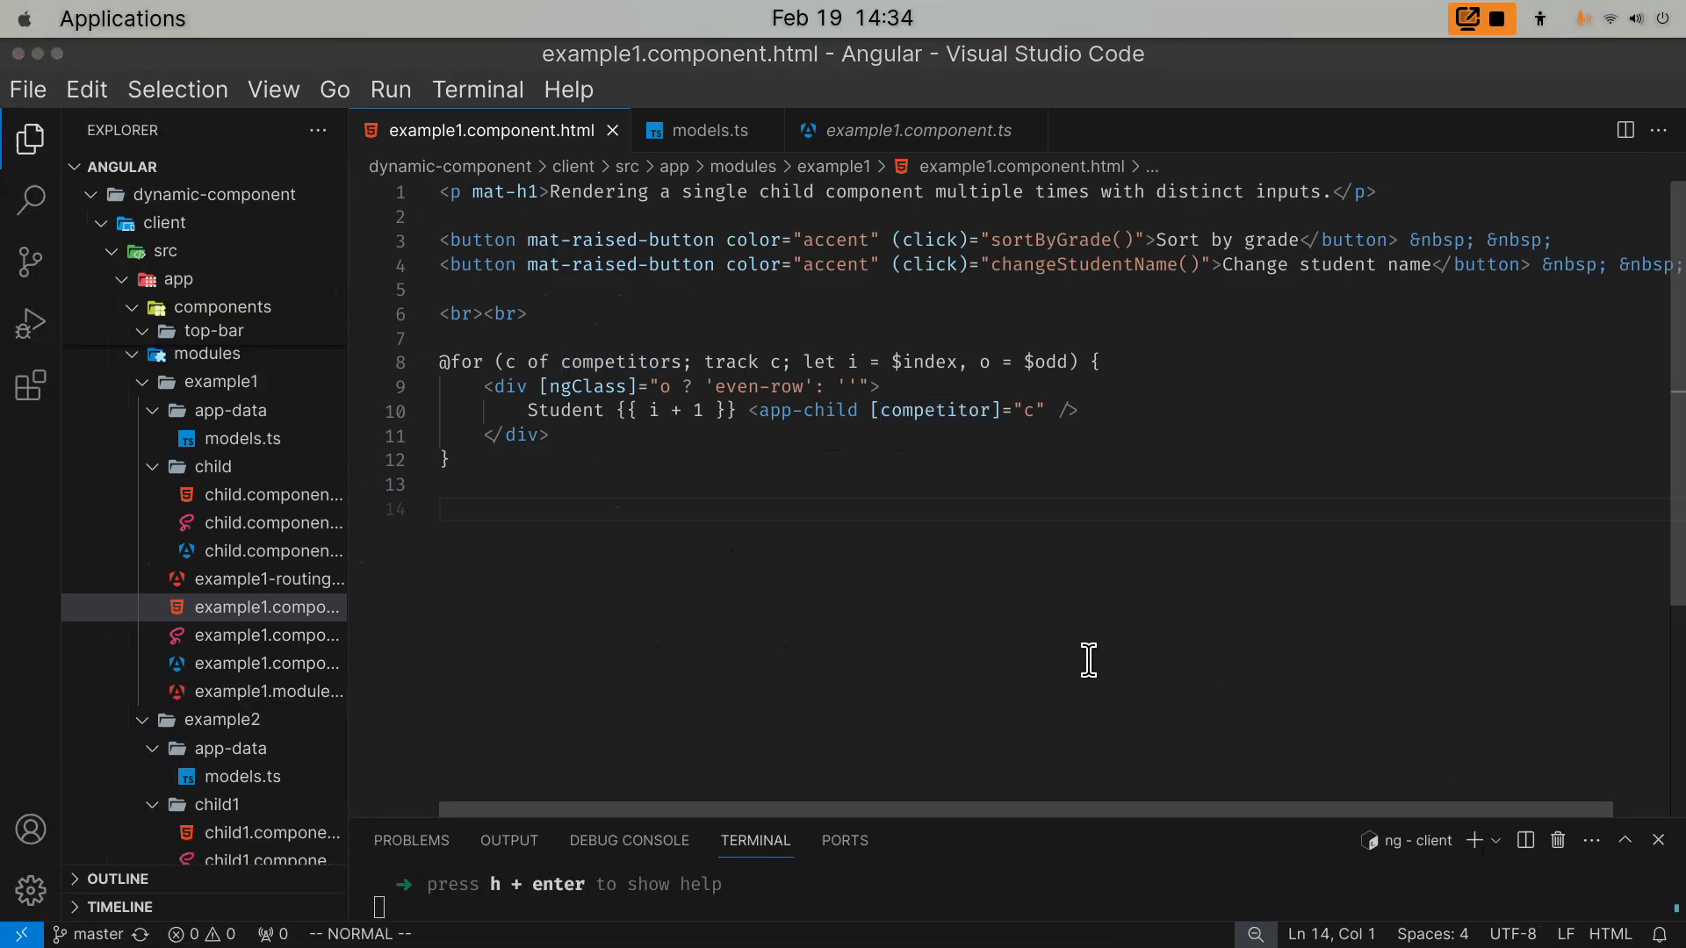
{"action": "mouse_move", "coordinate": [1050, 590]}
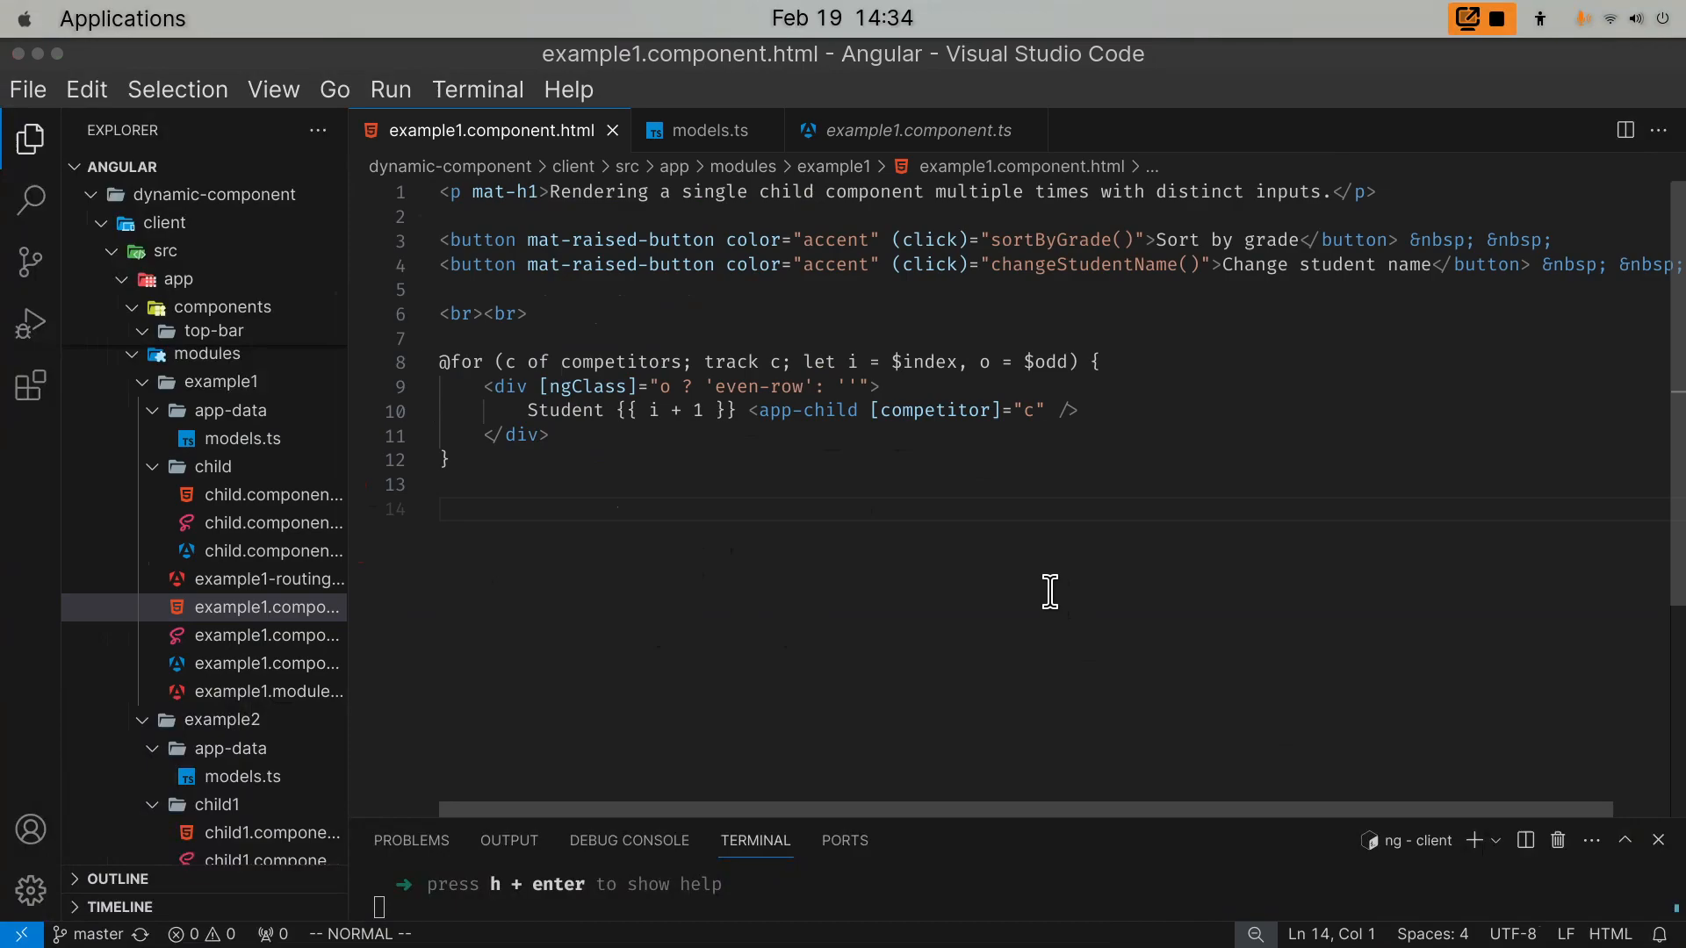
{"action": "mouse_move", "coordinate": [763, 553]}
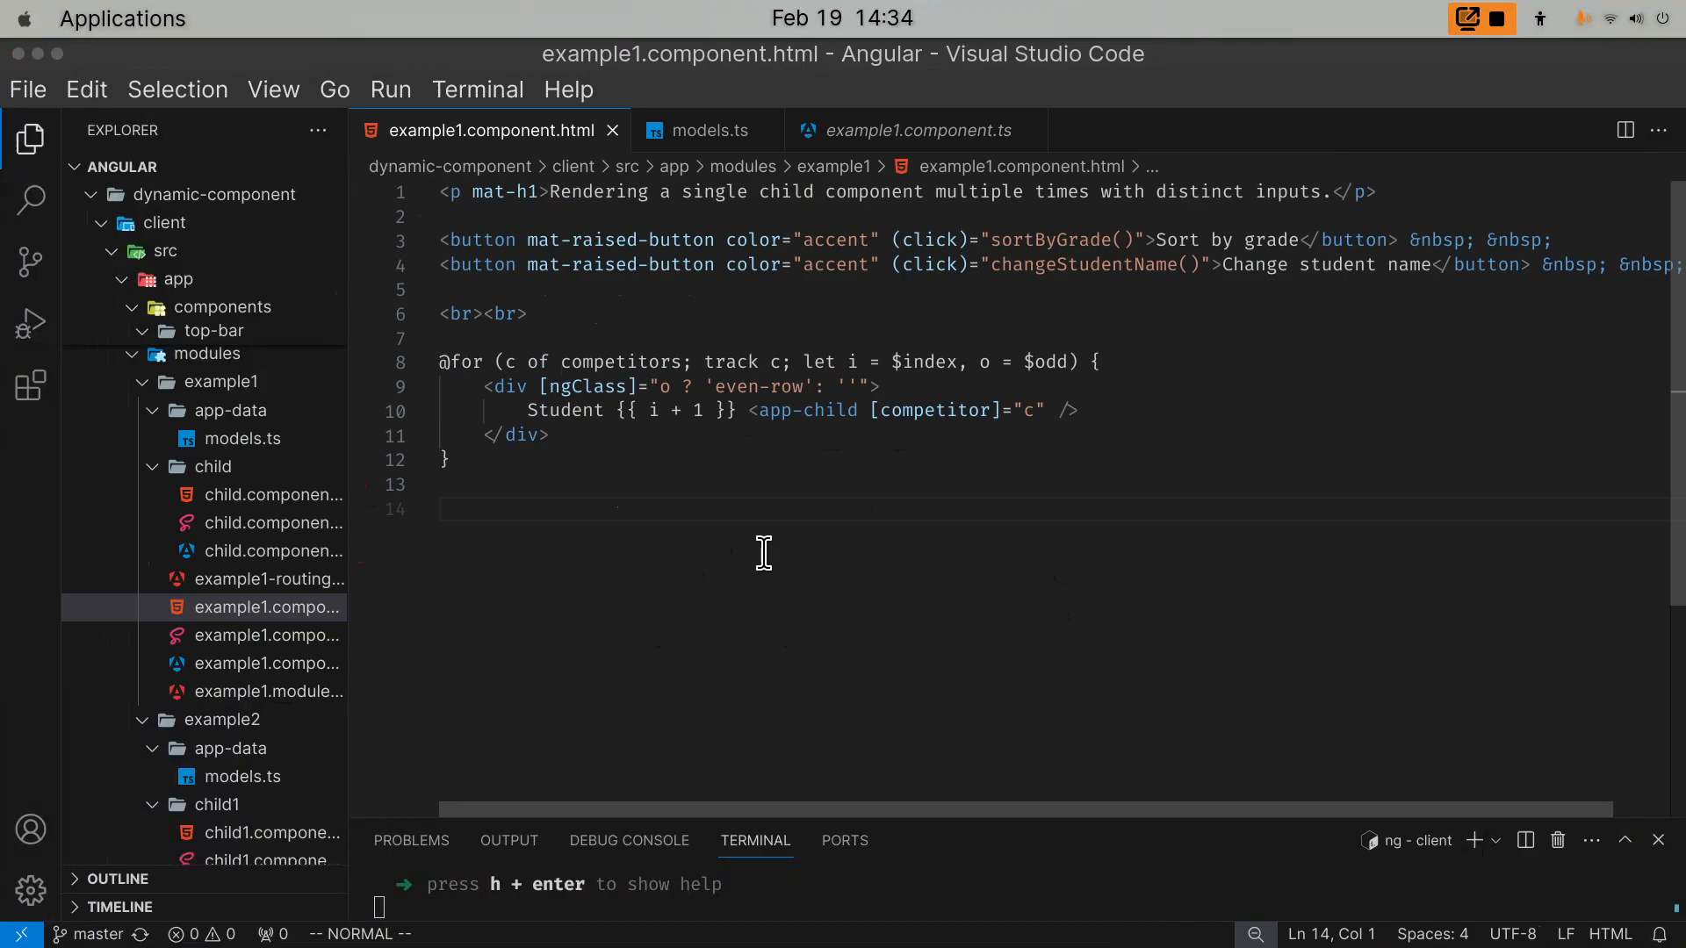
{"action": "mouse_move", "coordinate": [687, 487]}
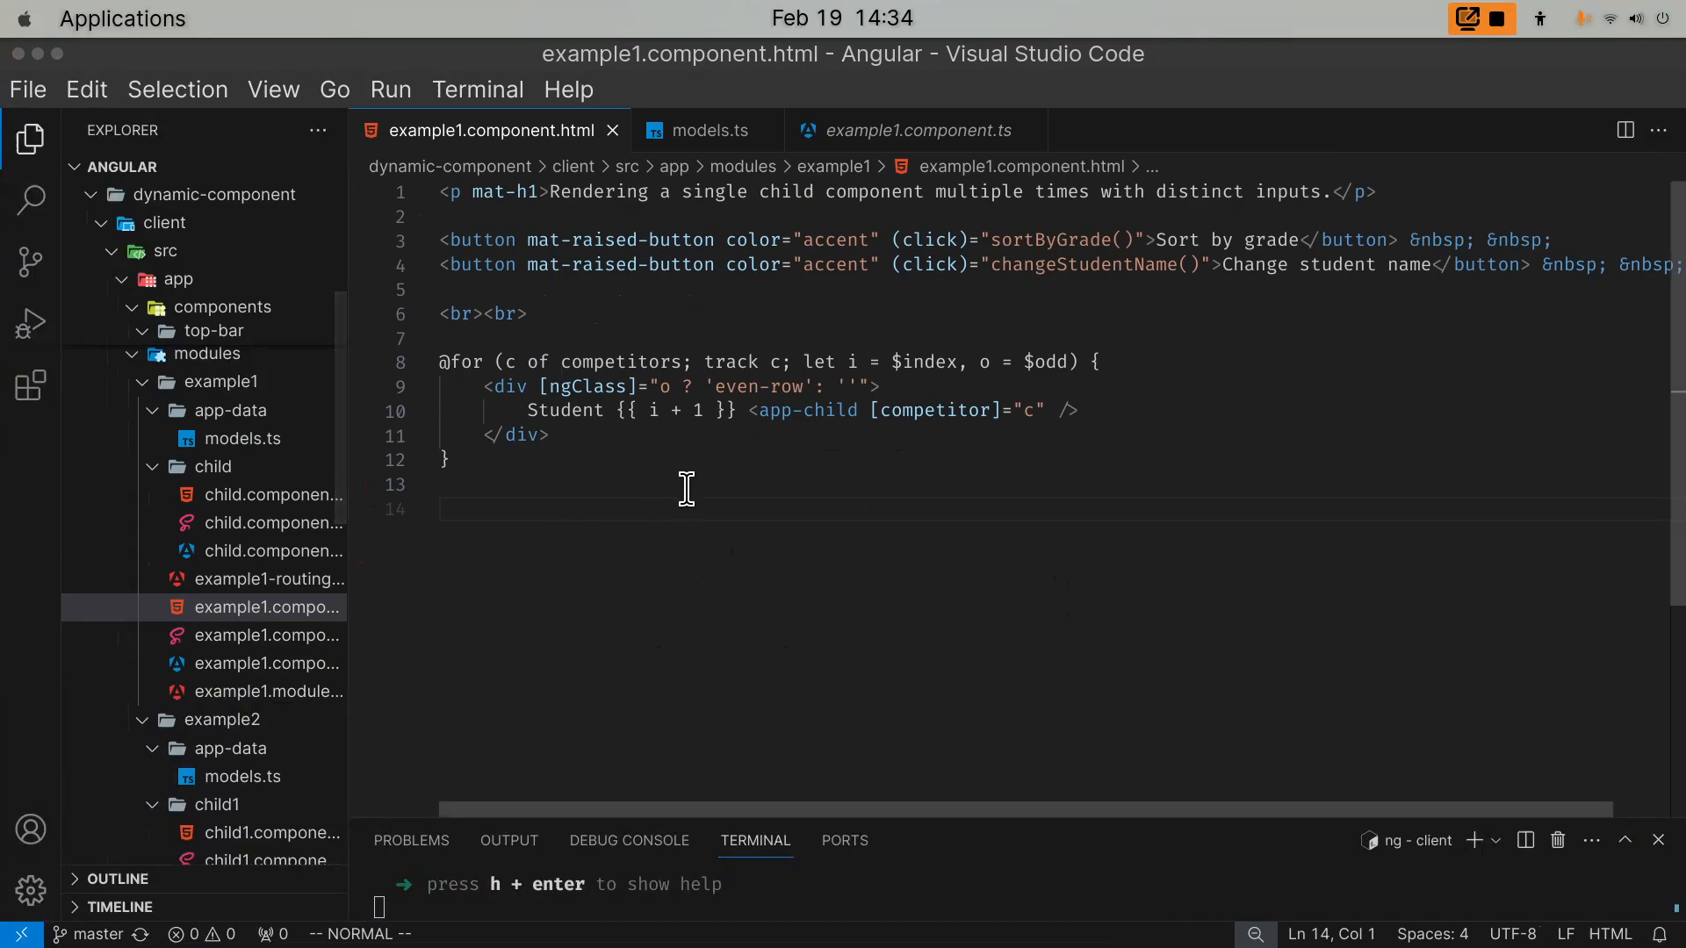
{"action": "mouse_move", "coordinate": [727, 450]}
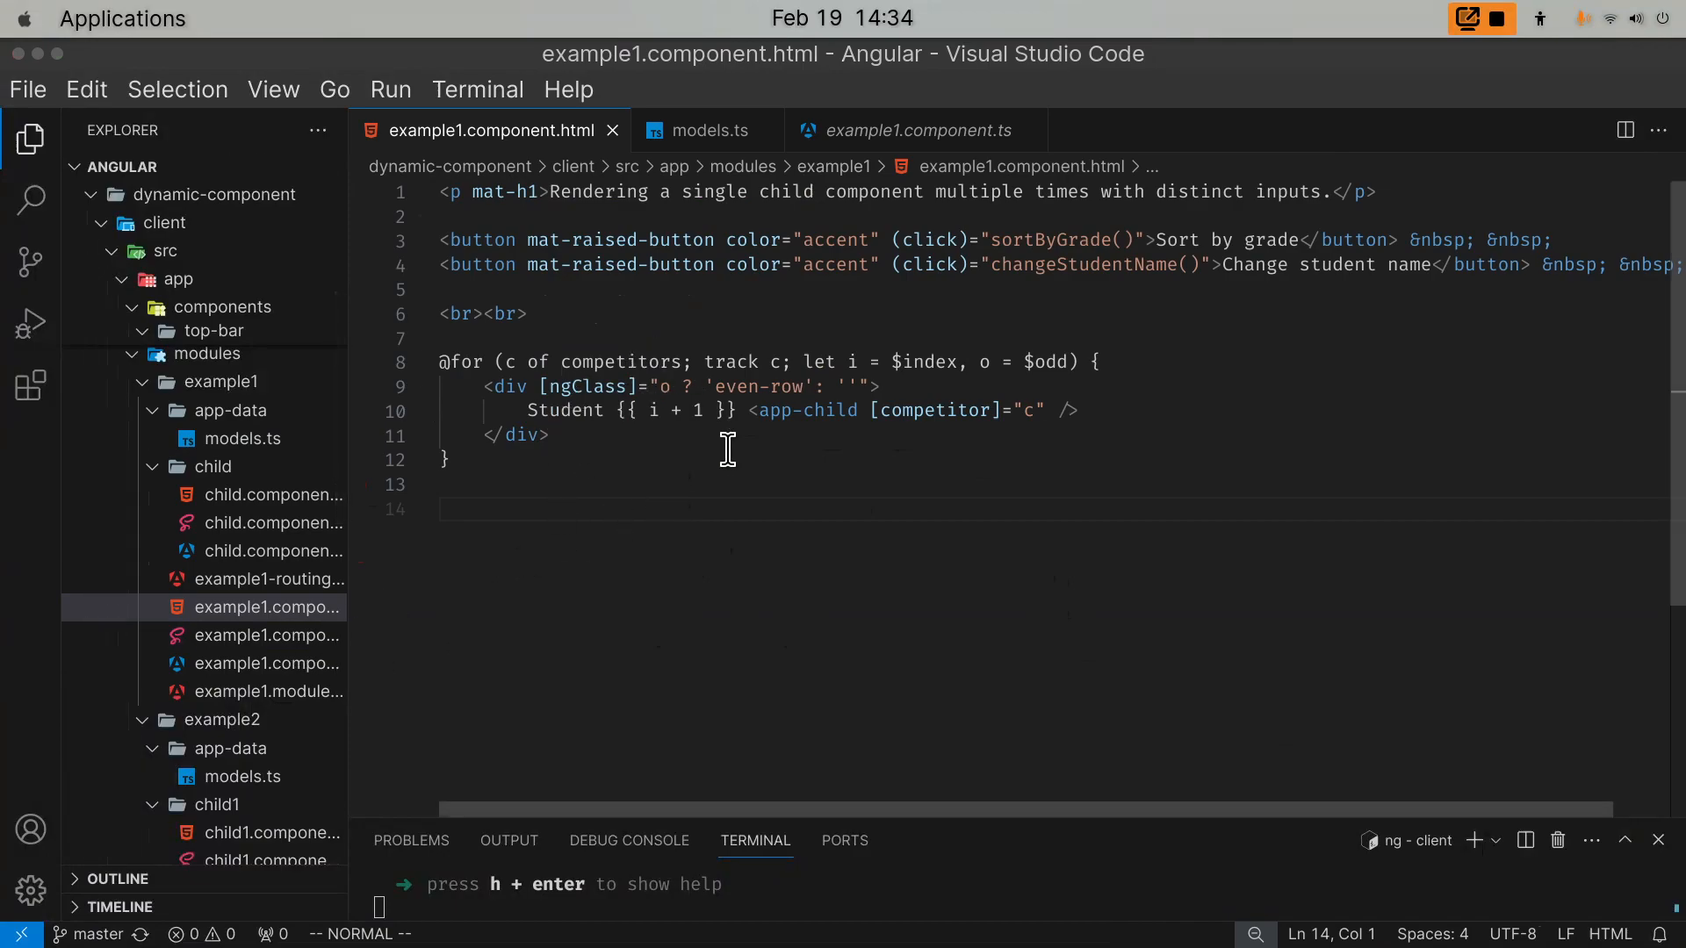
{"action": "mouse_move", "coordinate": [936, 409]}
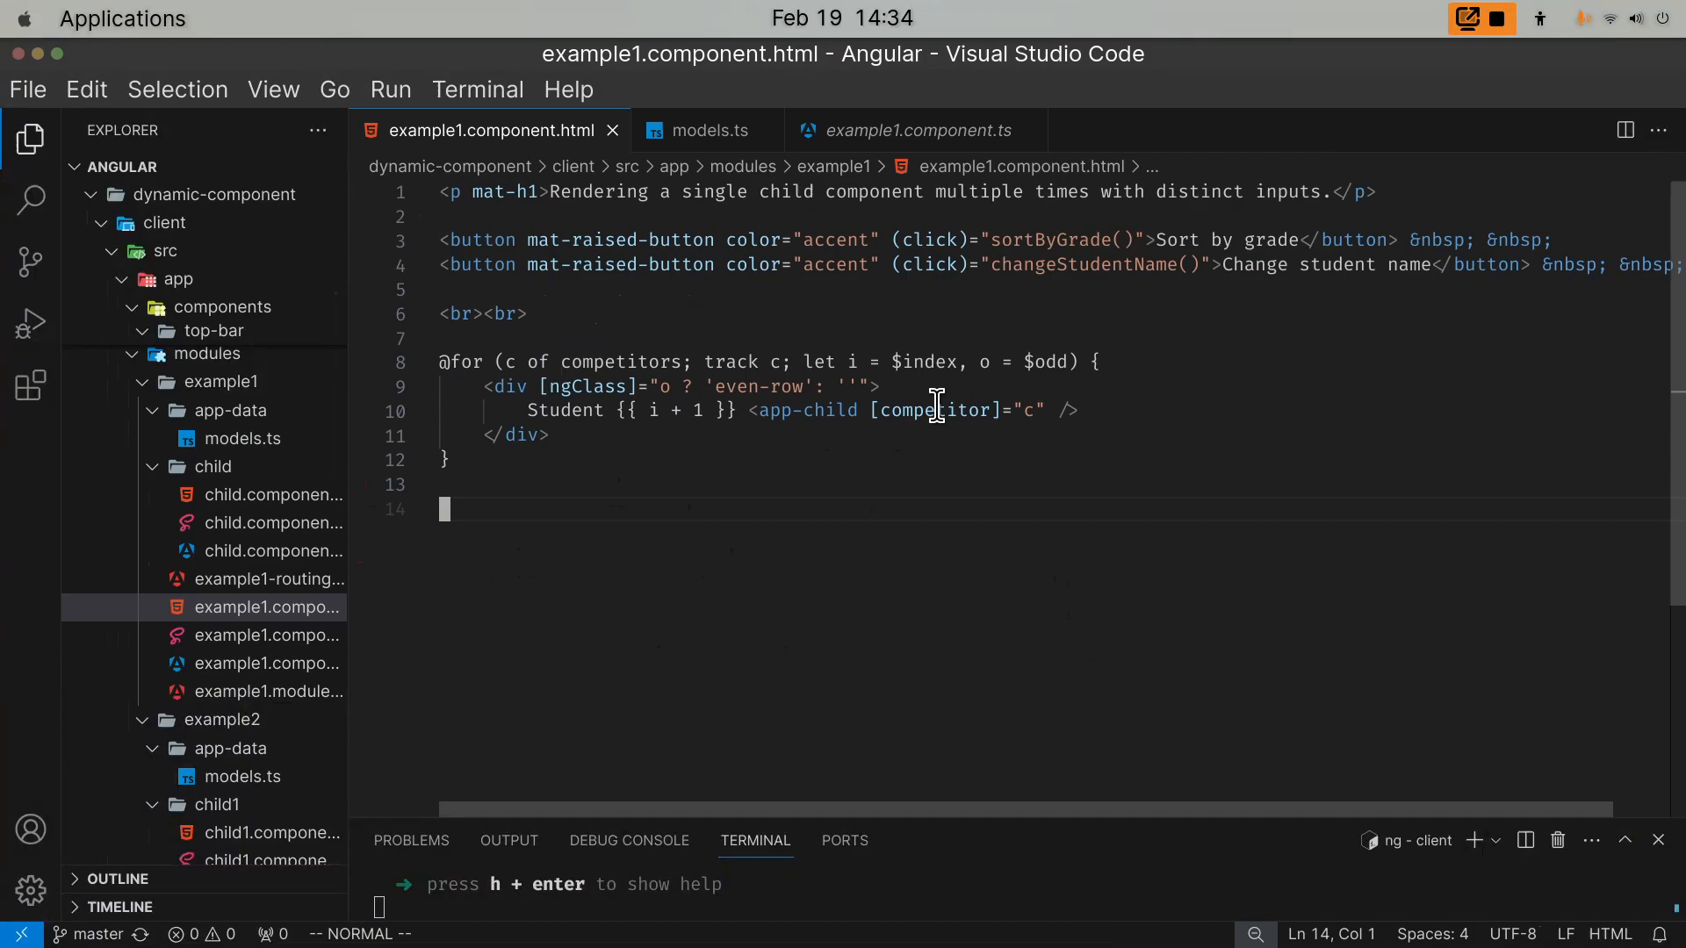
- Select the competitor input binding on line 10 of example1.component.html again
{"action": "double_click", "coordinate": [931, 409]}
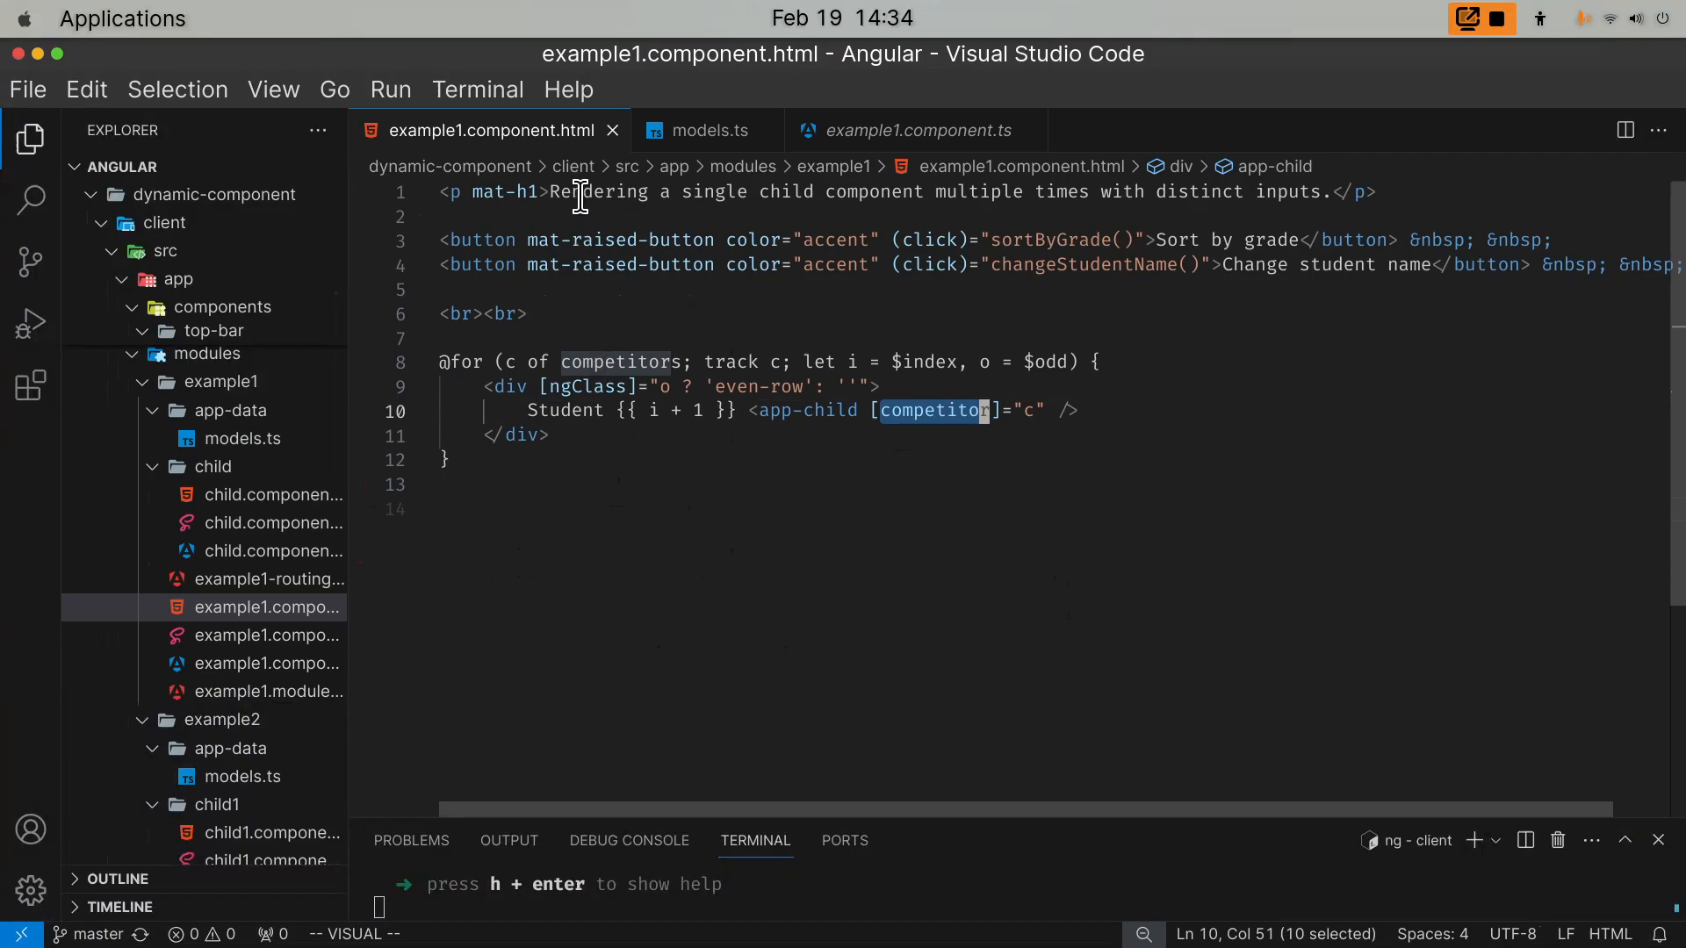
{"action": "mouse_move", "coordinate": [597, 214]}
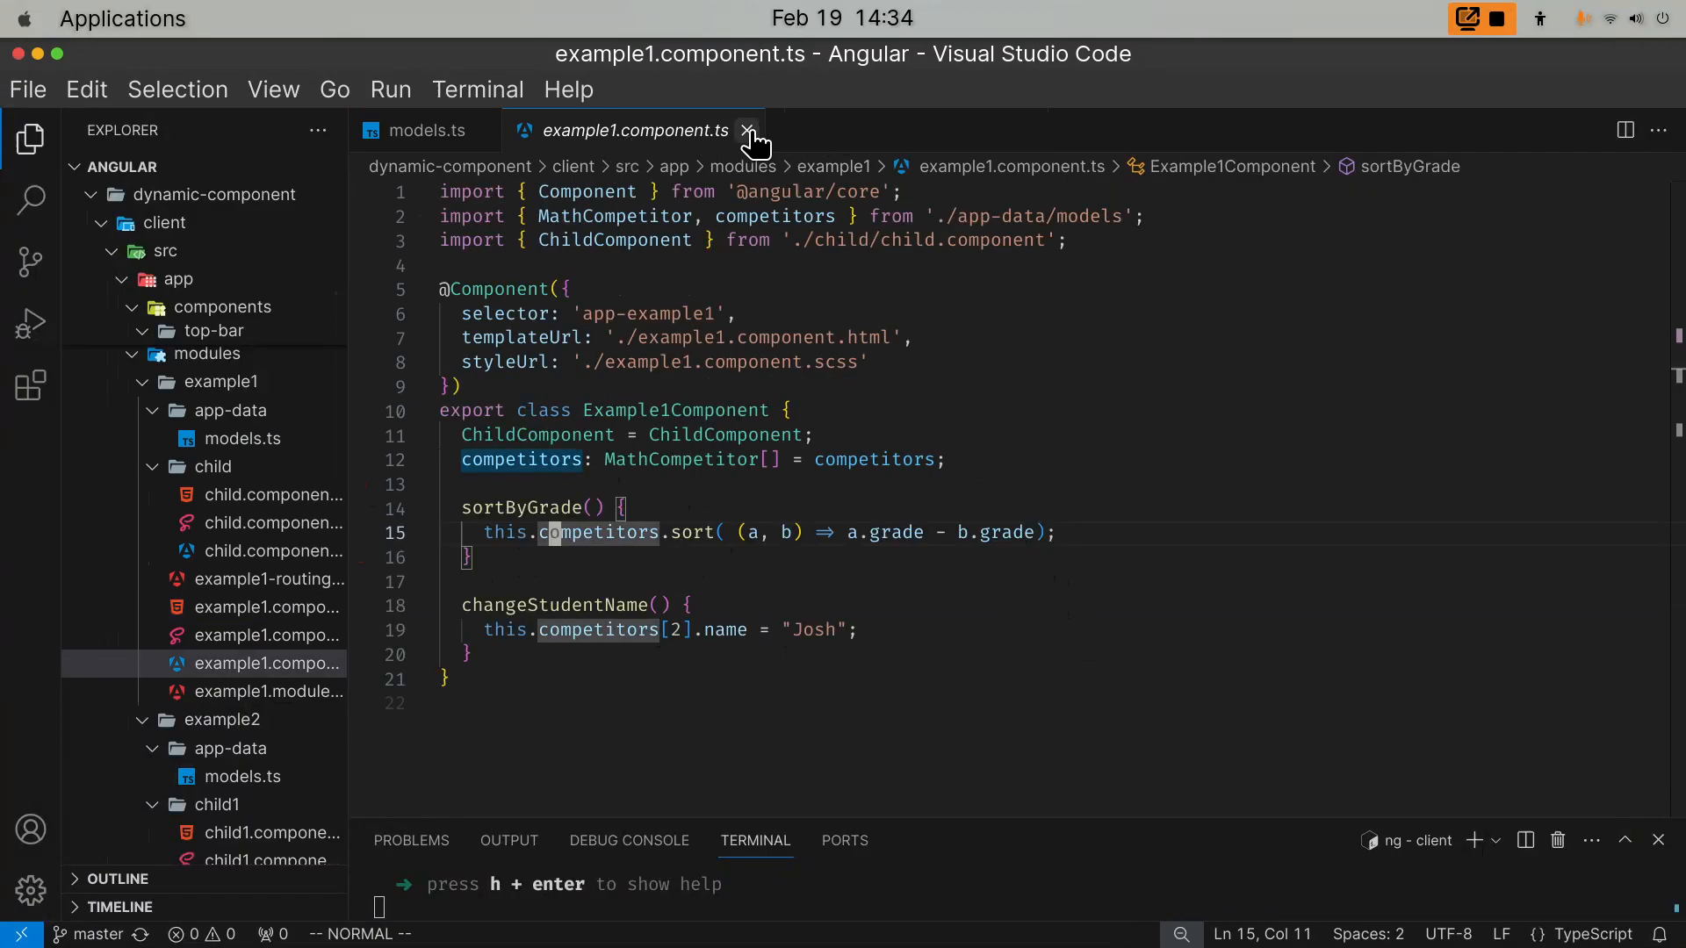
- Close example1.component.ts, collapse the example1 folder and expand example2
{"action": "left_click", "coordinate": [750, 130]}
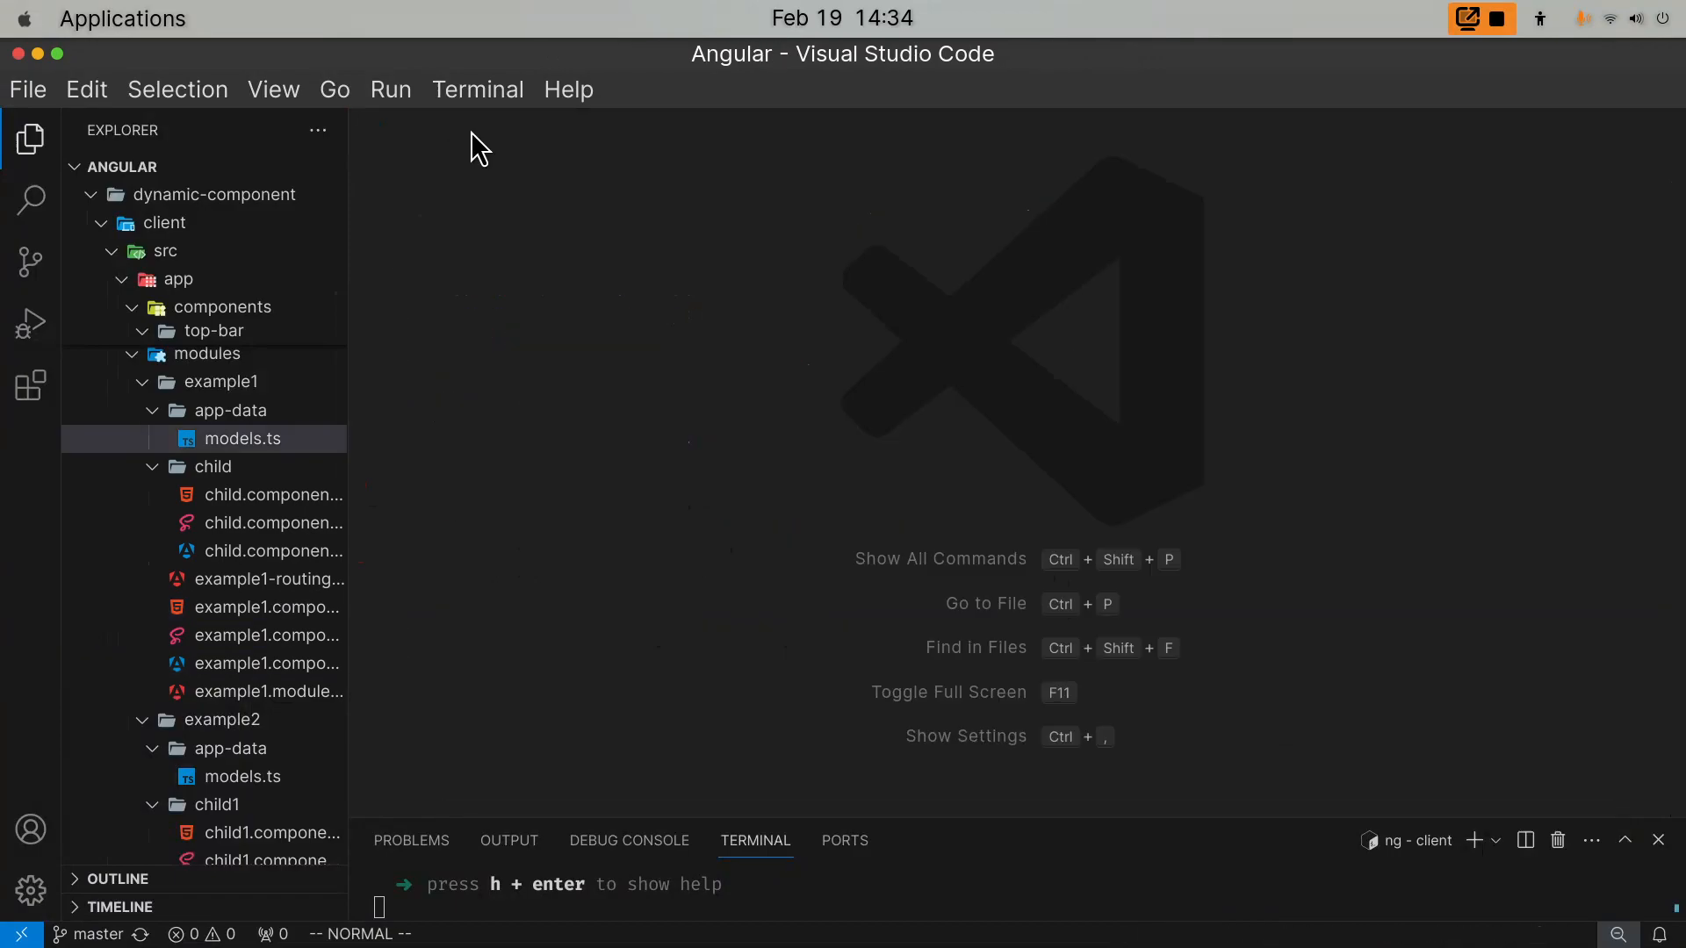
{"action": "mouse_move", "coordinate": [506, 390]}
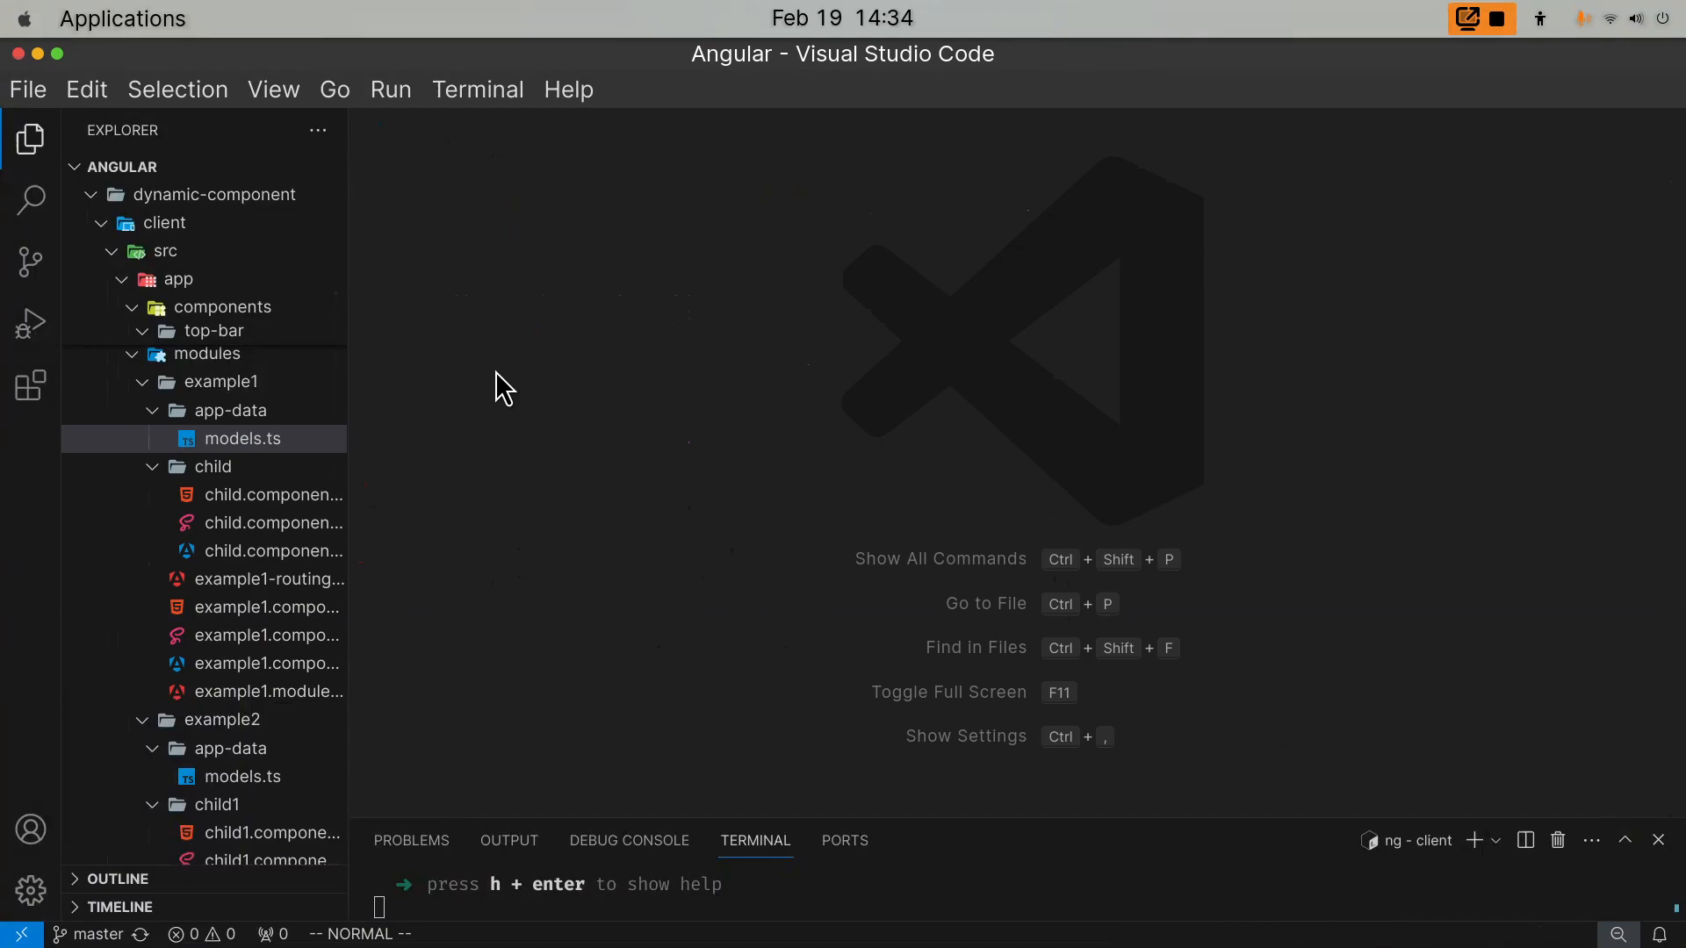
{"action": "mouse_move", "coordinate": [30, 385]}
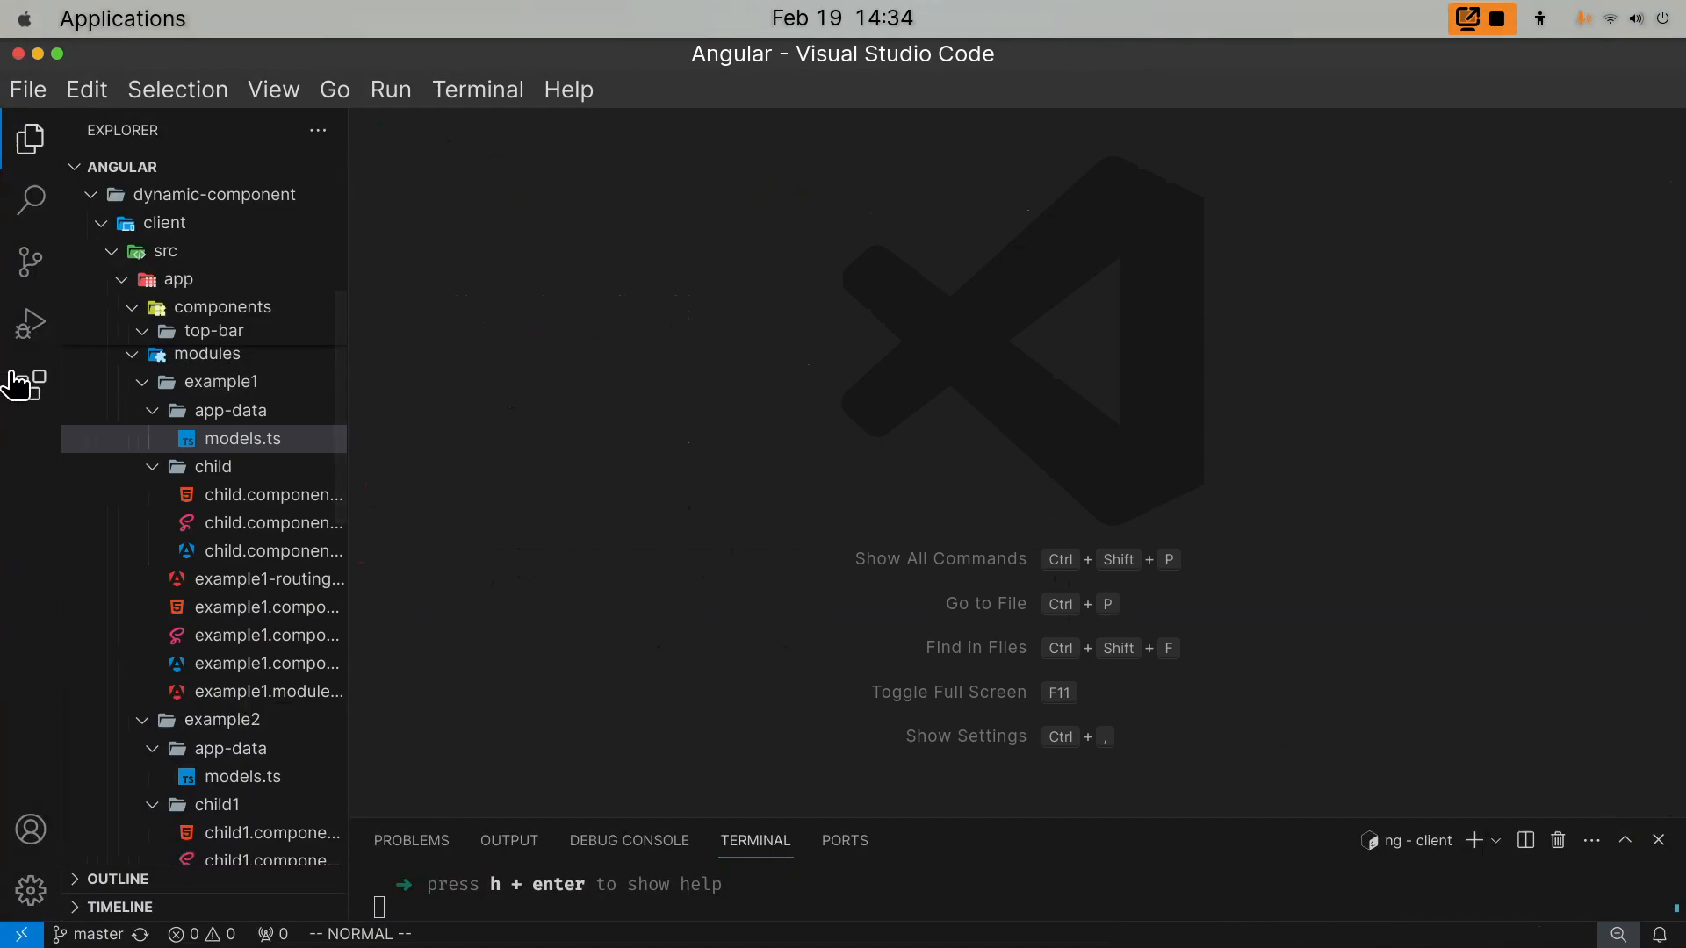
{"action": "left_click", "coordinate": [219, 381]}
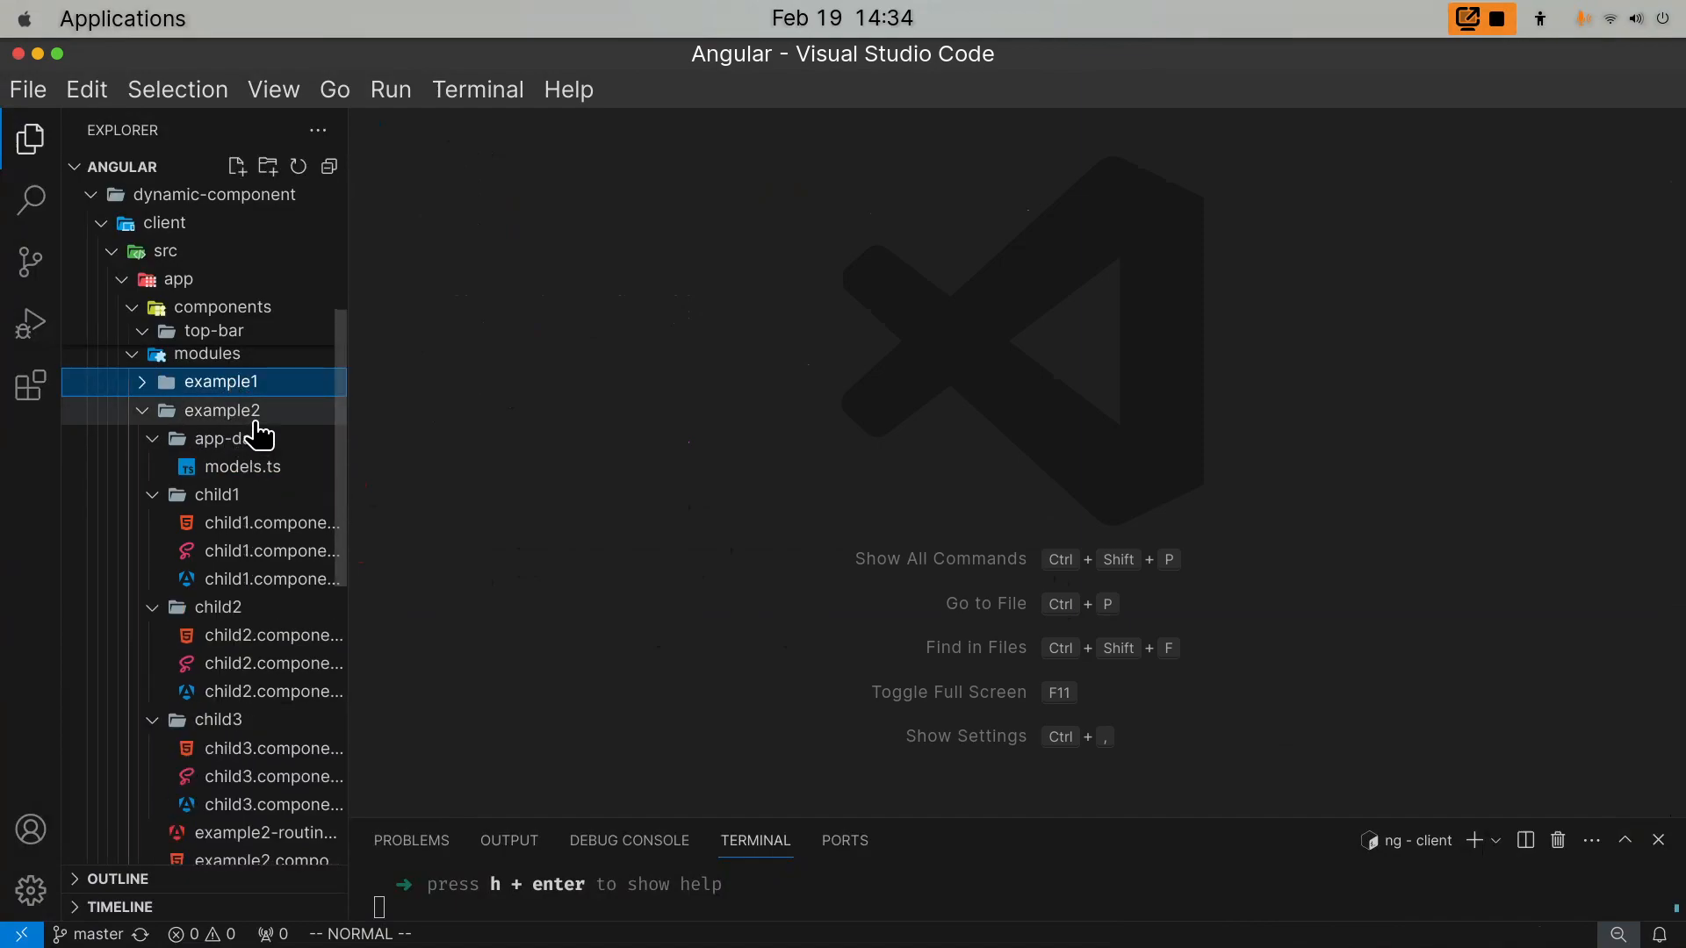
{"action": "left_click", "coordinate": [219, 409]}
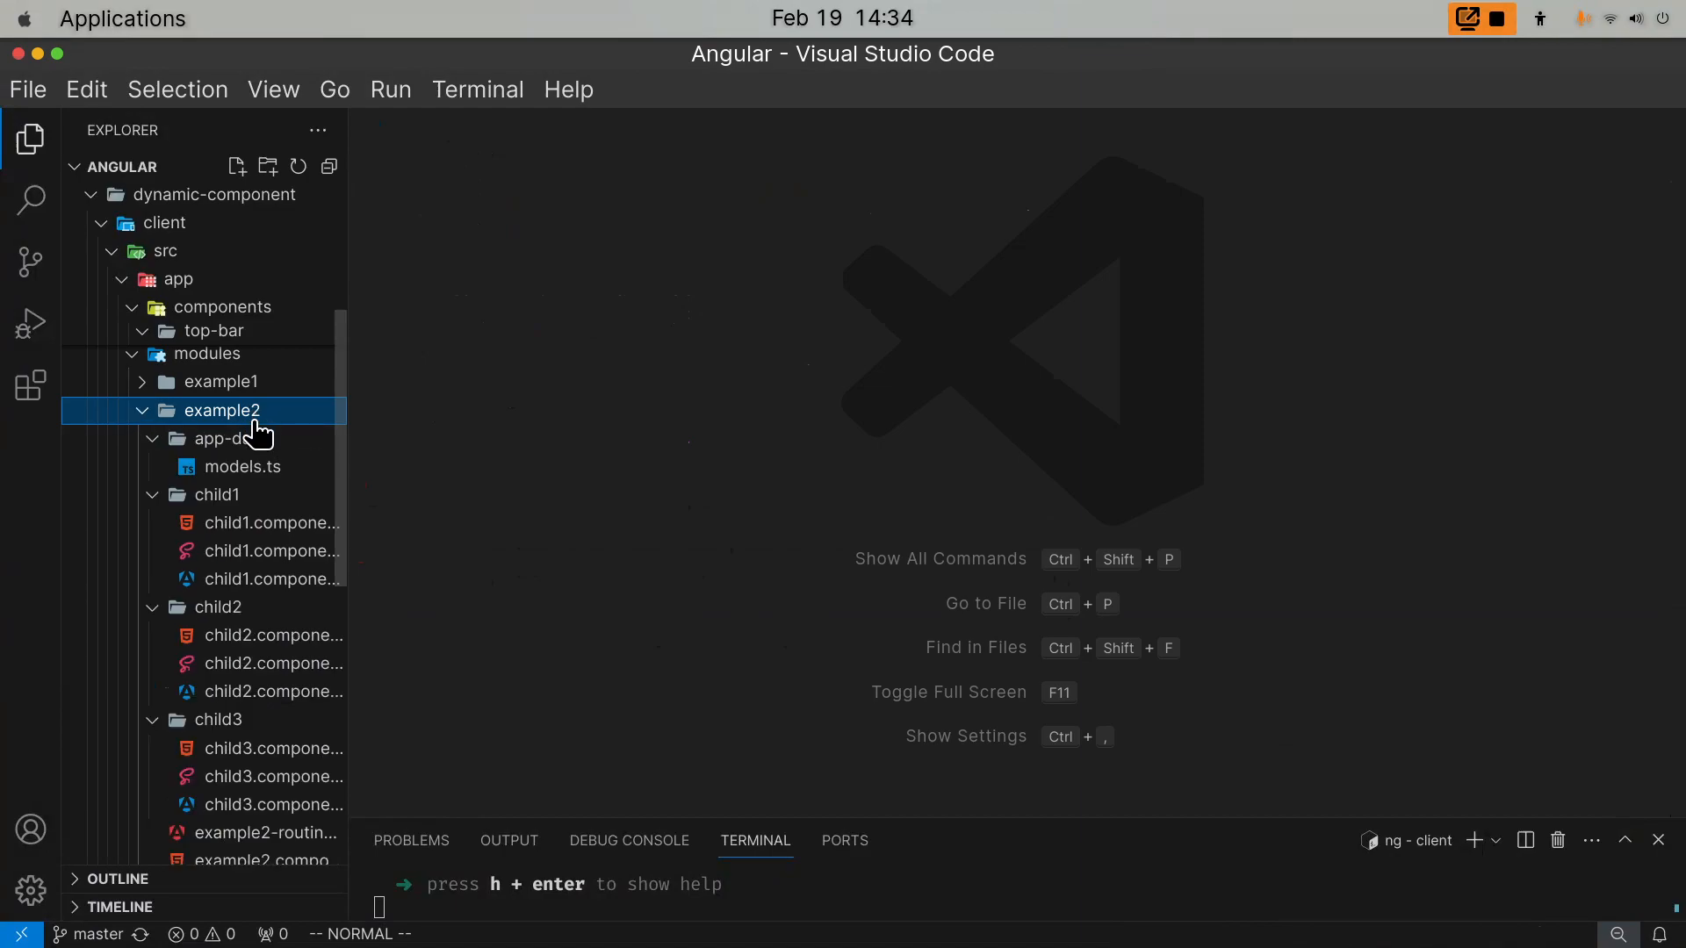
{"action": "mouse_move", "coordinate": [221, 664]}
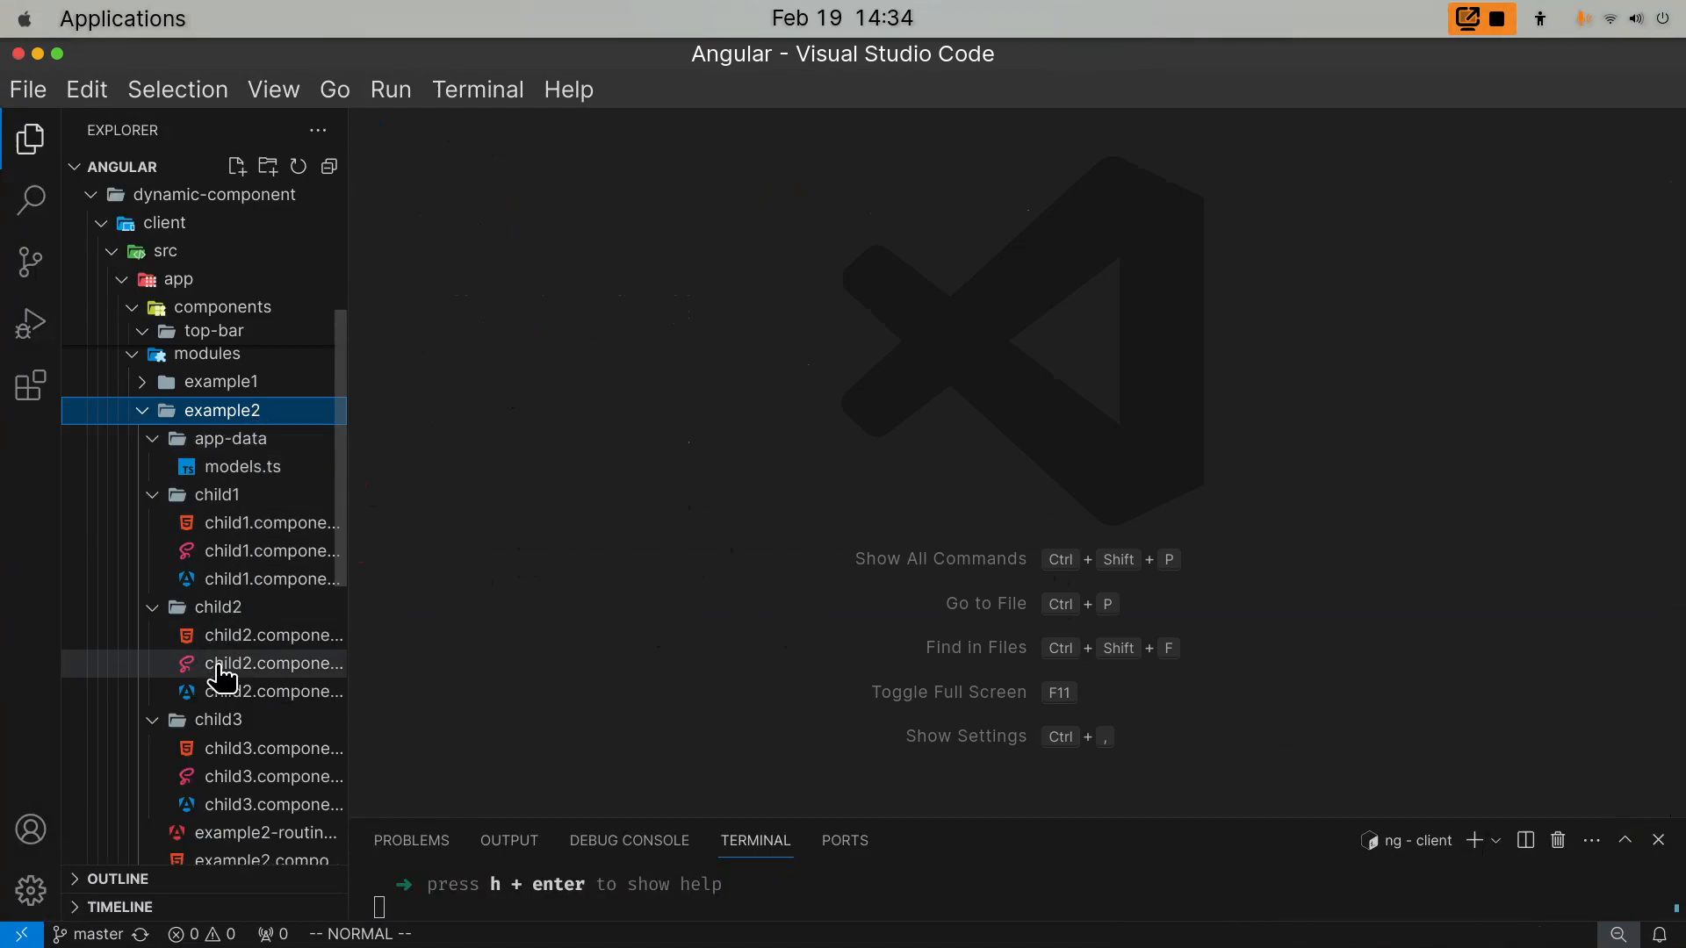
{"action": "mouse_move", "coordinate": [278, 601]}
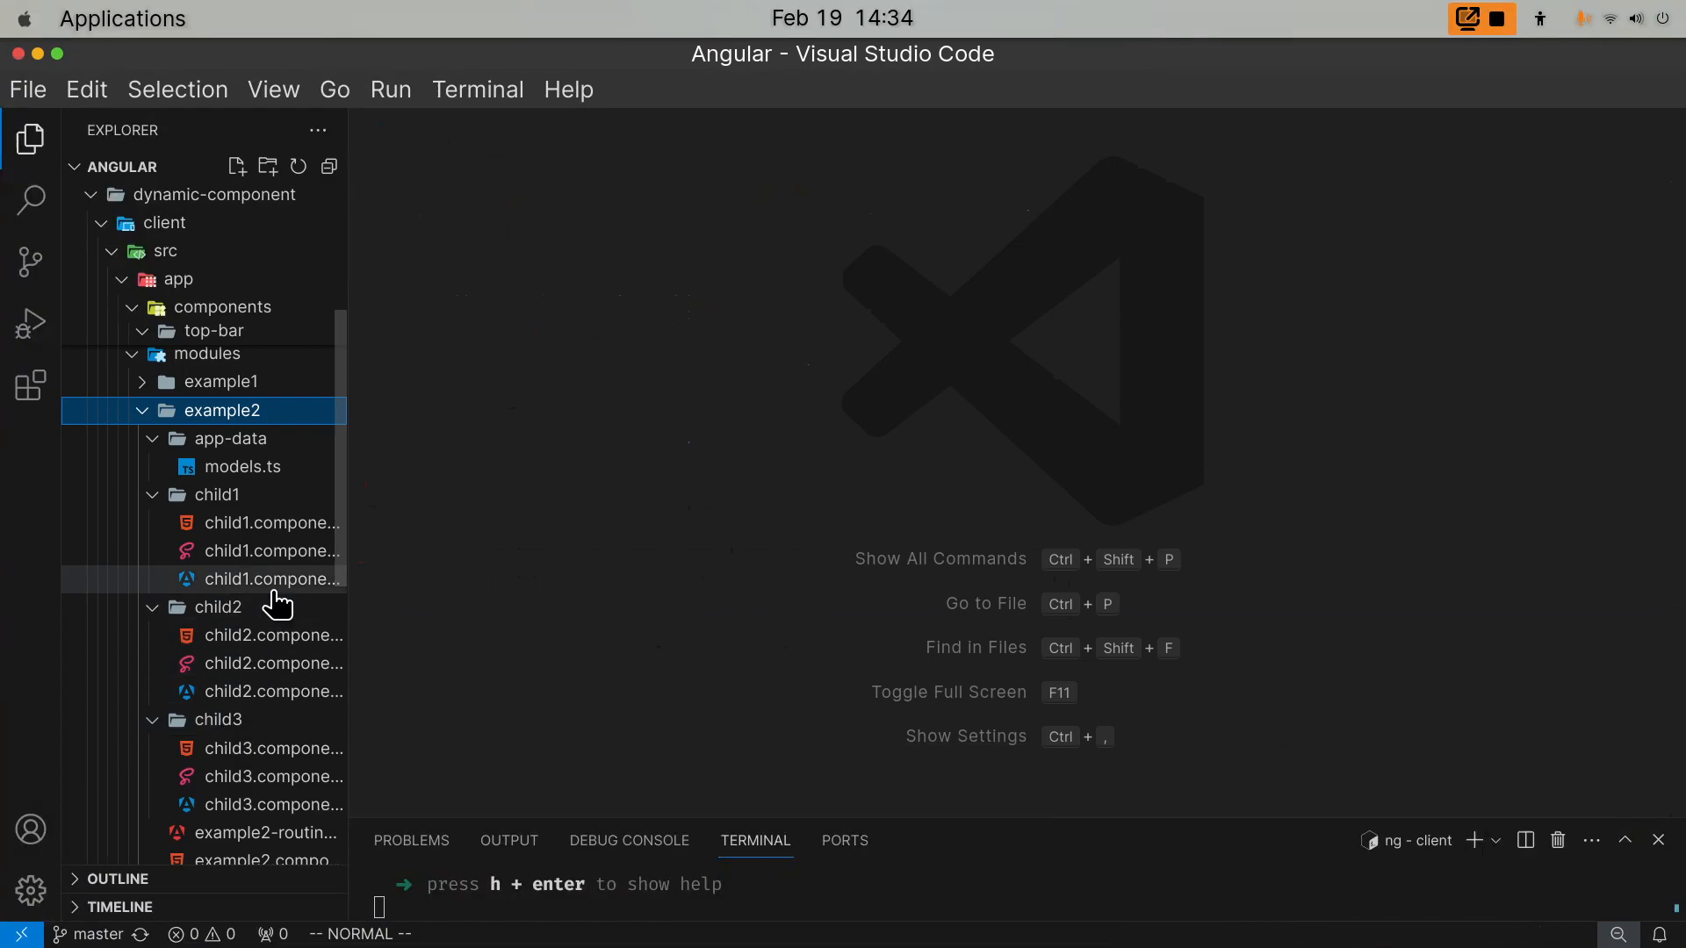
- Open child1, child2 and child3 component classes, ending on child3's name and age inputs
{"action": "left_click", "coordinate": [272, 578]}
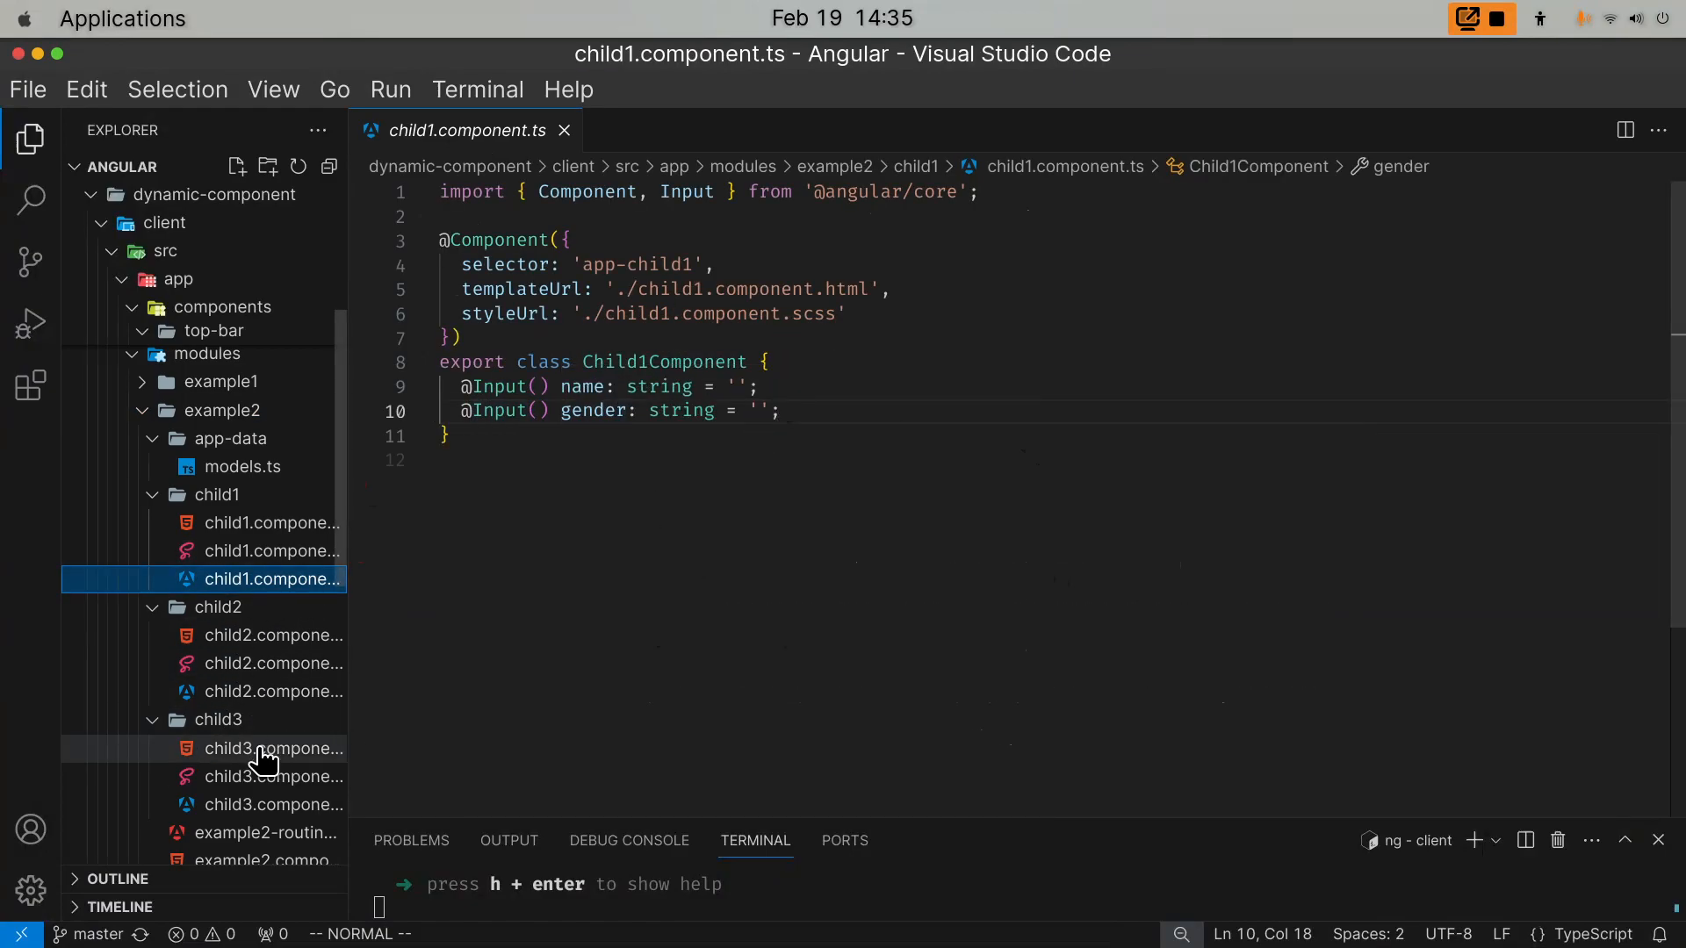
{"action": "left_click", "coordinate": [274, 692]}
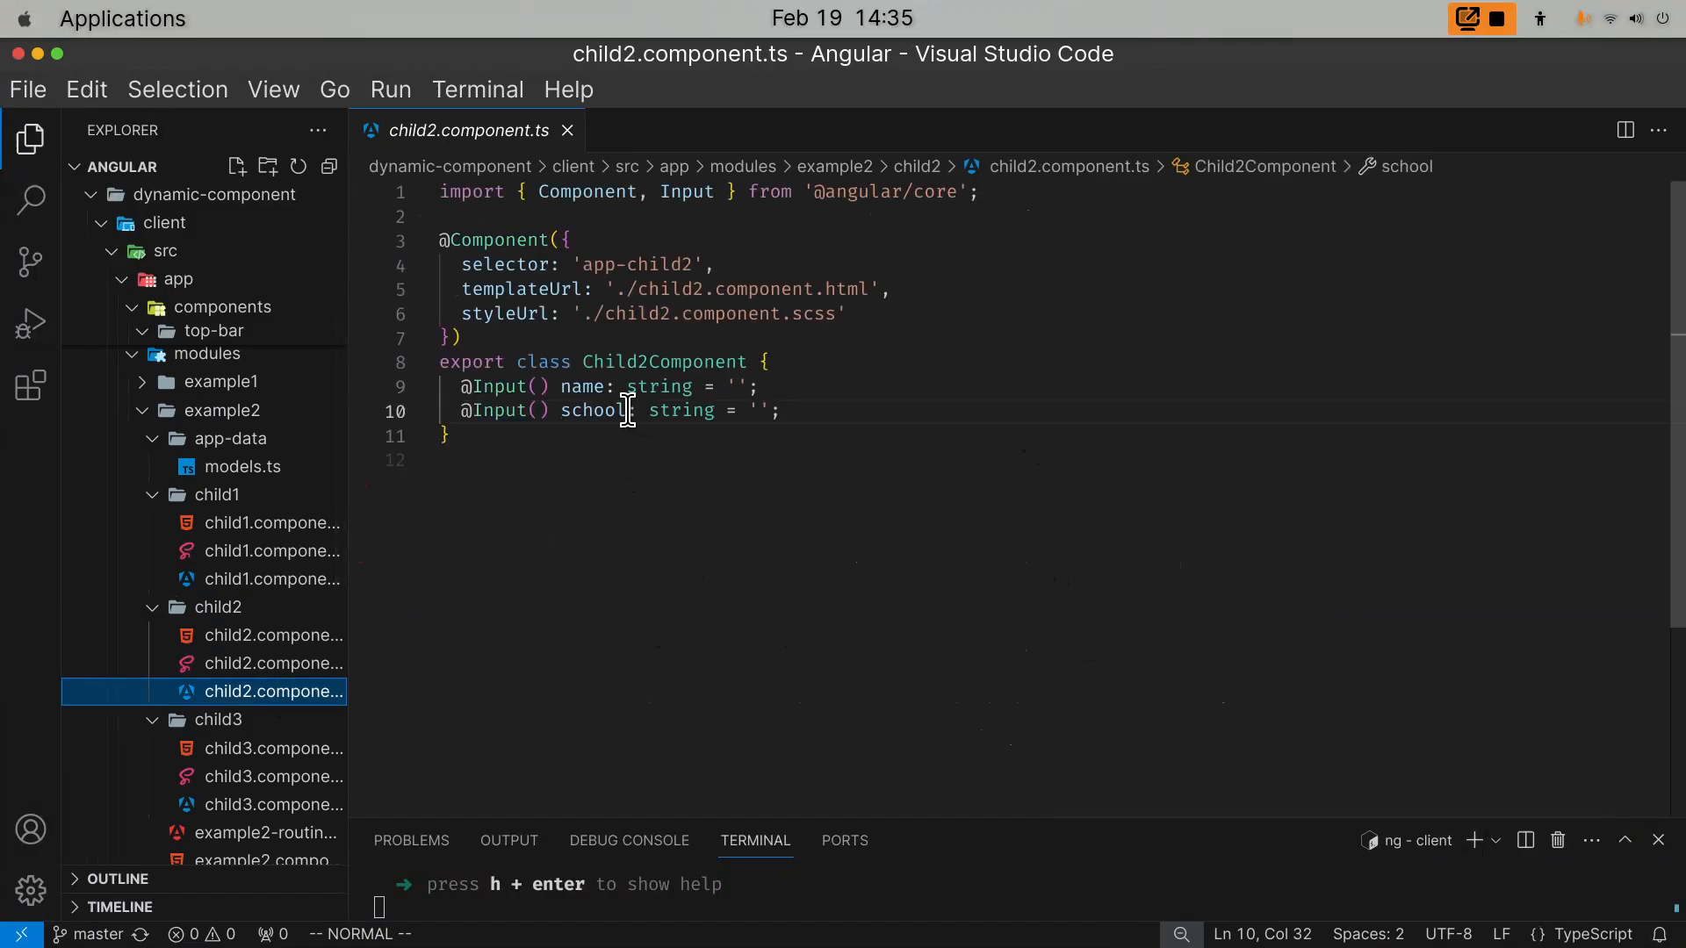
{"action": "mouse_move", "coordinate": [590, 411]}
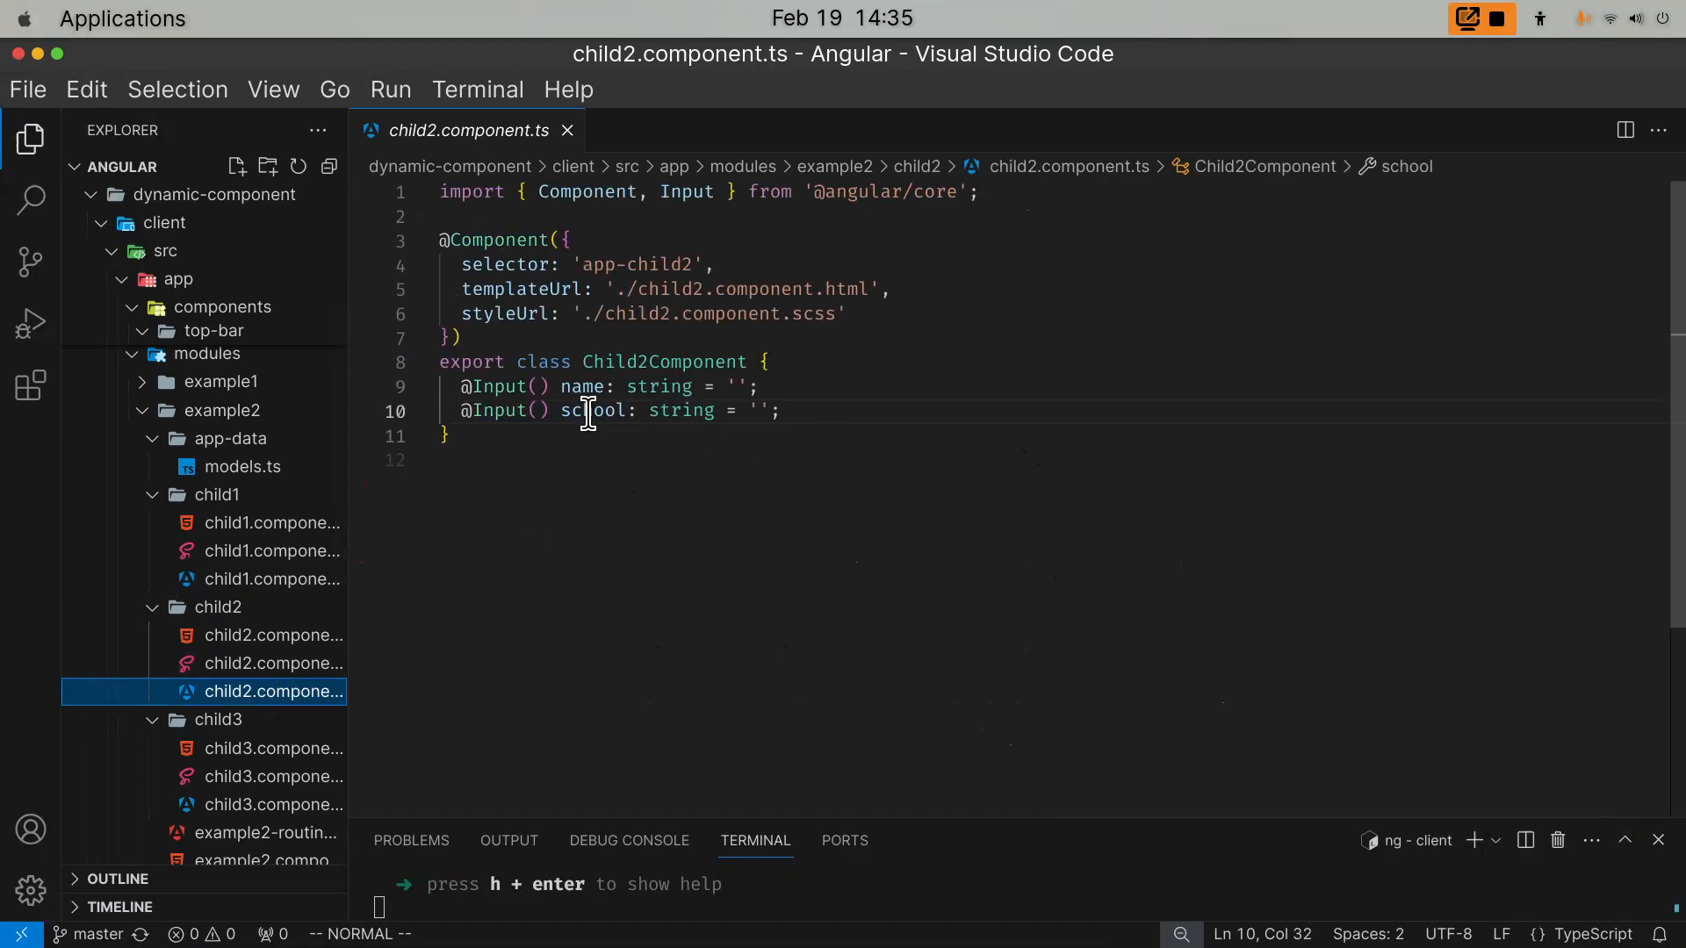
{"action": "mouse_move", "coordinate": [594, 411]}
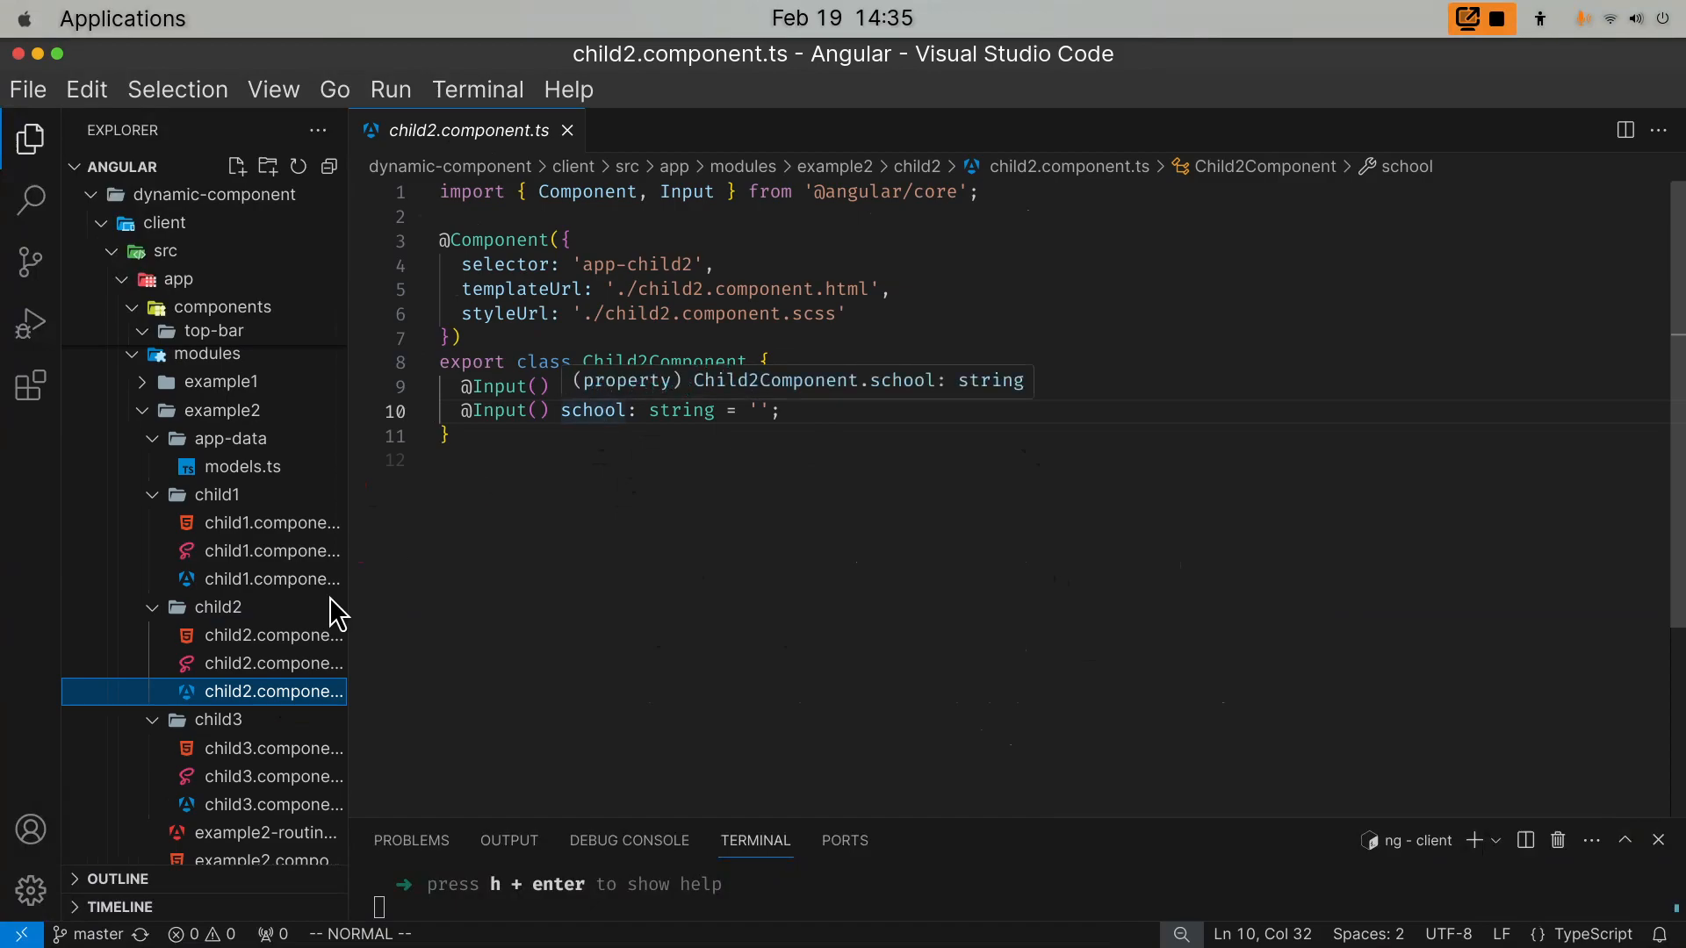
{"action": "left_click", "coordinate": [272, 805]}
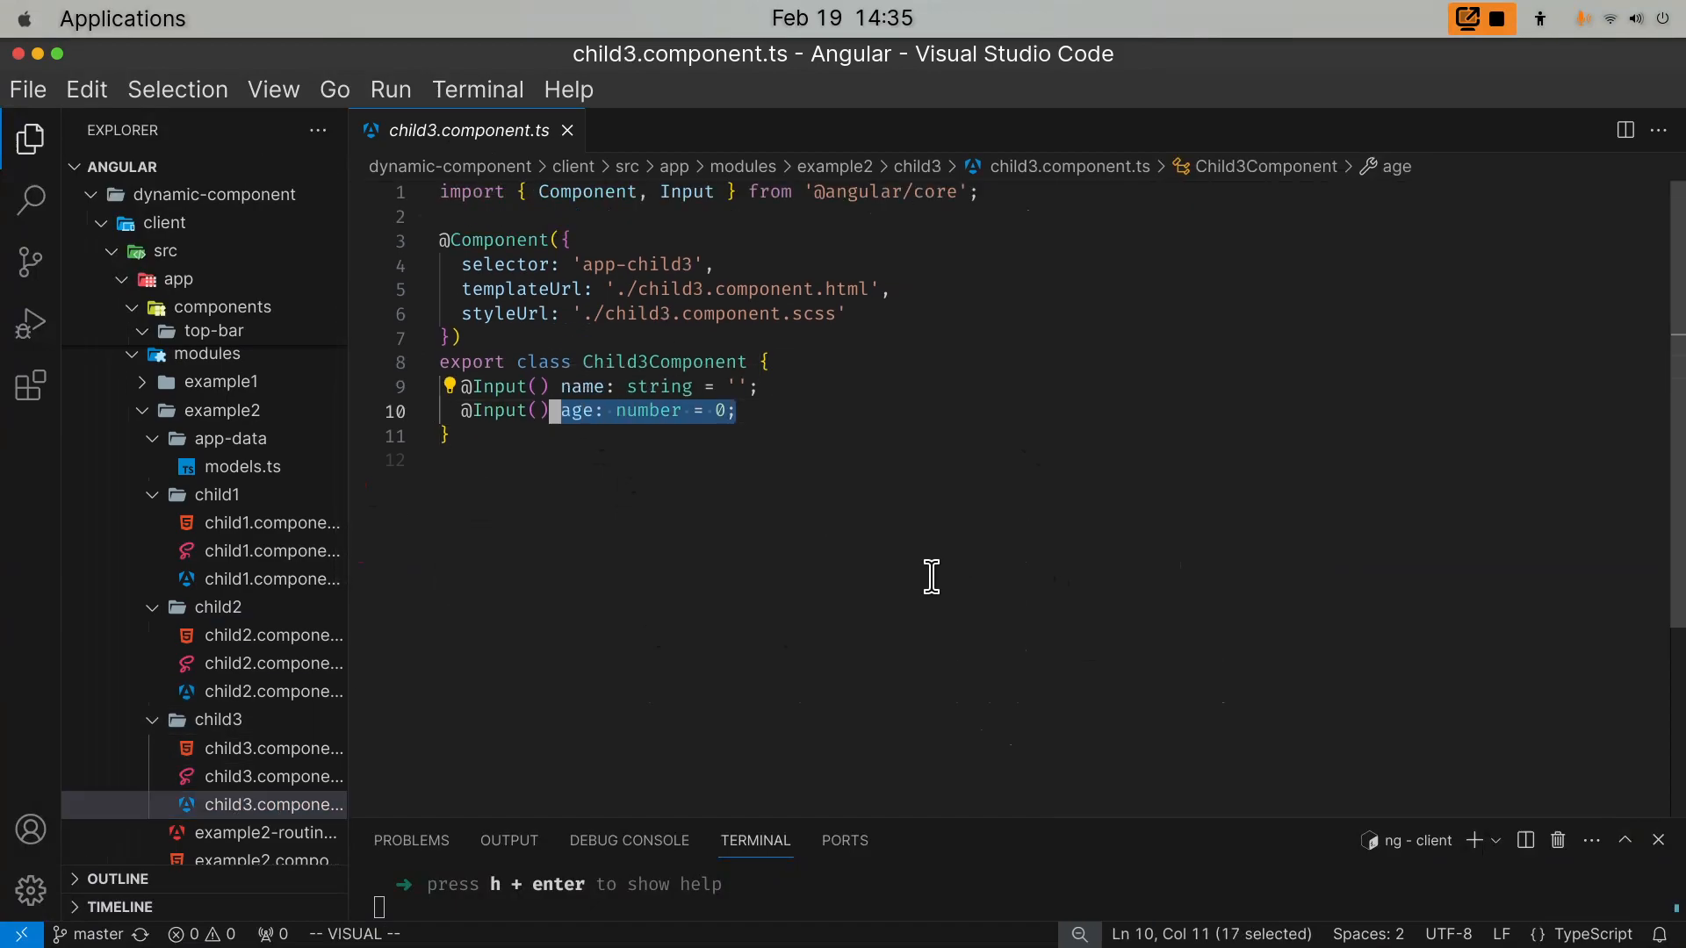
{"action": "key", "text": "escape"}
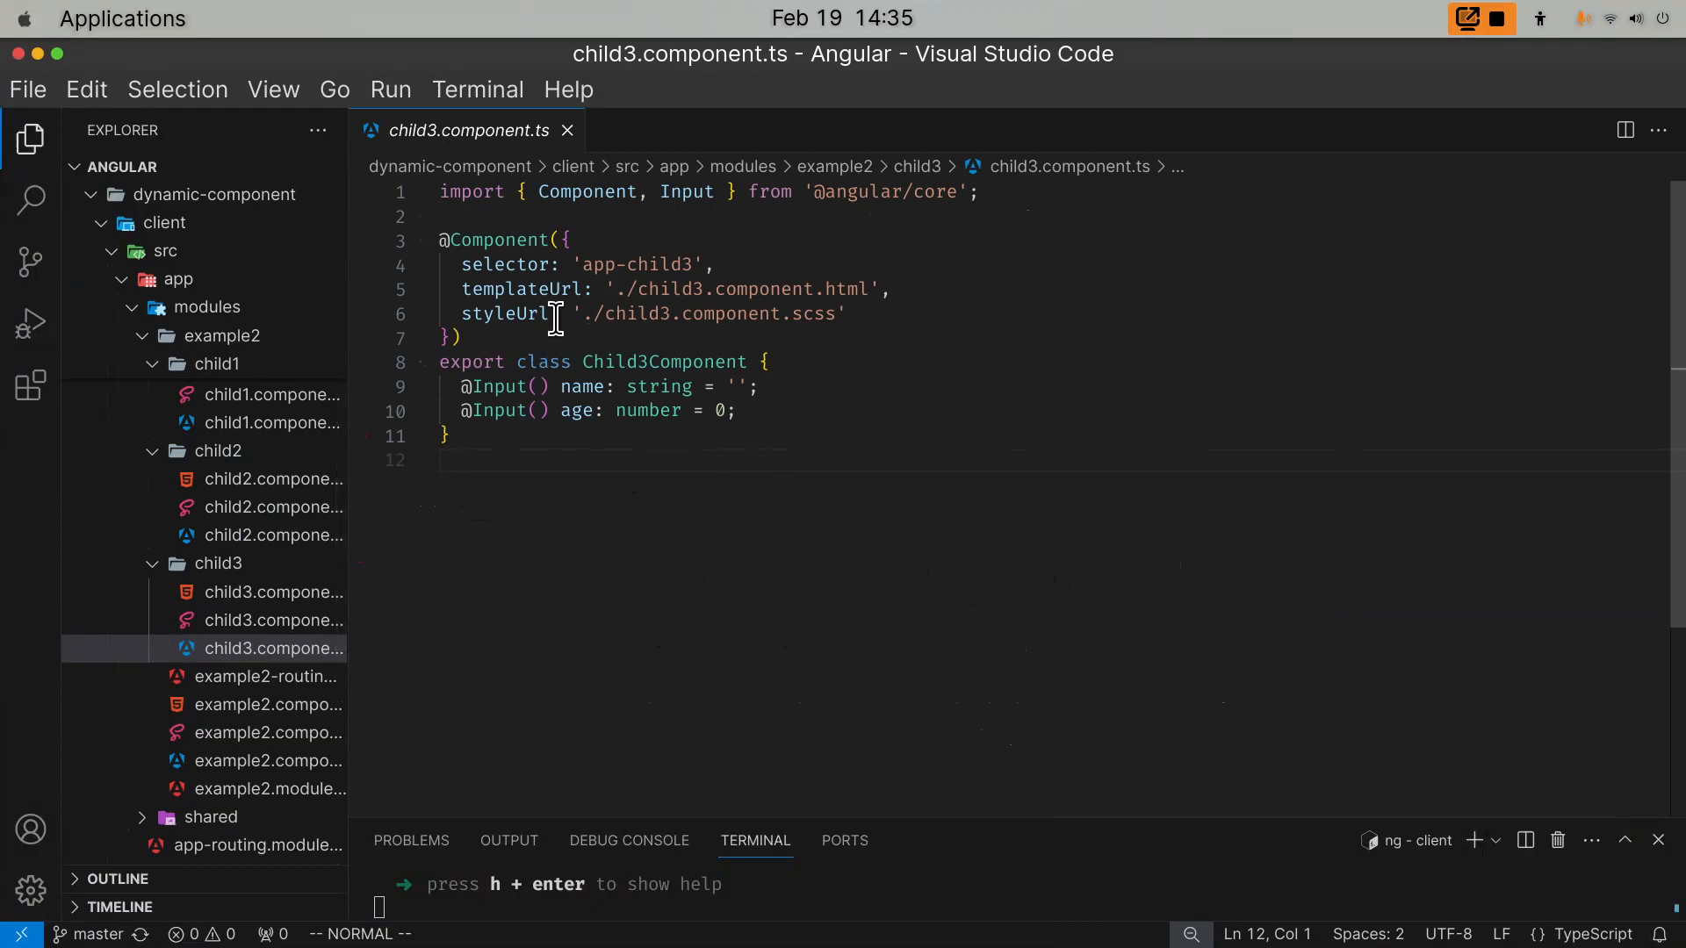
{"action": "mouse_move", "coordinate": [674, 323]}
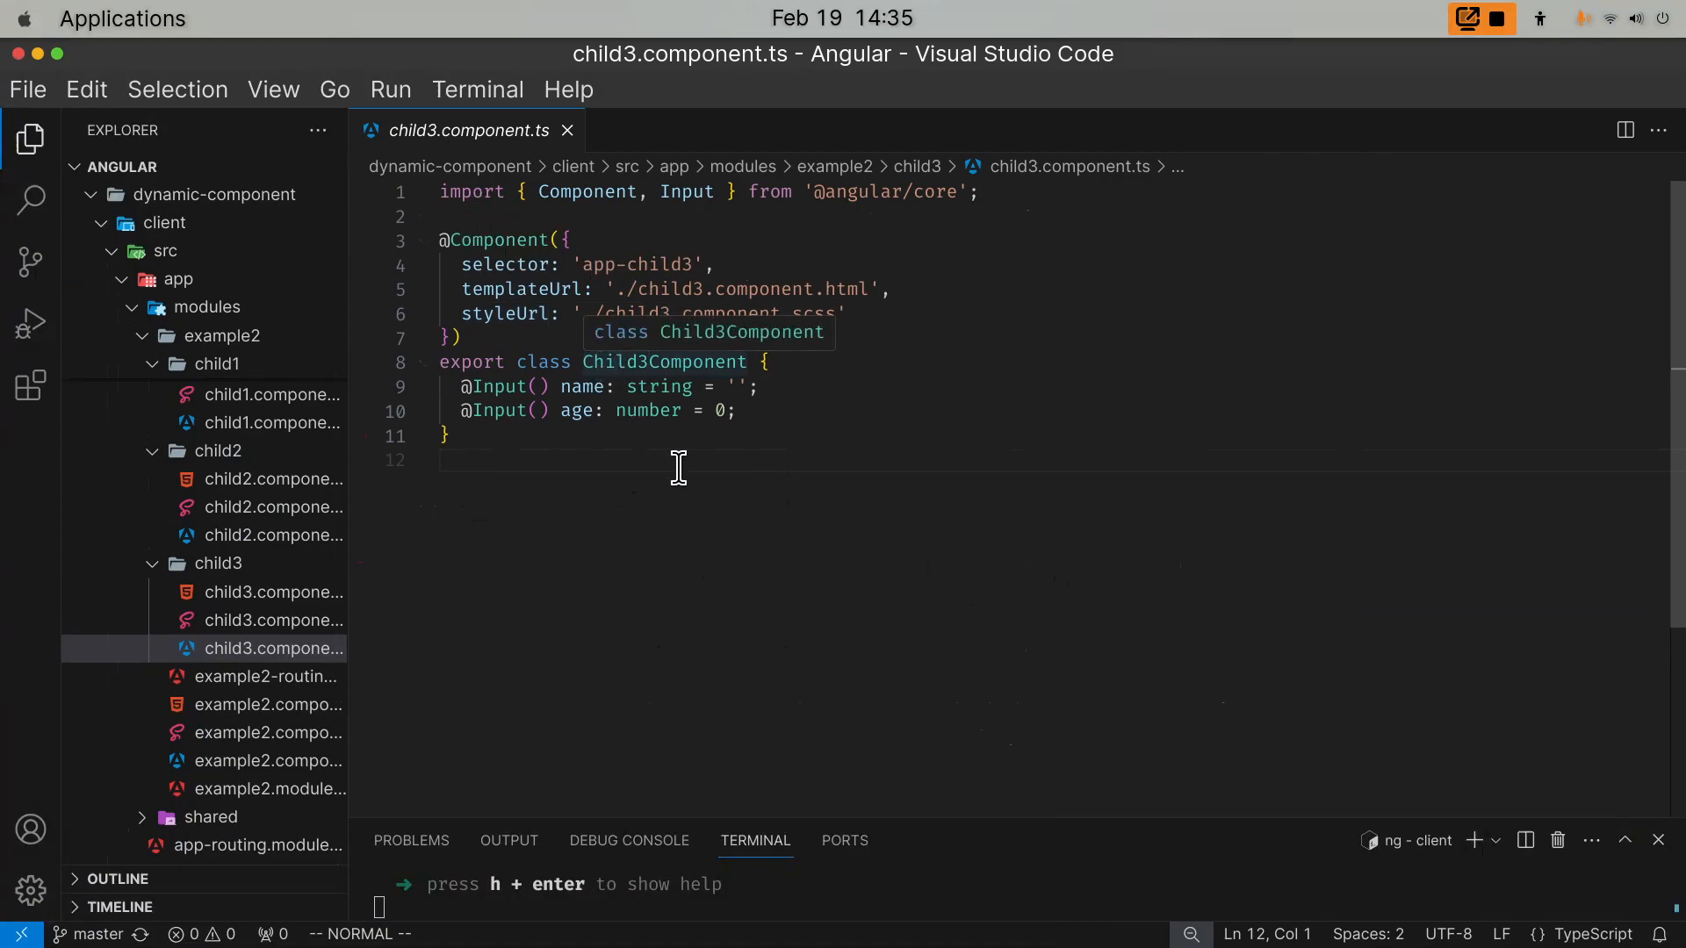
{"action": "mouse_move", "coordinate": [678, 386]}
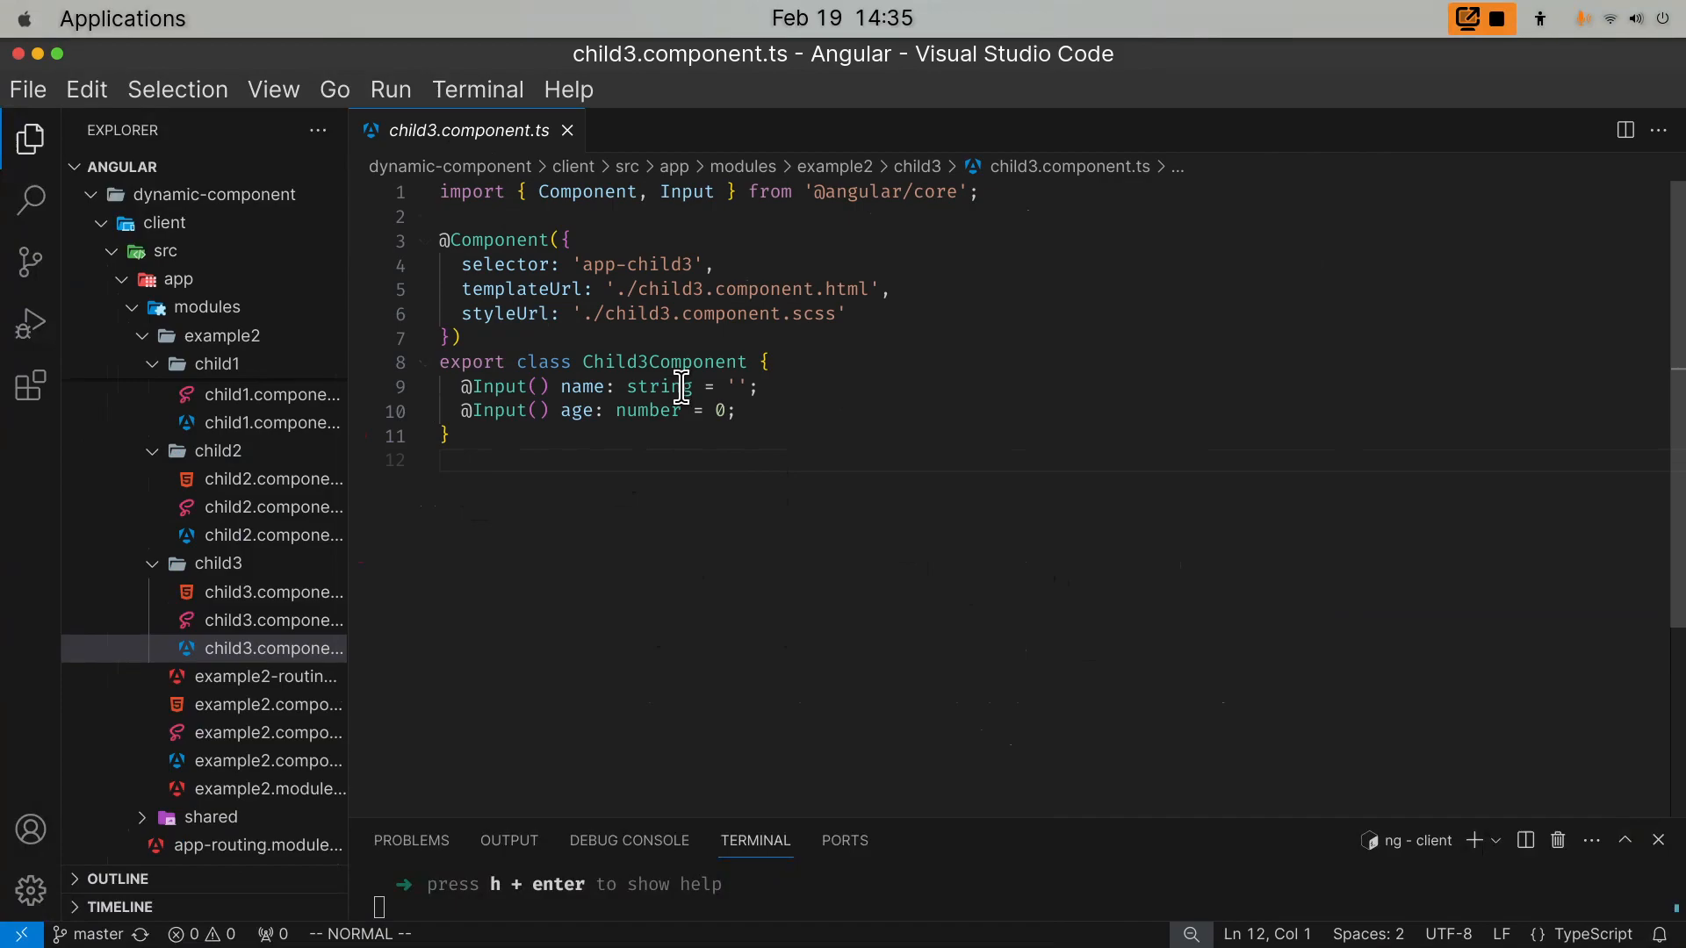
{"action": "mouse_move", "coordinate": [671, 409]}
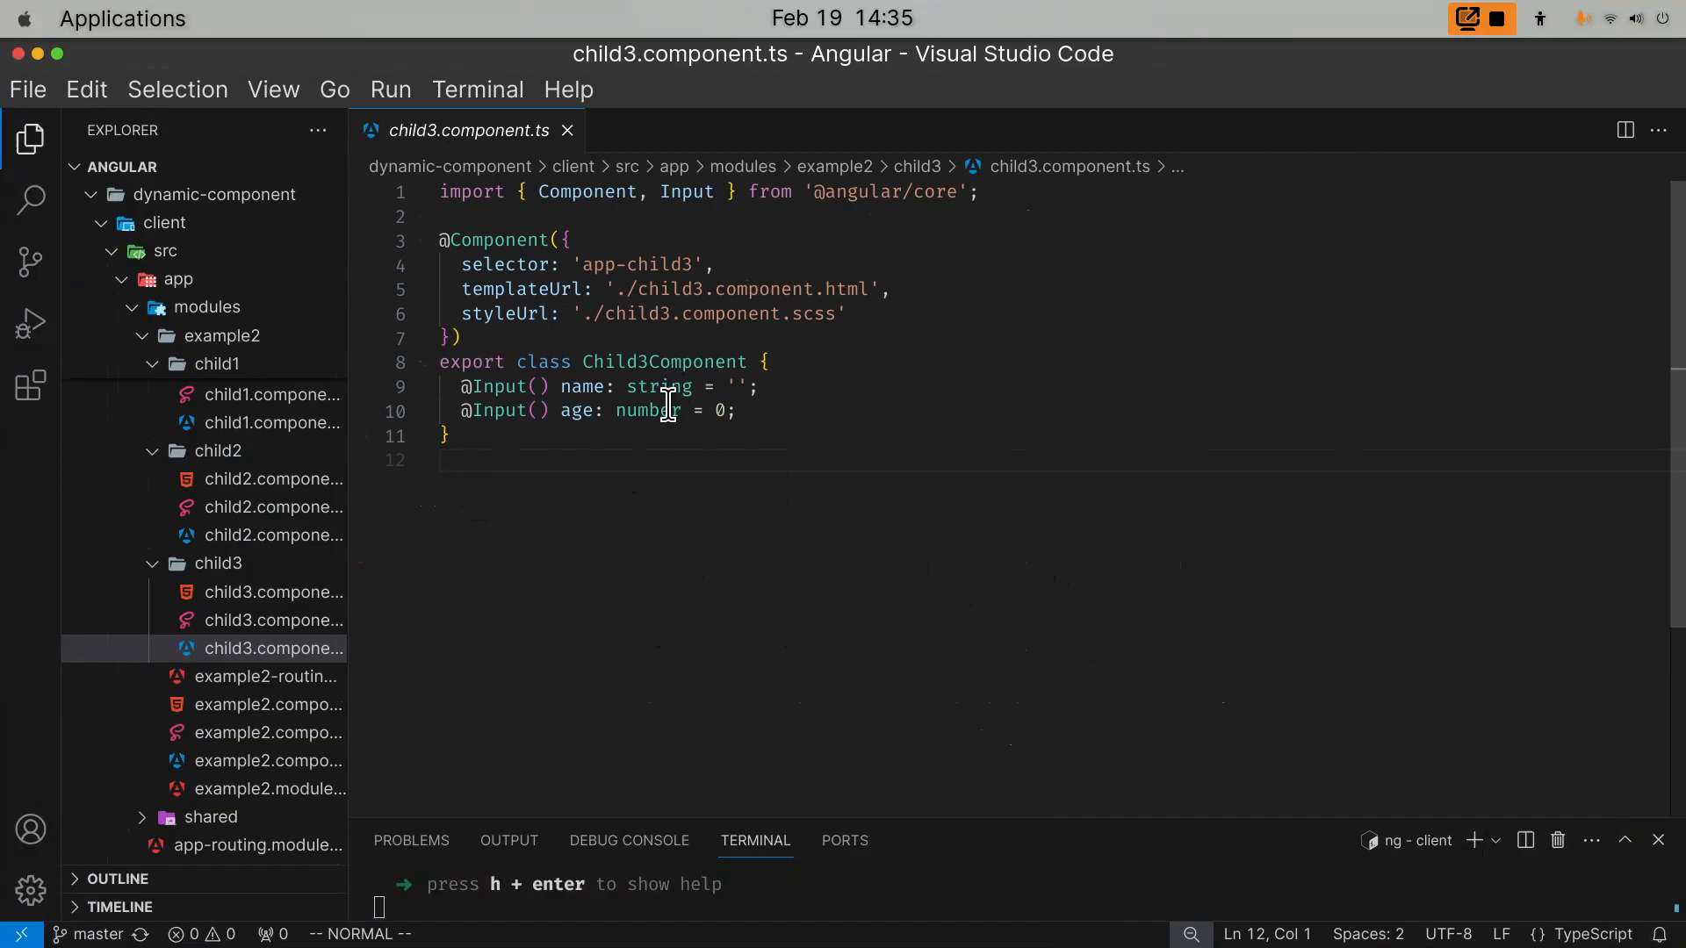
{"action": "mouse_move", "coordinate": [667, 381]}
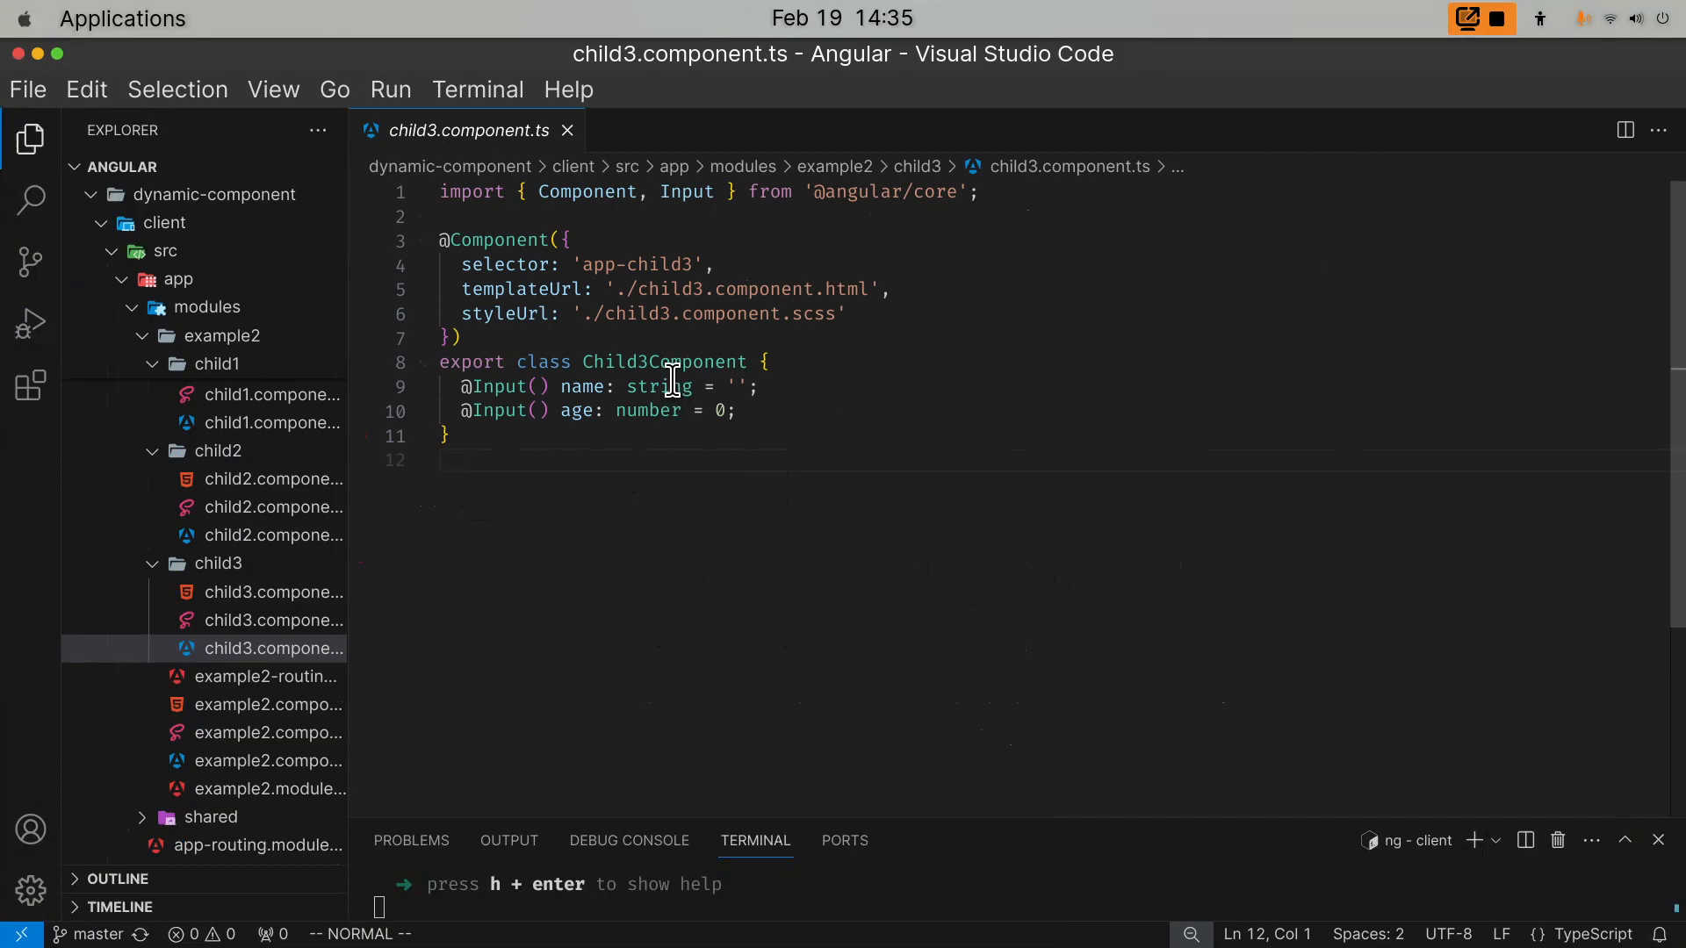
{"action": "mouse_move", "coordinate": [657, 362]}
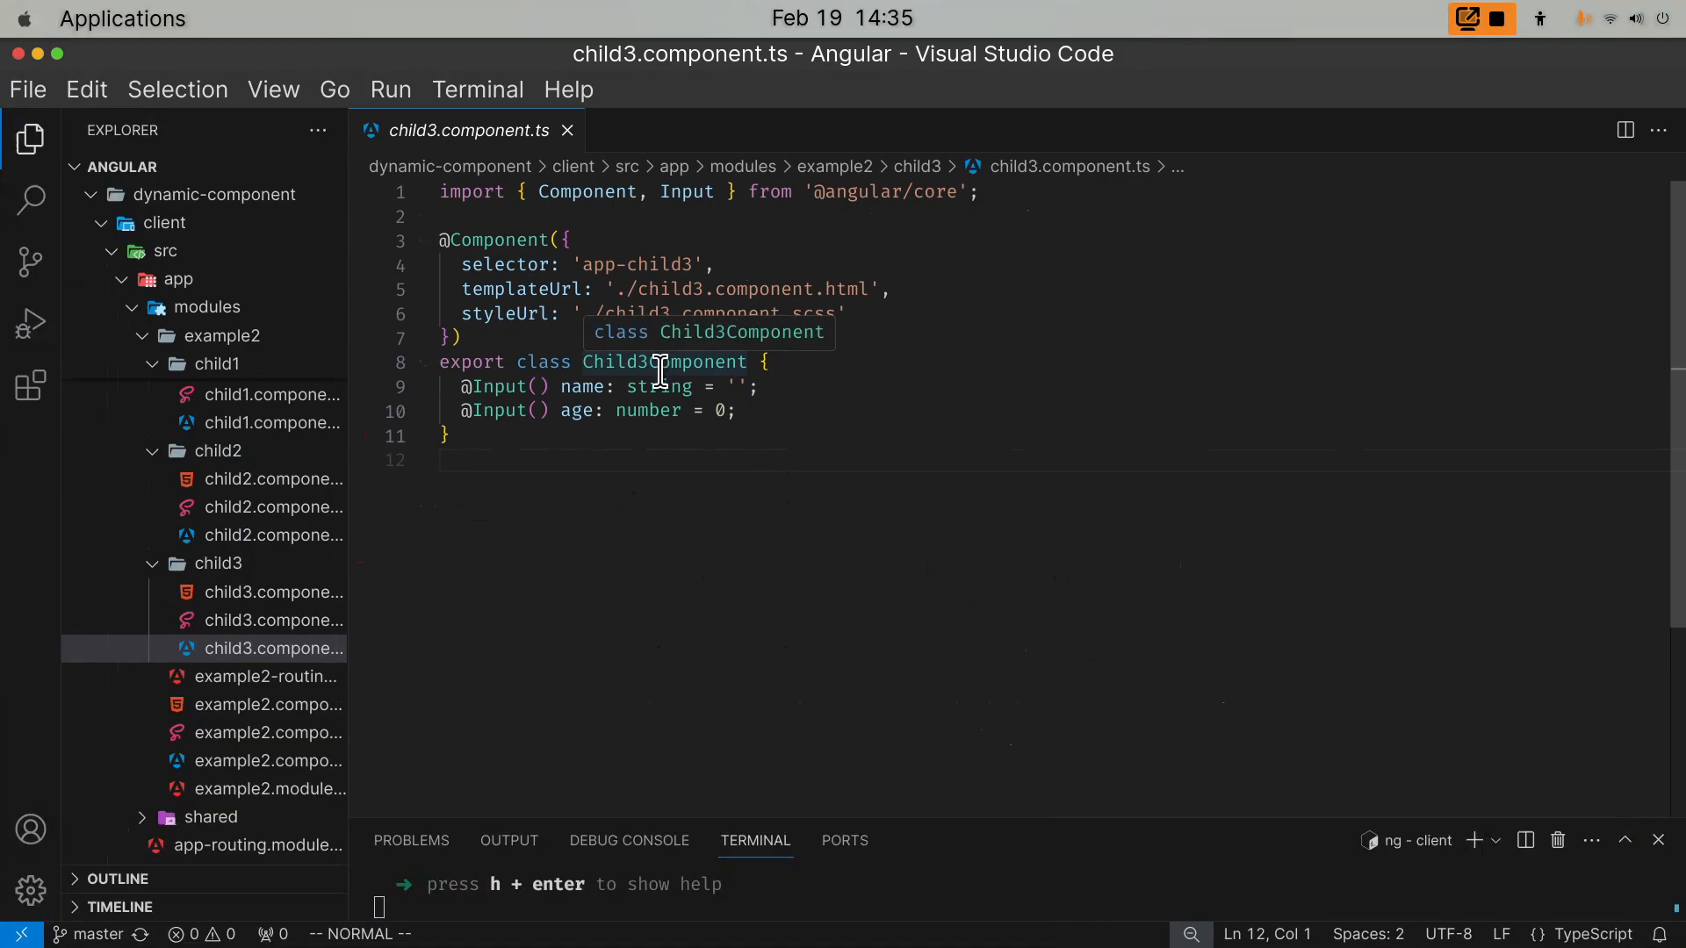
{"action": "mouse_move", "coordinate": [604, 430]}
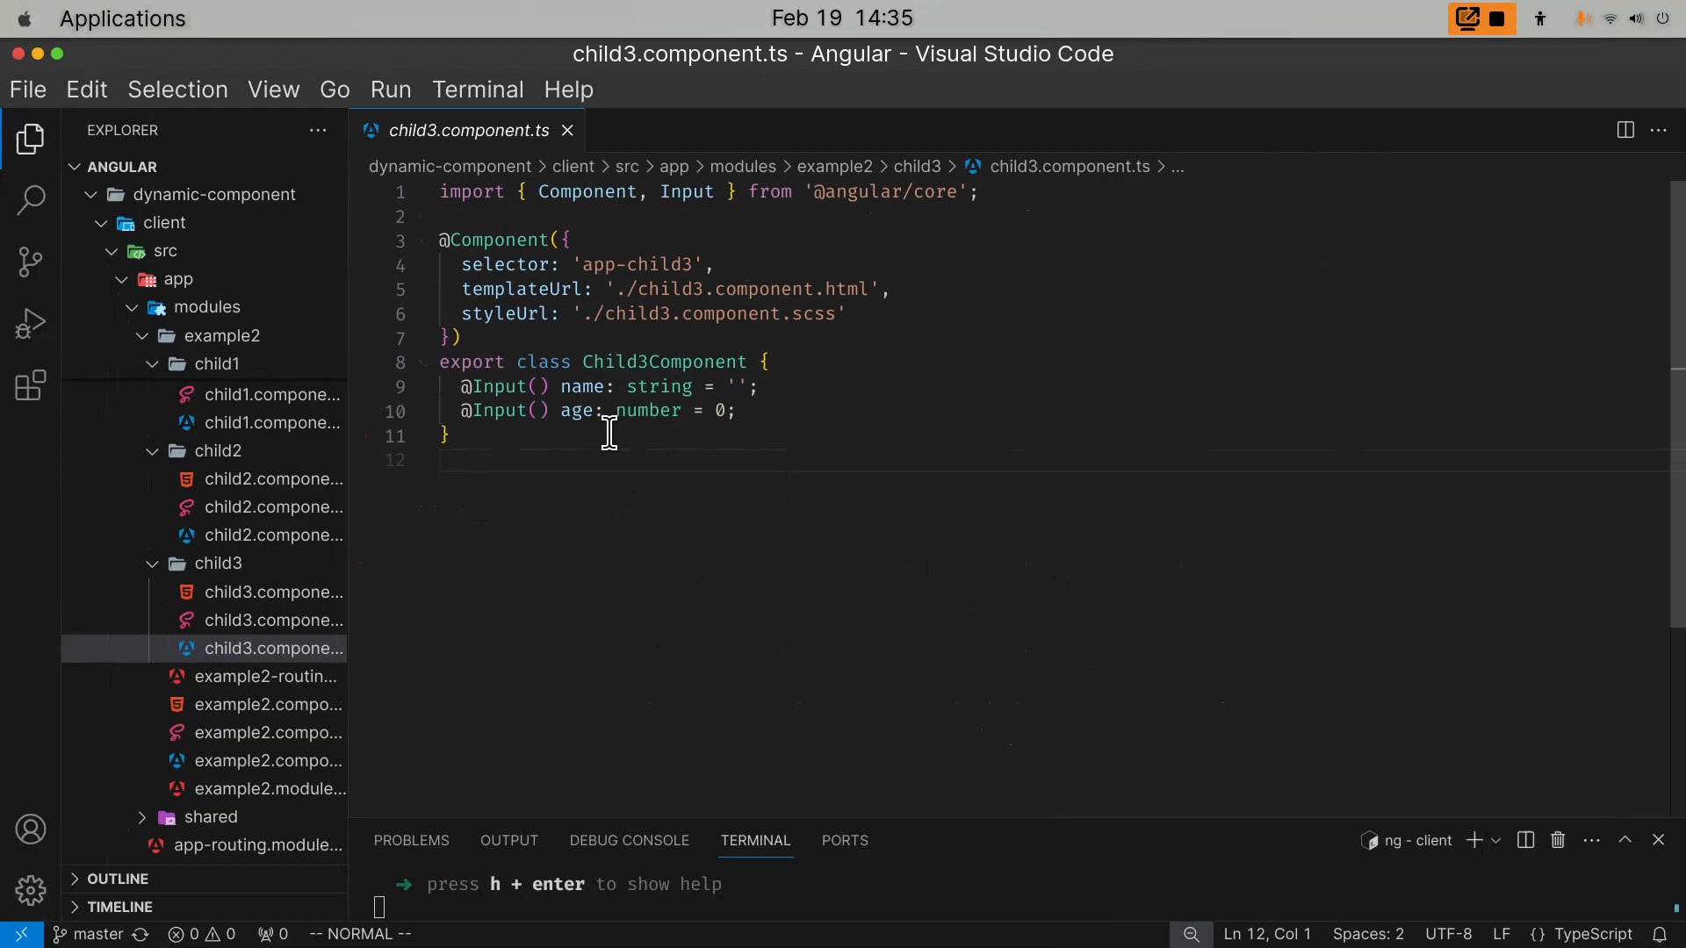
{"action": "mouse_move", "coordinate": [655, 344]}
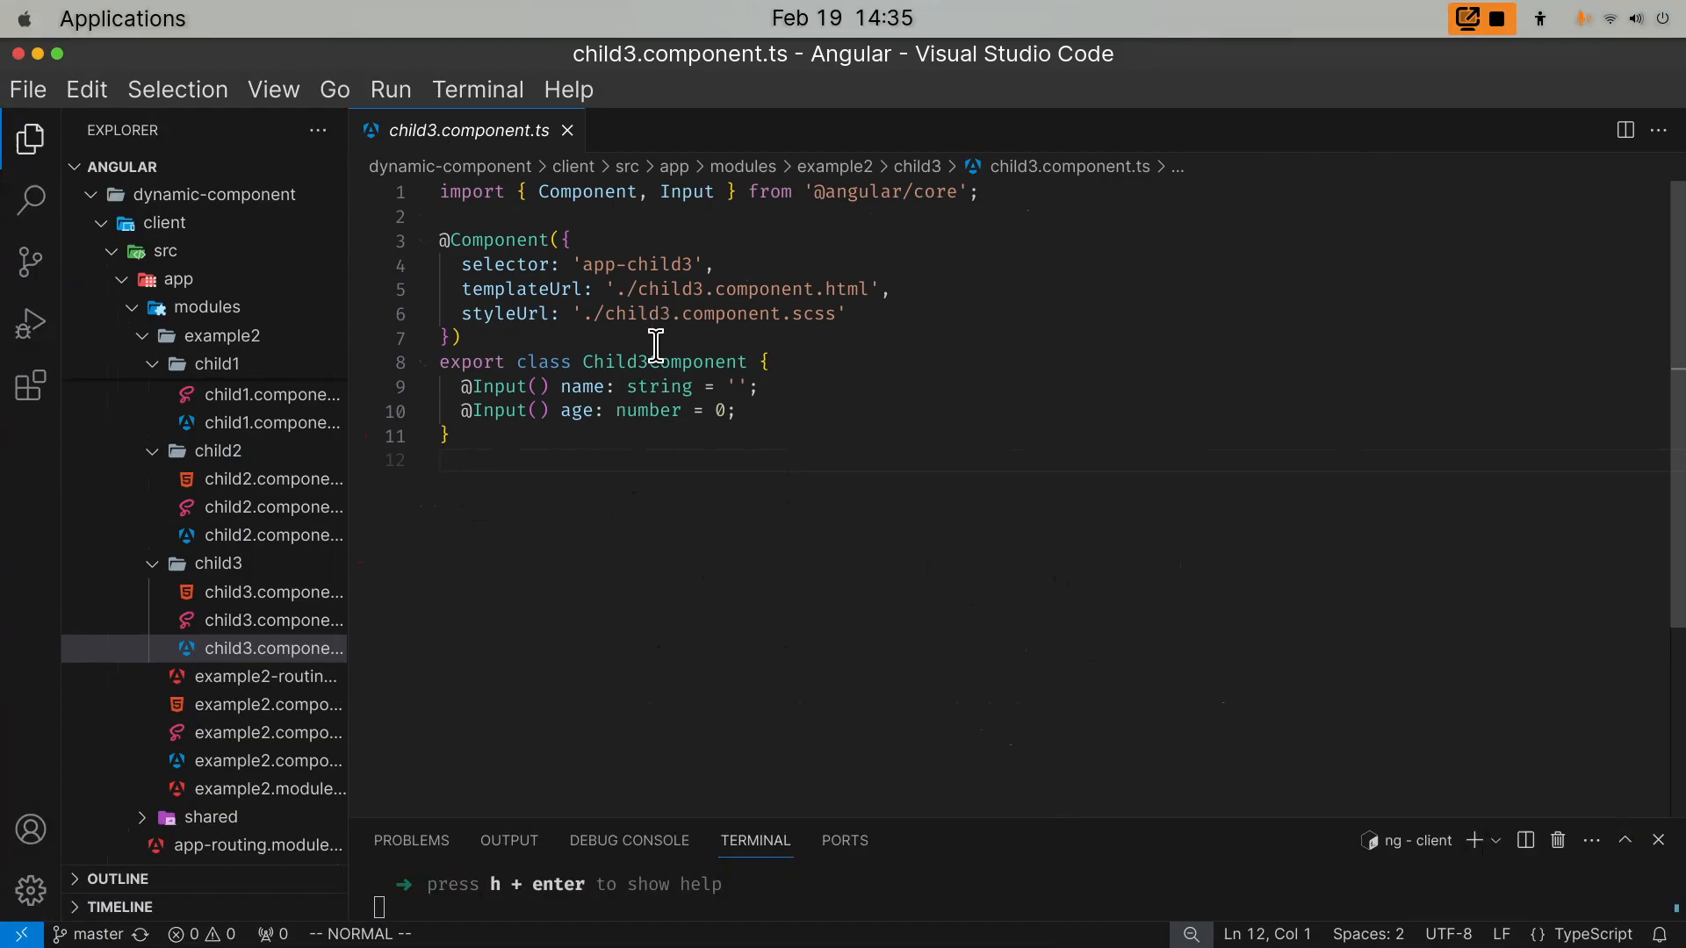
{"action": "mouse_move", "coordinate": [581, 386]}
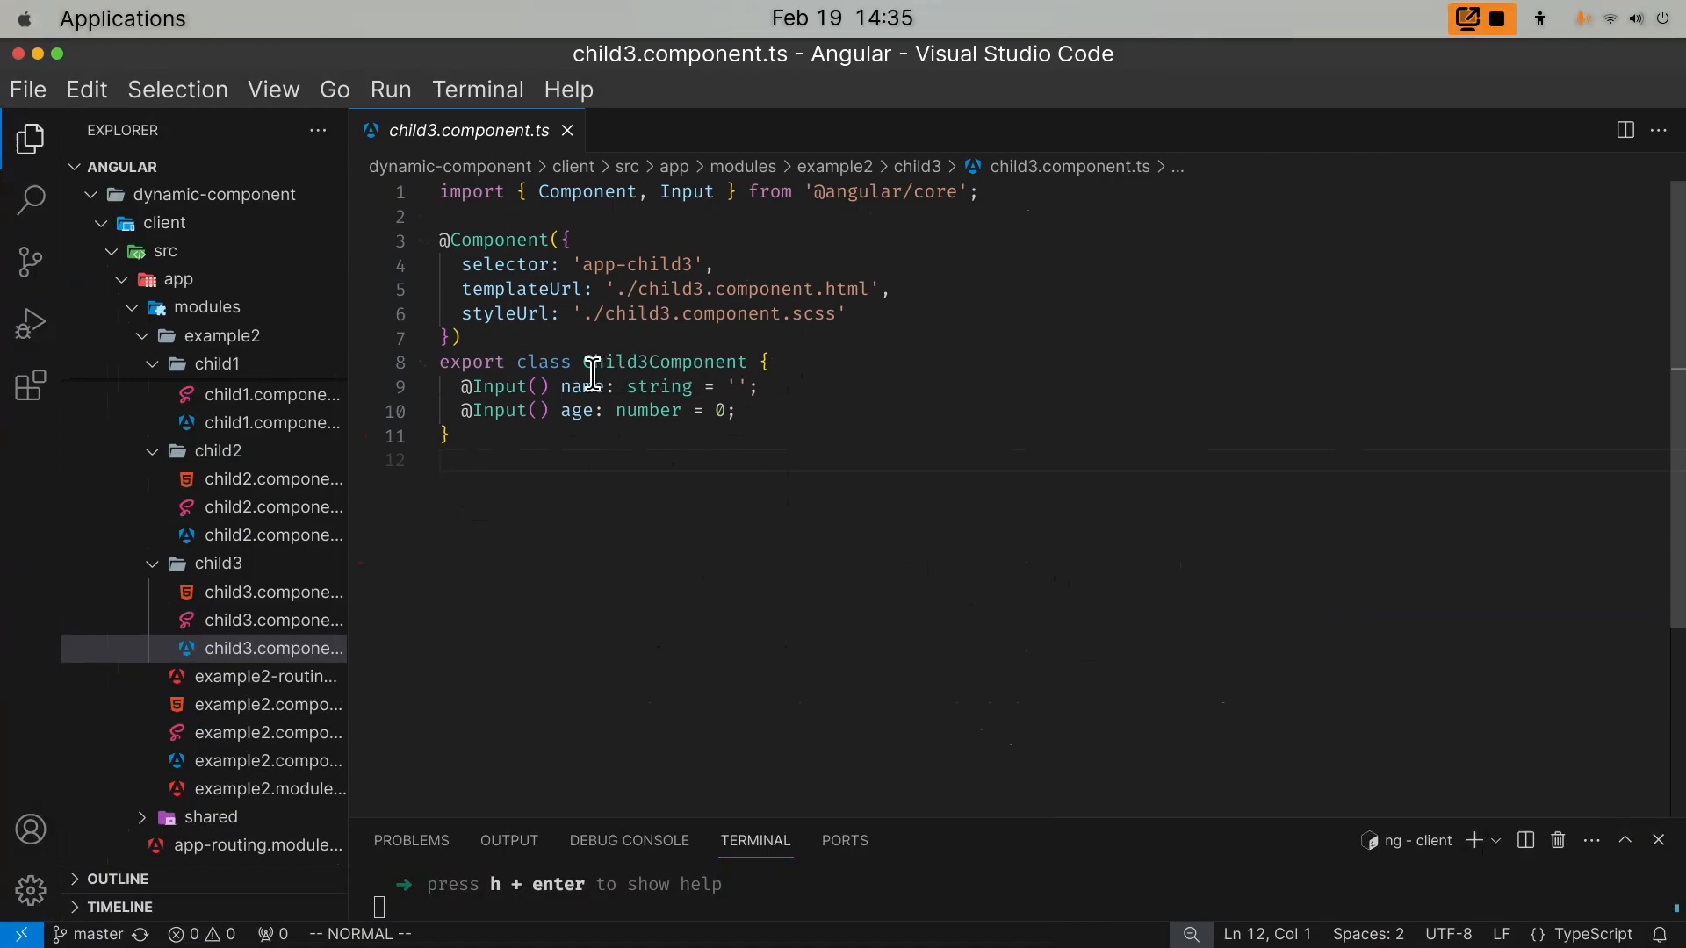
{"action": "mouse_move", "coordinate": [673, 460]}
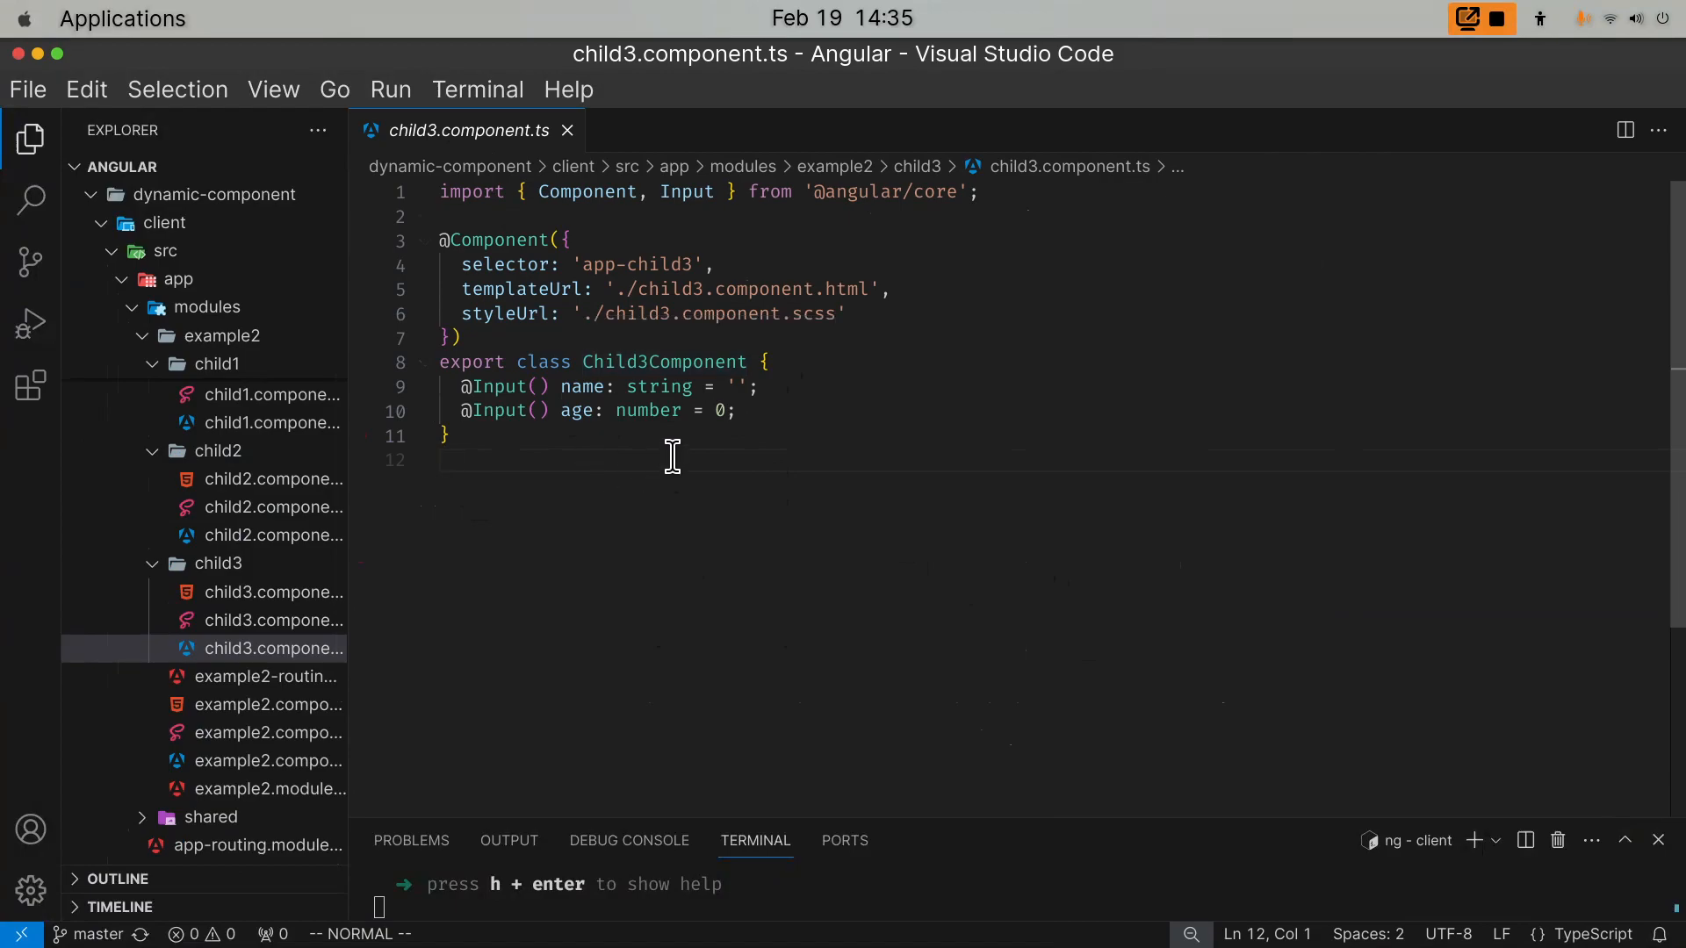
{"action": "mouse_move", "coordinate": [692, 414]}
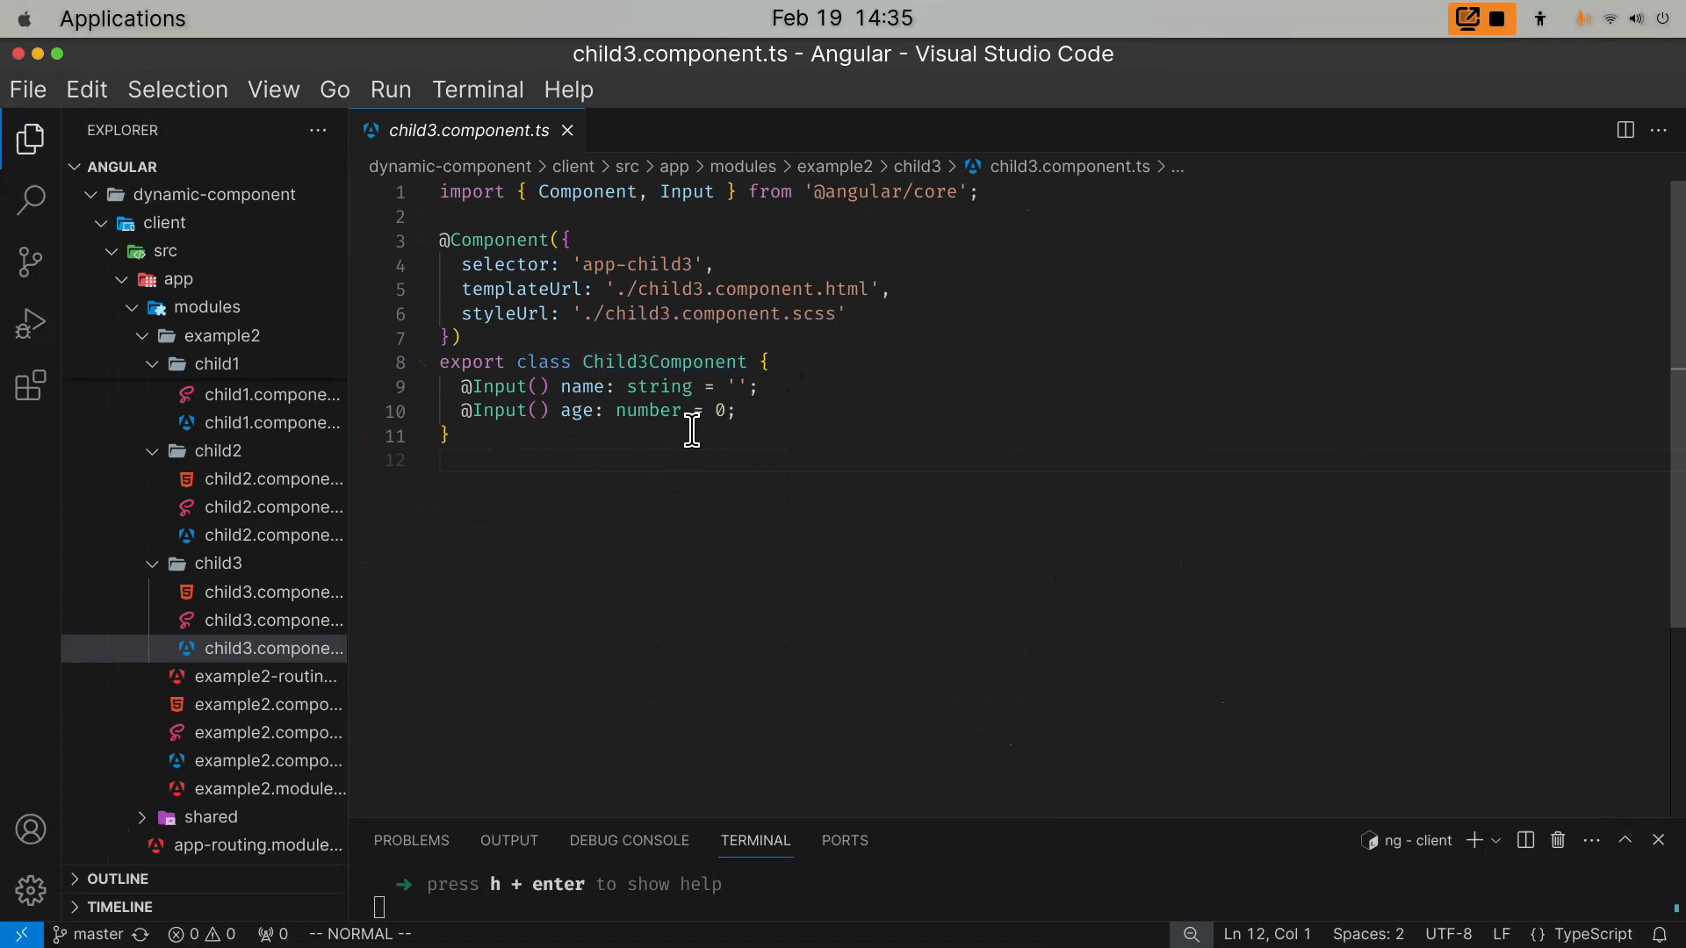
{"action": "mouse_move", "coordinate": [695, 411]}
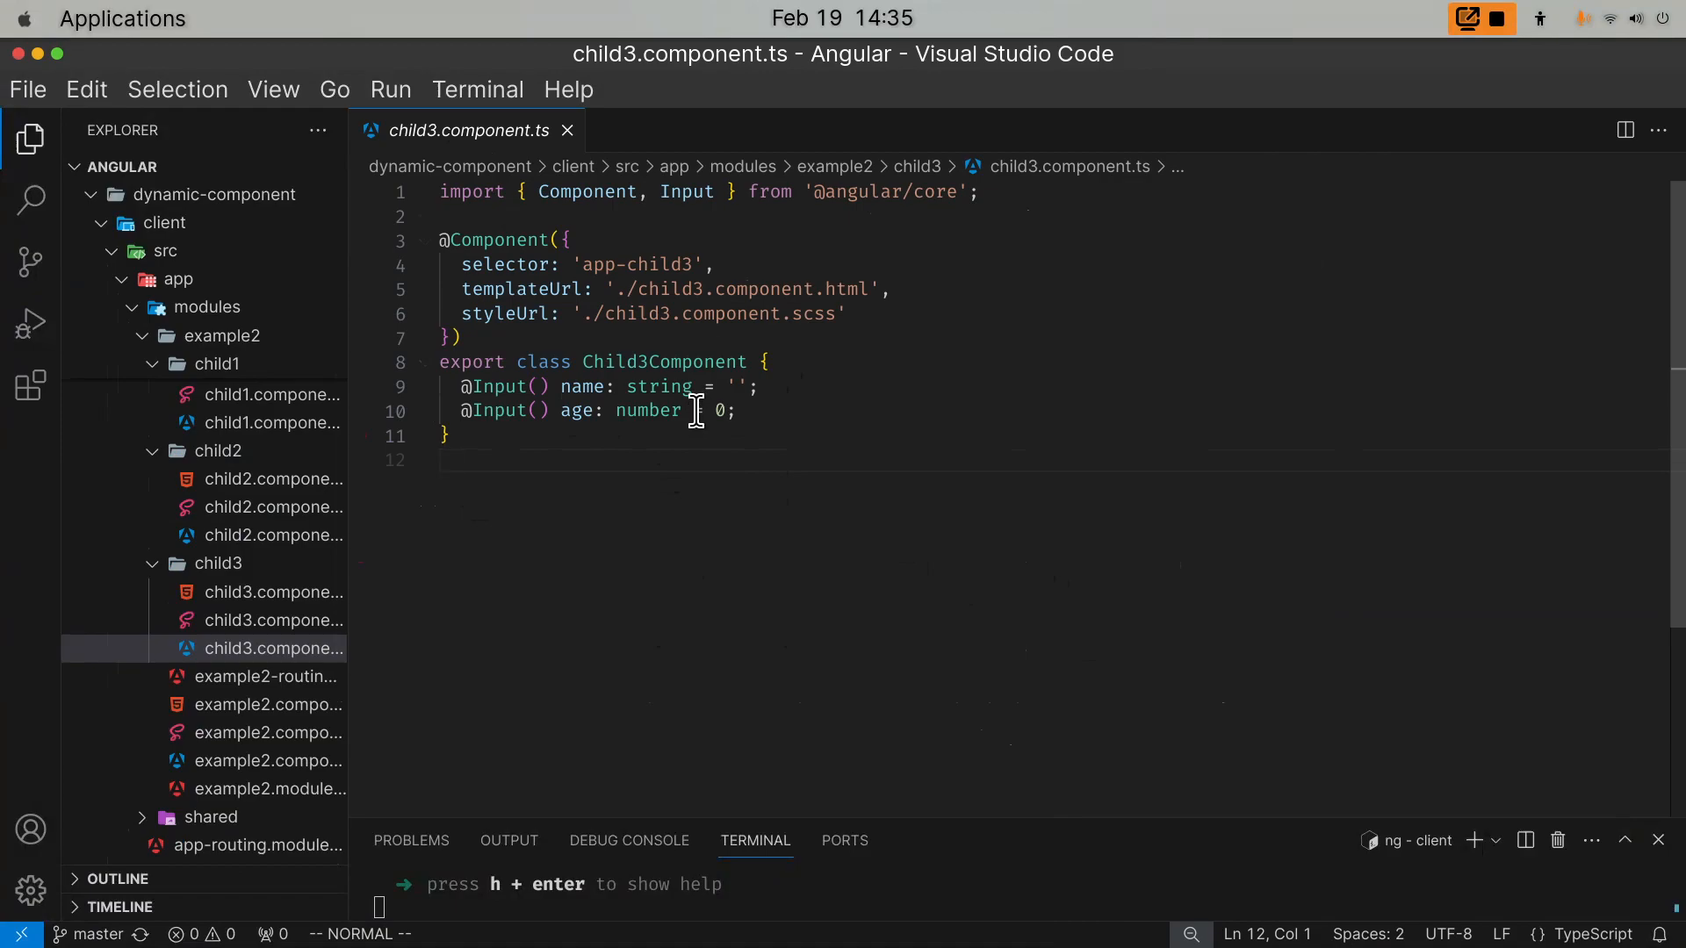
{"action": "scroll", "scroll_direction": "down", "scroll_amount": 3}
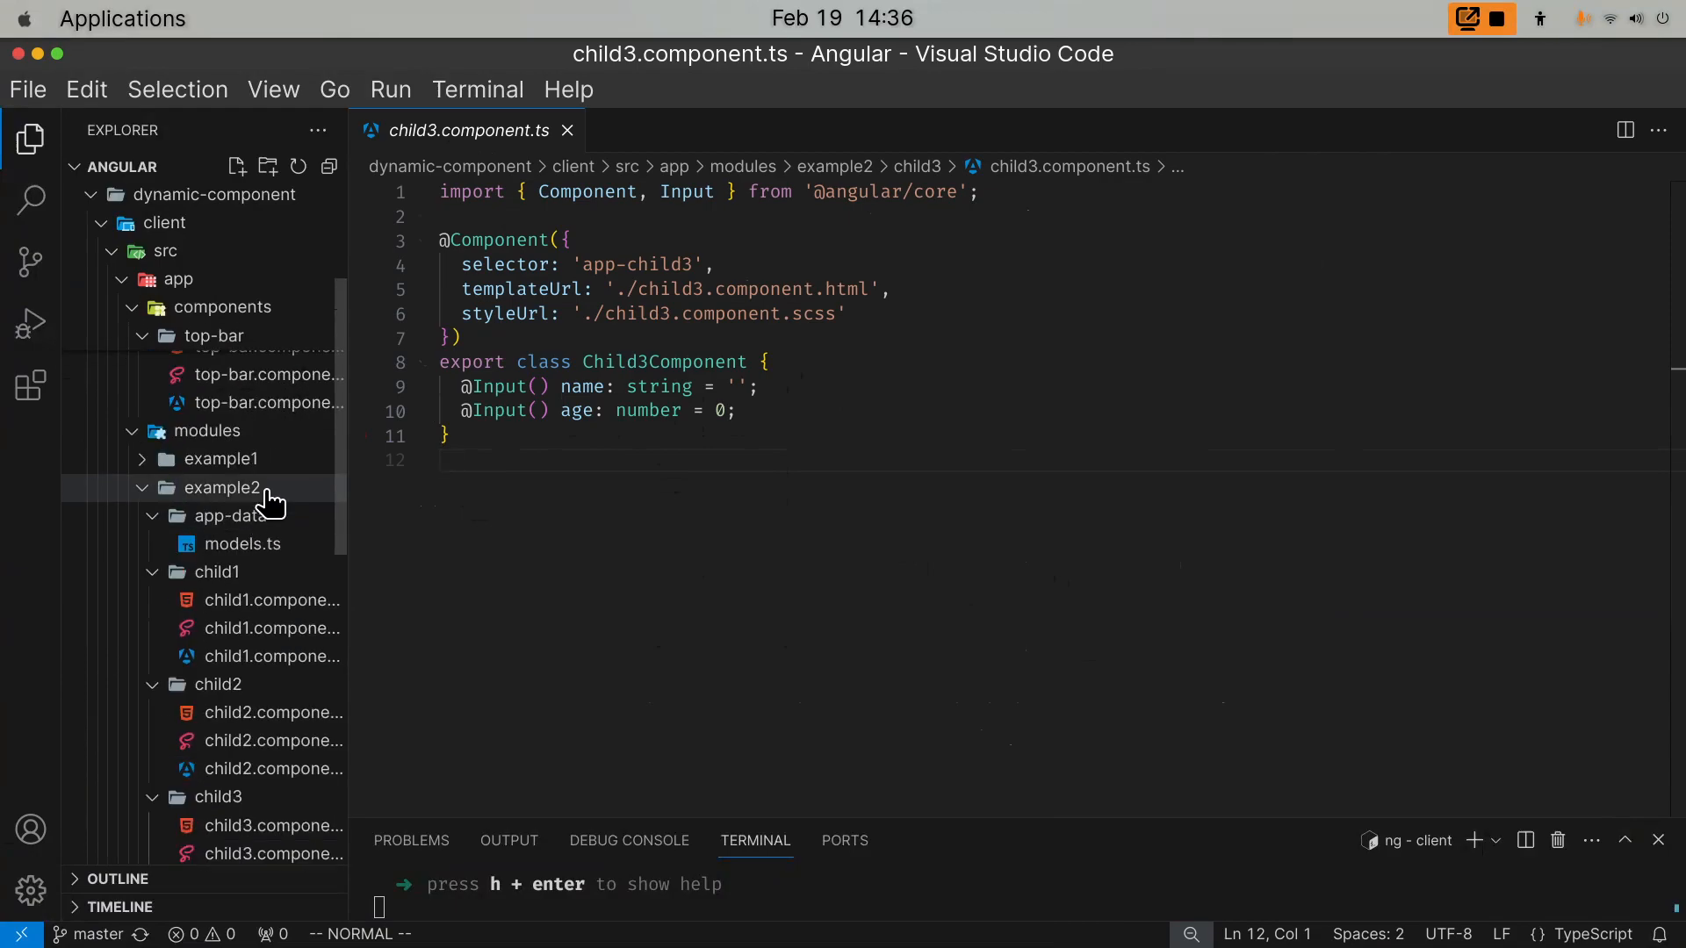
- Open models.ts exporting the components array of Child1, Child2 and Child3
{"action": "left_click", "coordinate": [218, 570]}
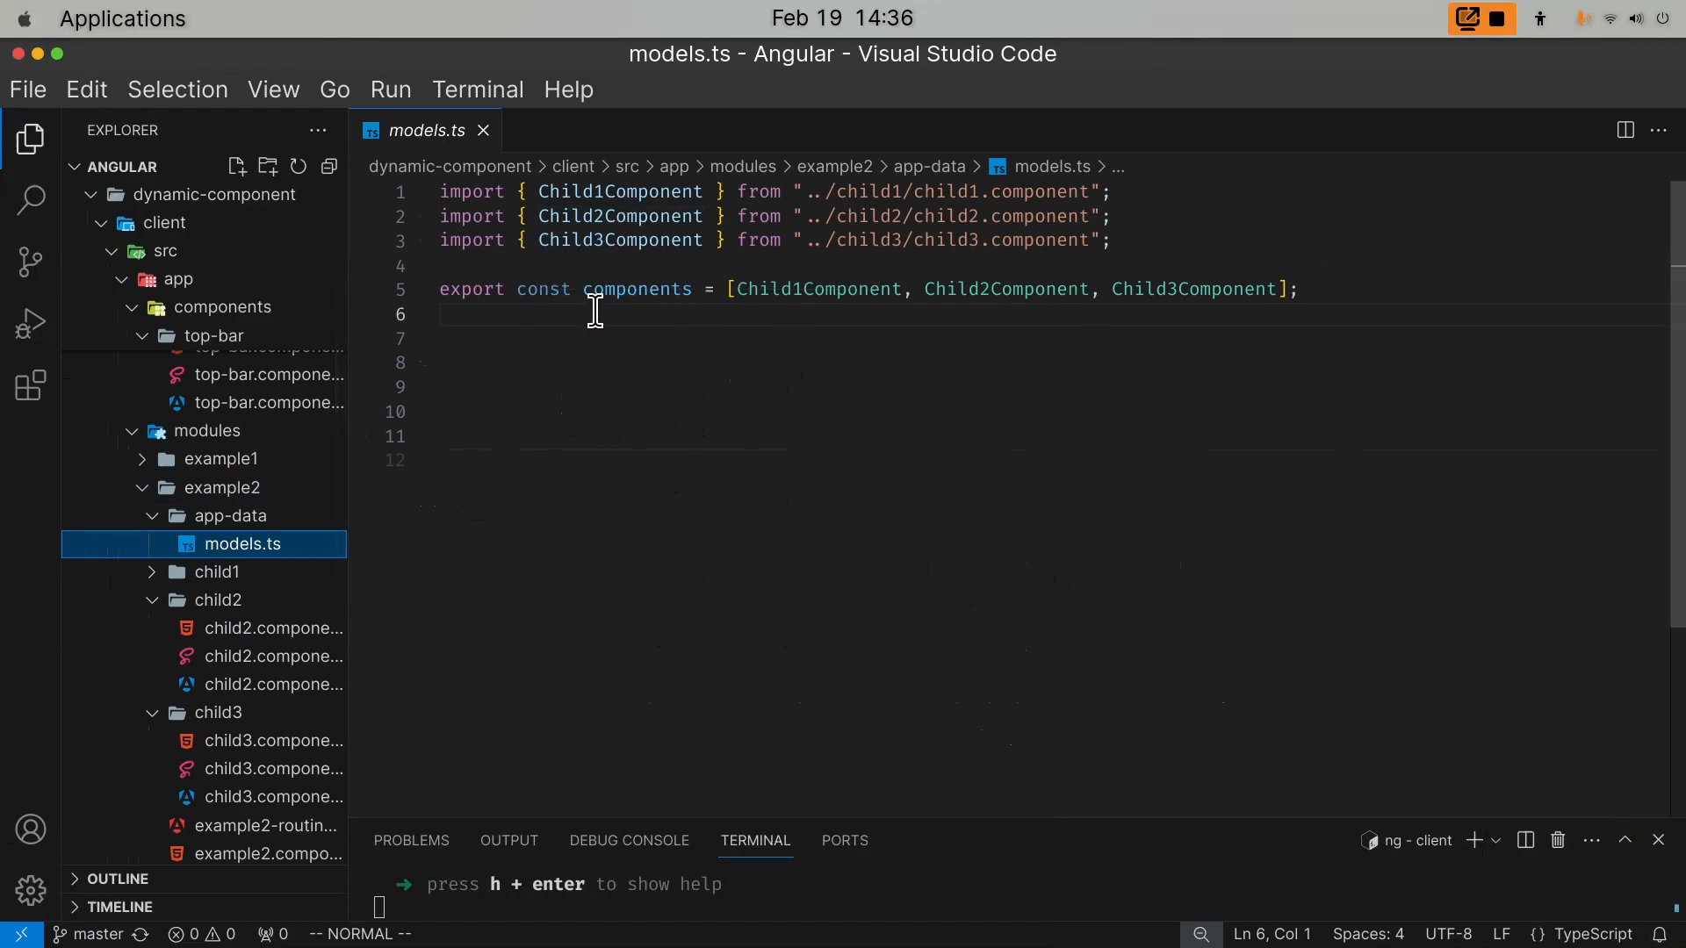
{"action": "mouse_move", "coordinate": [1338, 299]}
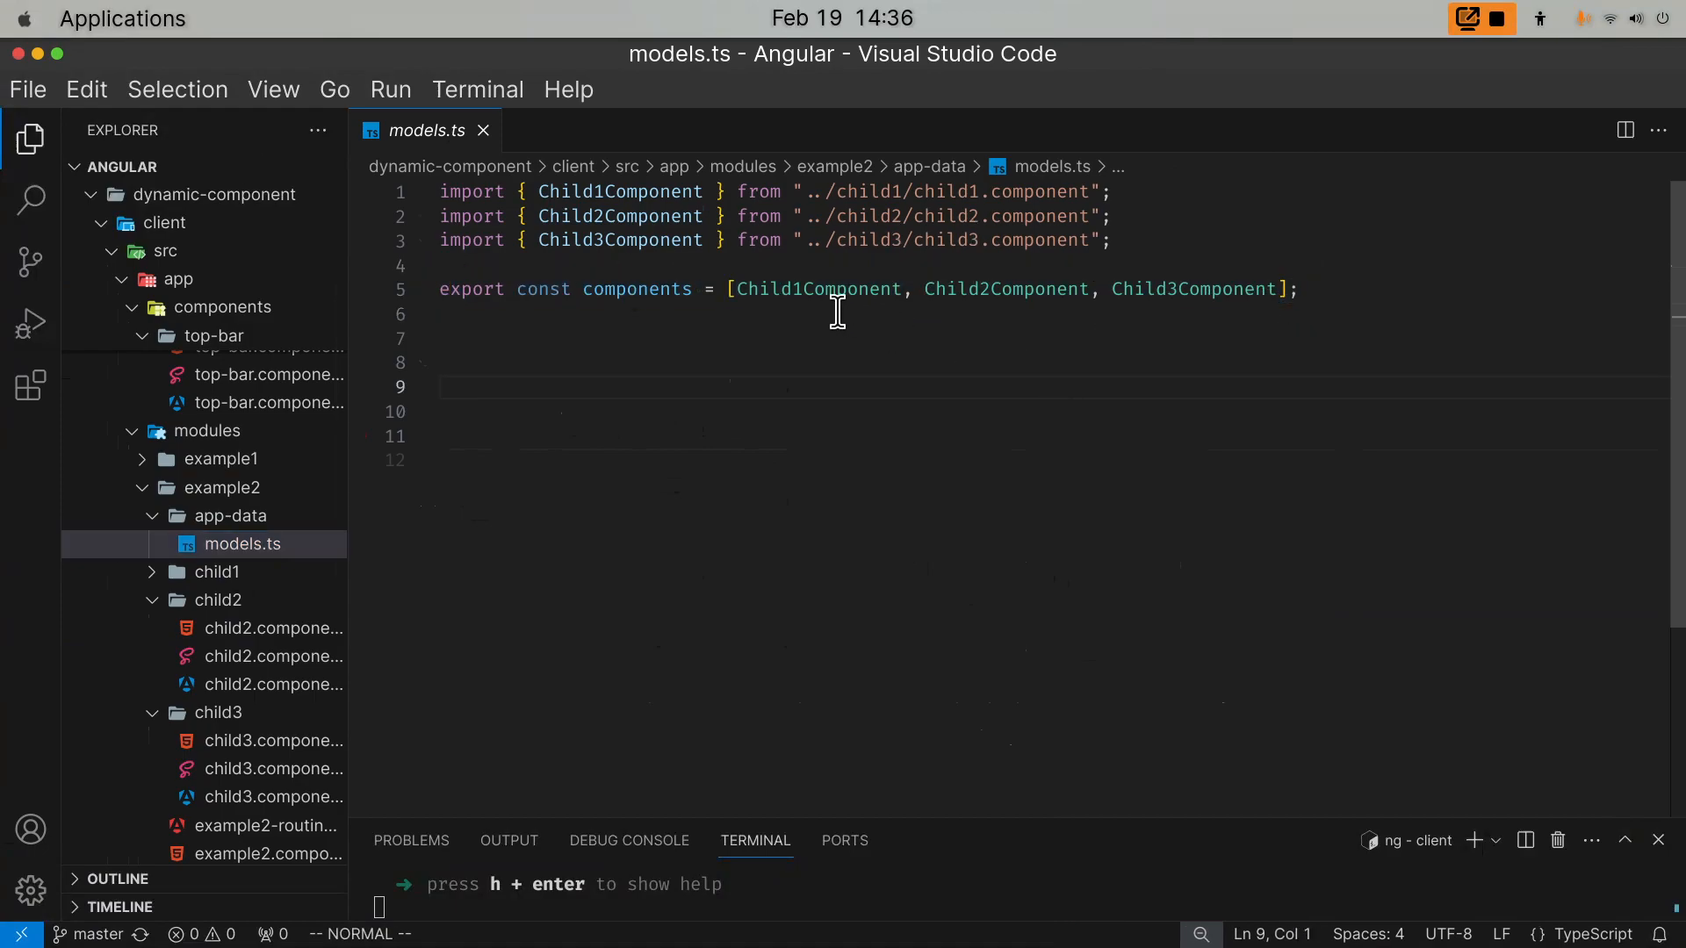
{"action": "mouse_move", "coordinate": [1208, 288]}
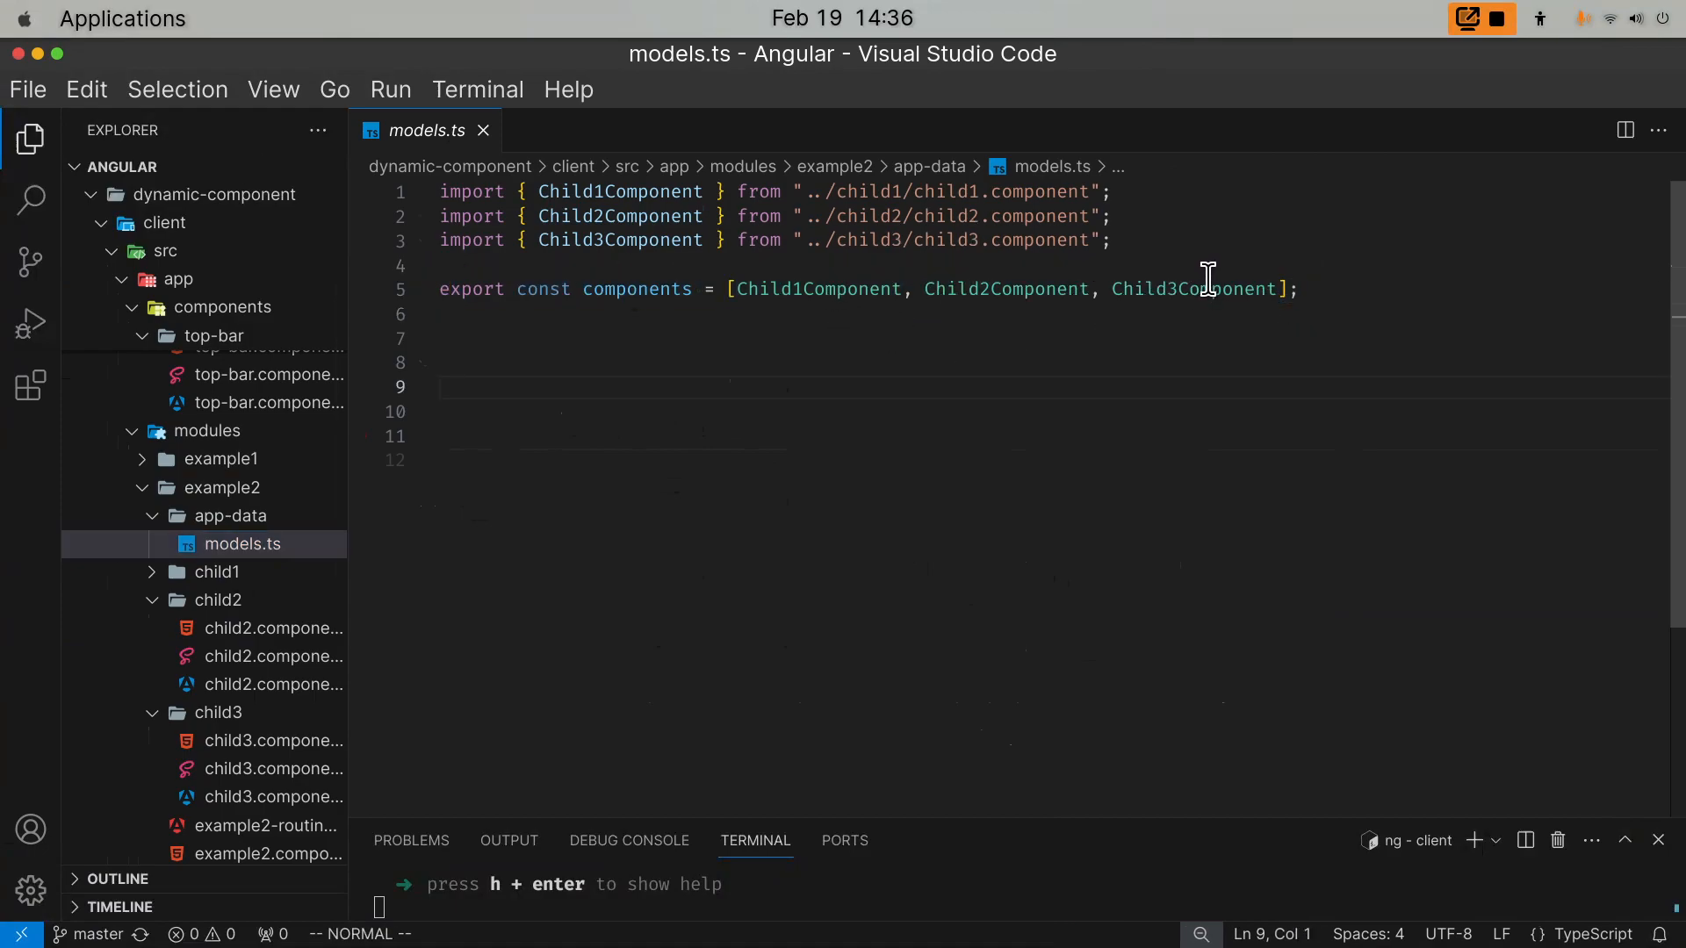
{"action": "mouse_move", "coordinate": [1129, 343]}
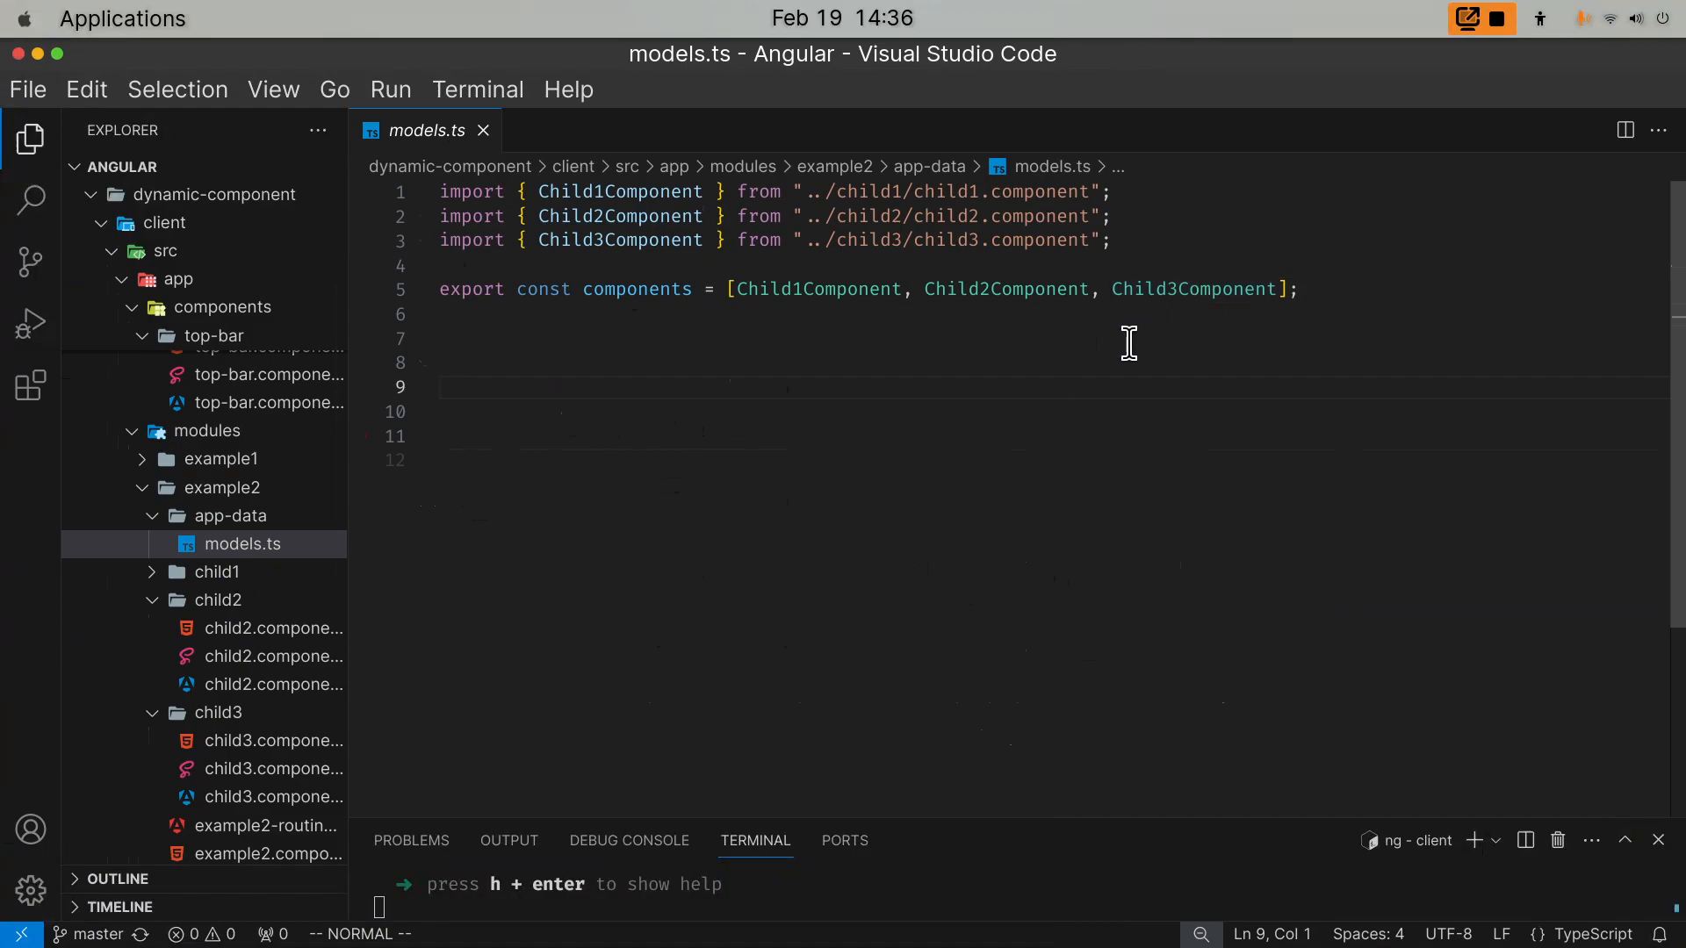
{"action": "mouse_move", "coordinate": [1128, 328]}
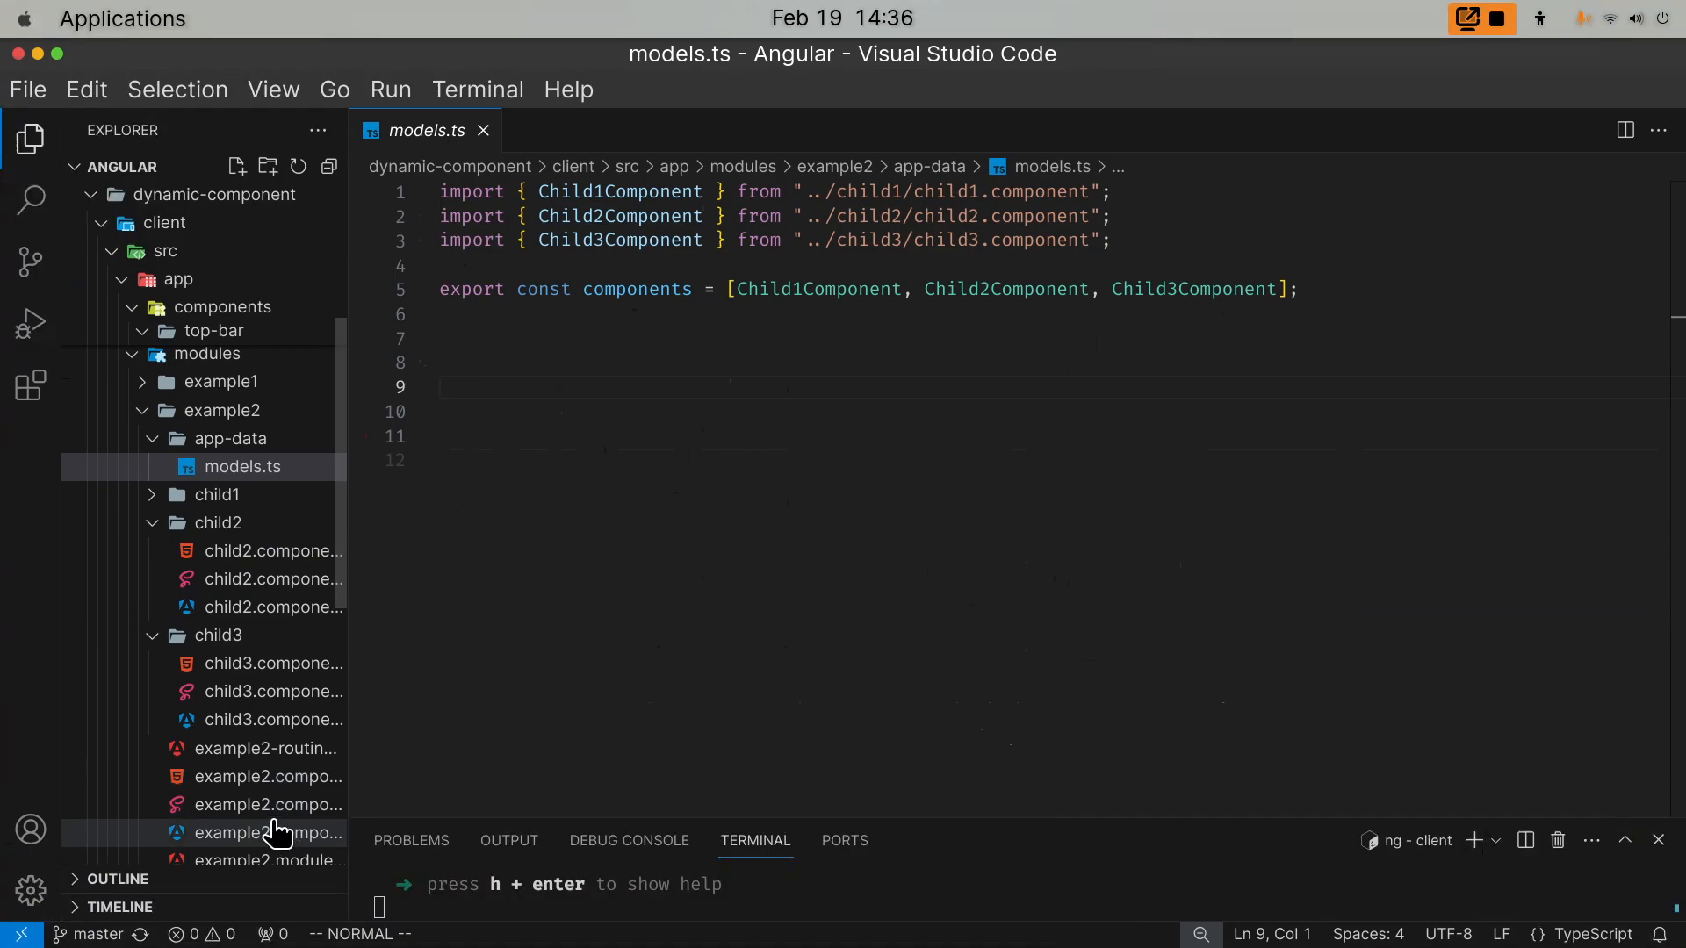
- Open example2.component.ts, mark its components property and scroll through the componentData entries
{"action": "left_click", "coordinate": [270, 833]}
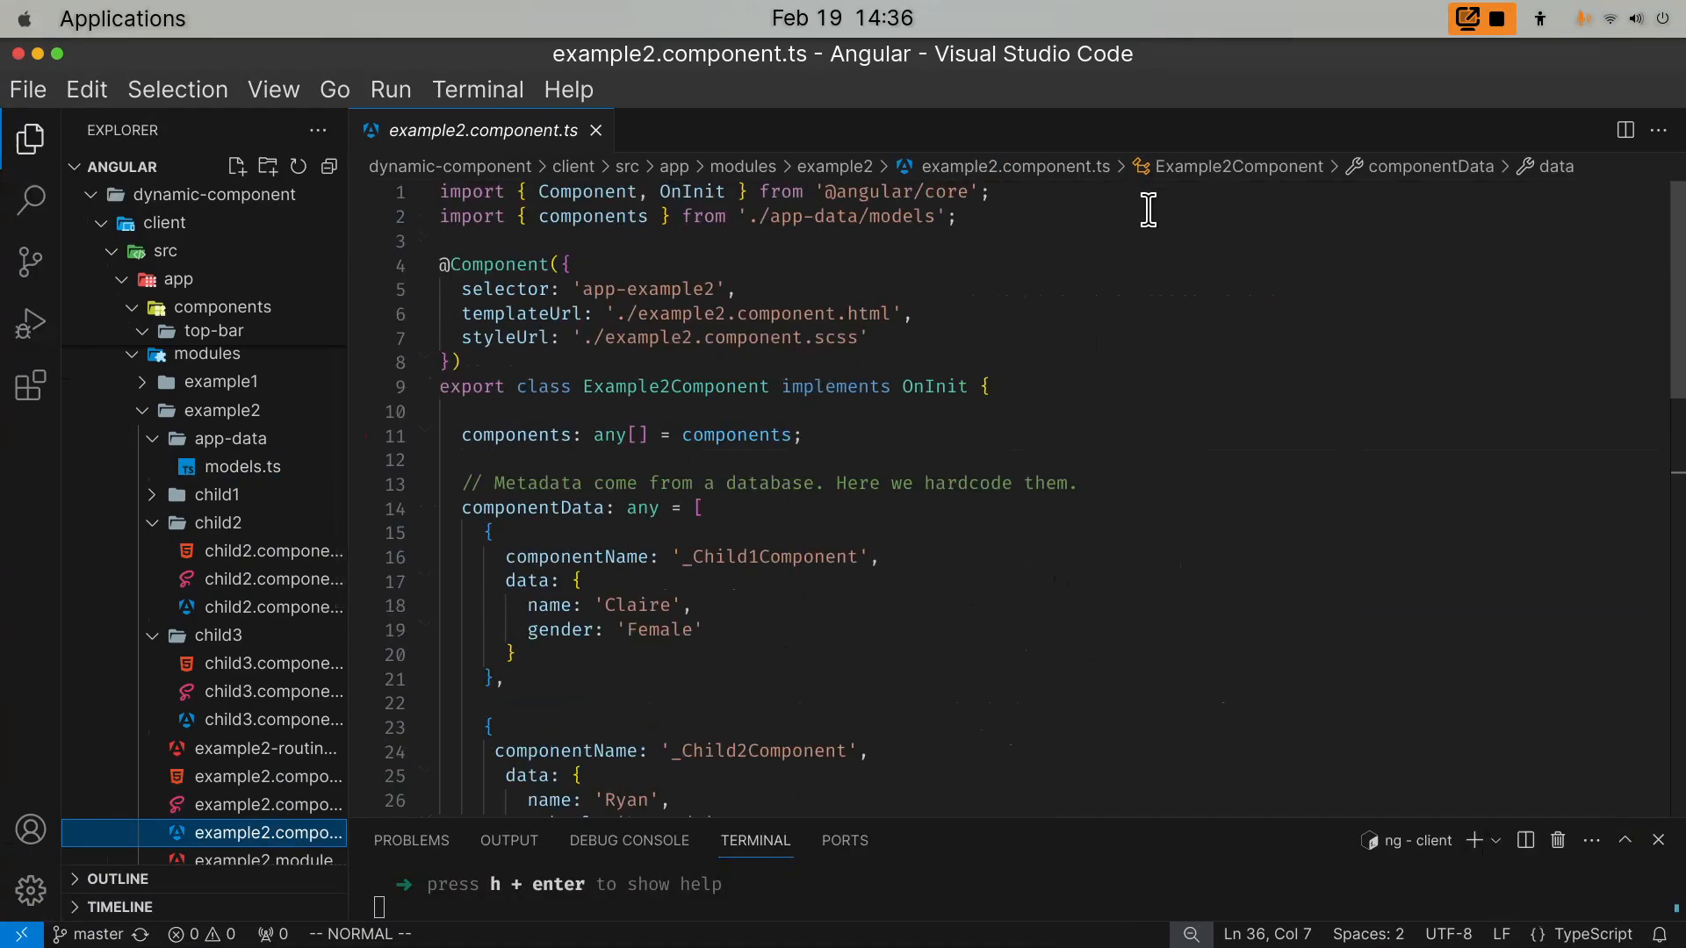
{"action": "mouse_move", "coordinate": [578, 253]}
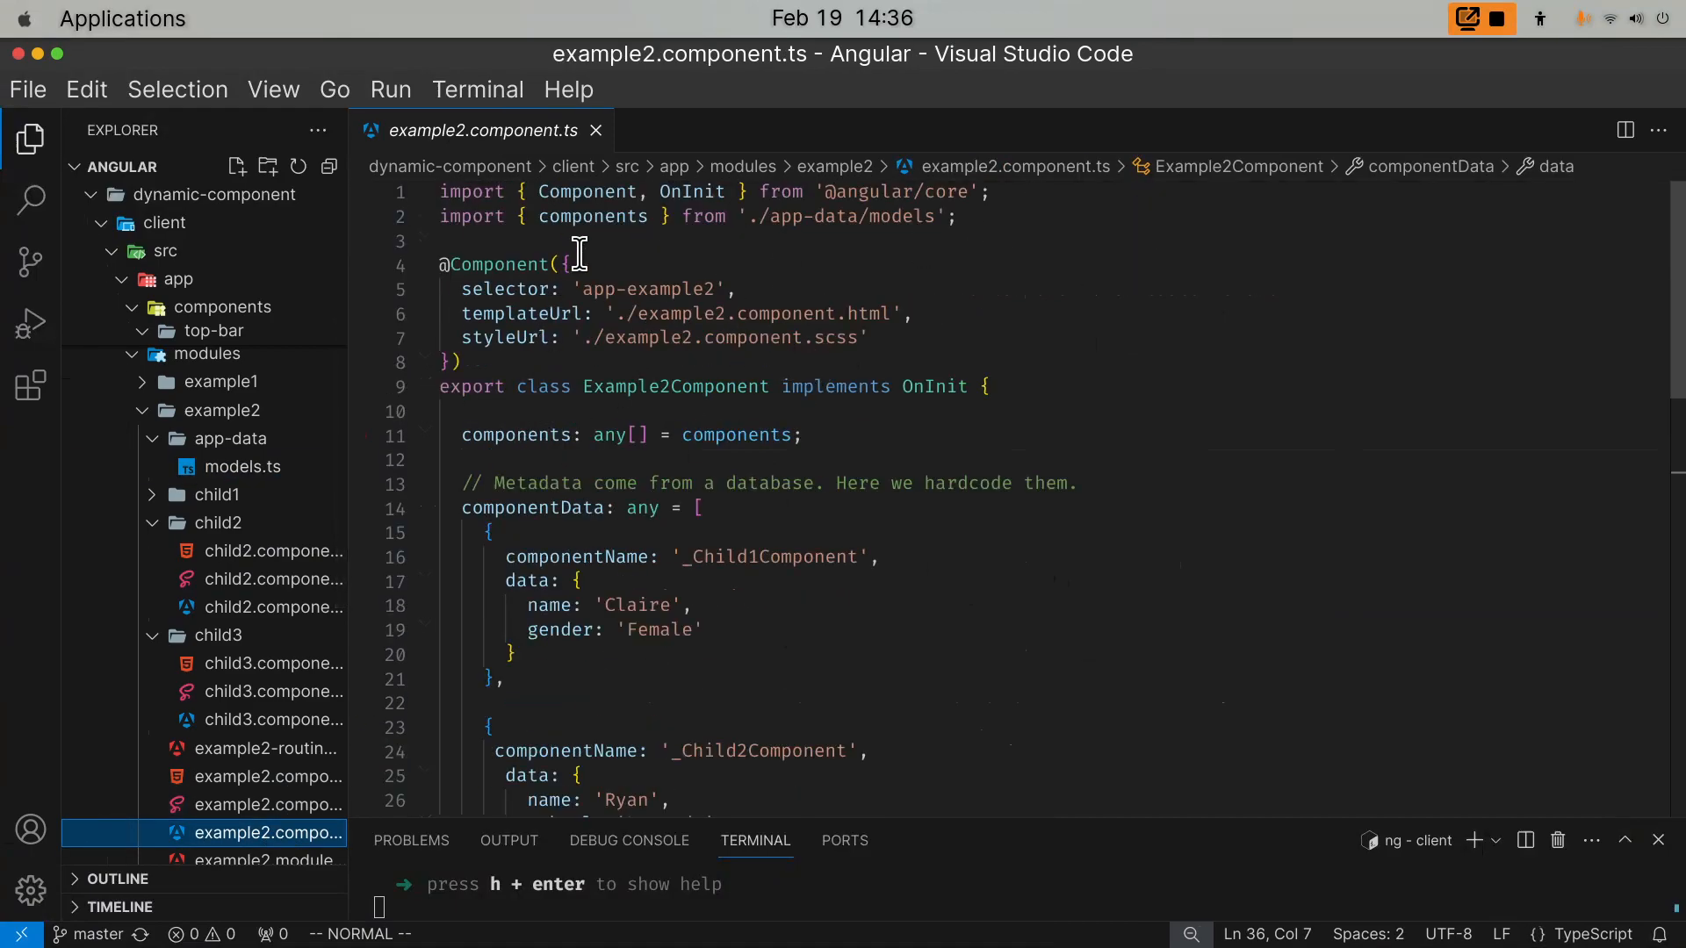
{"action": "left_click", "coordinate": [547, 436]}
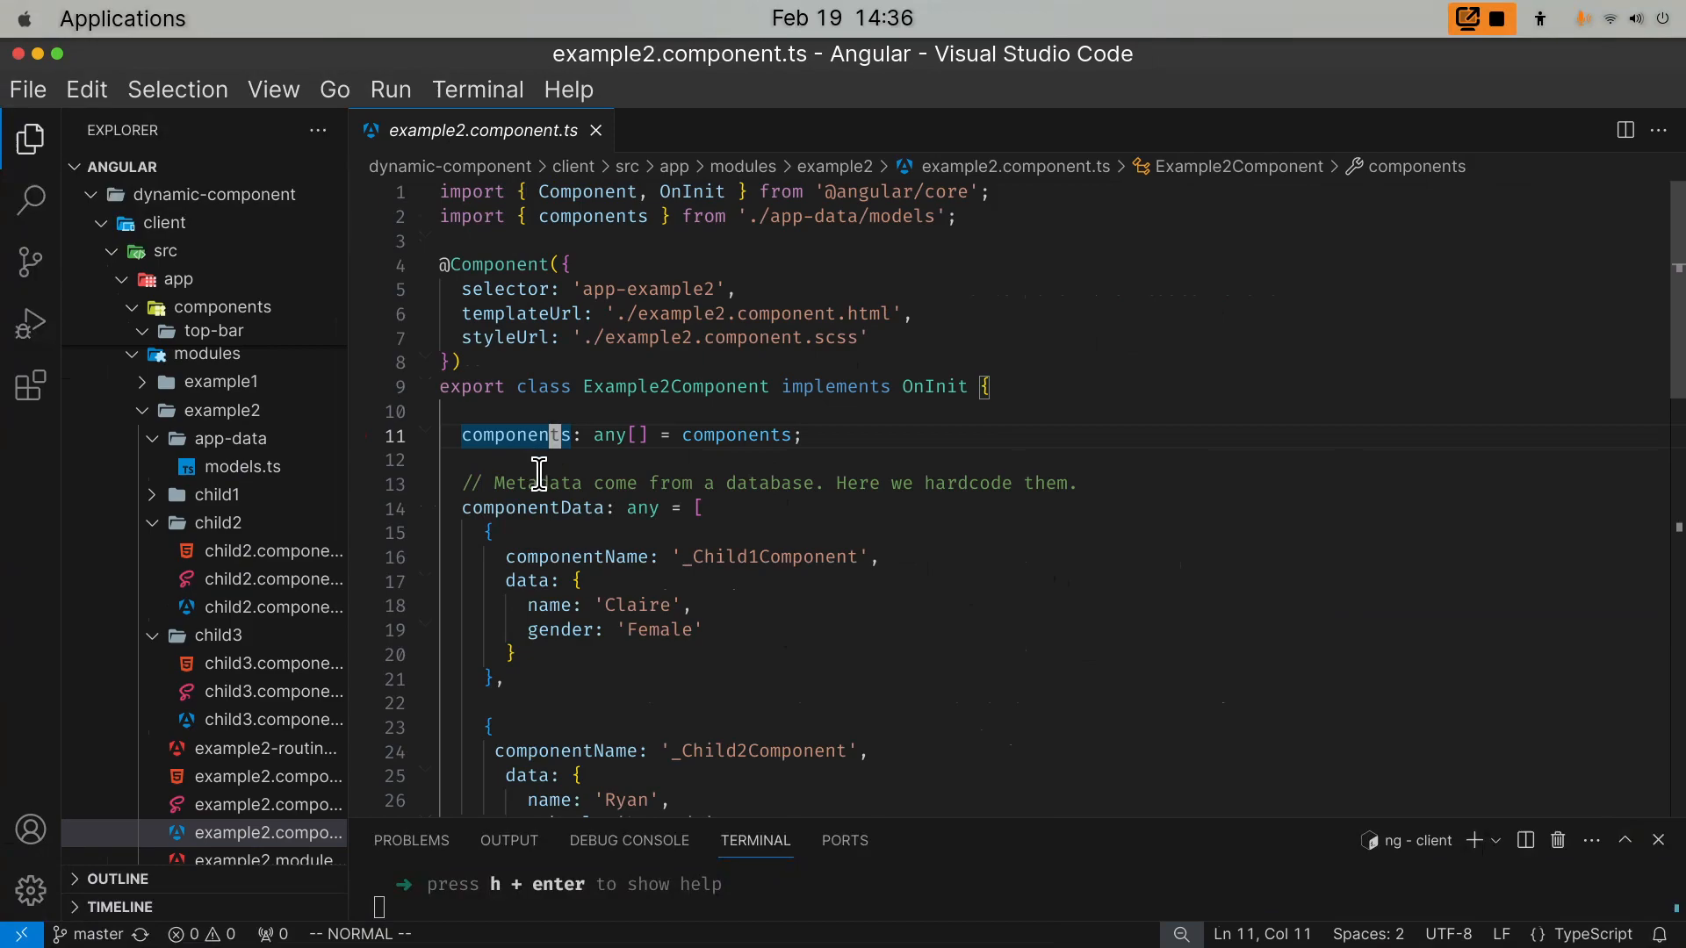
{"action": "mouse_move", "coordinate": [957, 467]}
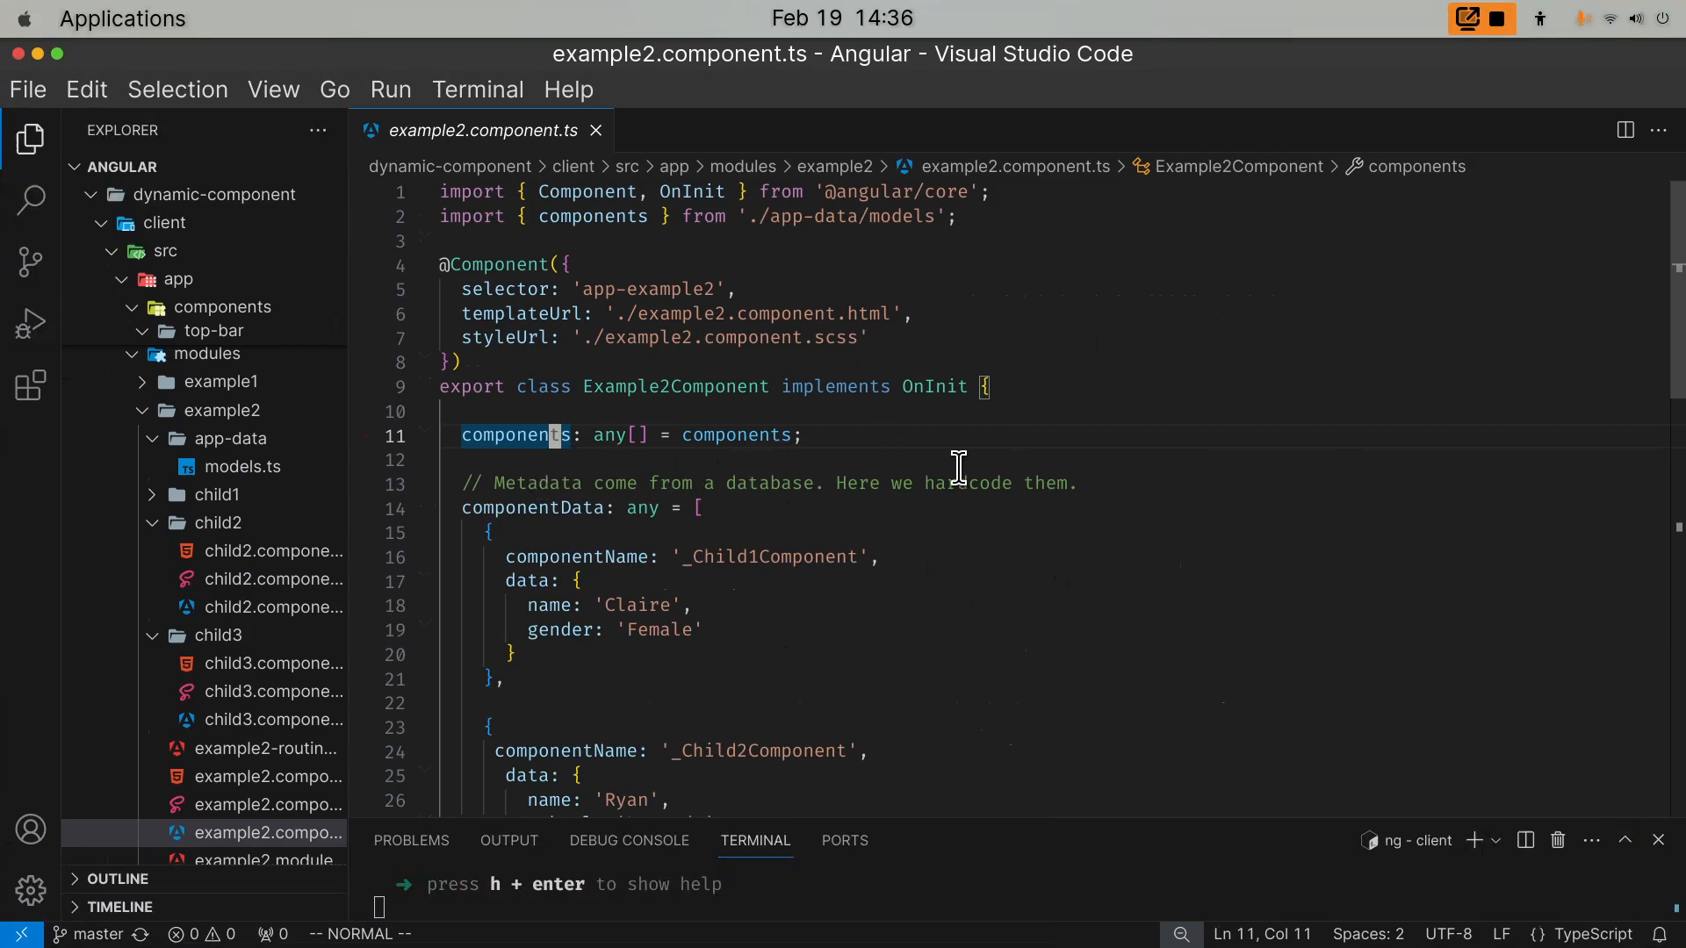
{"action": "scroll", "scroll_direction": "down", "scroll_amount": 3}
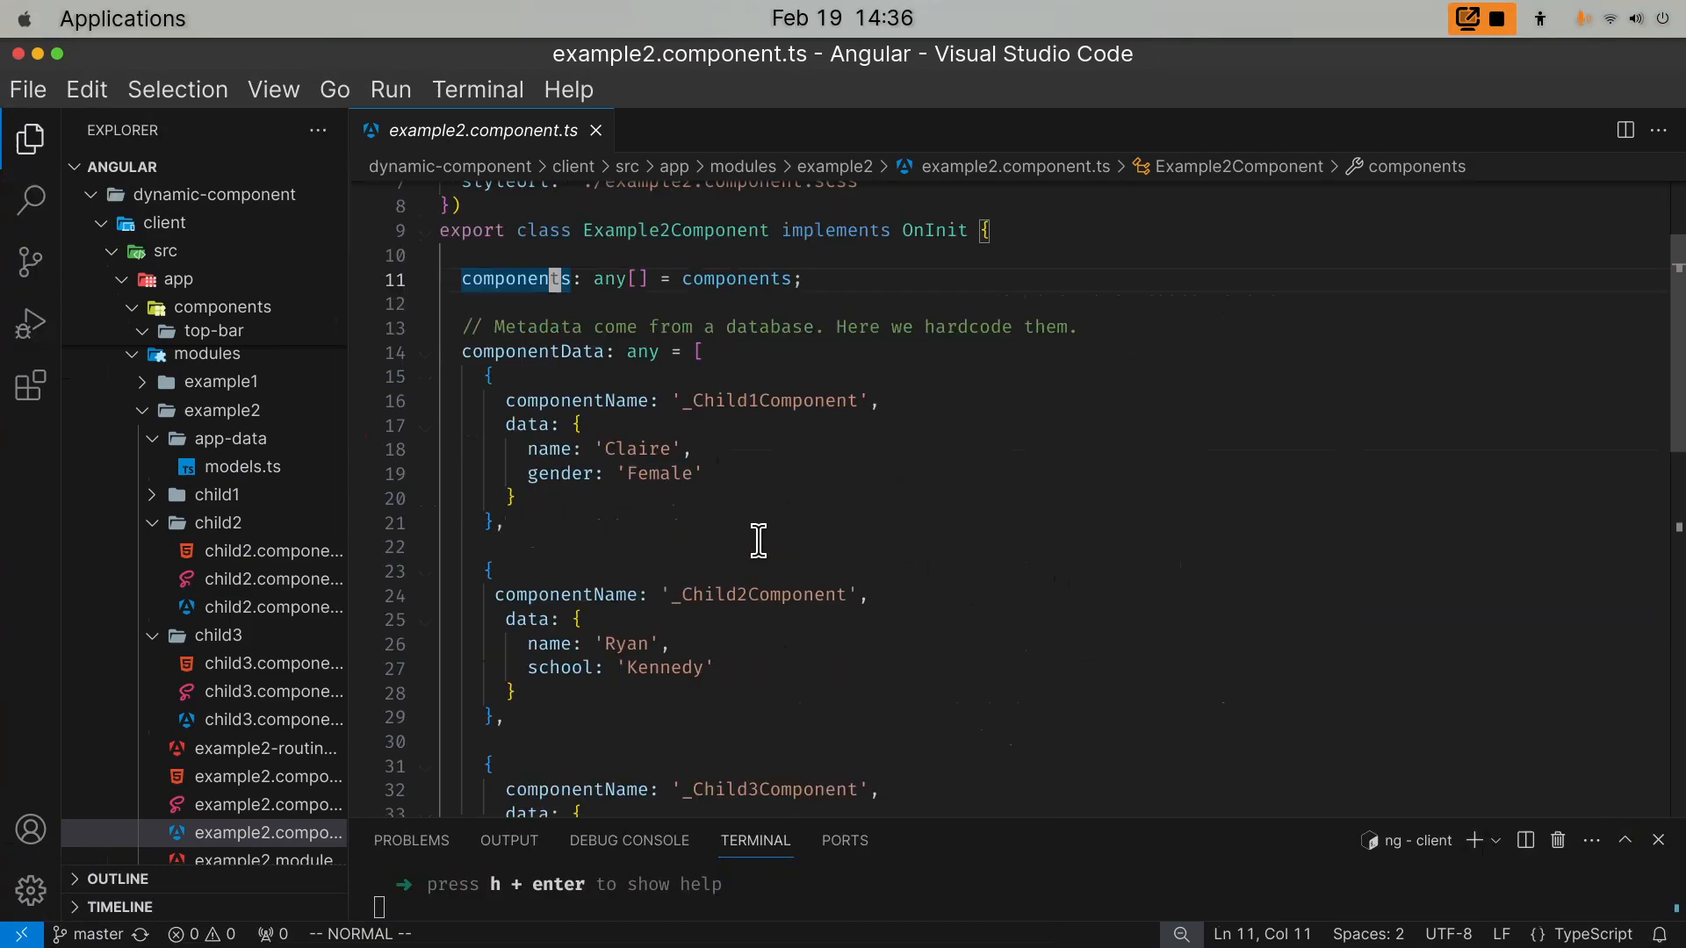
{"action": "mouse_move", "coordinate": [595, 376]}
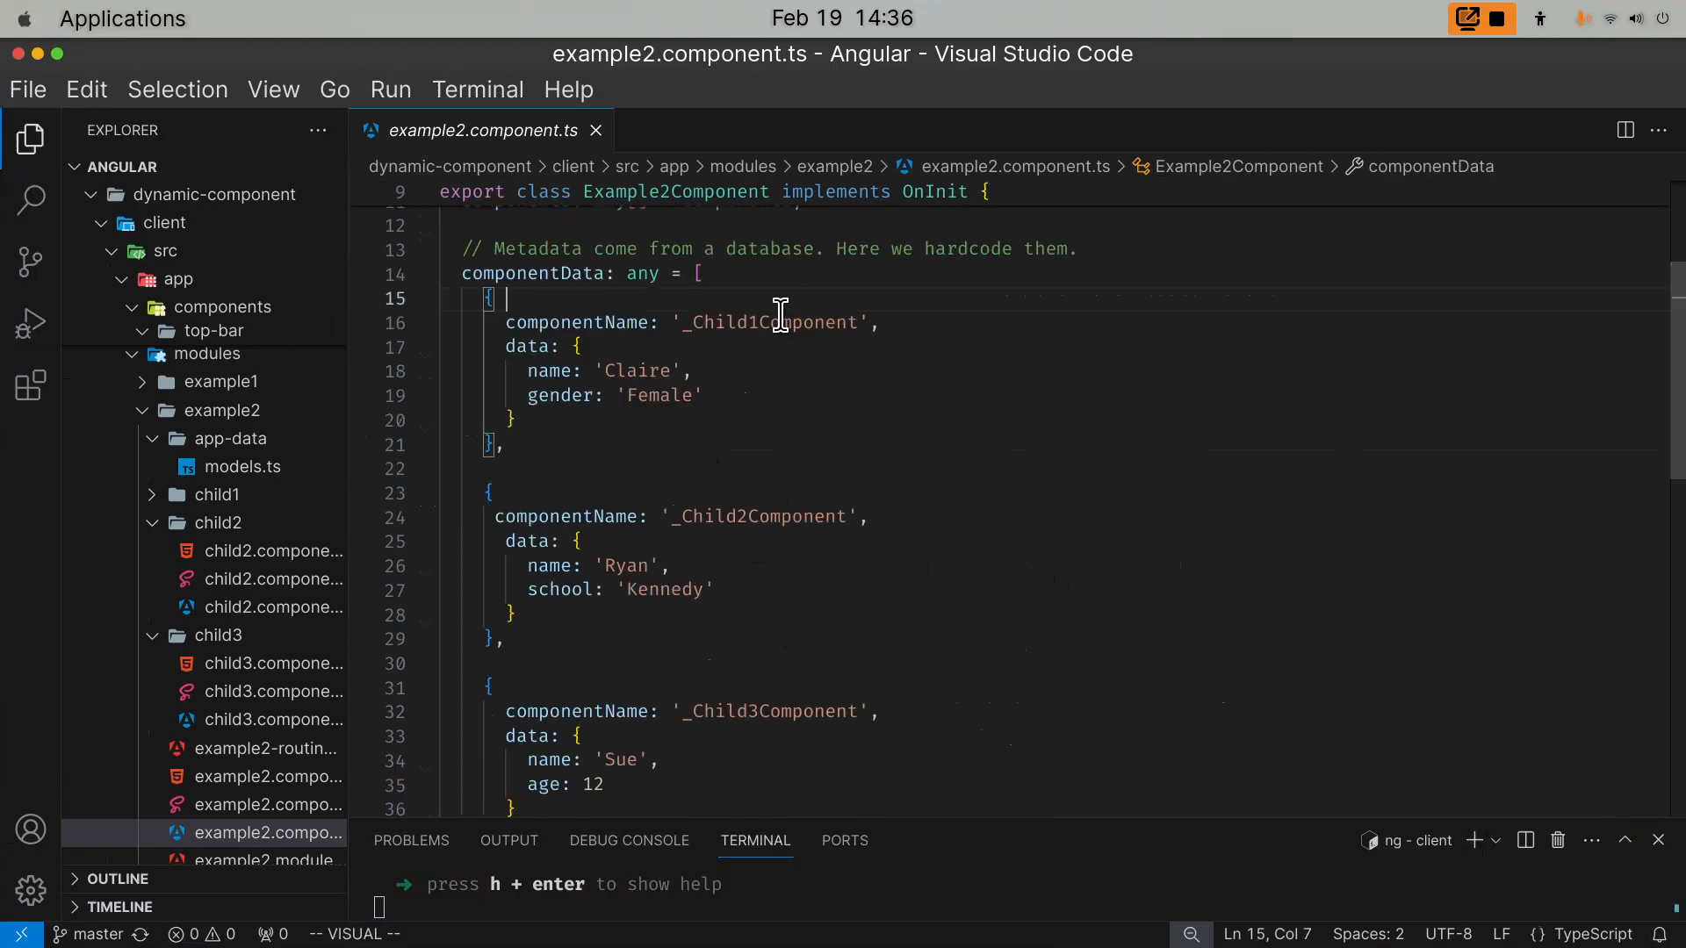
{"action": "double_click", "coordinate": [766, 323]}
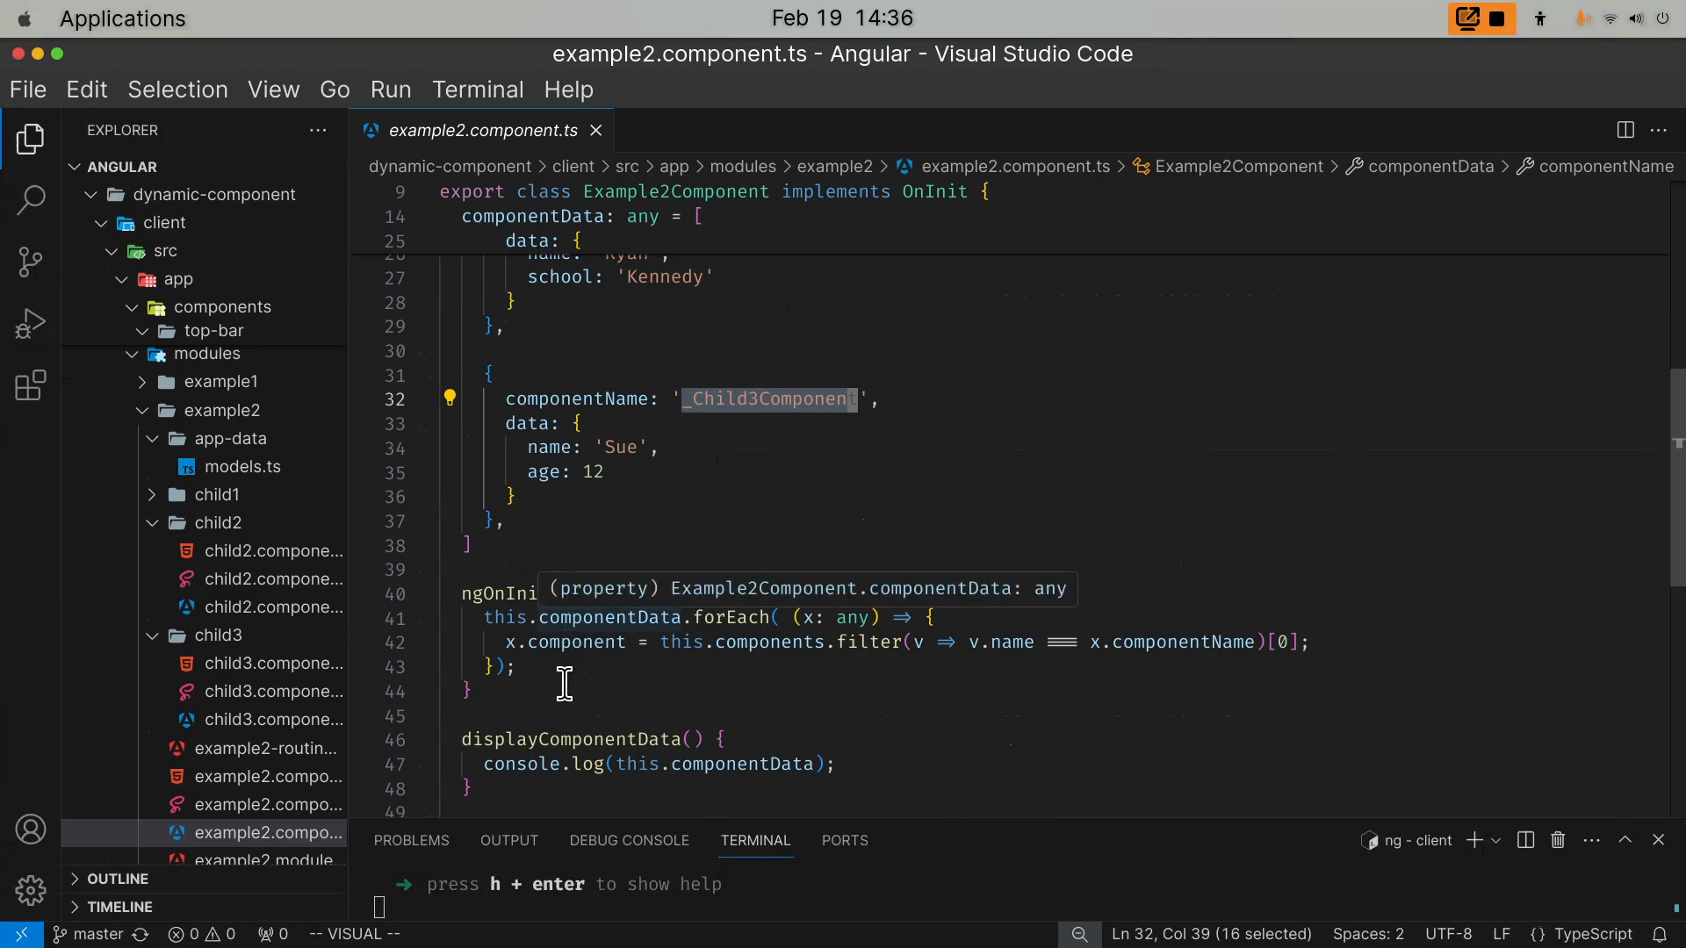
{"action": "mouse_move", "coordinate": [590, 711]}
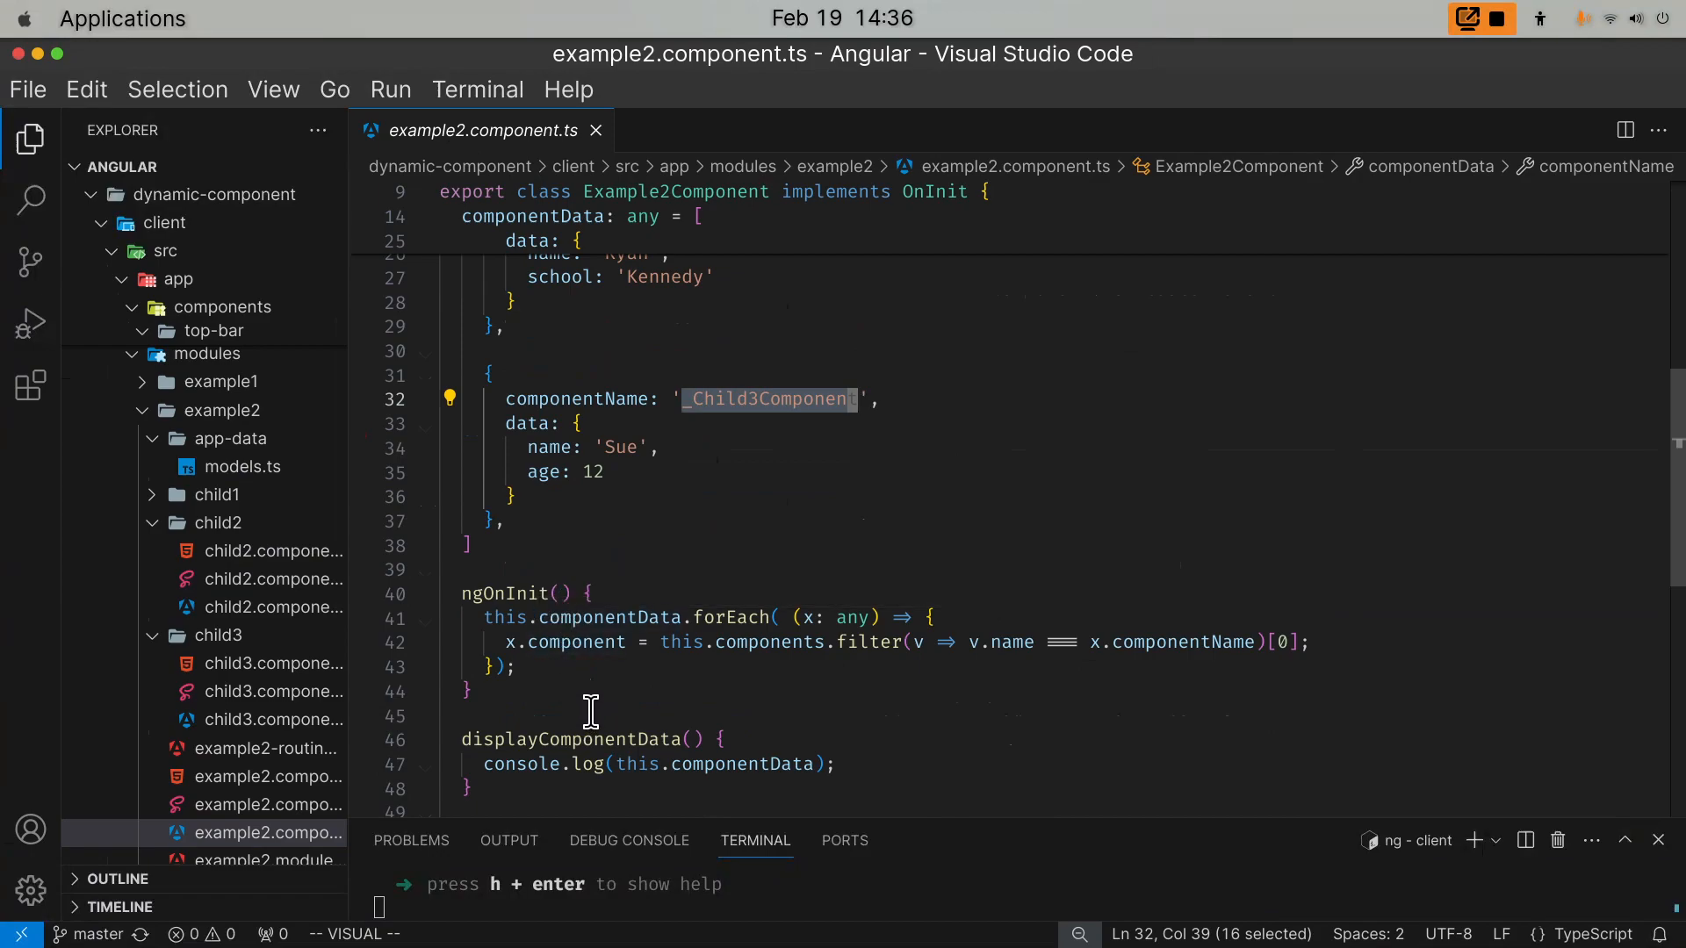
{"action": "mouse_move", "coordinate": [642, 660]}
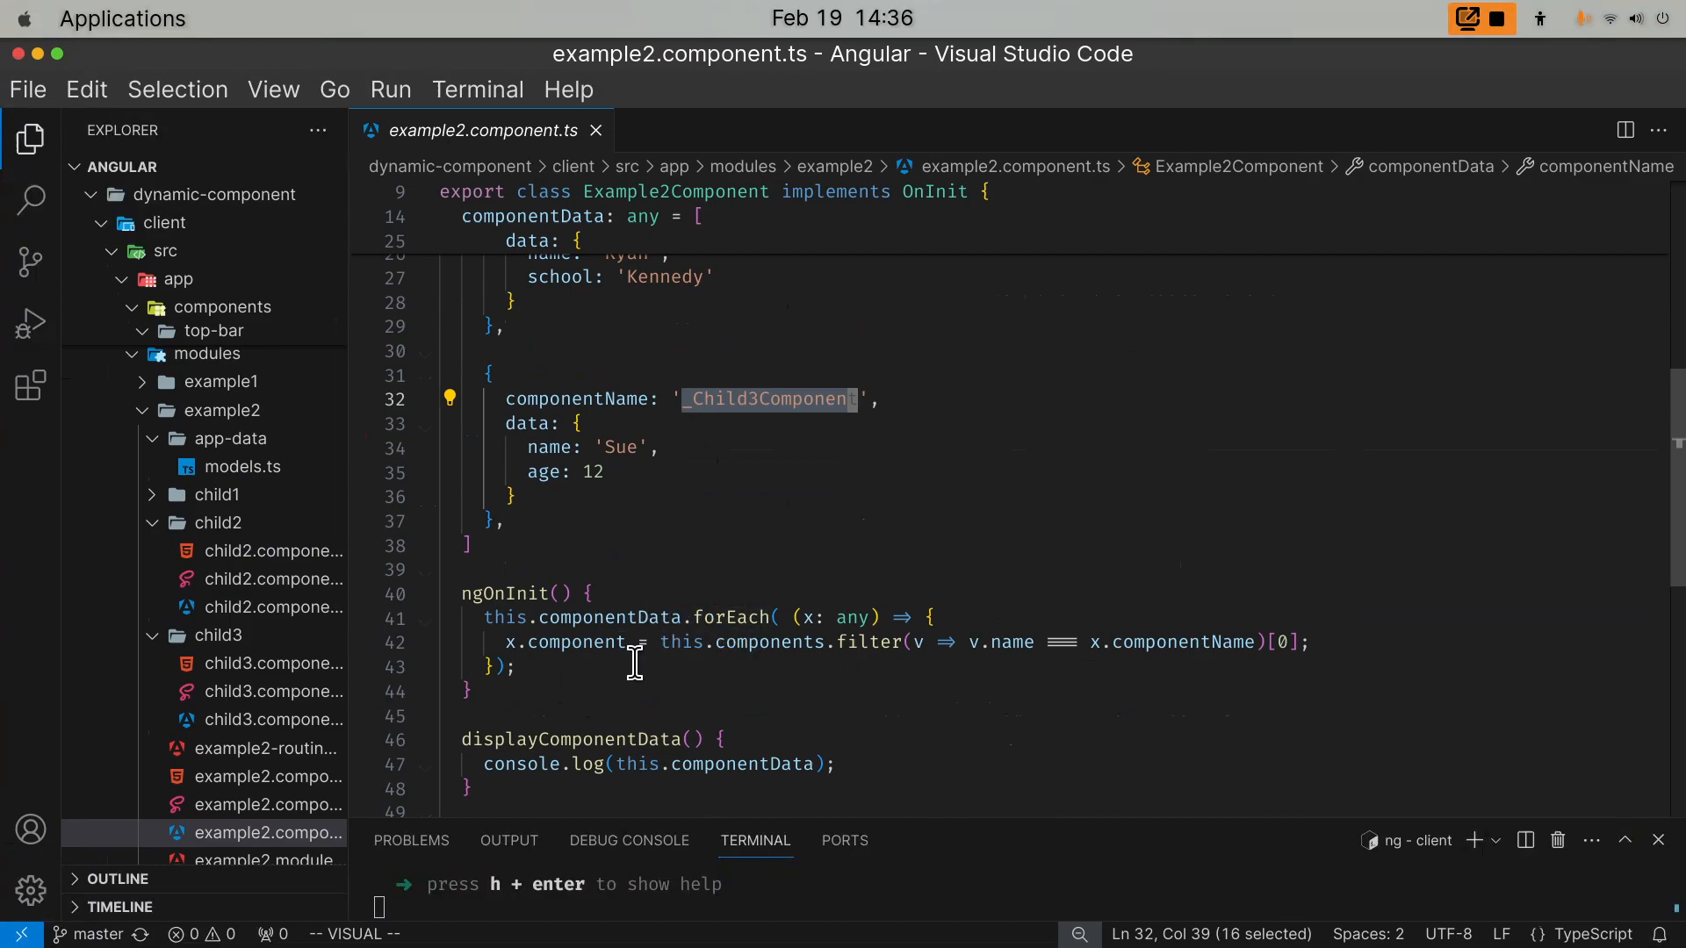
{"action": "scroll", "scroll_direction": "up", "scroll_amount": 3}
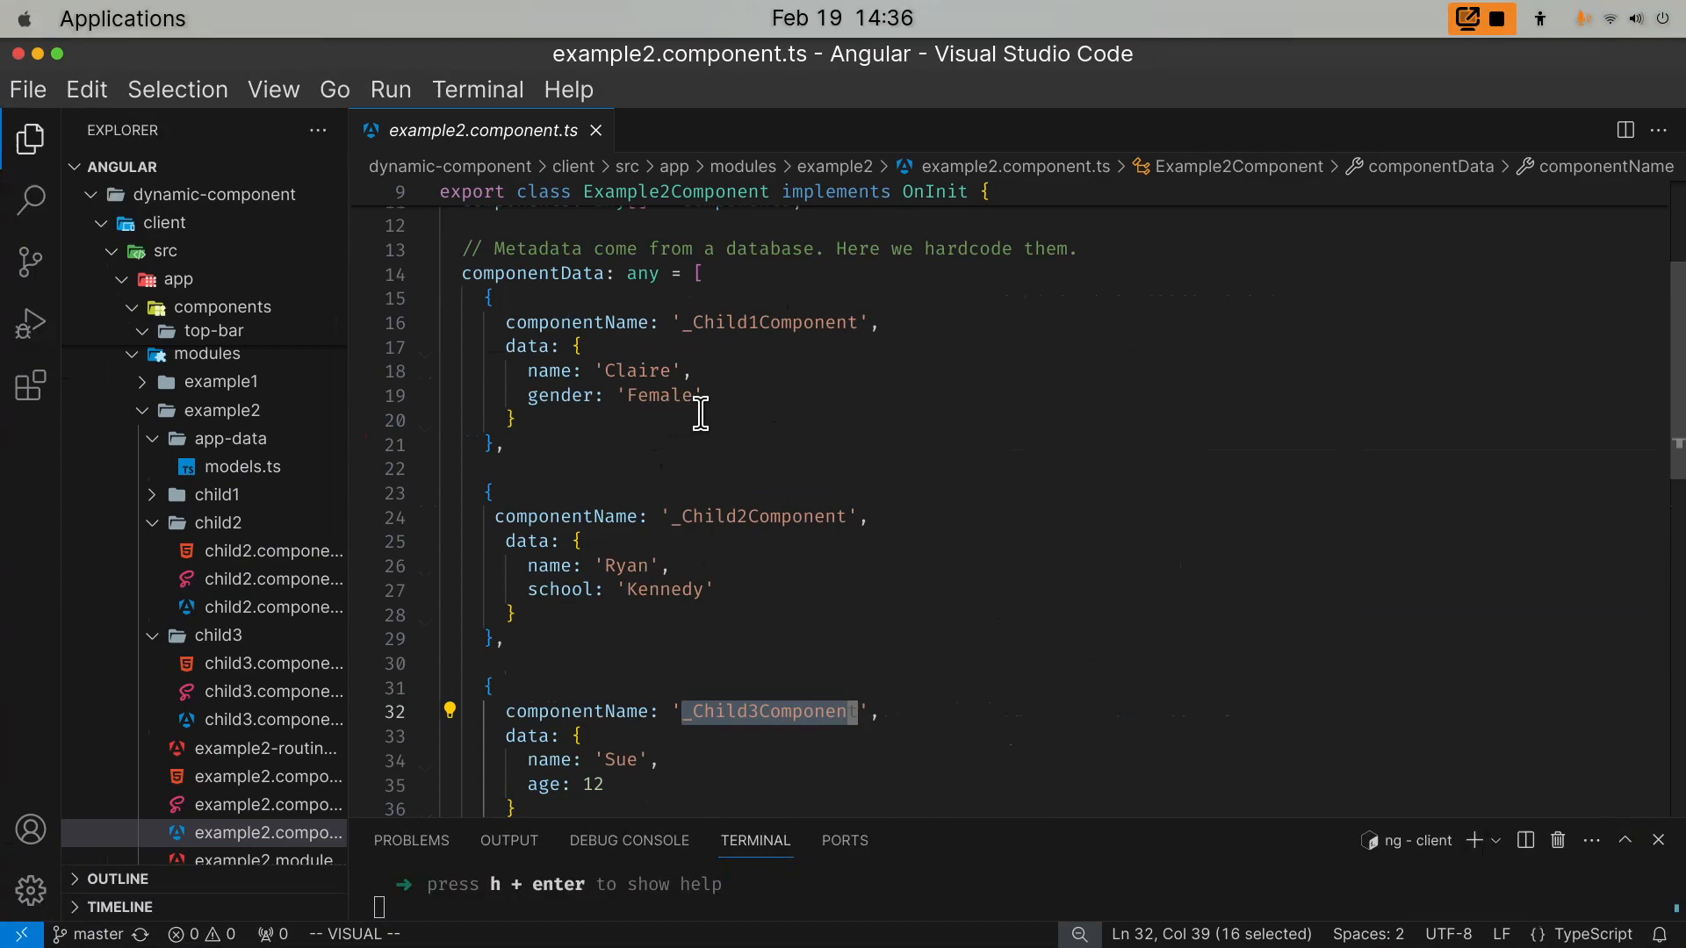
{"action": "scroll", "scroll_direction": "down", "scroll_amount": 3}
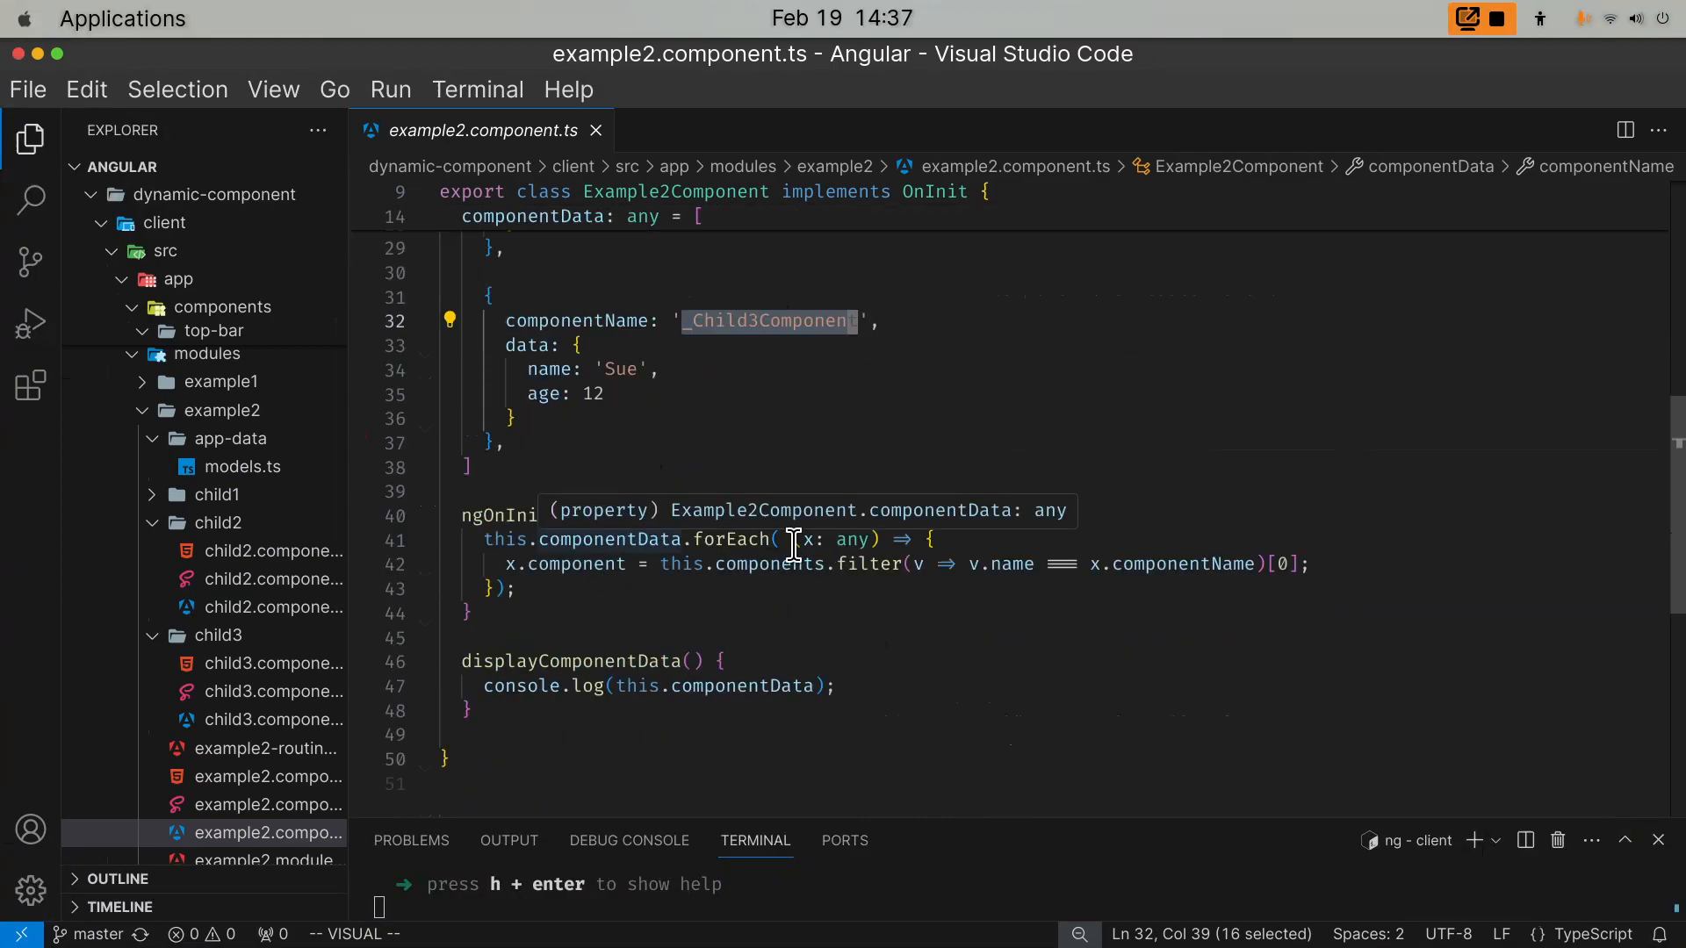
{"action": "mouse_move", "coordinate": [861, 590]}
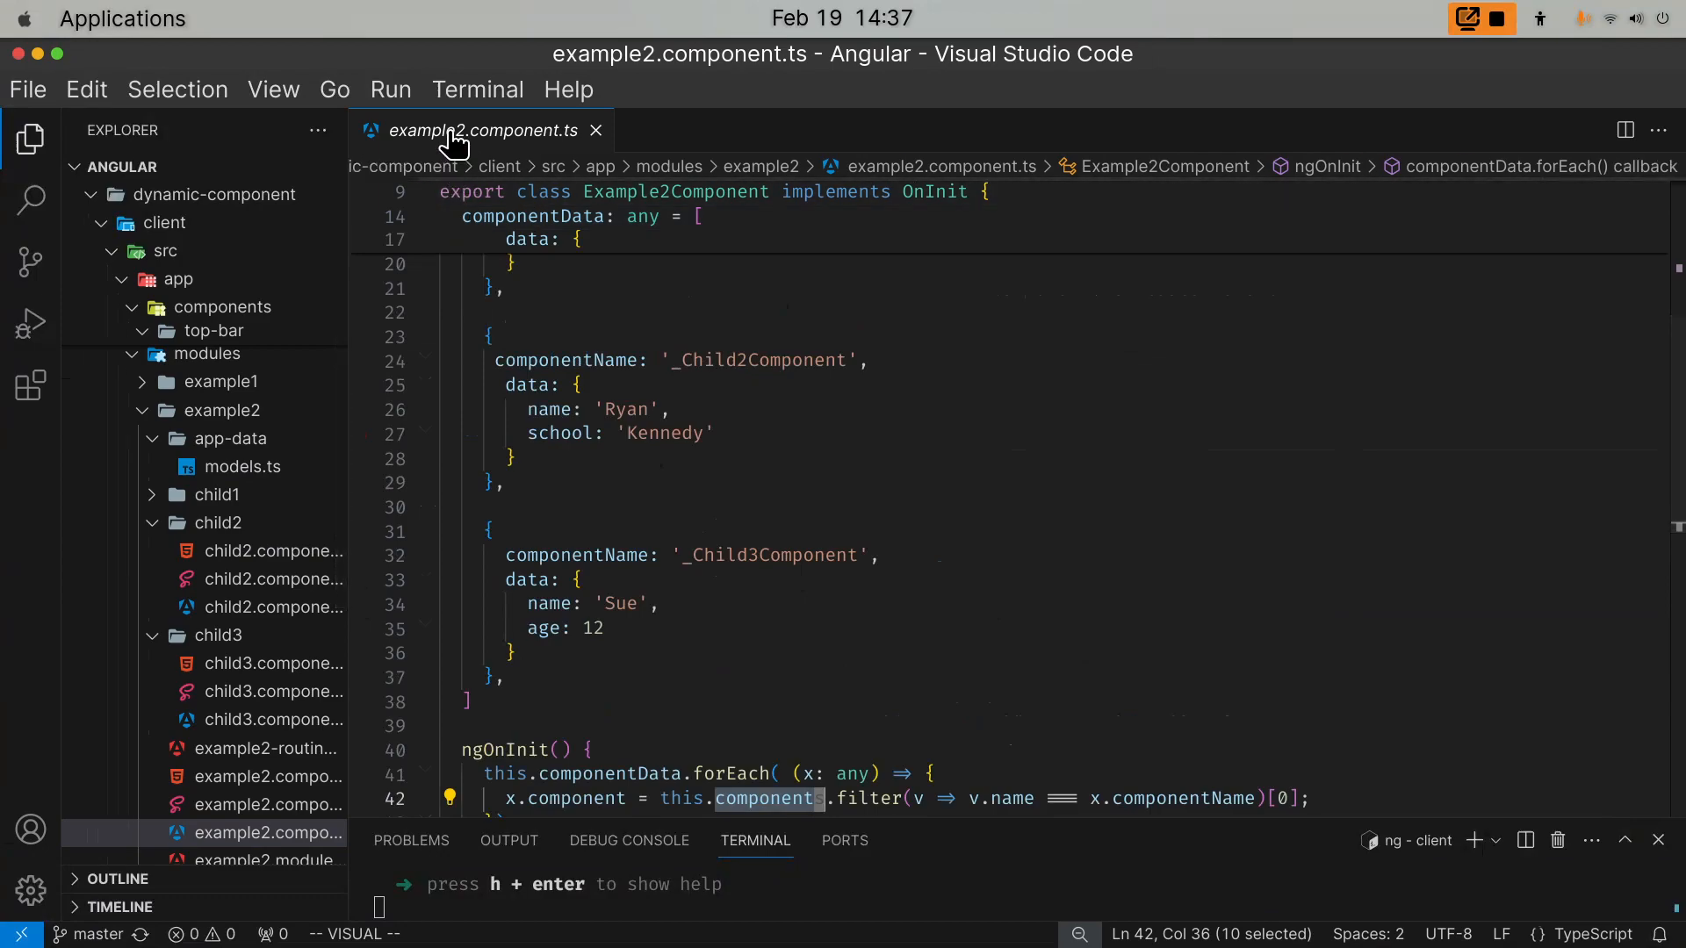
- Jump to the components array definition in models.ts, then return to example2.component.ts
{"action": "left_click", "coordinate": [243, 467]}
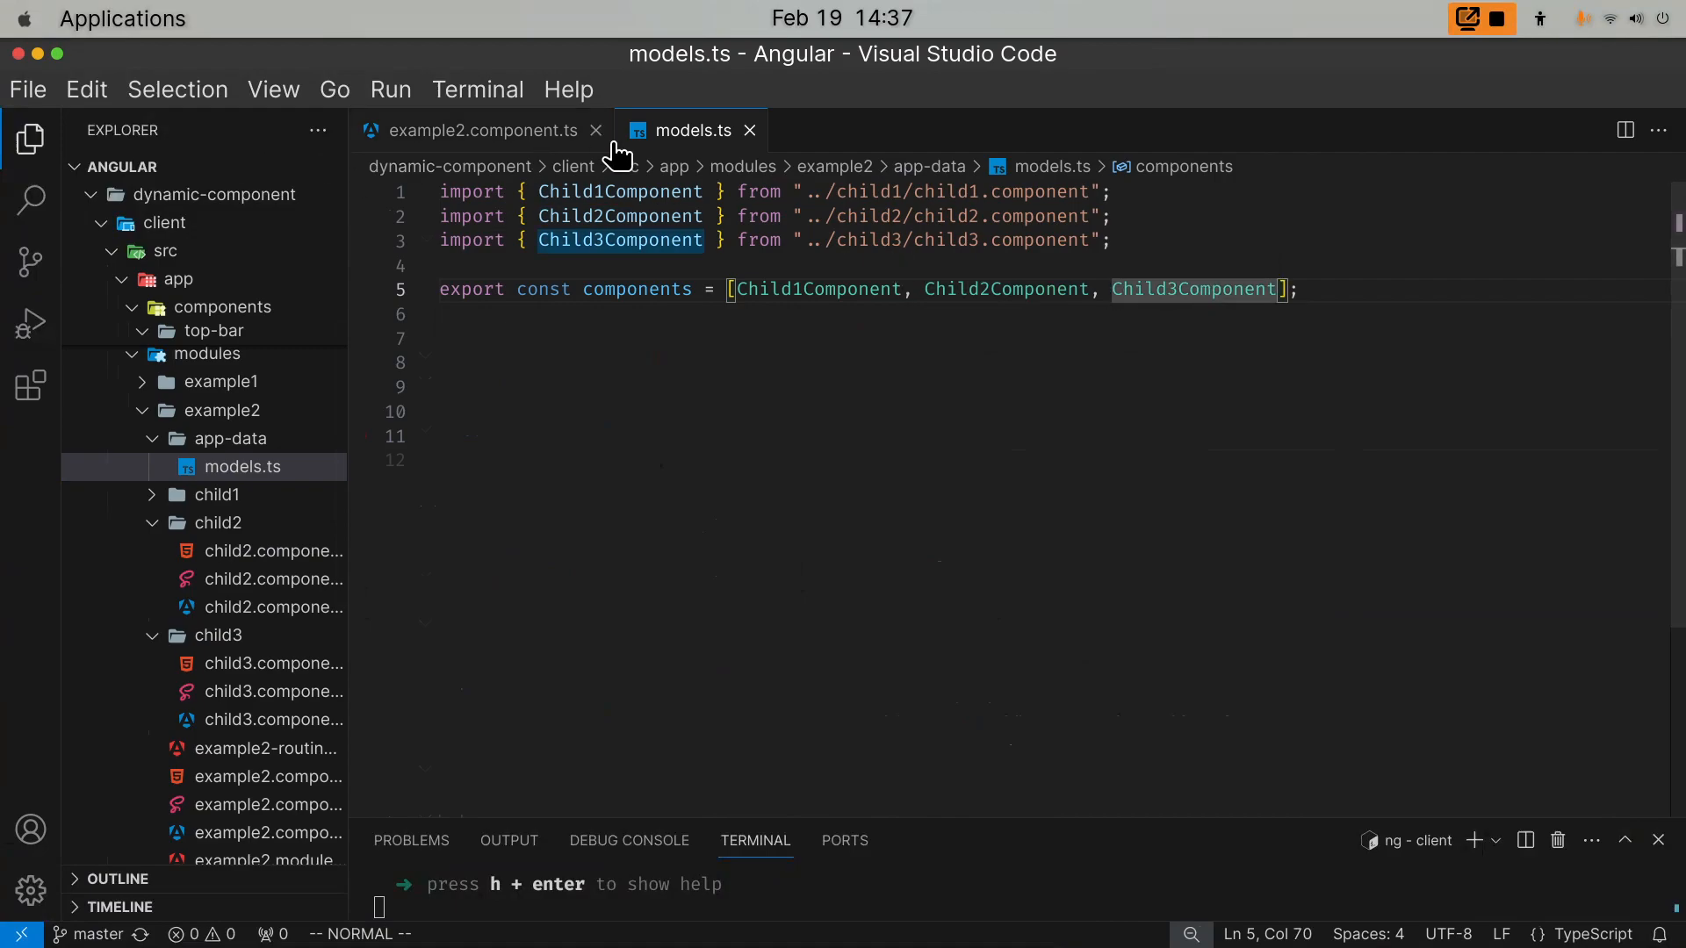
{"action": "left_click", "coordinate": [481, 130]}
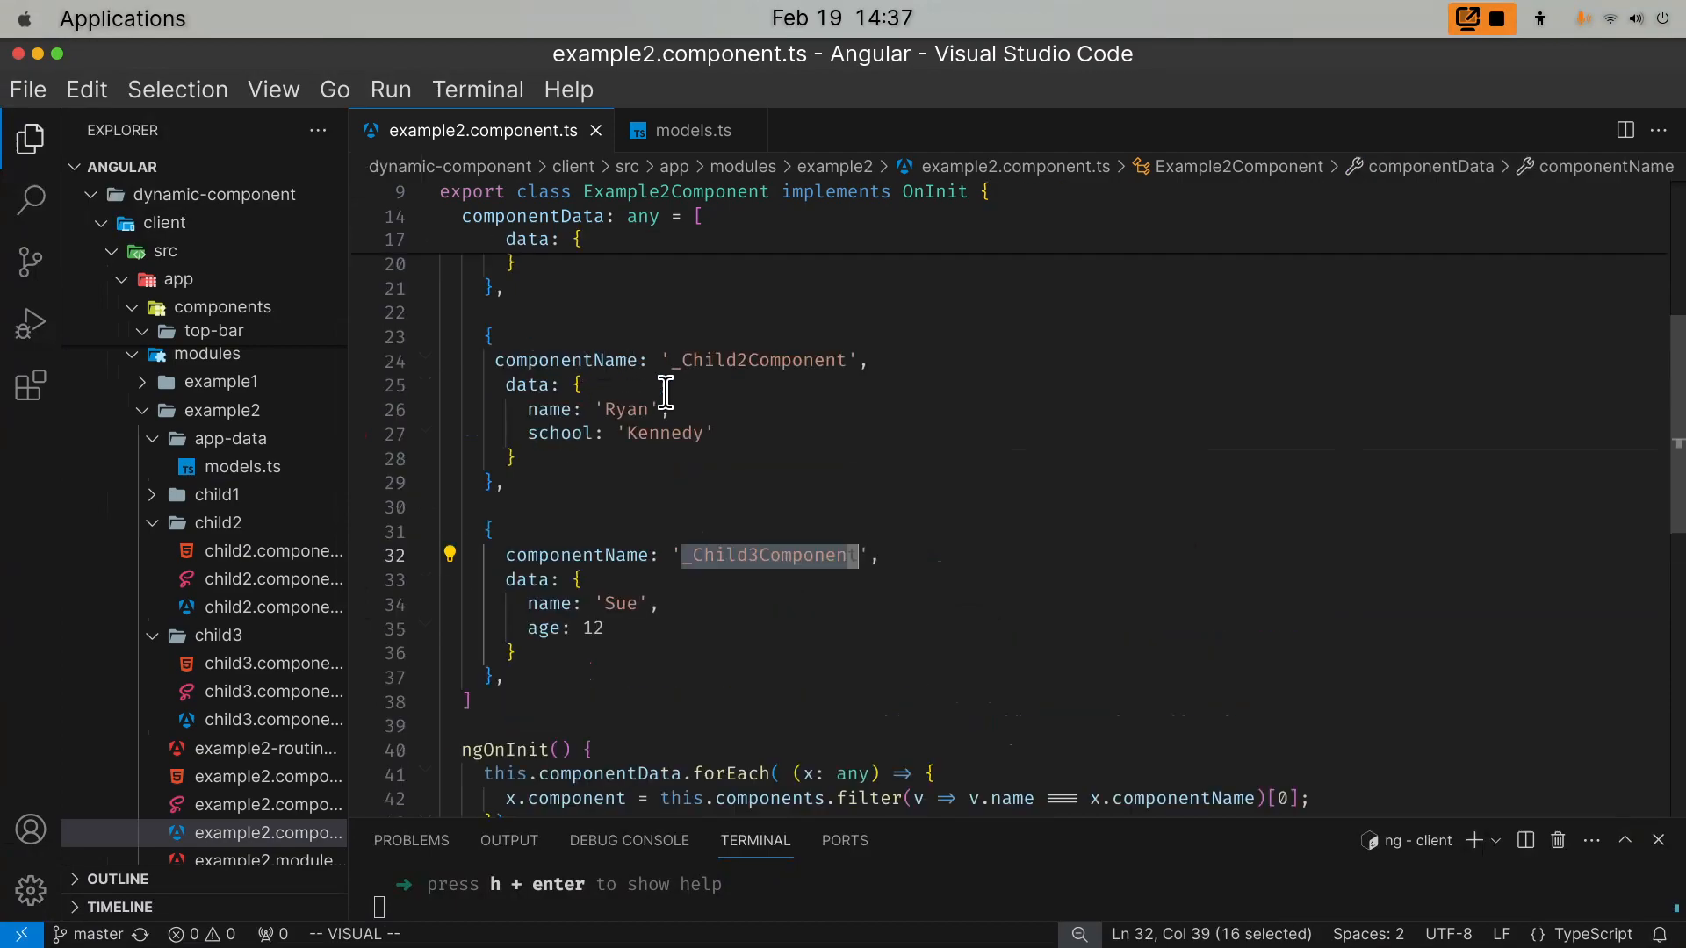
{"action": "scroll", "scroll_direction": "up", "scroll_amount": 3}
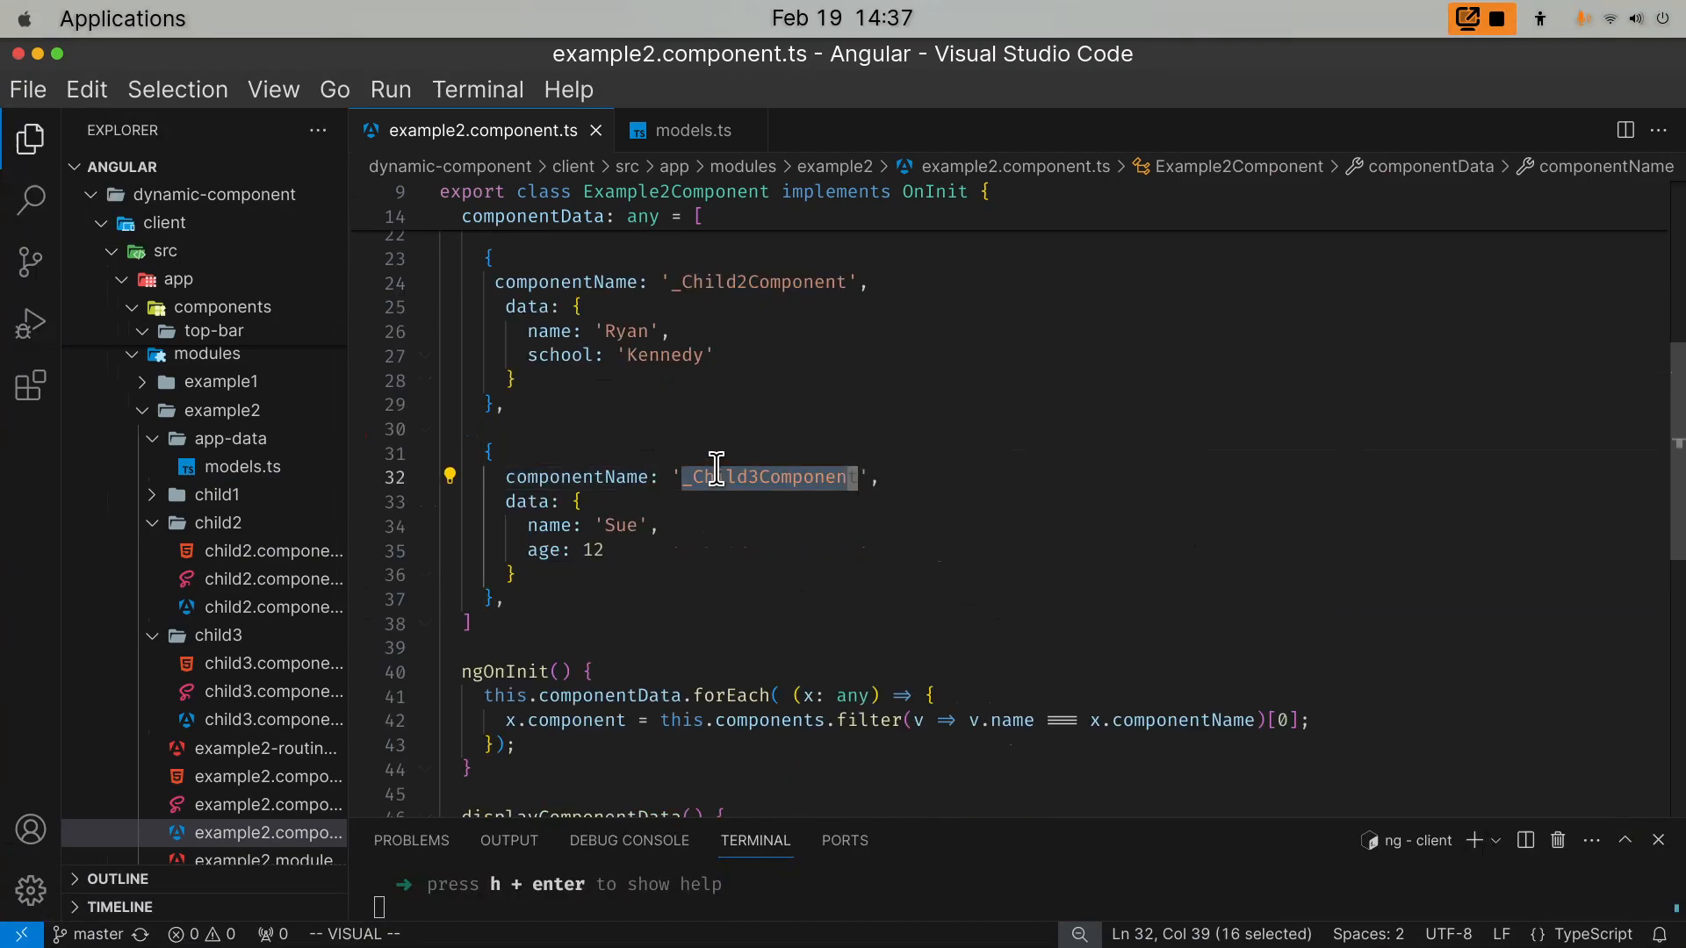
{"action": "scroll", "scroll_direction": "down", "scroll_amount": 3}
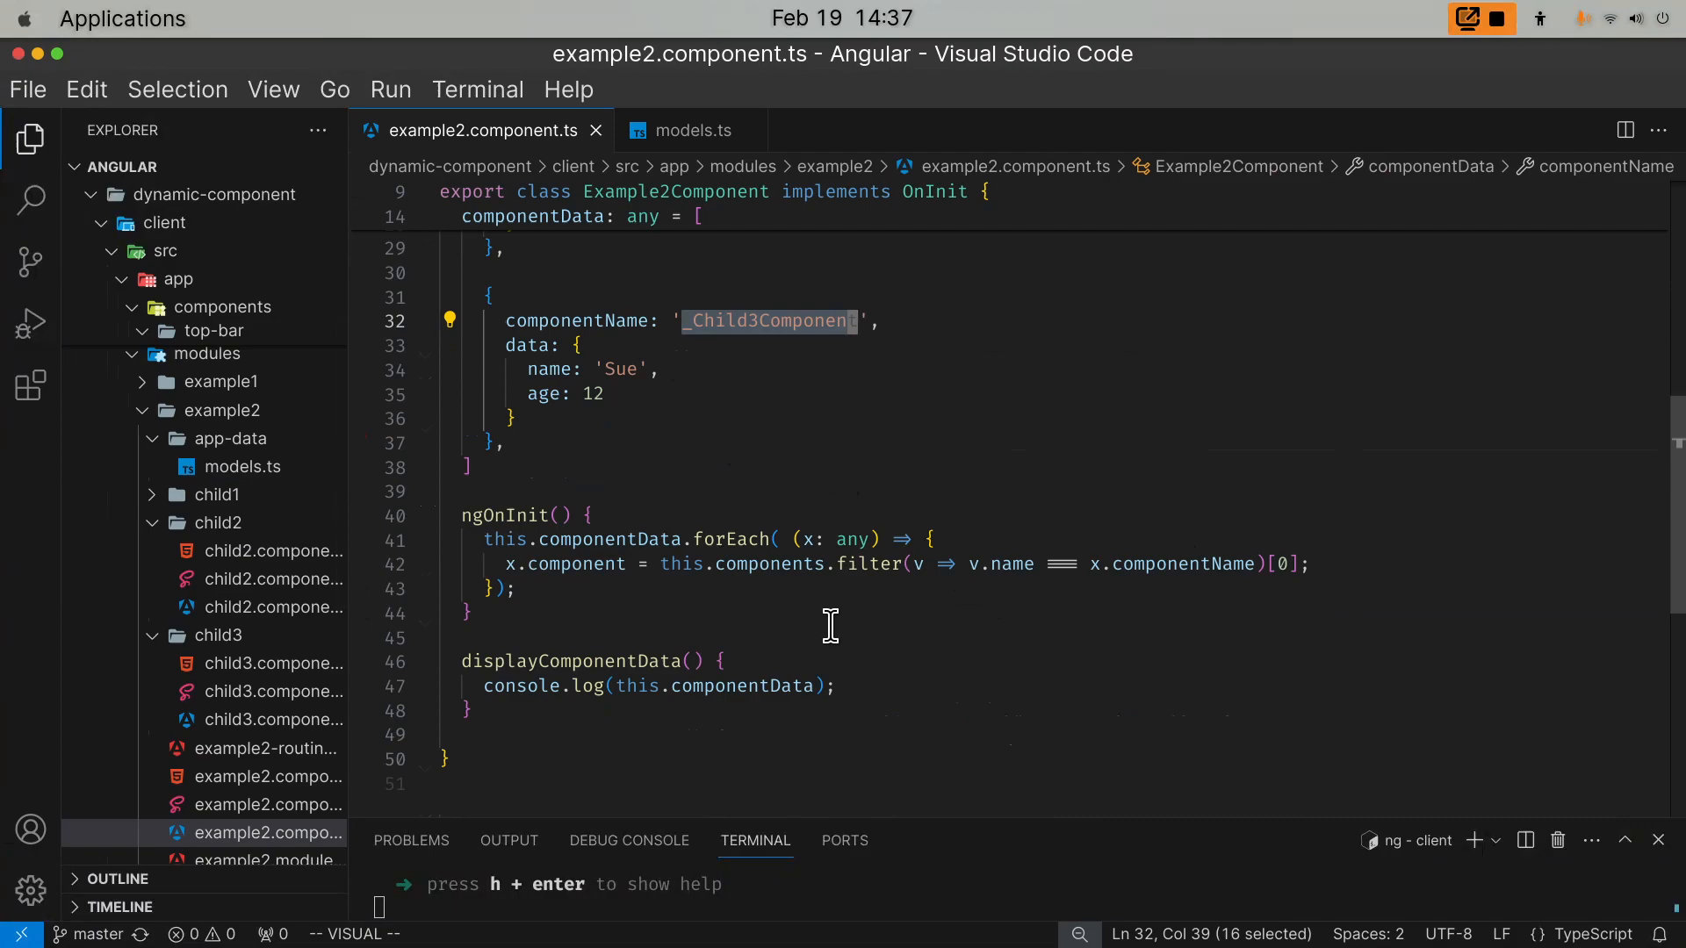
{"action": "left_click", "coordinate": [547, 564]}
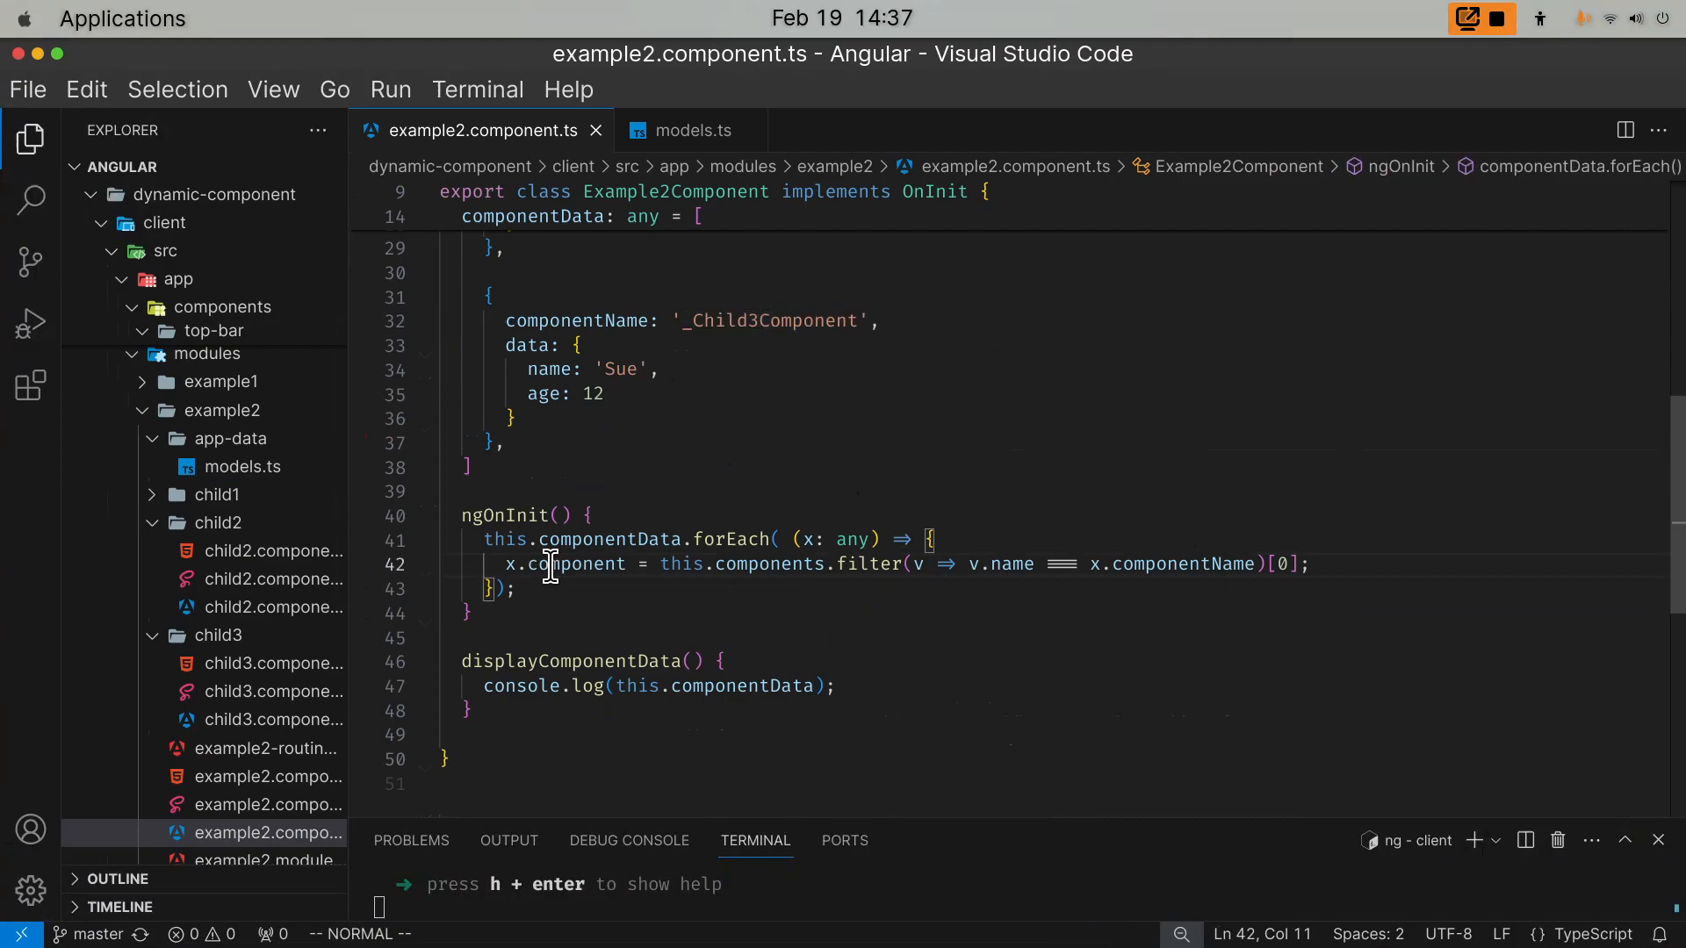
{"action": "scroll", "scroll_direction": "up", "scroll_amount": 3}
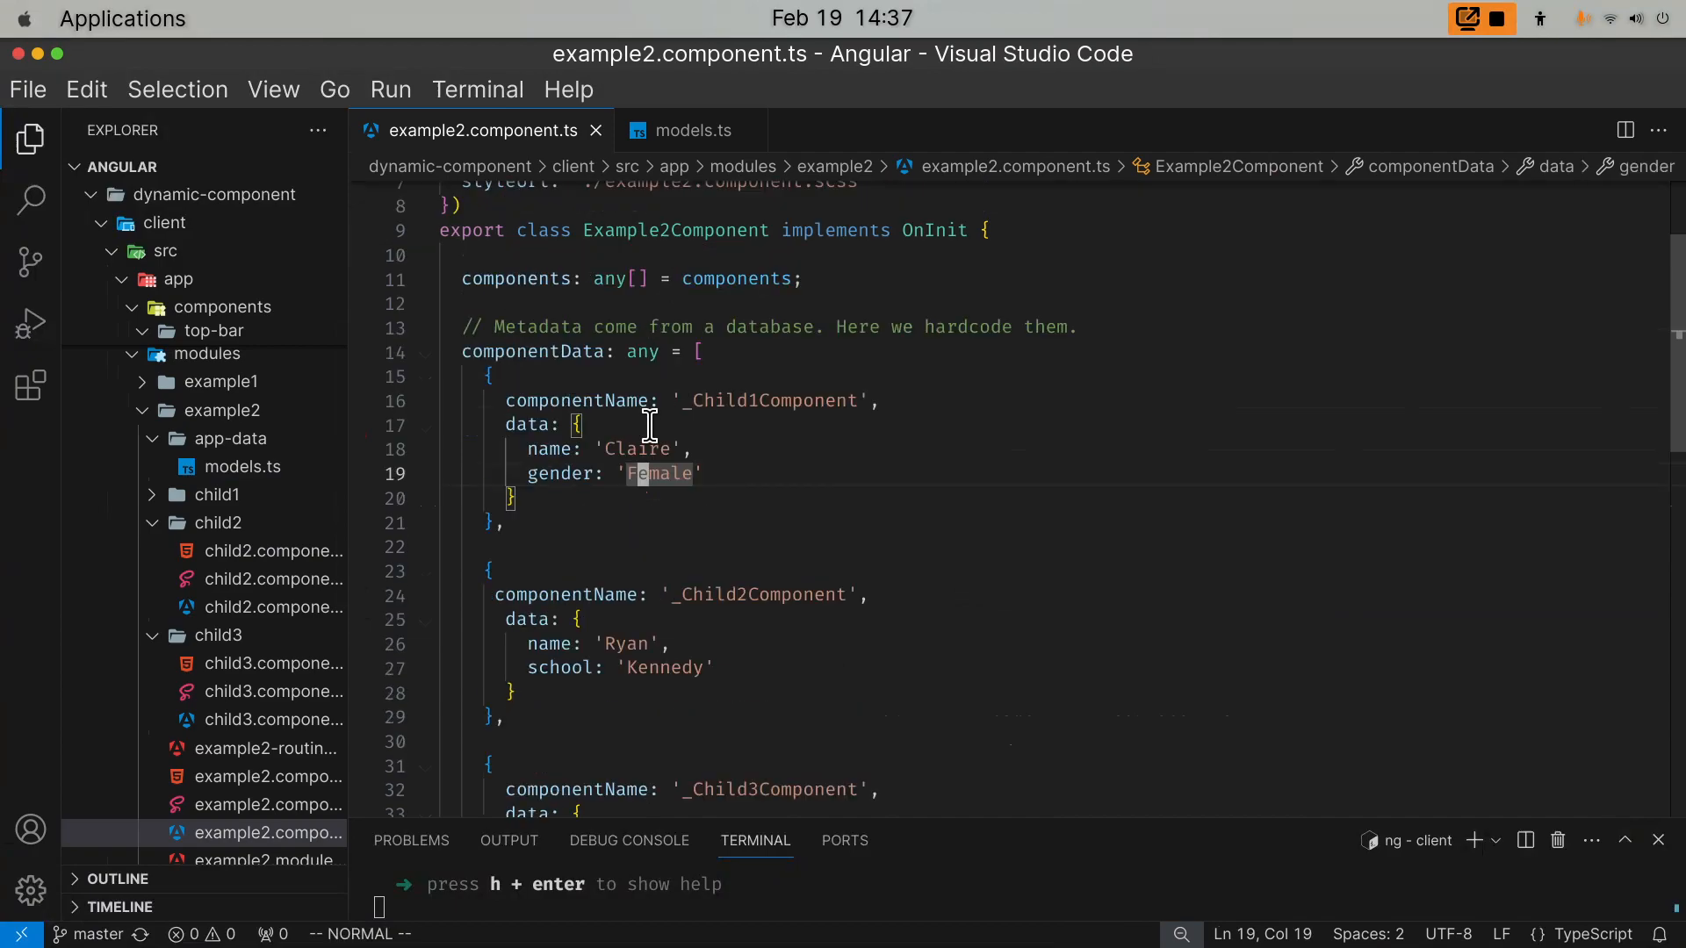
{"action": "double_click", "coordinate": [641, 351]}
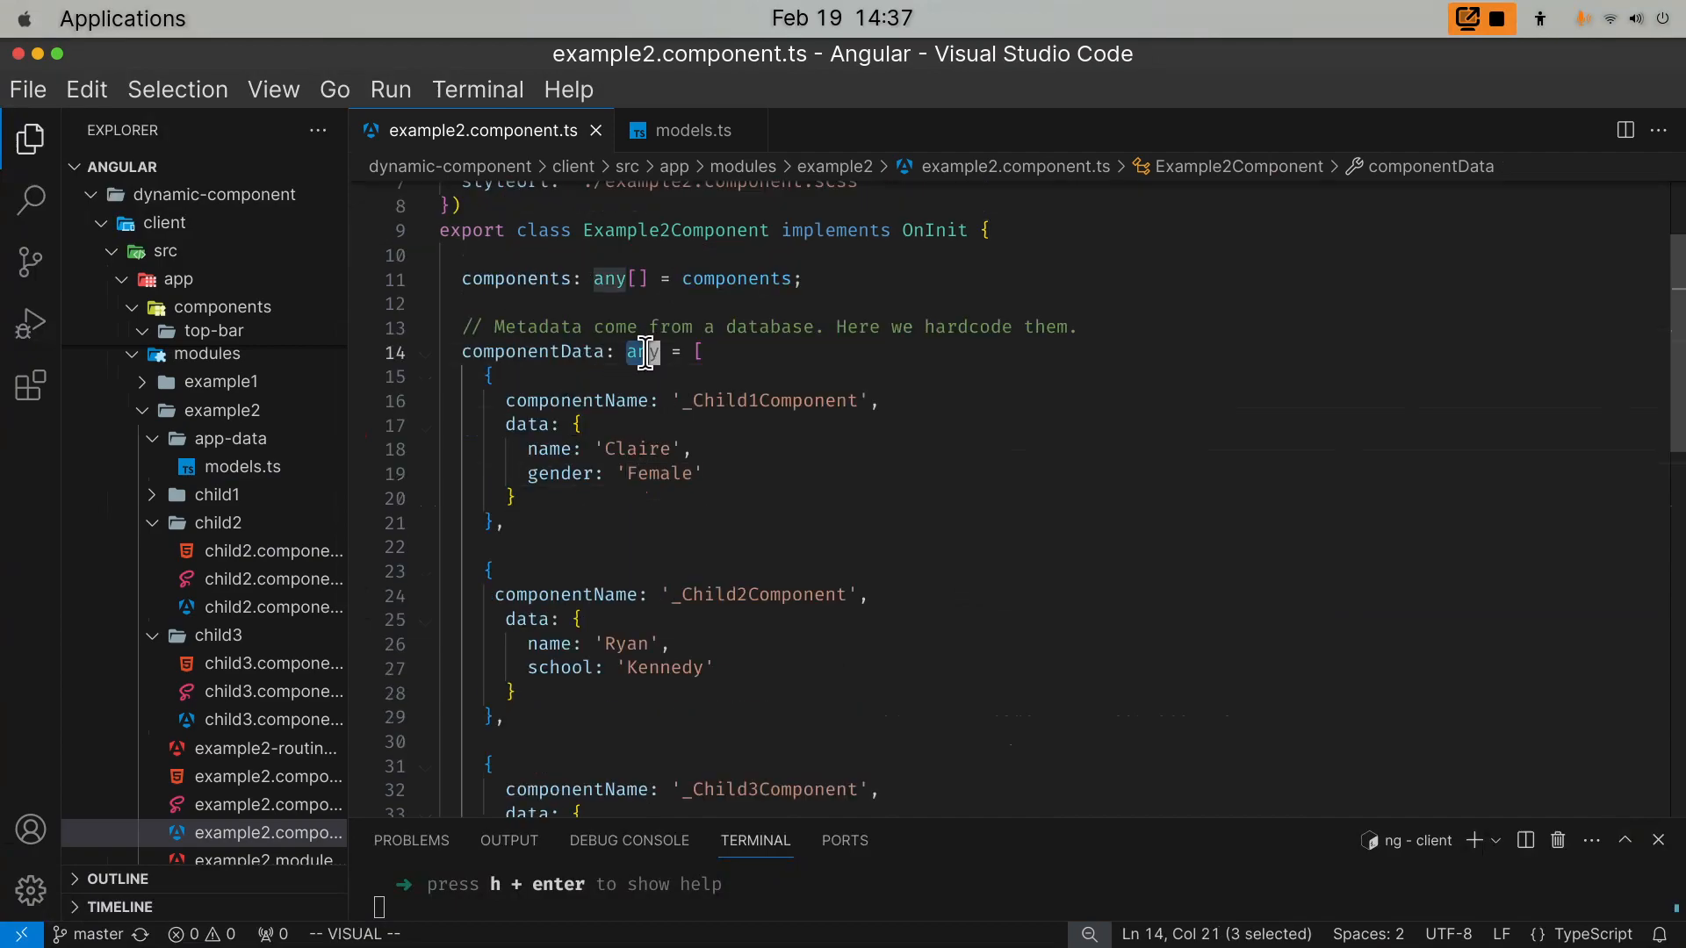
{"action": "left_click", "coordinate": [599, 472]}
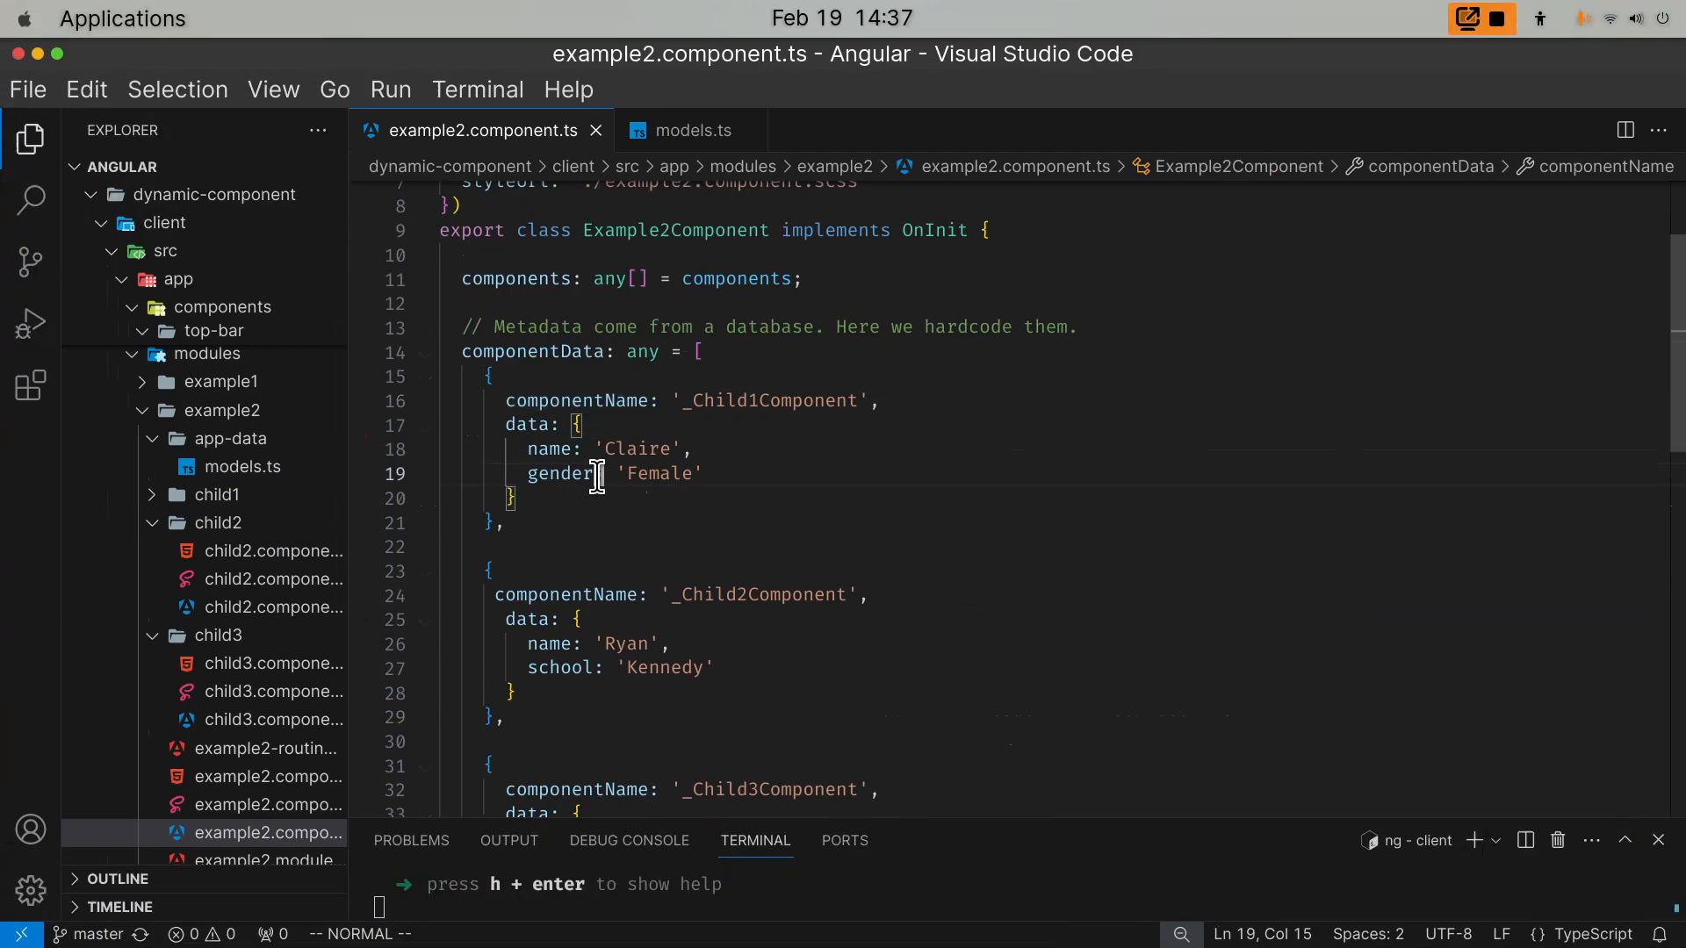
{"action": "mouse_move", "coordinate": [613, 400]}
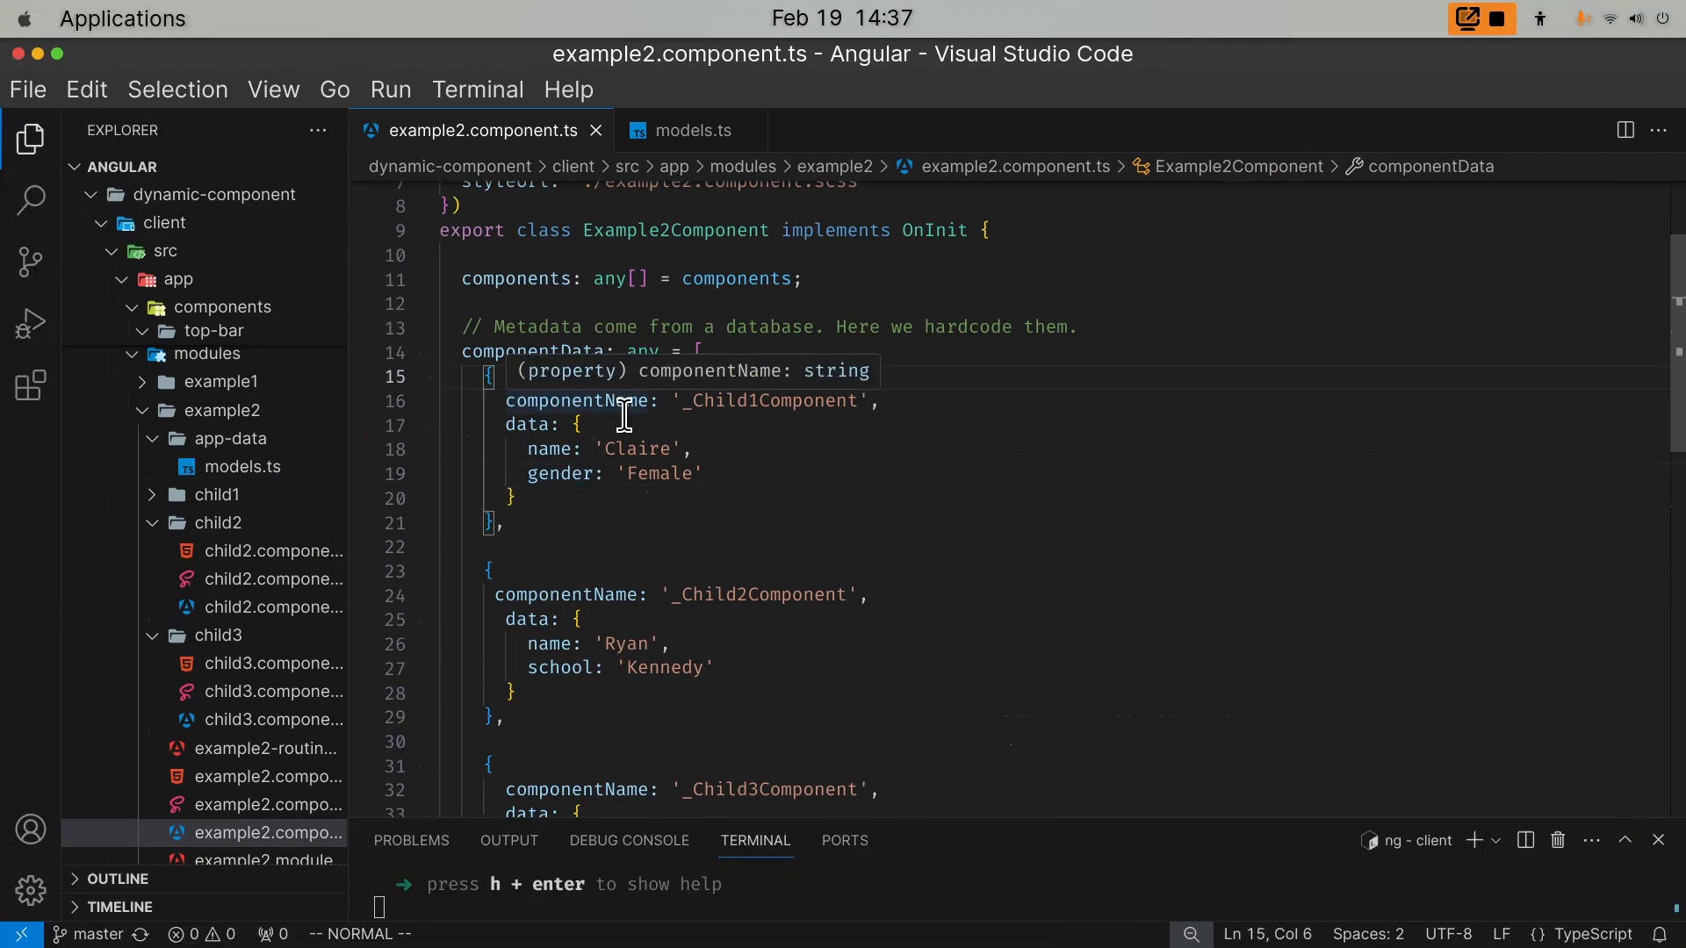
{"action": "scroll", "scroll_direction": "down", "scroll_amount": 3}
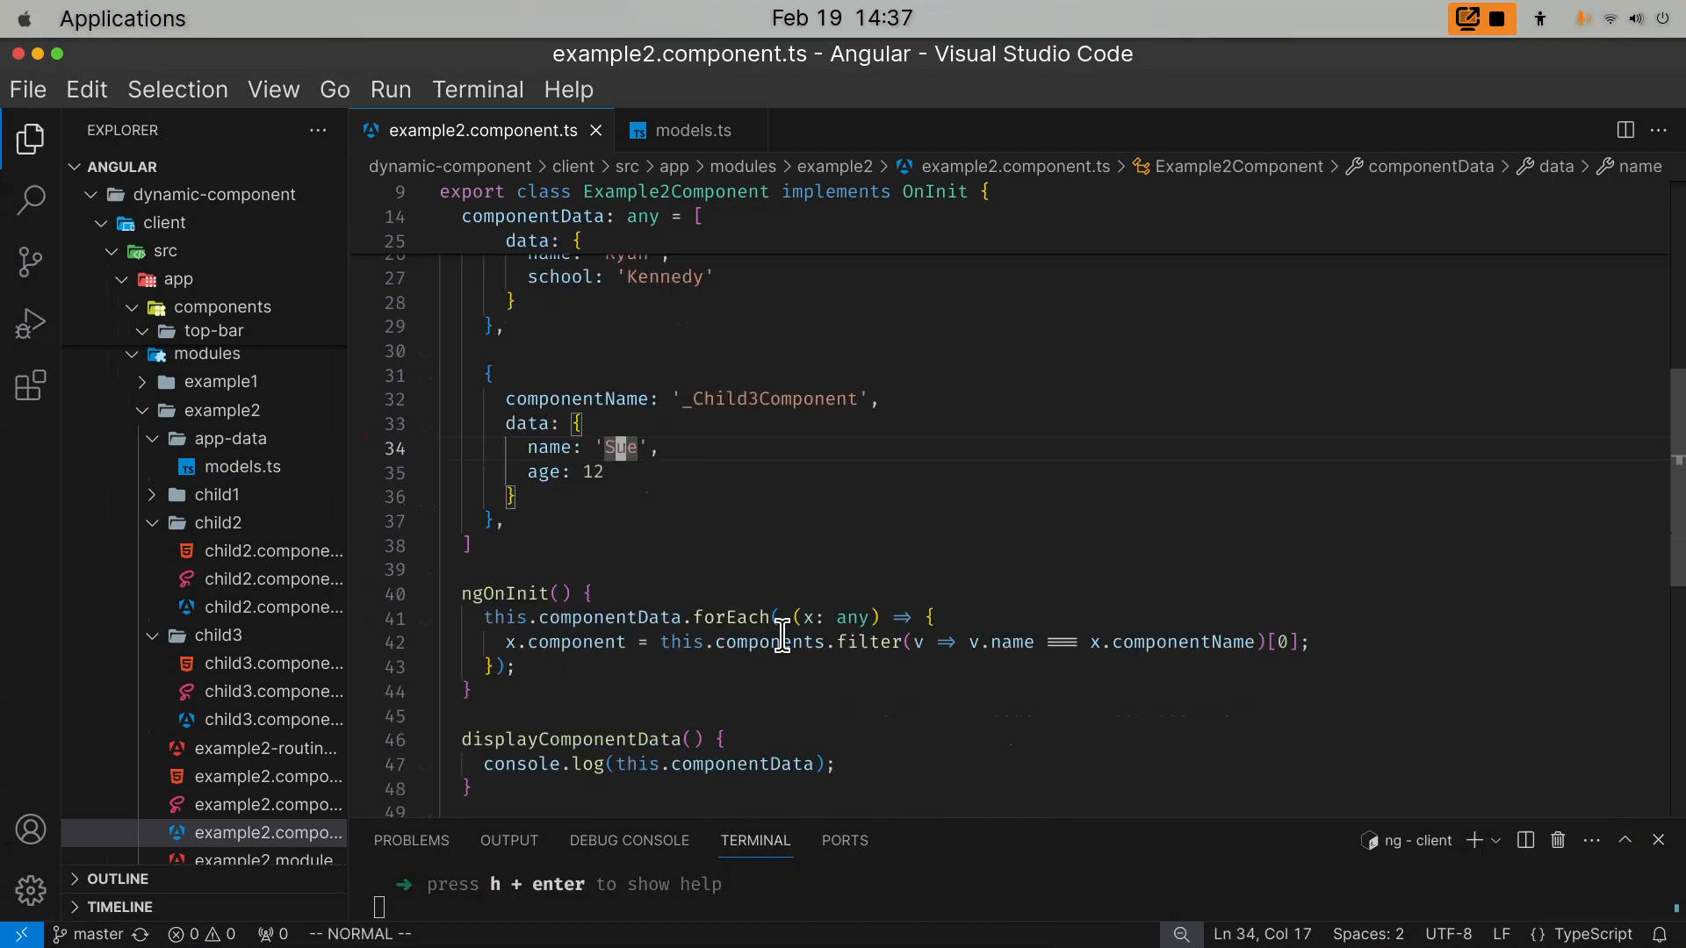
- Review the componentData entries, pointing out the componentName key and the Child3 name string
{"action": "left_click", "coordinate": [1103, 716]}
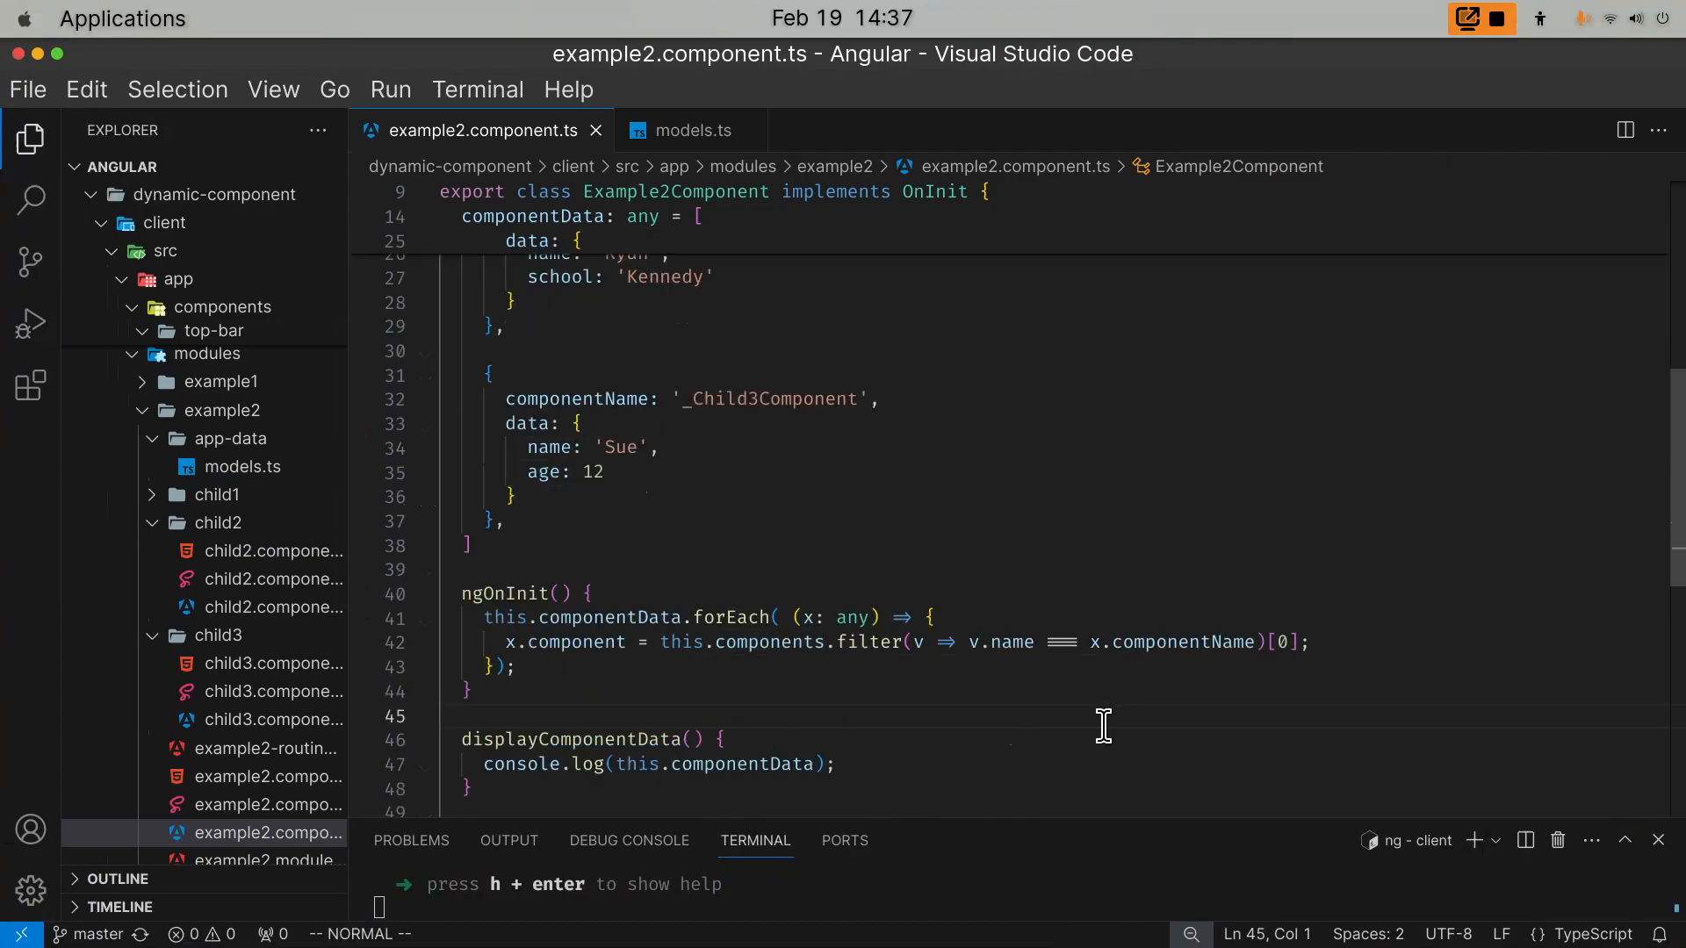
{"action": "scroll", "scroll_direction": "up", "scroll_amount": 3}
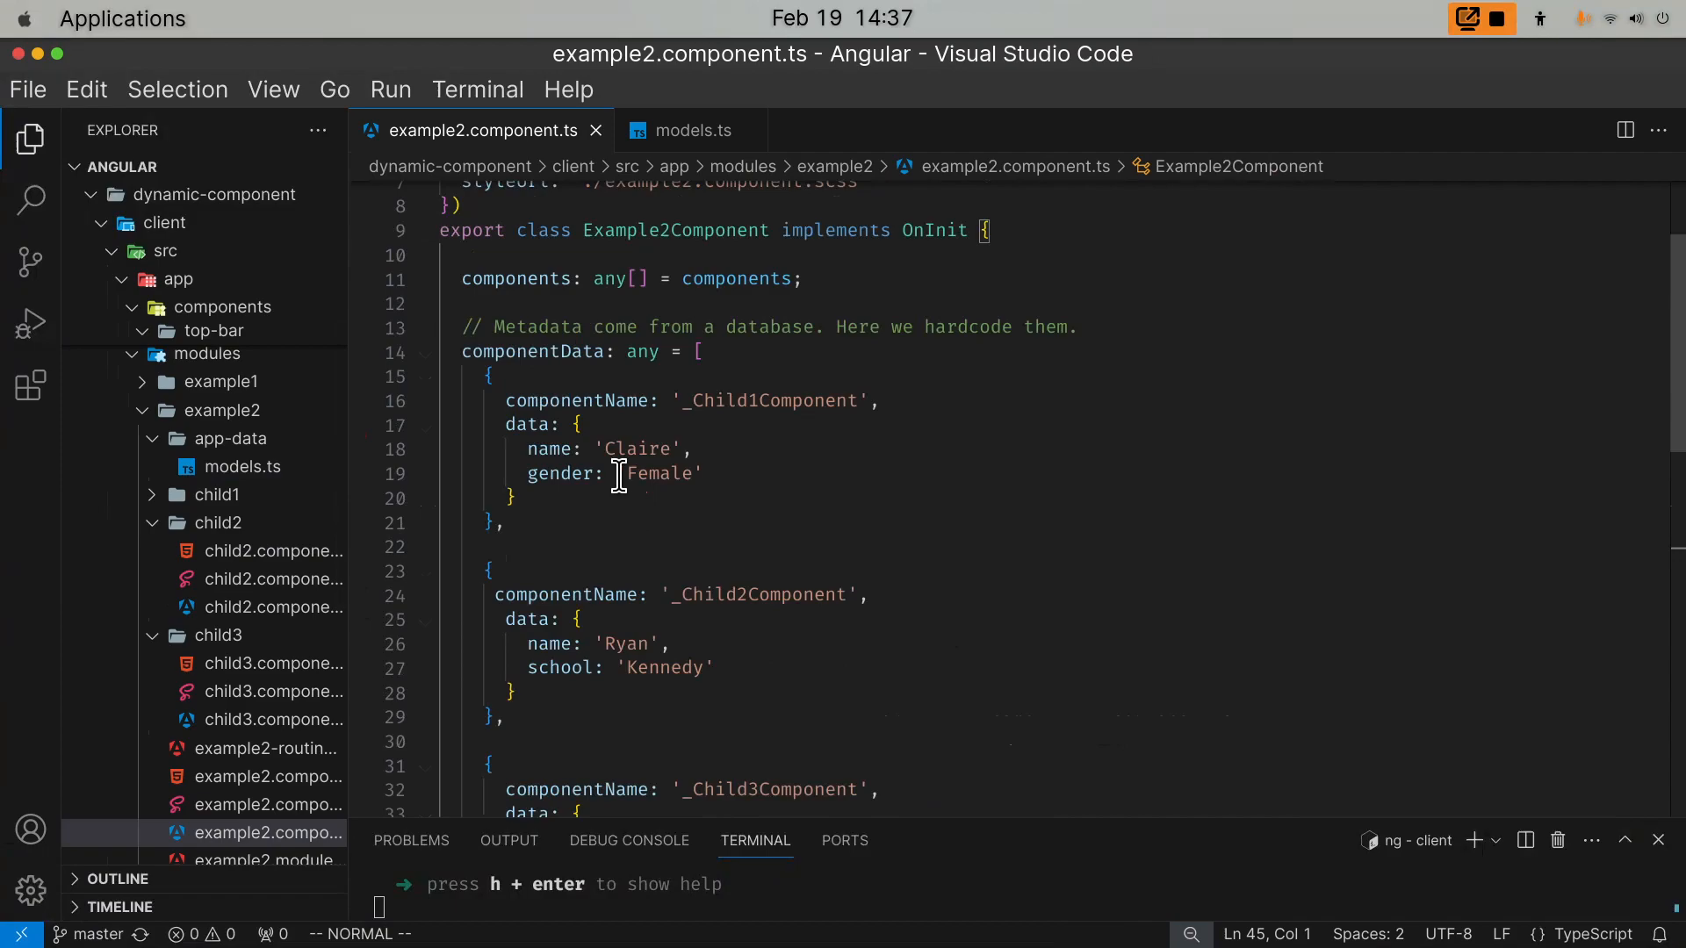
{"action": "mouse_move", "coordinate": [713, 371]}
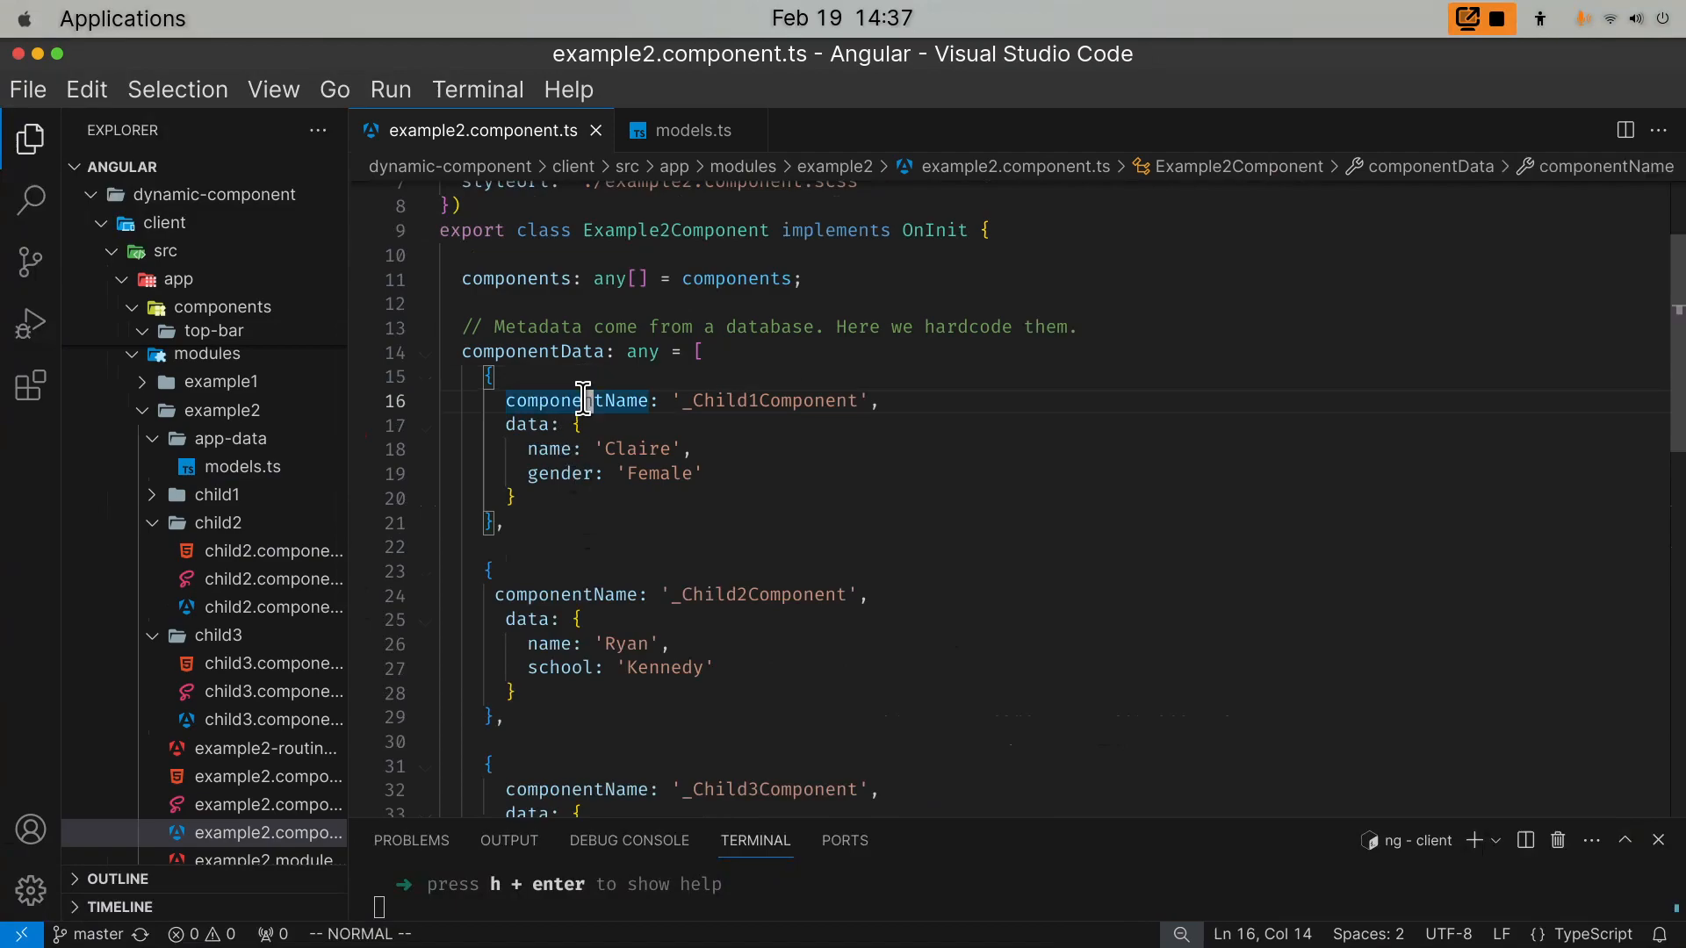
{"action": "left_click", "coordinate": [567, 596]}
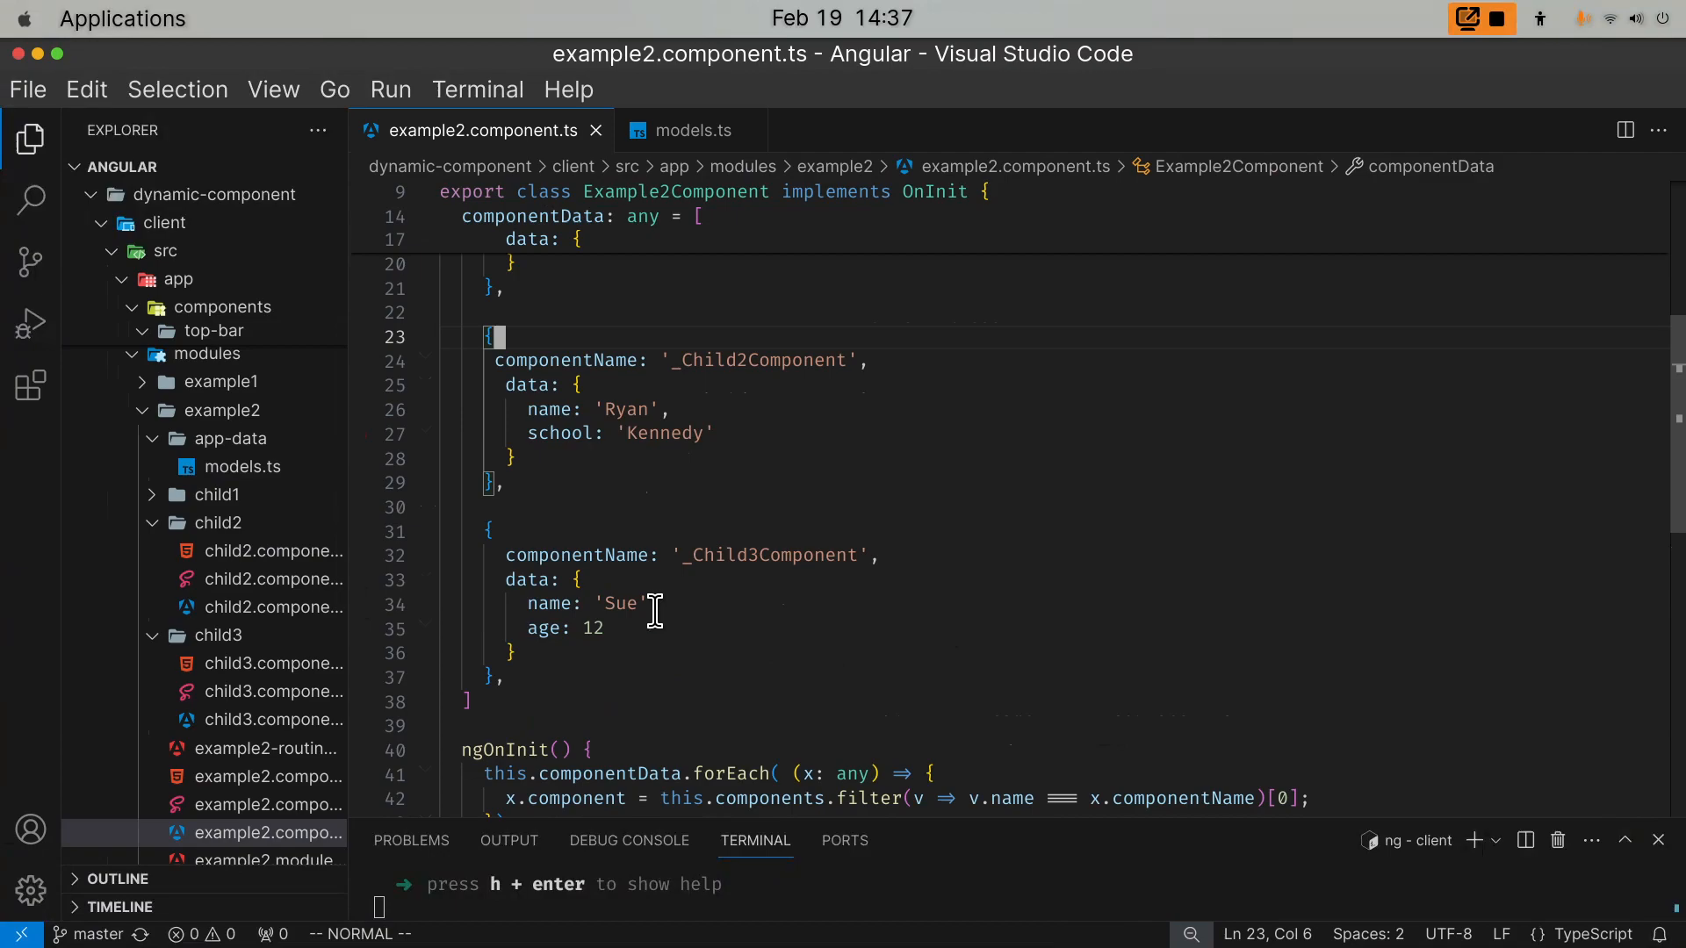
{"action": "mouse_move", "coordinate": [718, 569]}
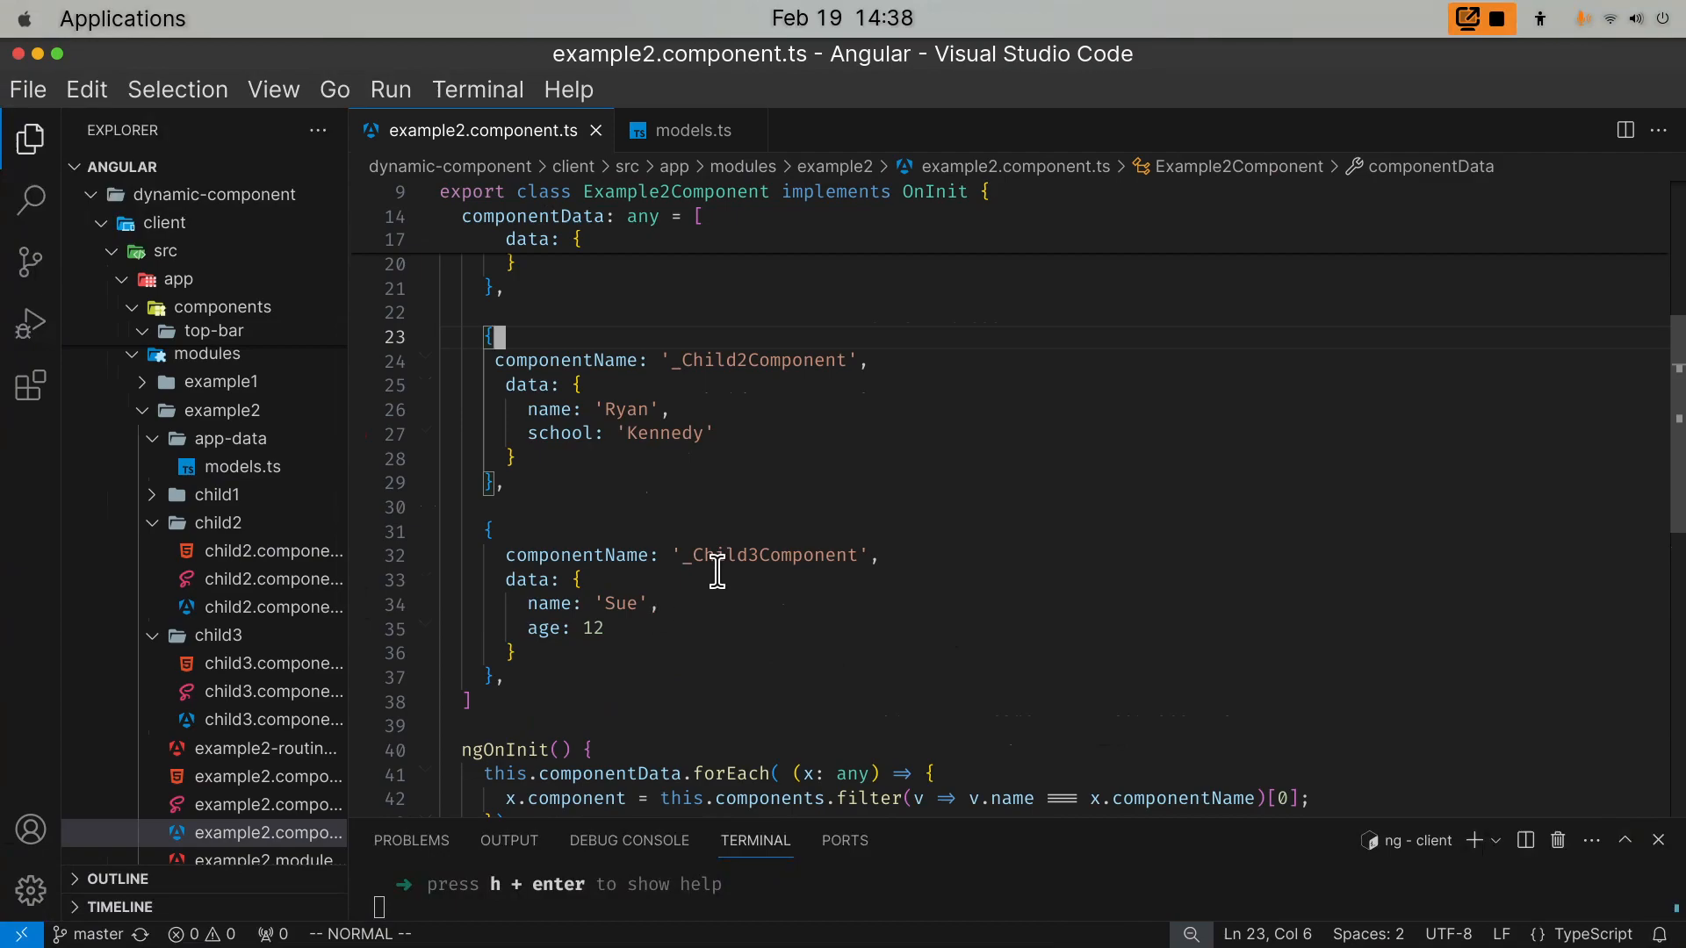
{"action": "double_click", "coordinate": [766, 555]}
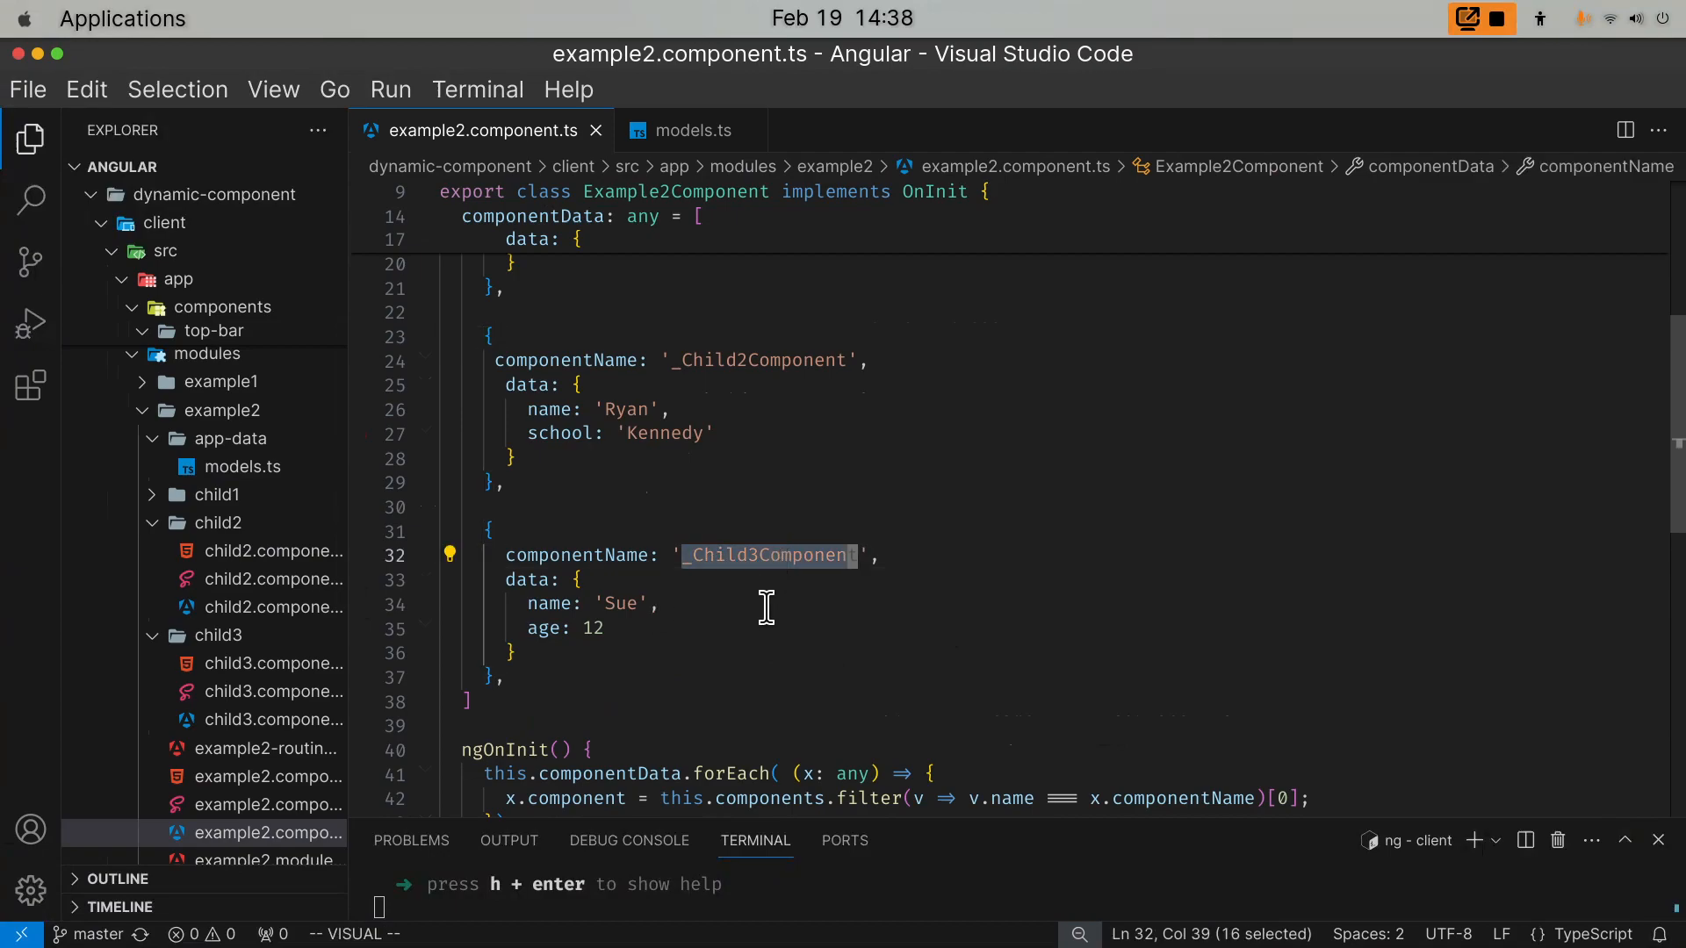
{"action": "mouse_move", "coordinate": [713, 643]}
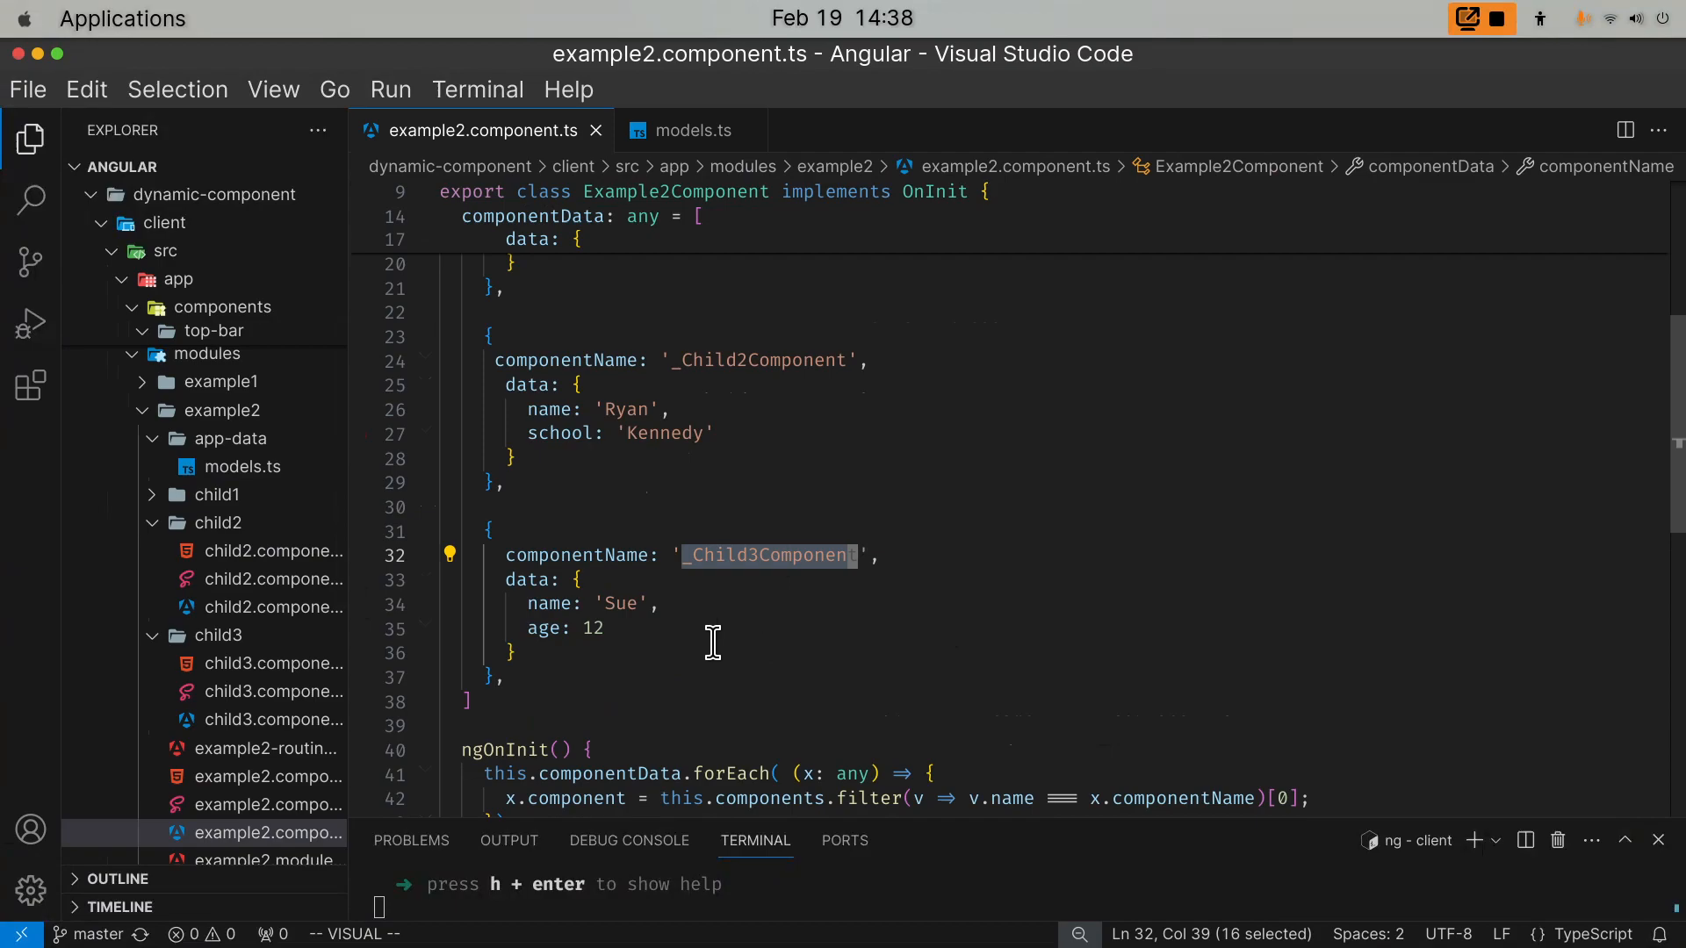
{"action": "mouse_move", "coordinate": [617, 611]}
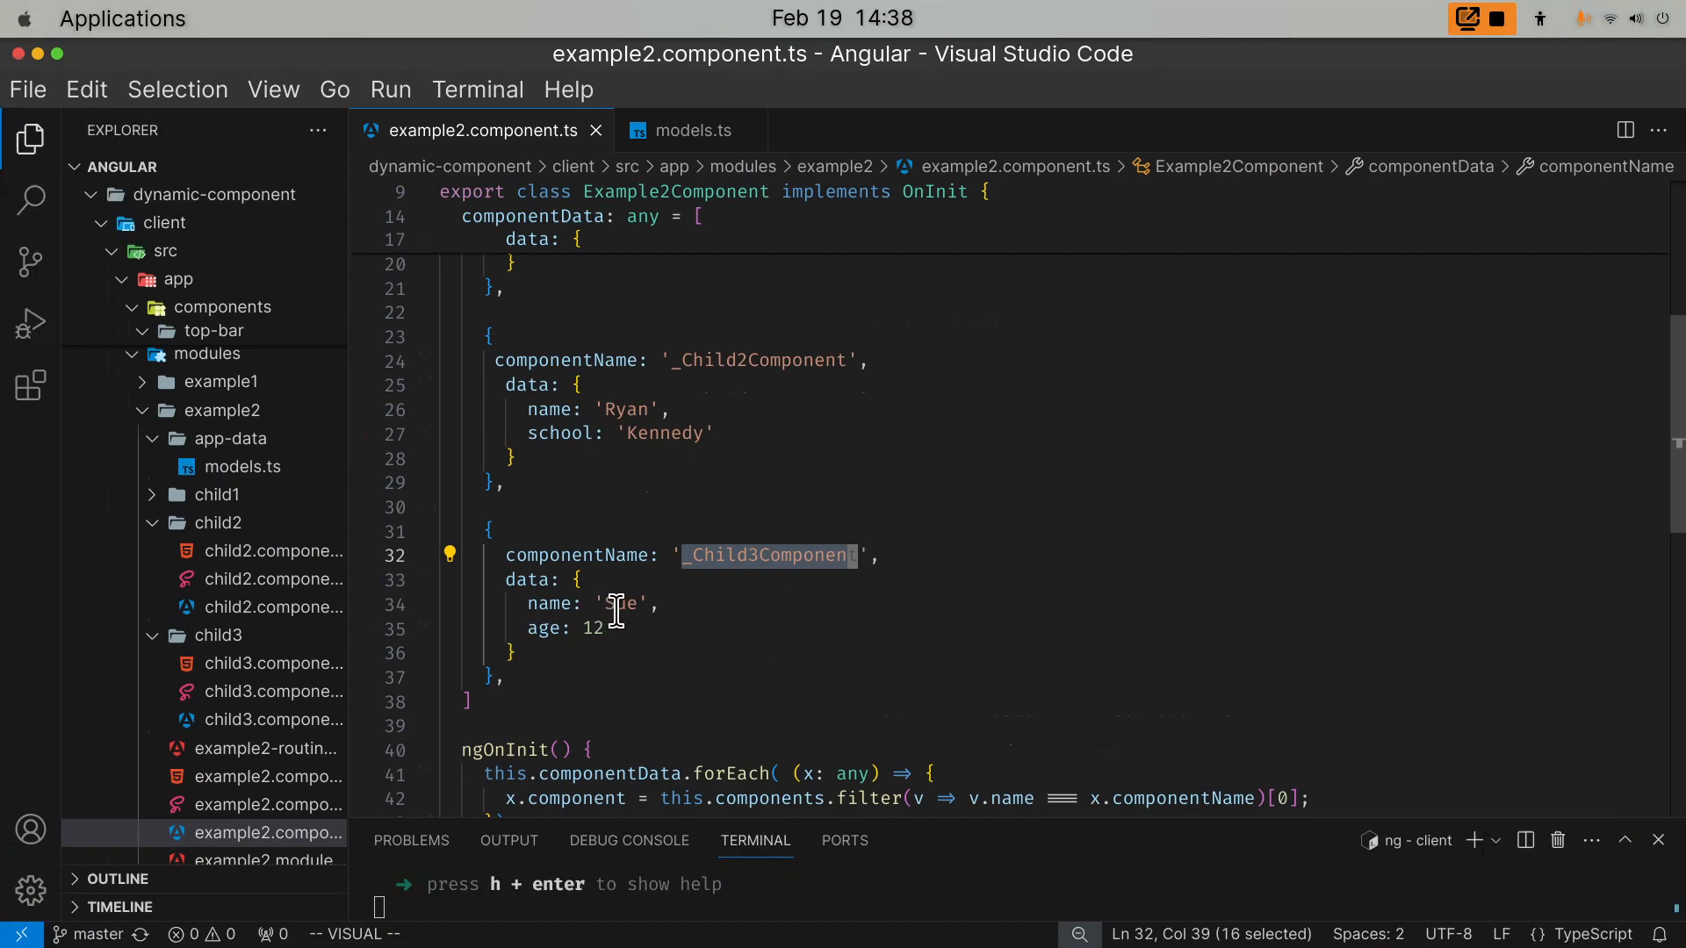
{"action": "scroll", "scroll_direction": "down", "scroll_amount": 3}
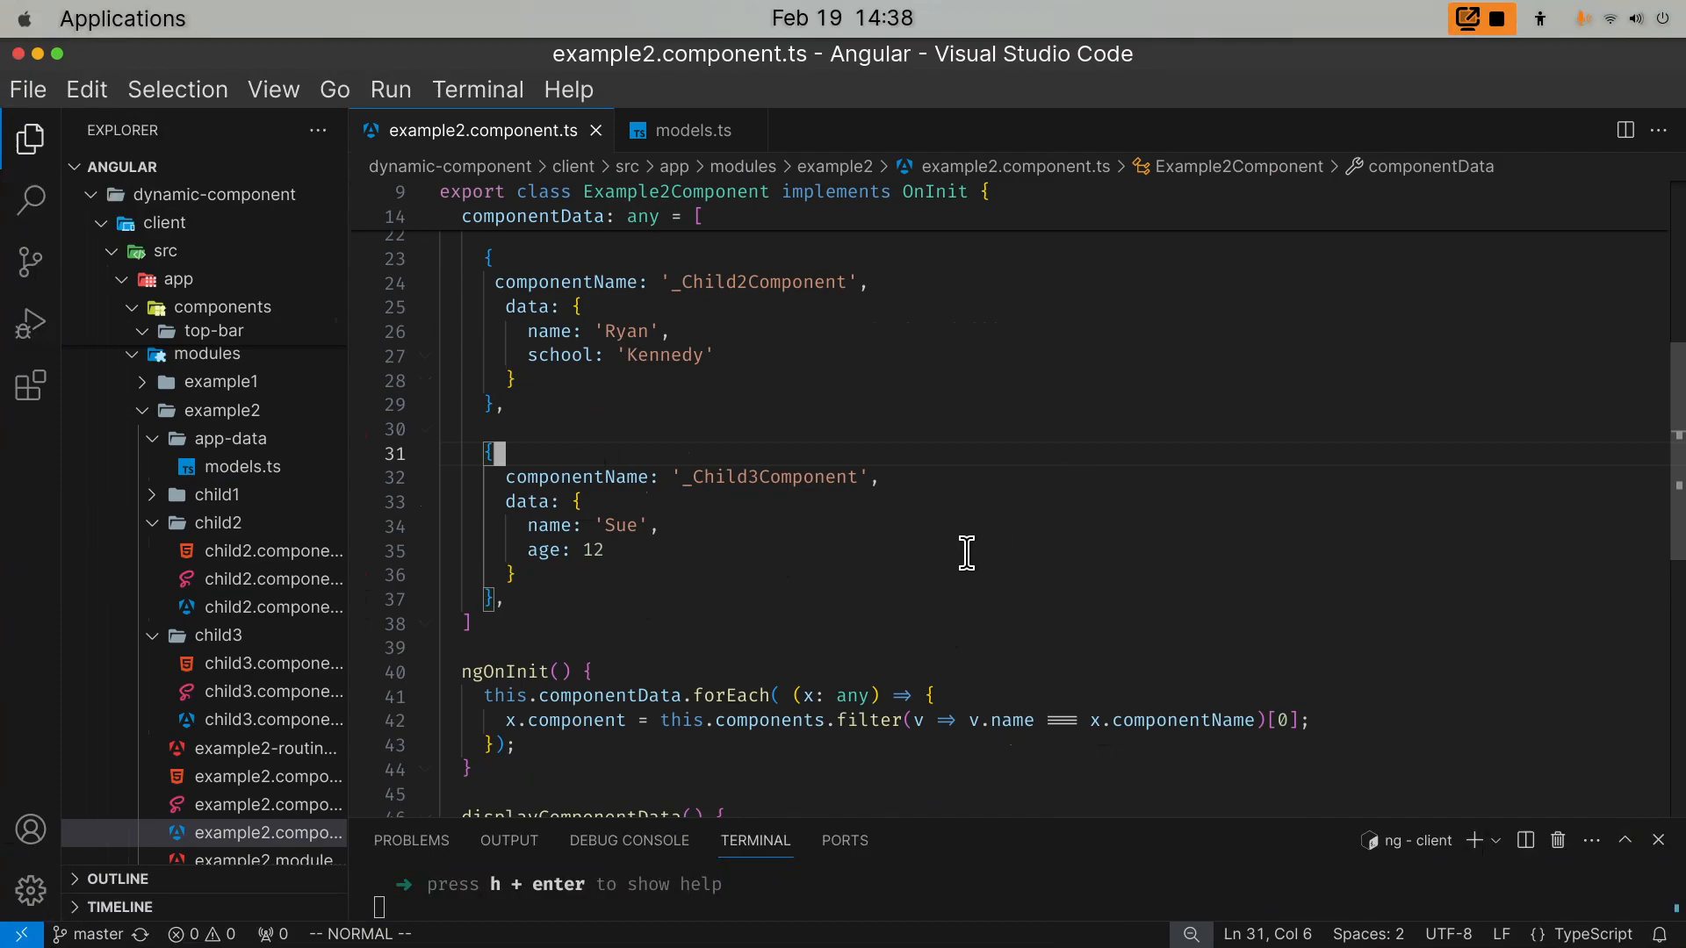
{"action": "mouse_move", "coordinate": [936, 550]}
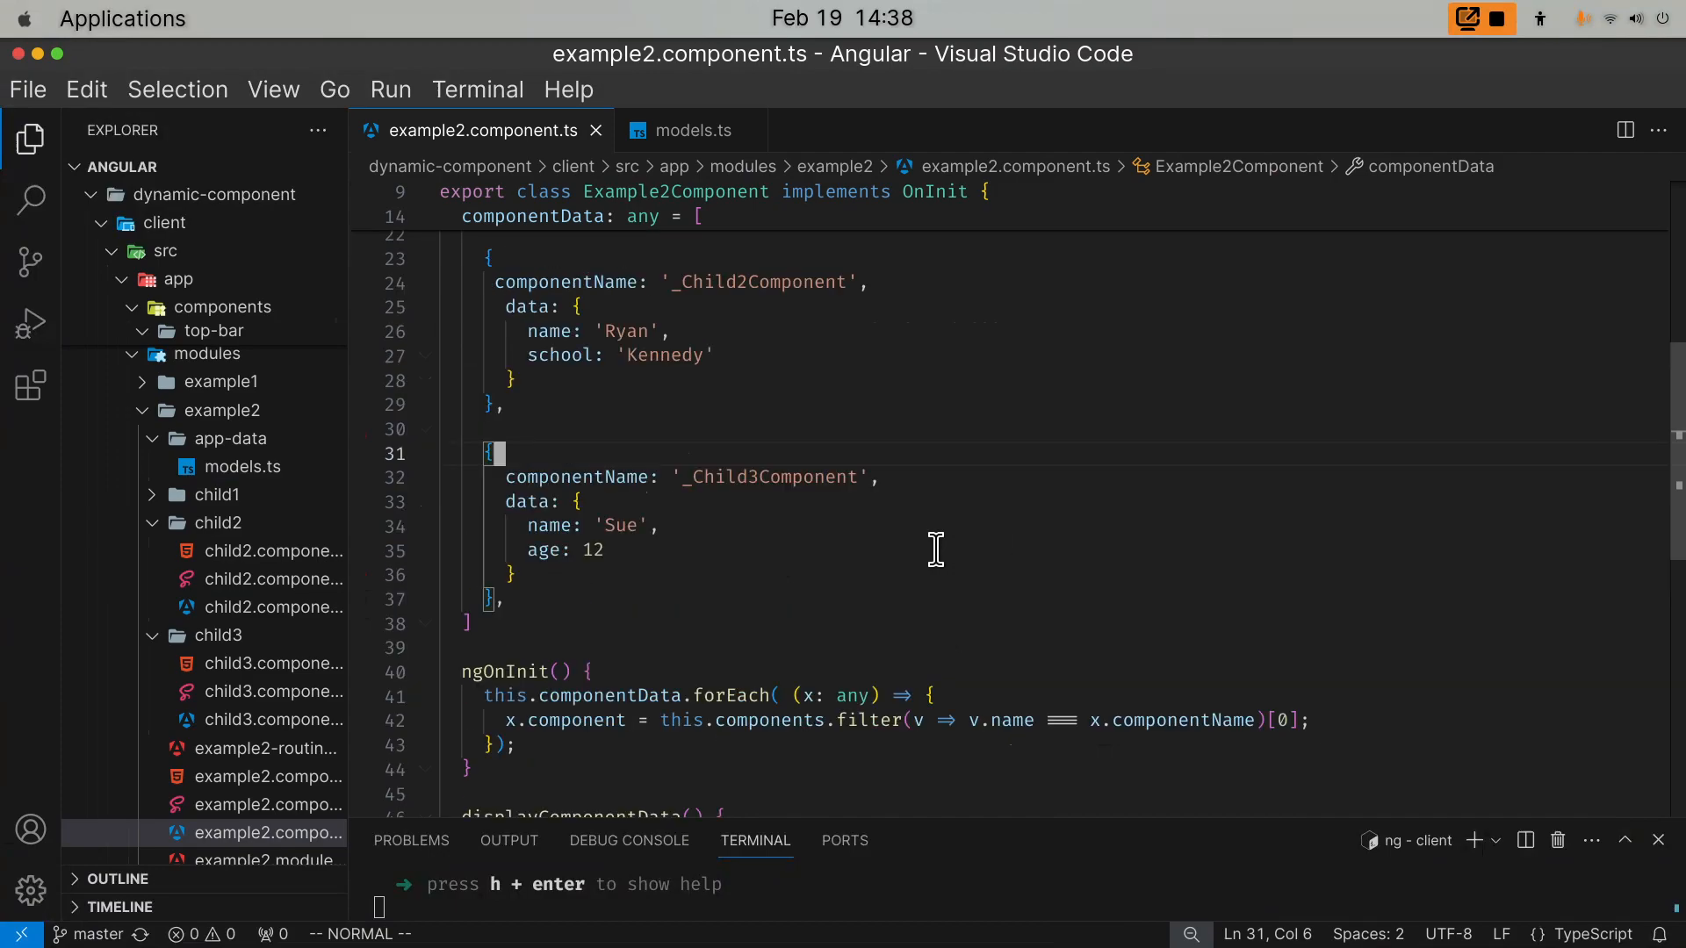
- Try adding a component property to the Child3 entry, undo it, and open example2.component.html
{"action": "type", "text": "comp"}
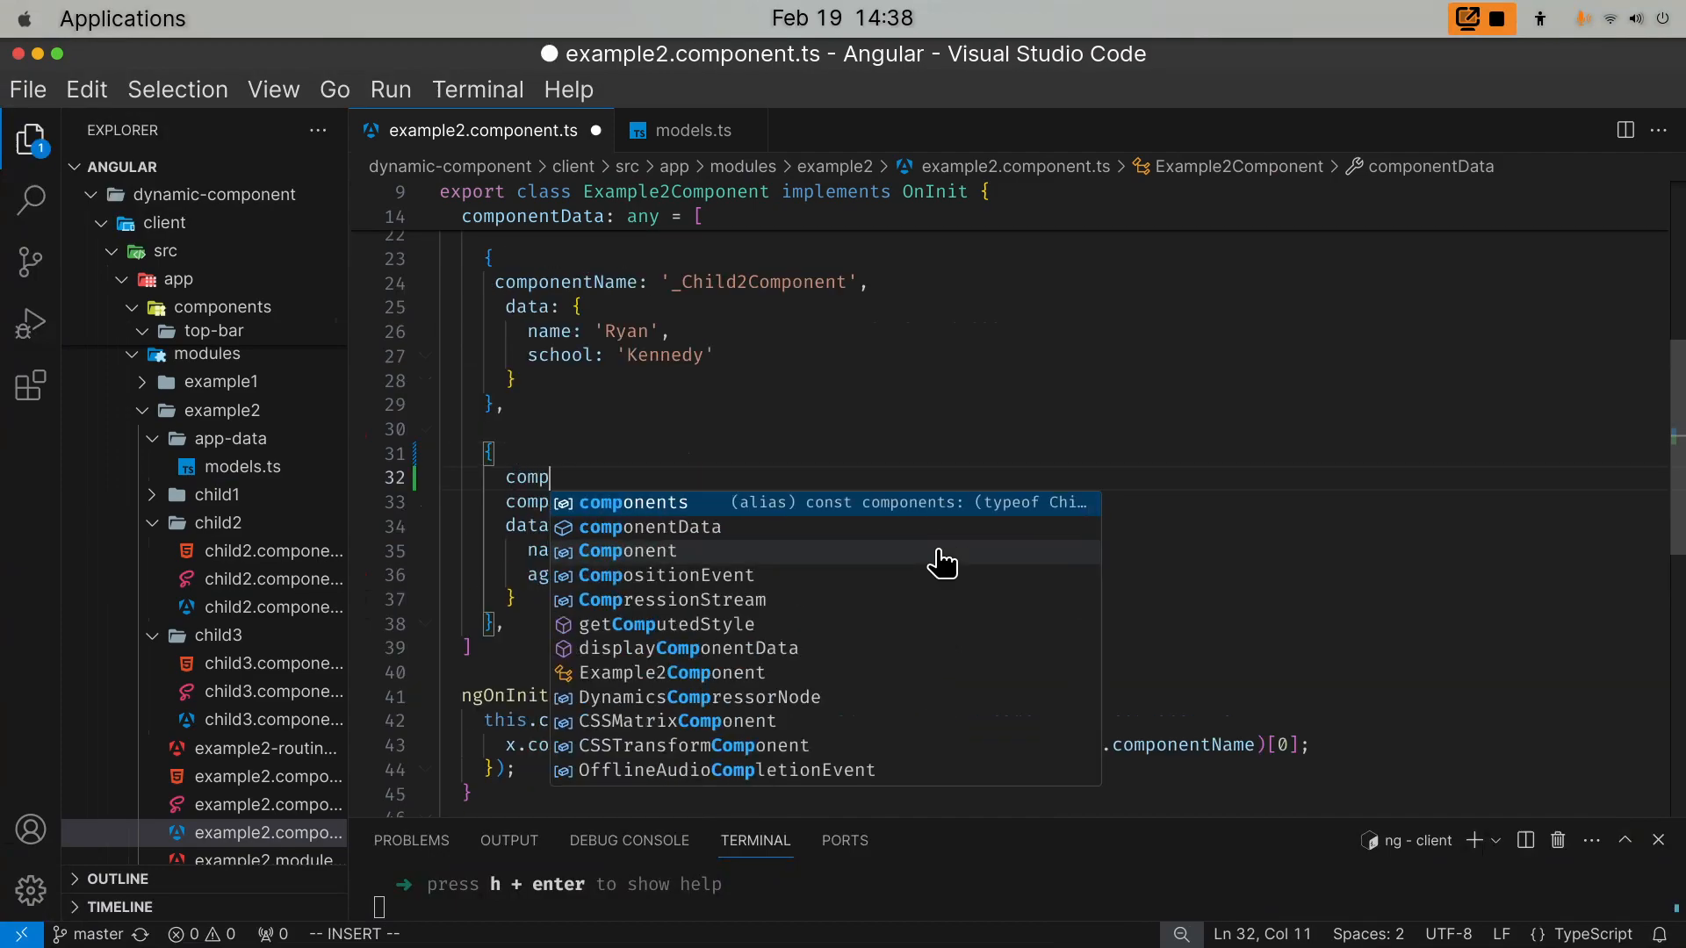
{"action": "type", "text": "onent: Child3Component,"}
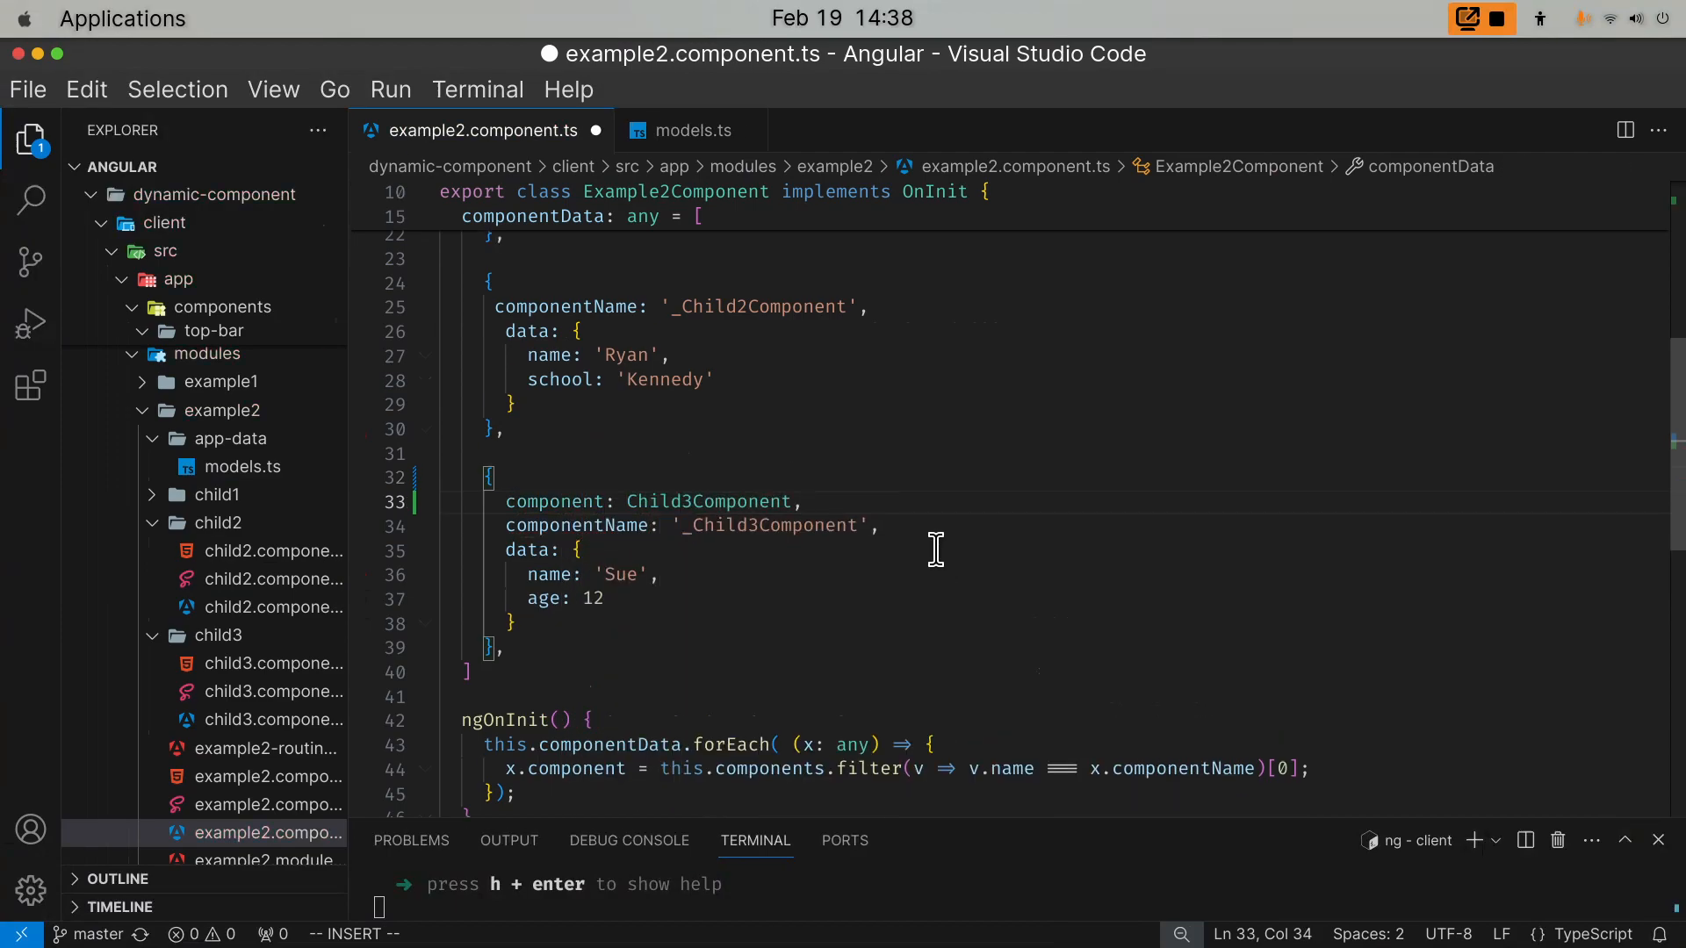
{"action": "scroll", "scroll_direction": "up", "scroll_amount": 3}
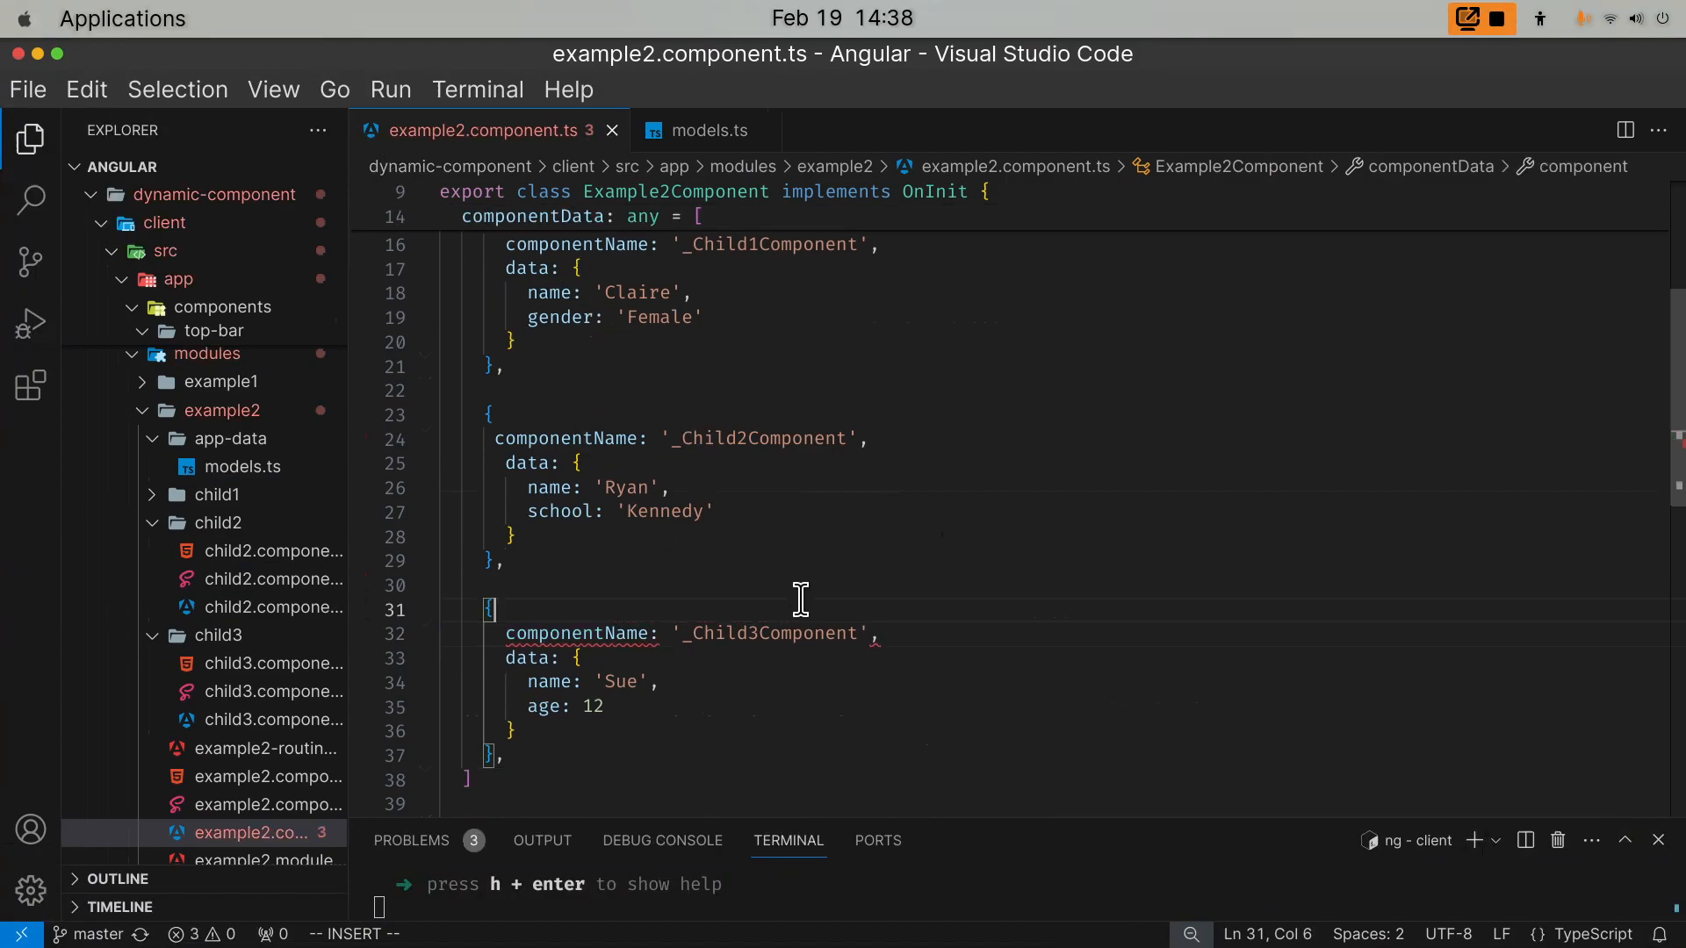
{"action": "scroll", "scroll_direction": "down", "scroll_amount": 3}
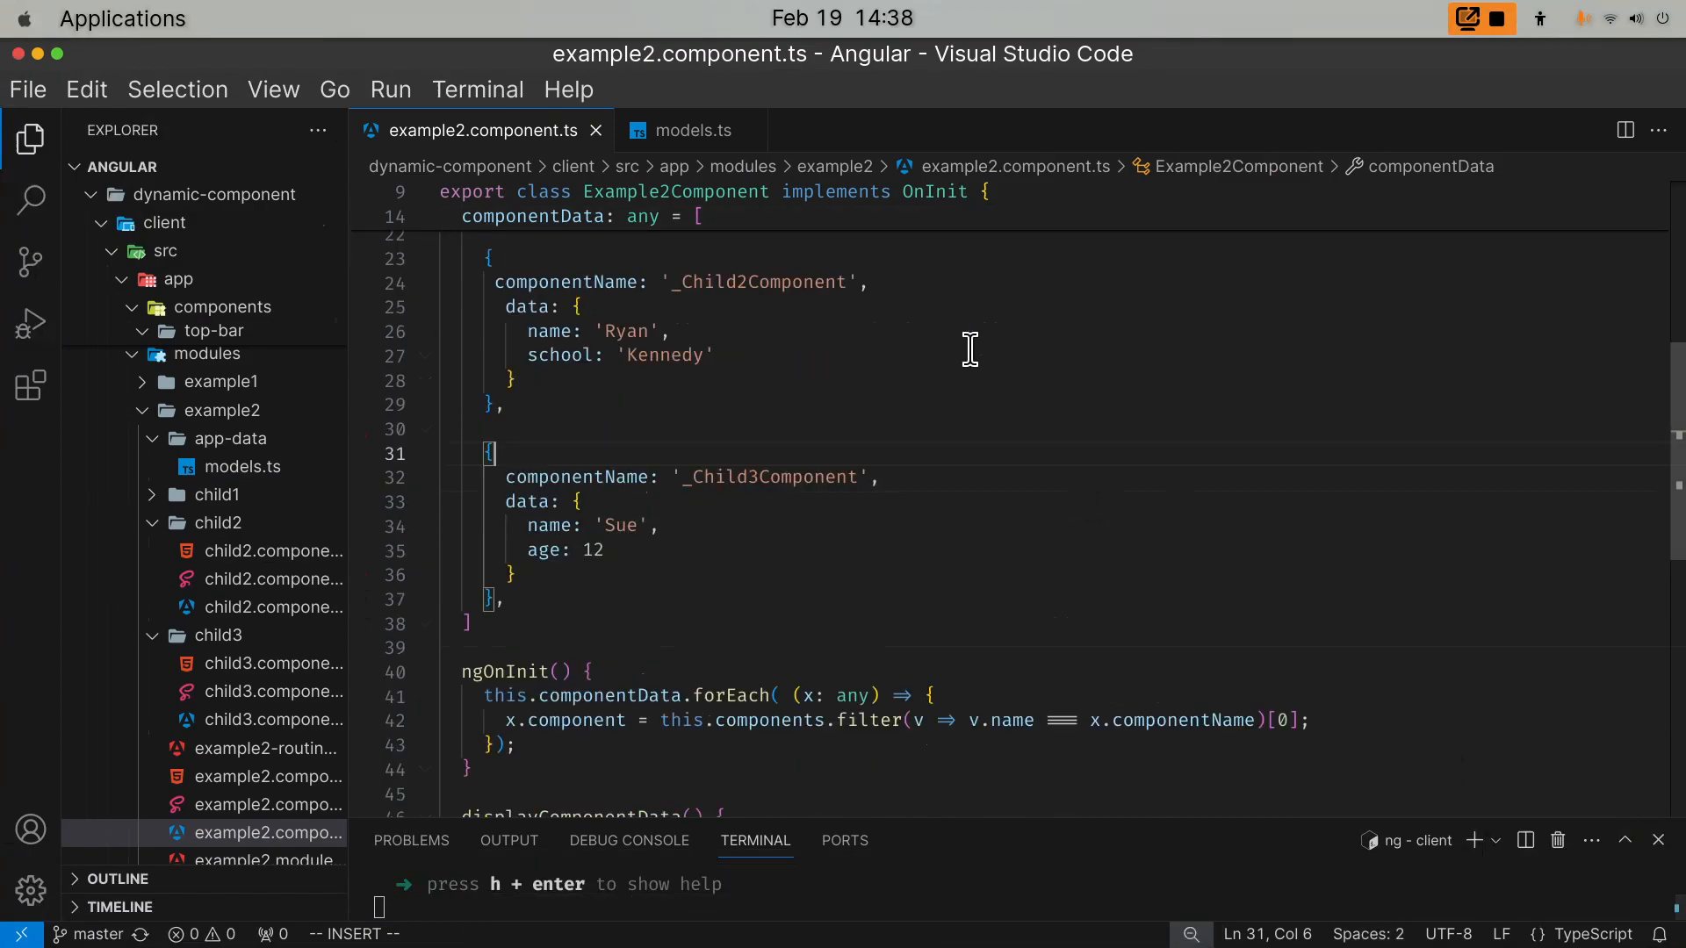
{"action": "left_click", "coordinate": [511, 380]}
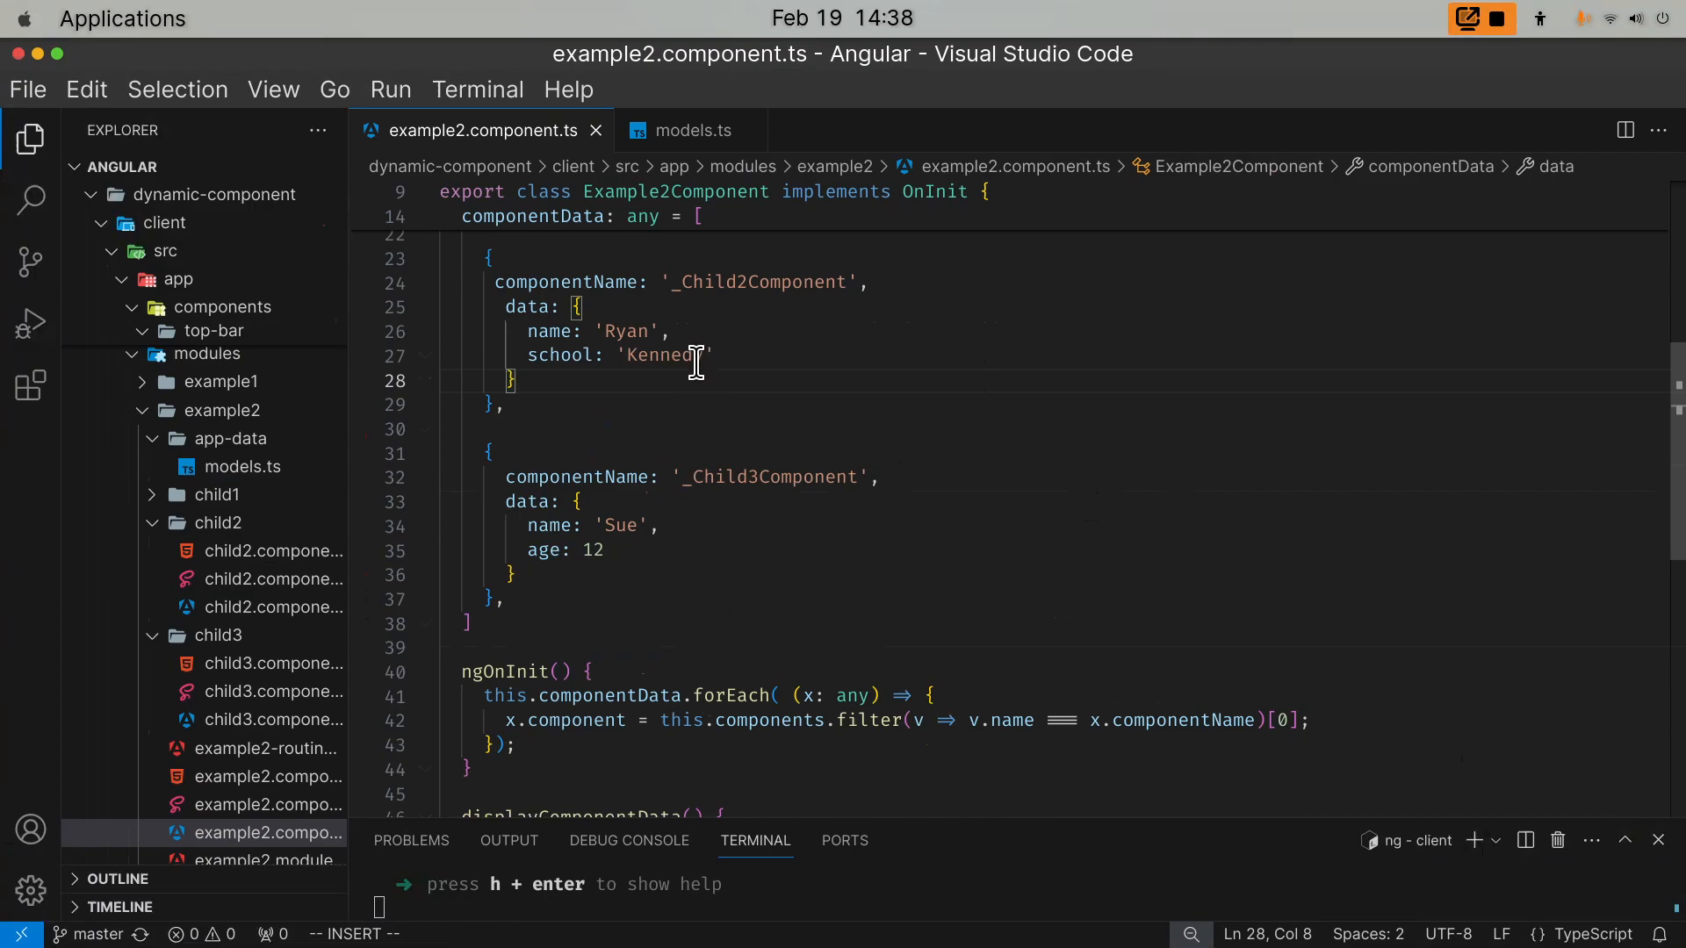
{"action": "mouse_move", "coordinate": [731, 476]}
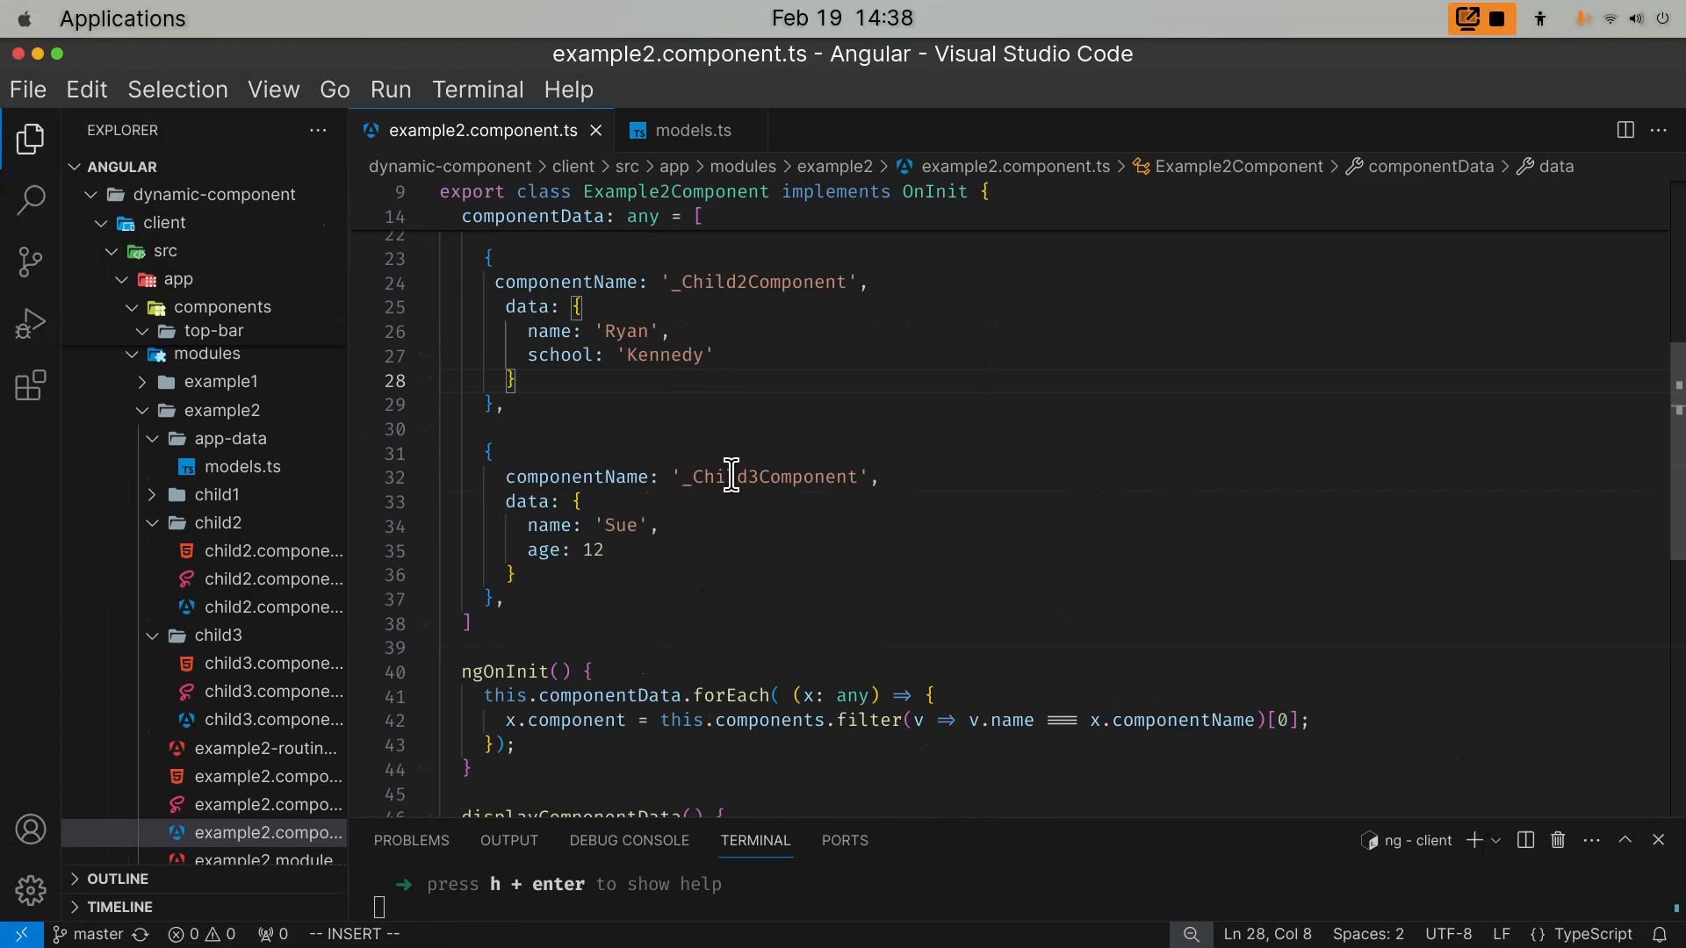
{"action": "mouse_move", "coordinate": [1352, 696]}
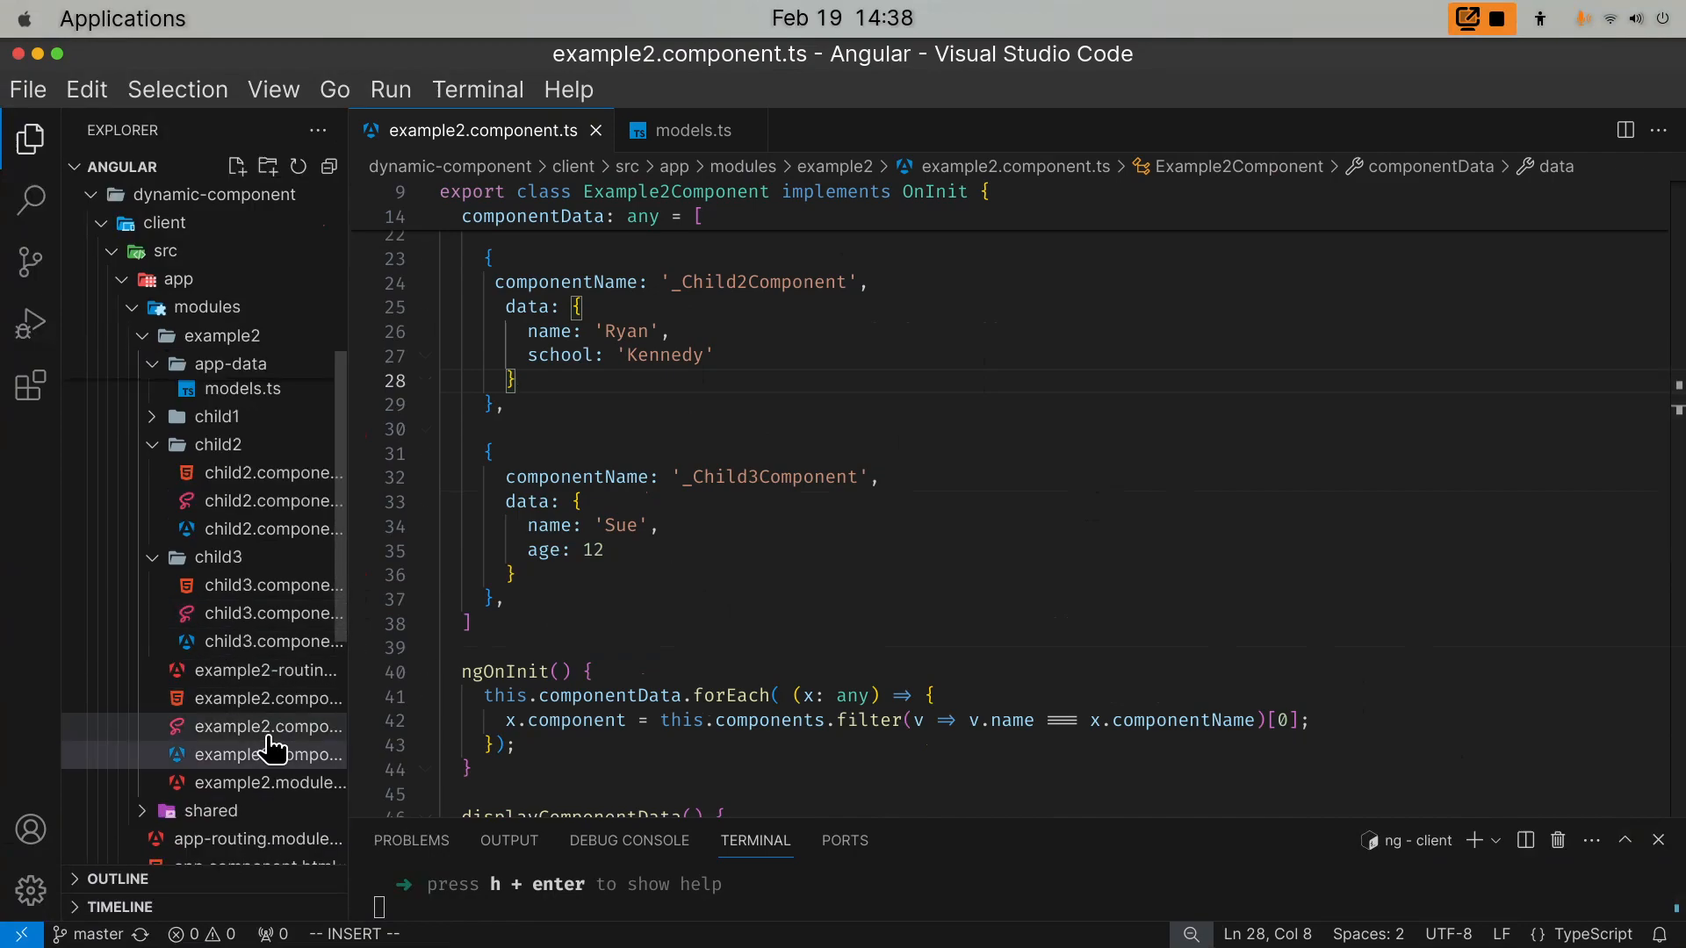
{"action": "left_click", "coordinate": [269, 697]}
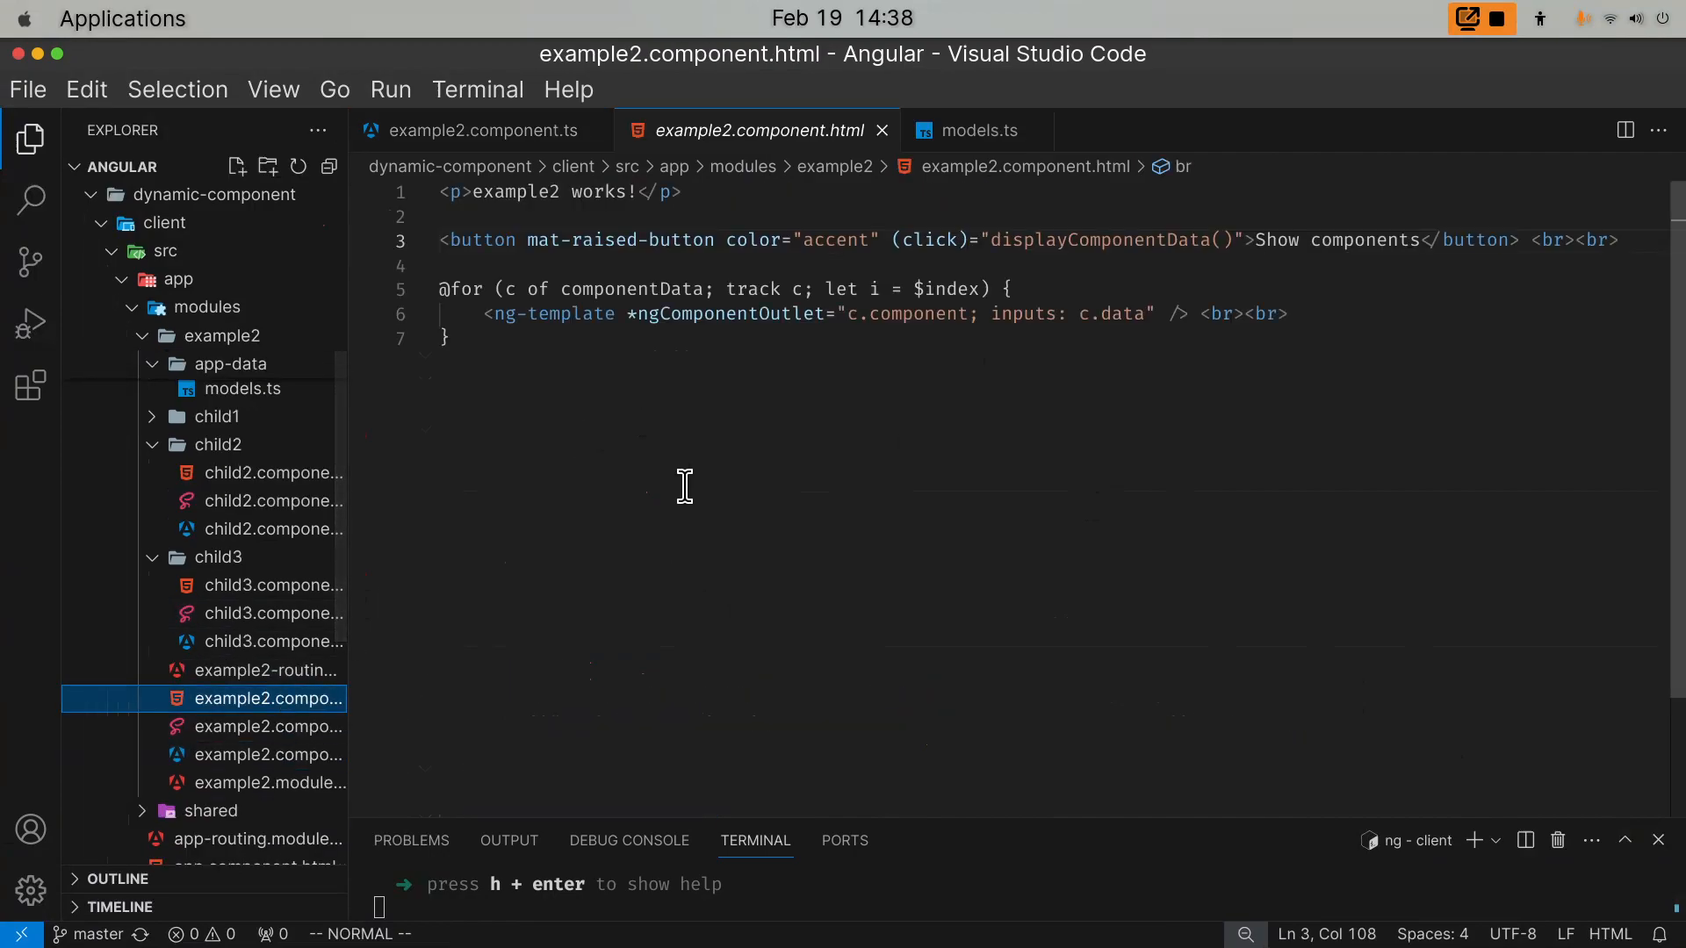
{"action": "left_click", "coordinate": [654, 288]}
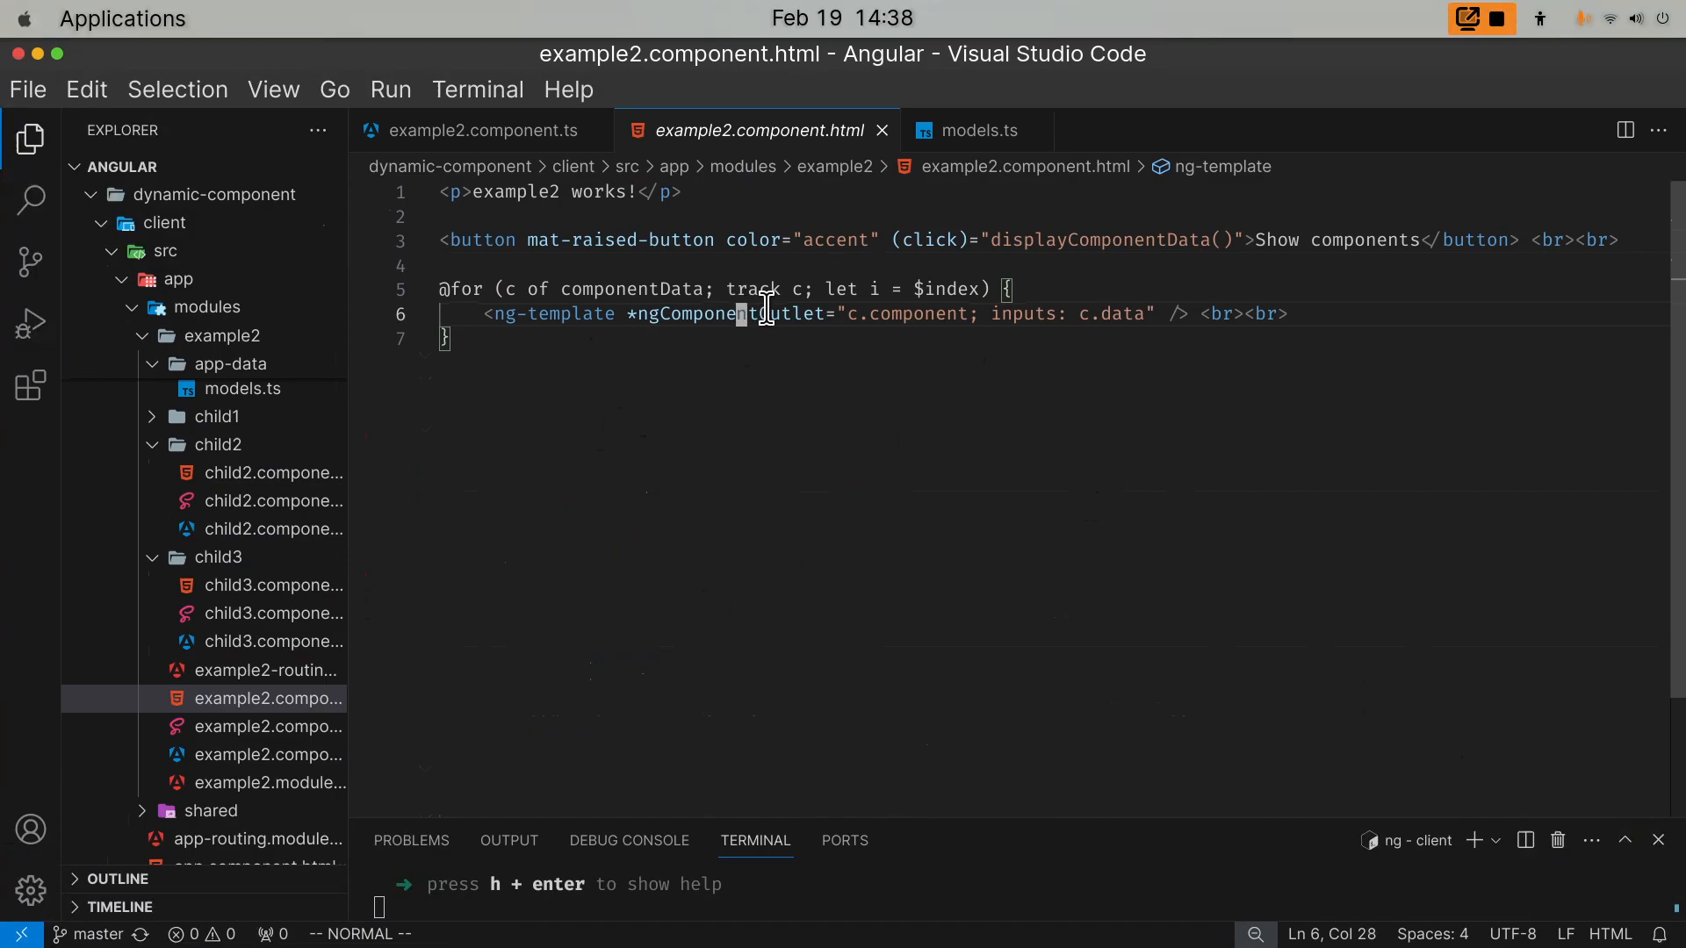
{"action": "left_click", "coordinate": [911, 289]}
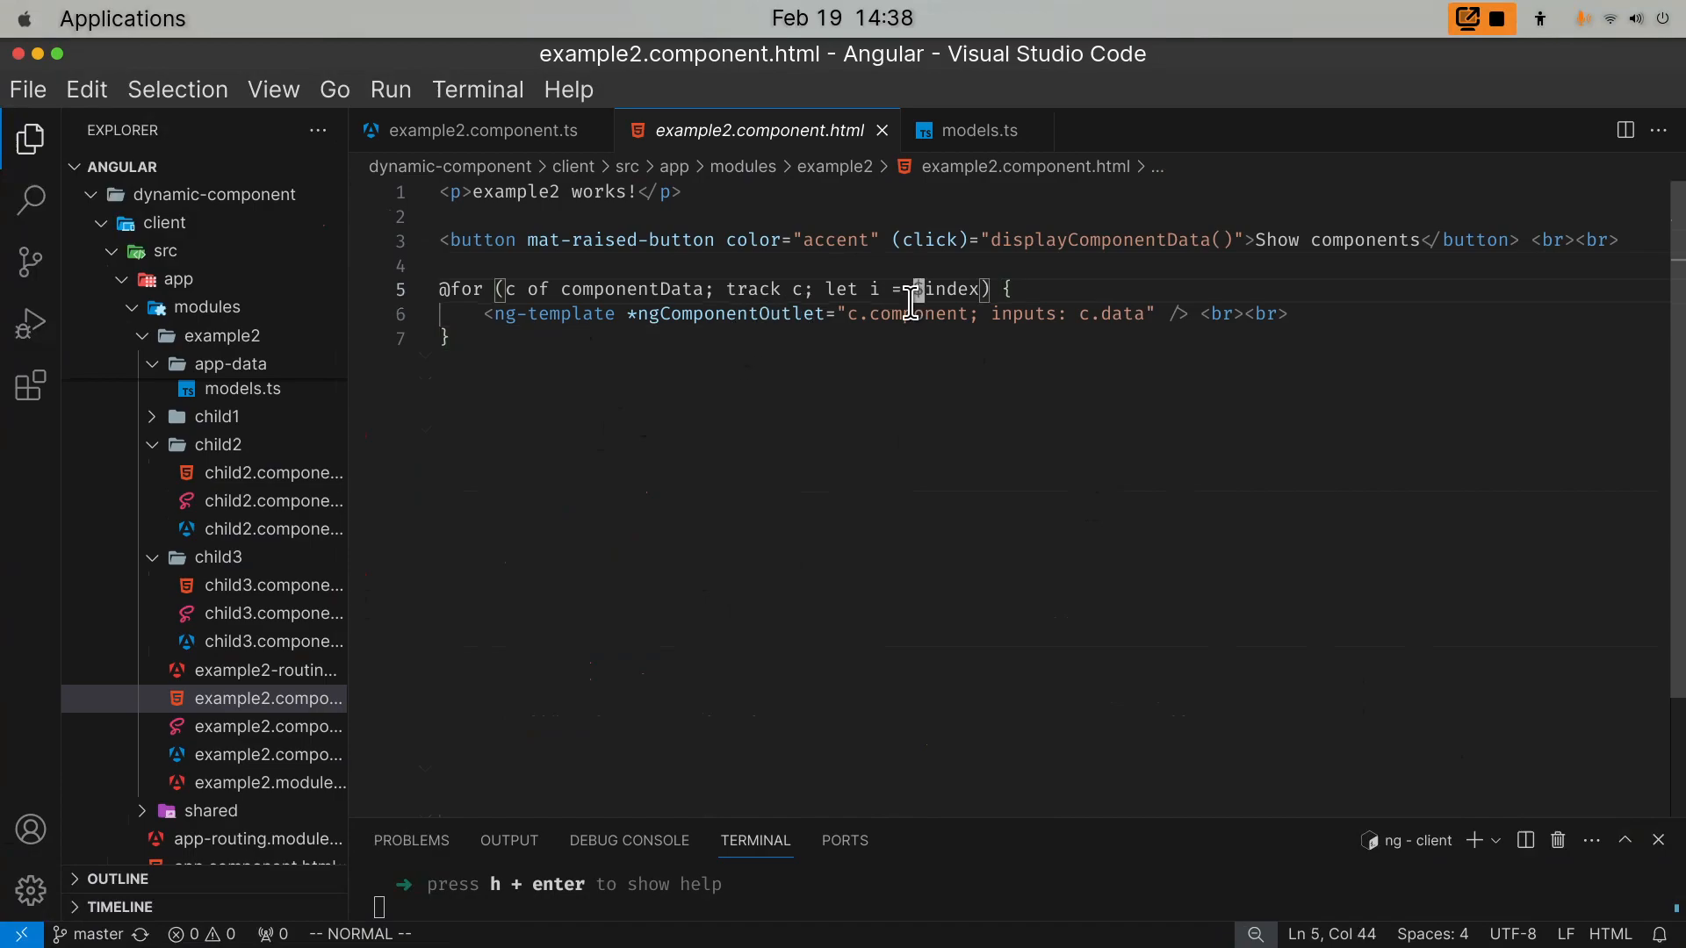
{"action": "left_click", "coordinate": [892, 354]}
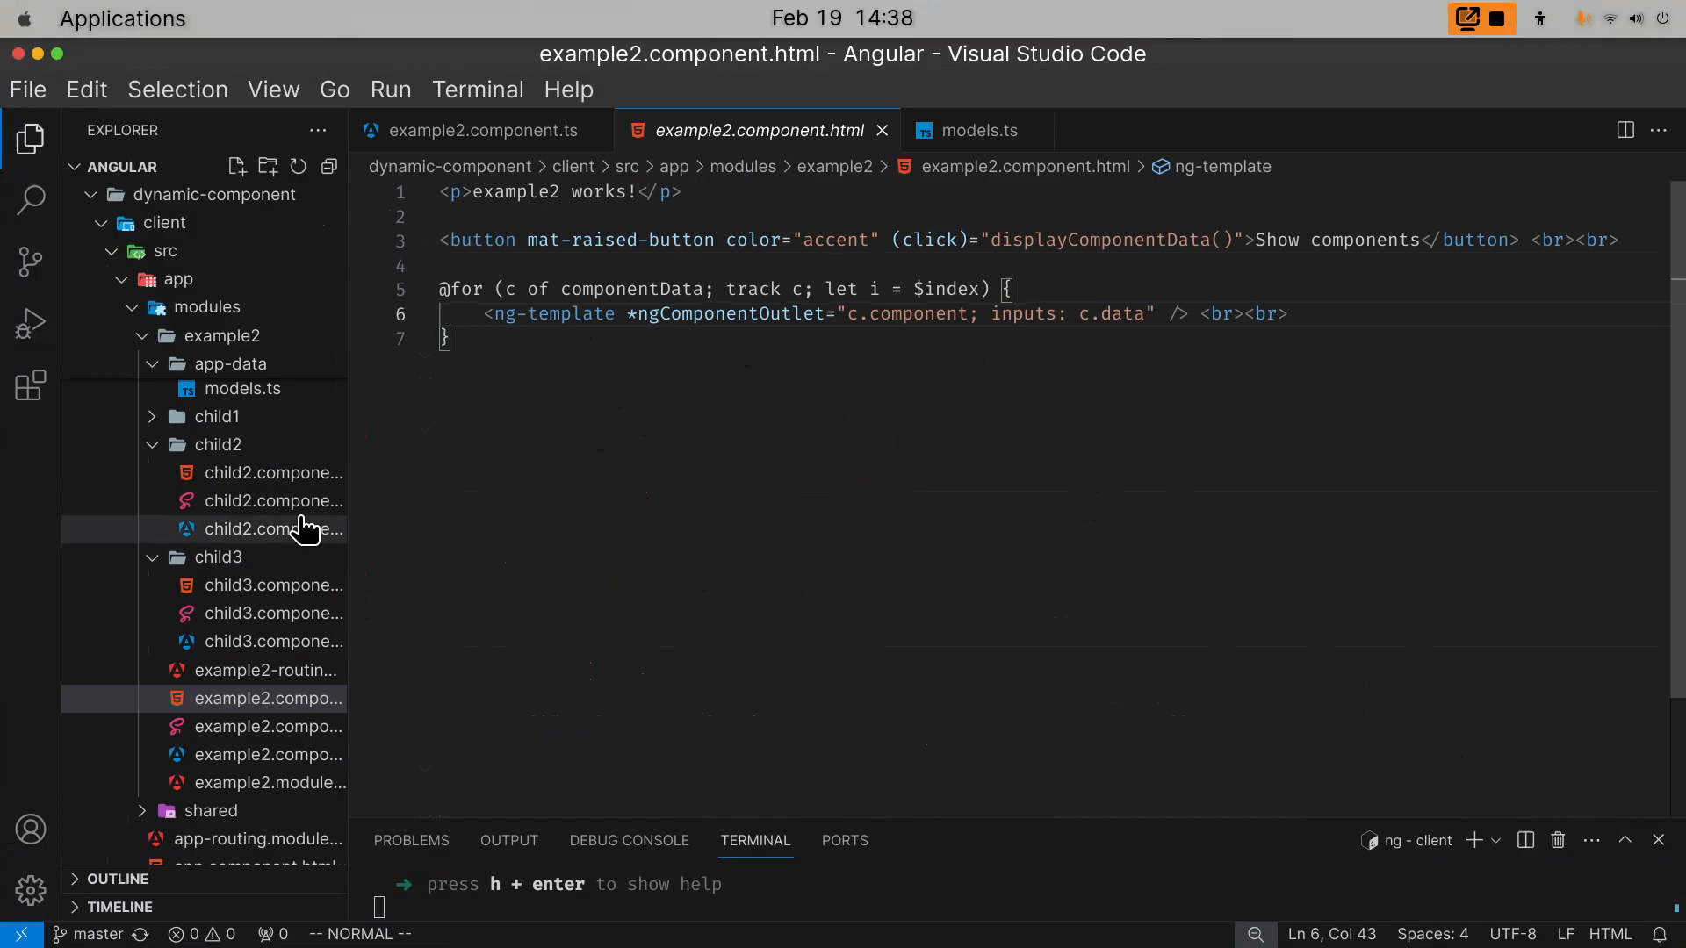
{"action": "mouse_move", "coordinate": [761, 349]}
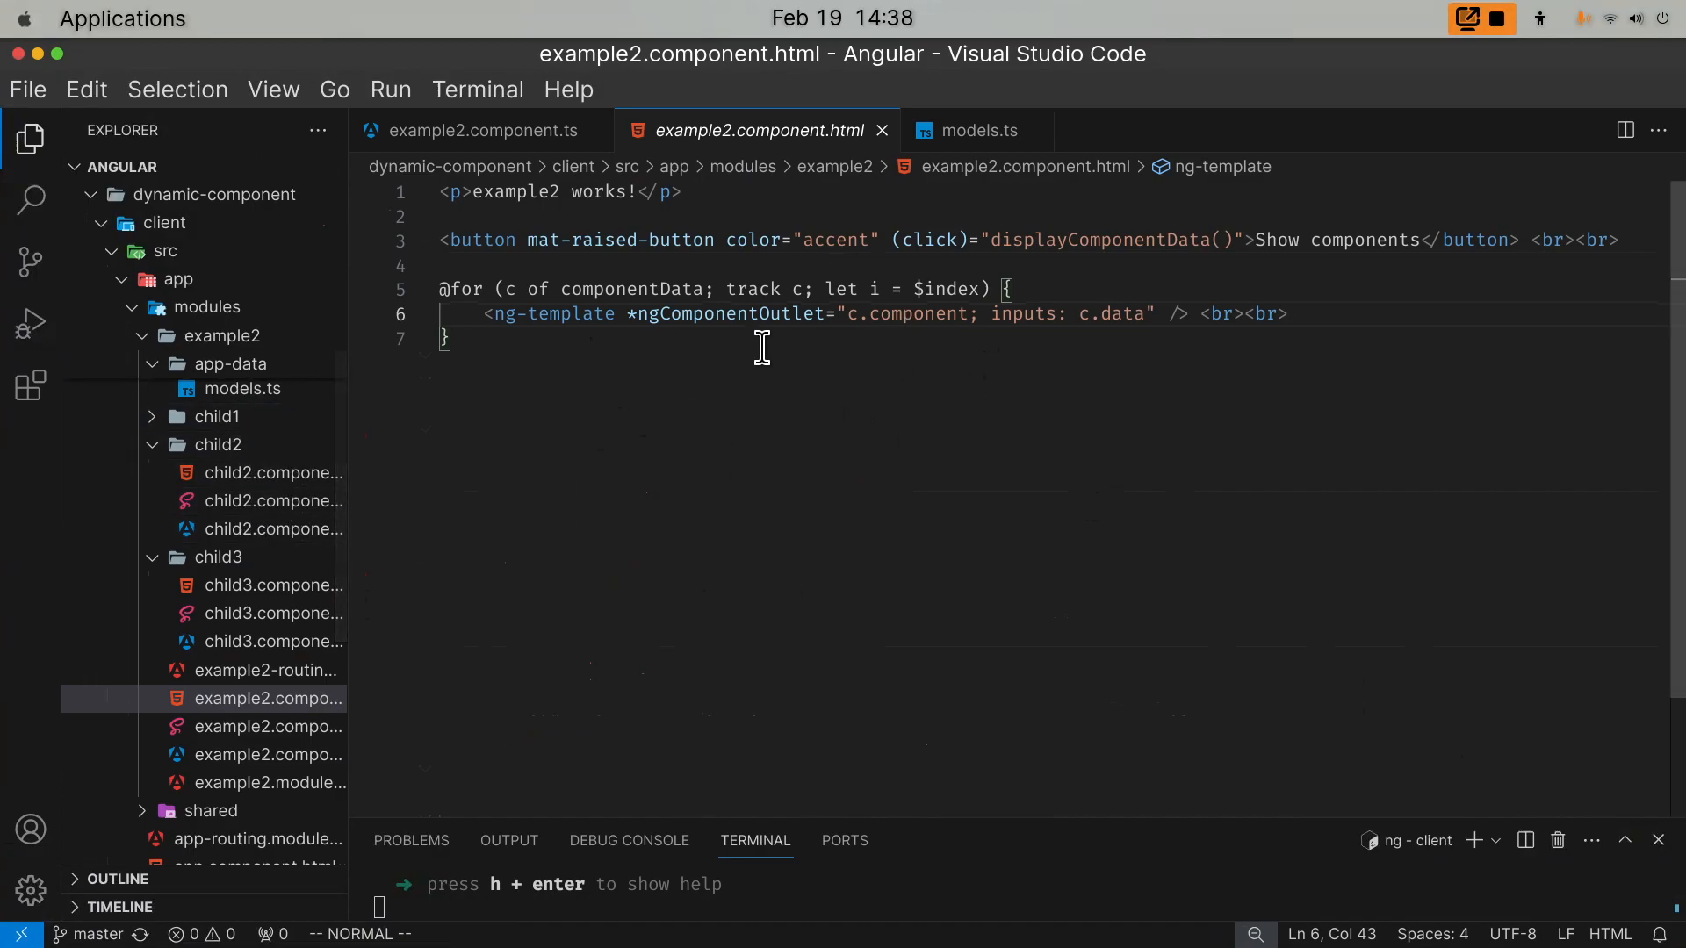
{"action": "double_click", "coordinate": [913, 312]}
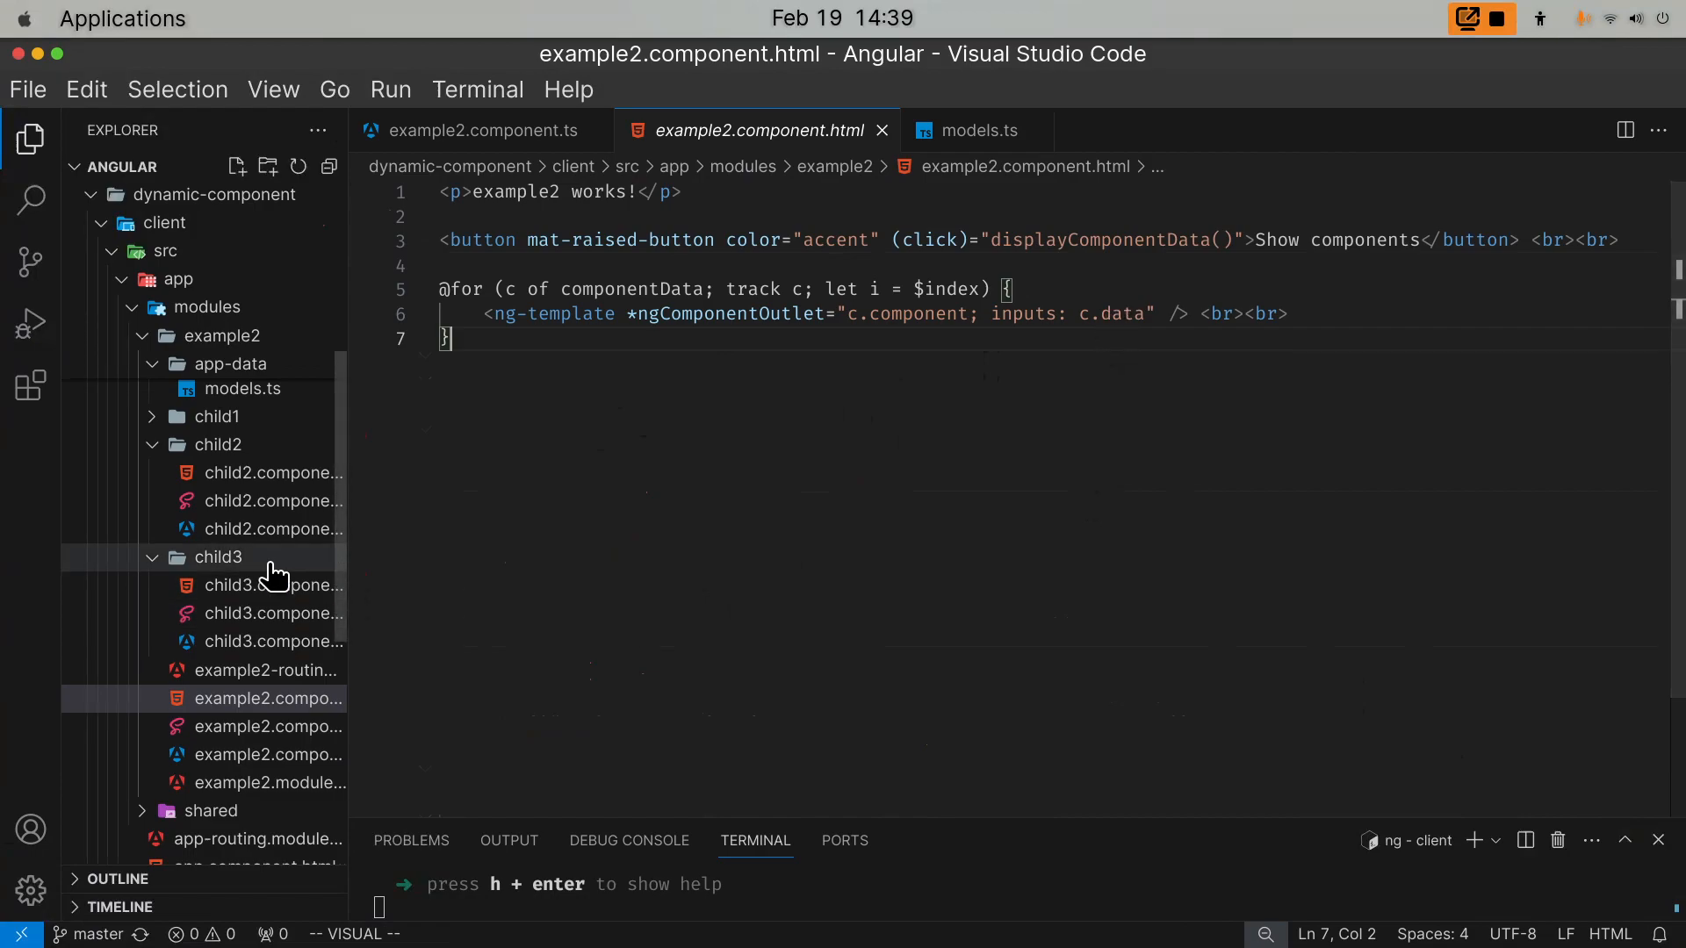
- Check child2.component.ts and the first entry's data property, then open child3.component.ts with its name and age inputs
{"action": "left_click", "coordinate": [272, 529]}
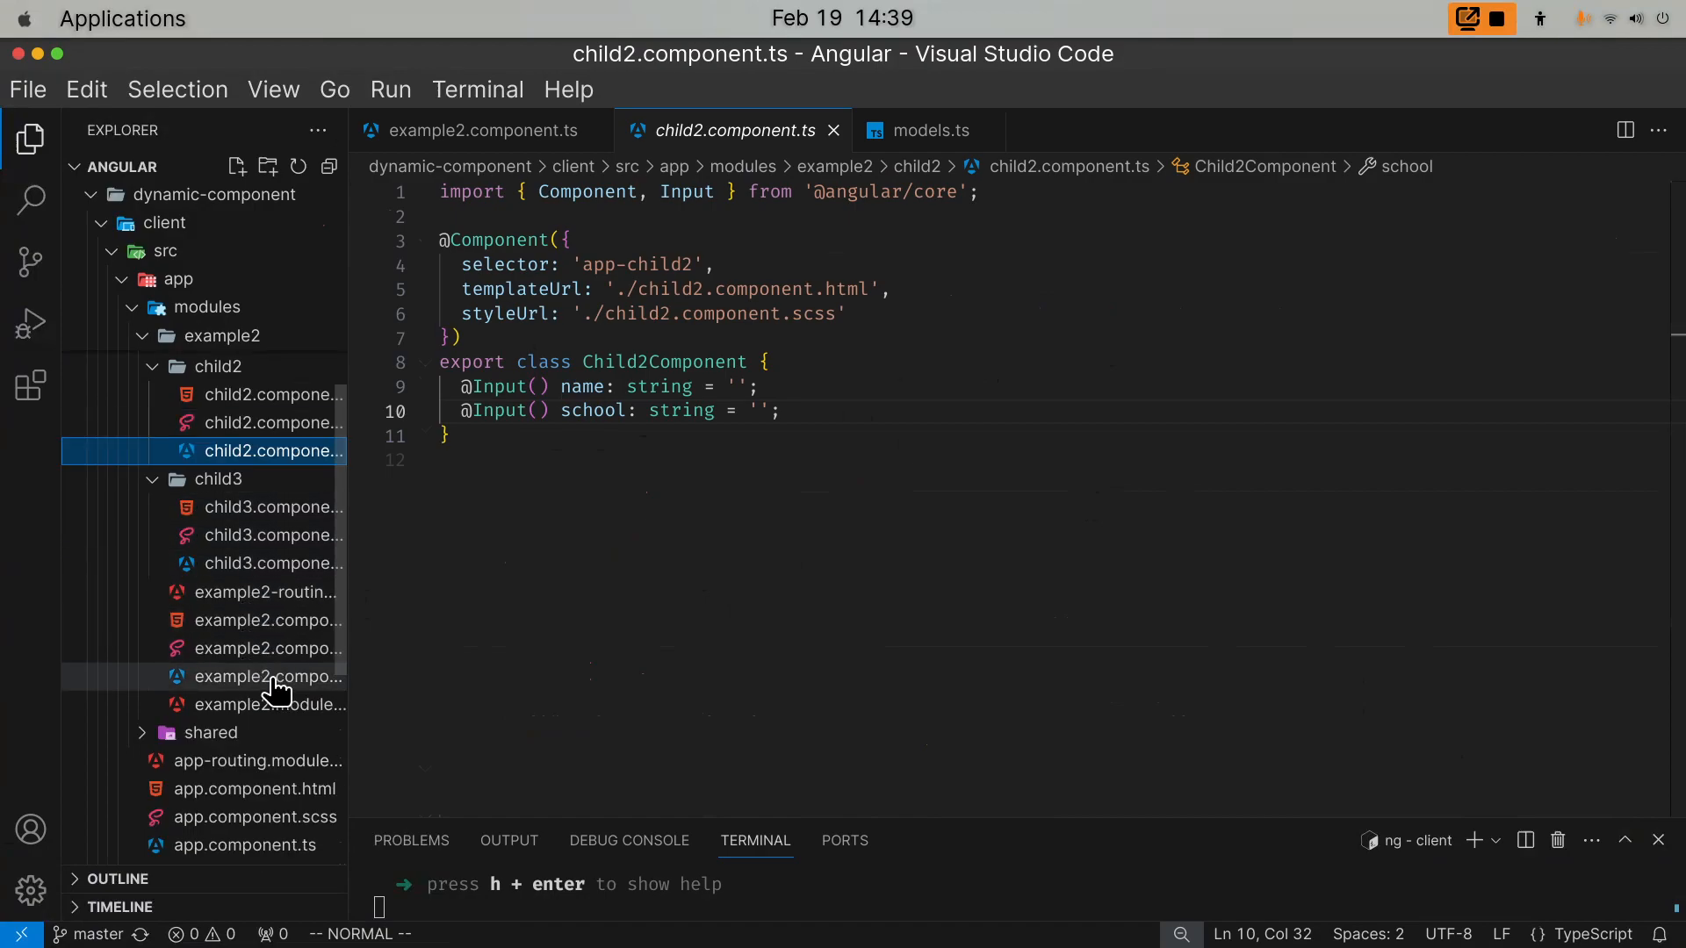
{"action": "left_click", "coordinate": [269, 677]}
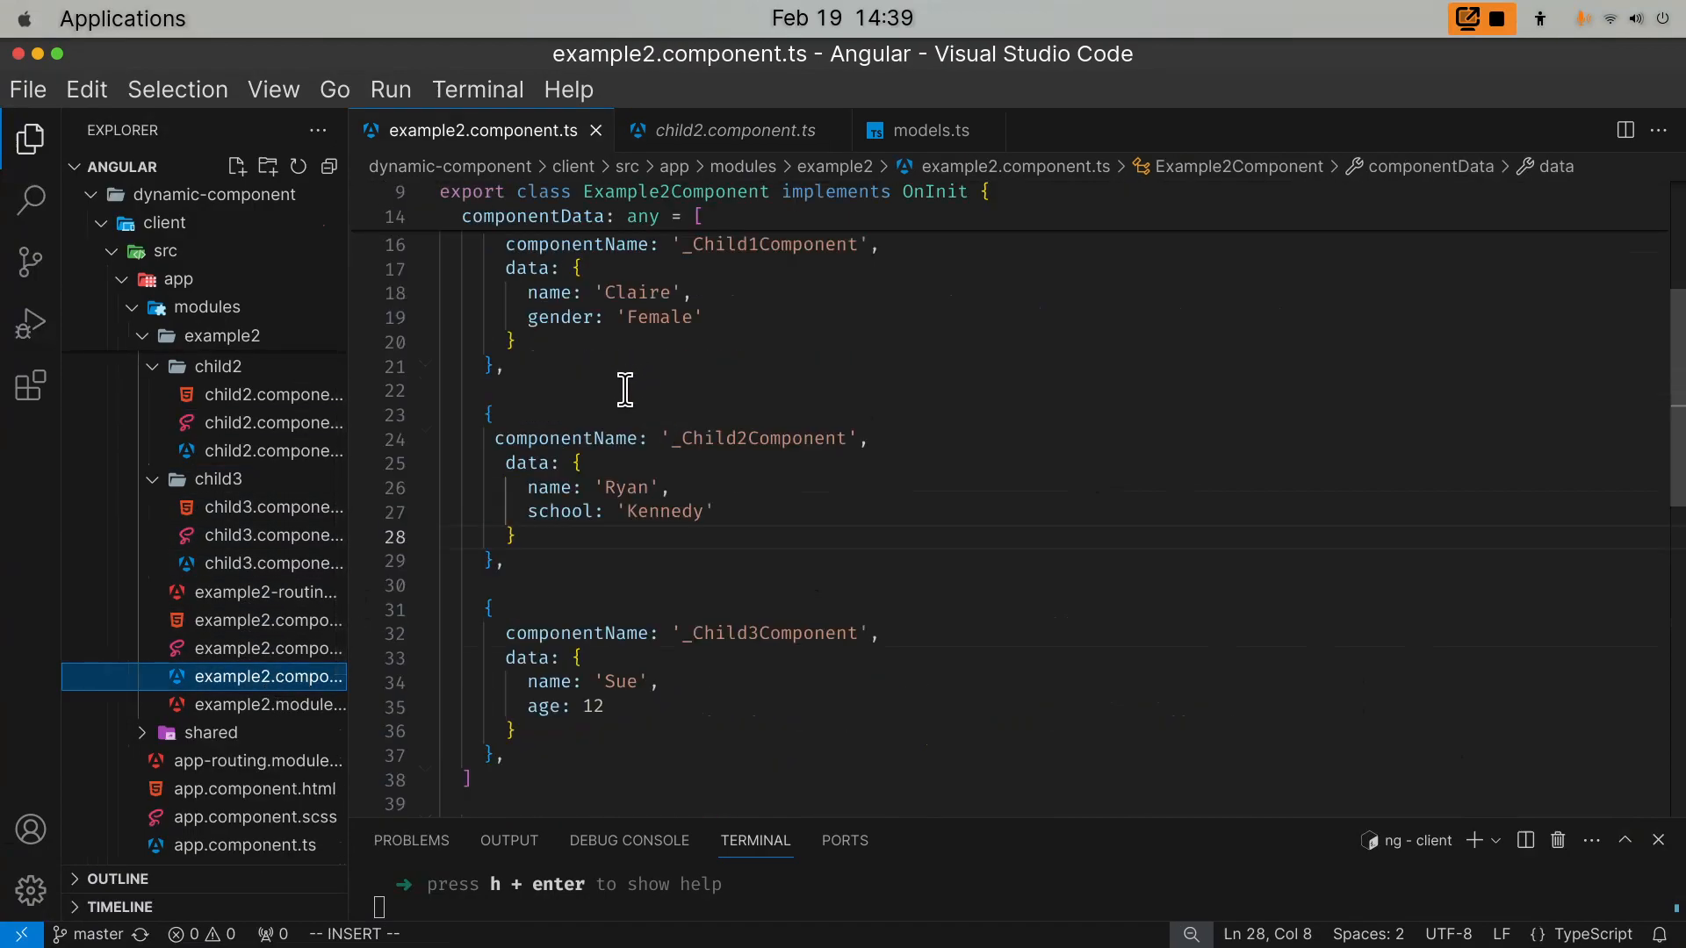
{"action": "mouse_move", "coordinate": [548, 486]}
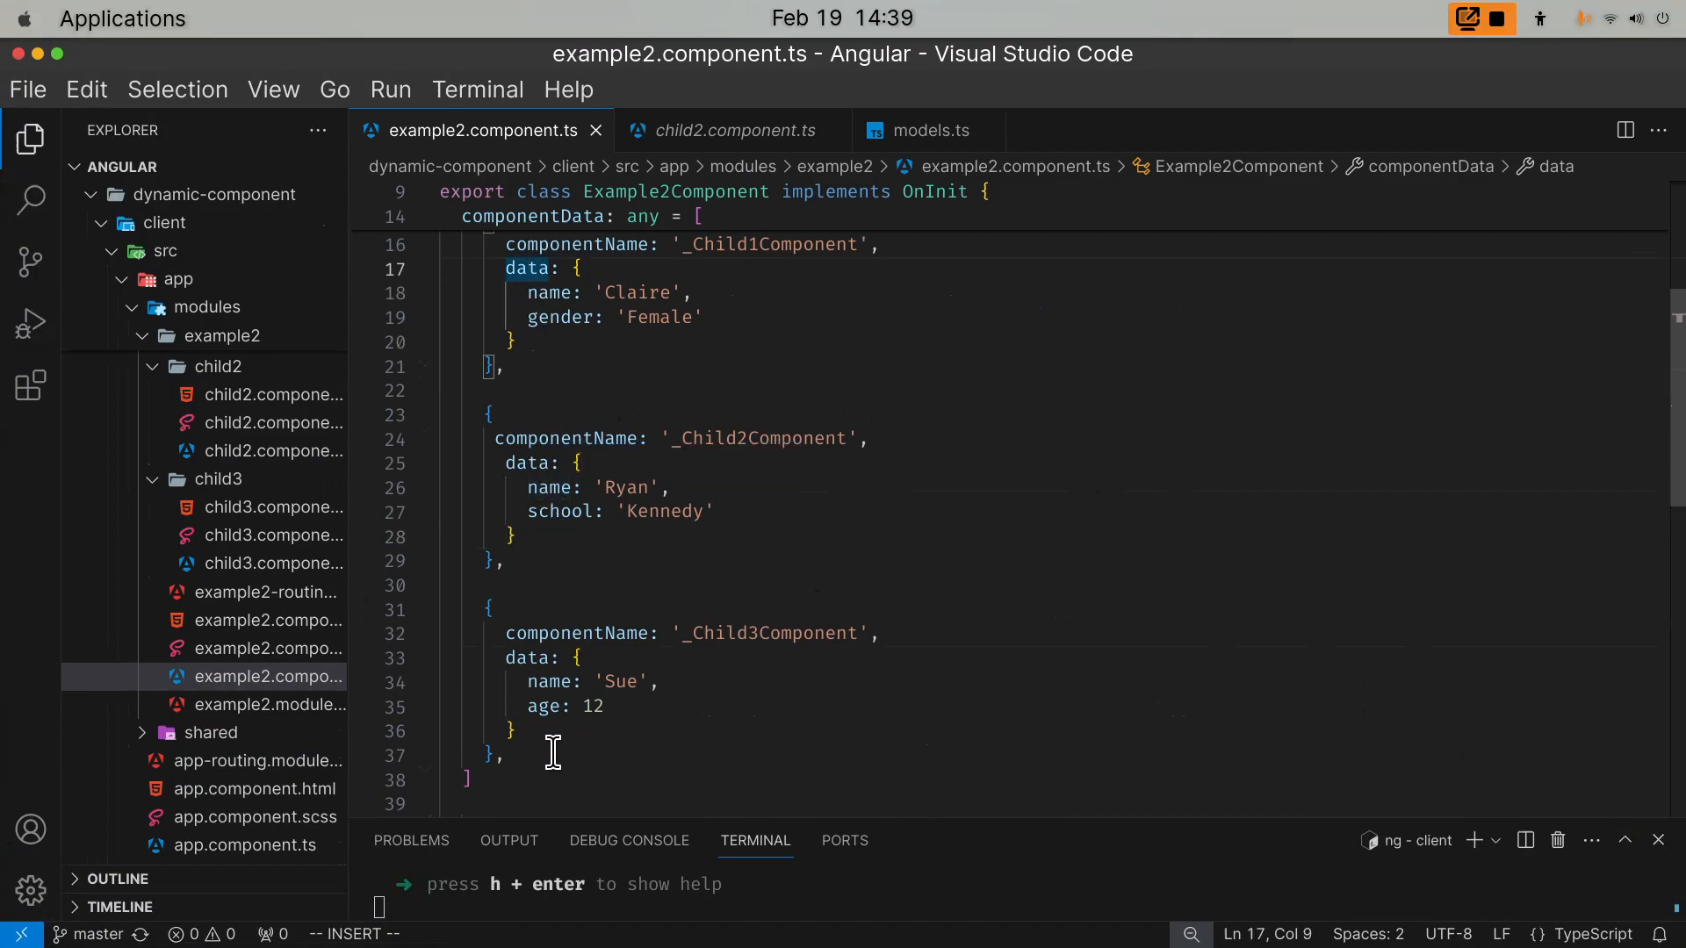
{"action": "double_click", "coordinate": [526, 657]}
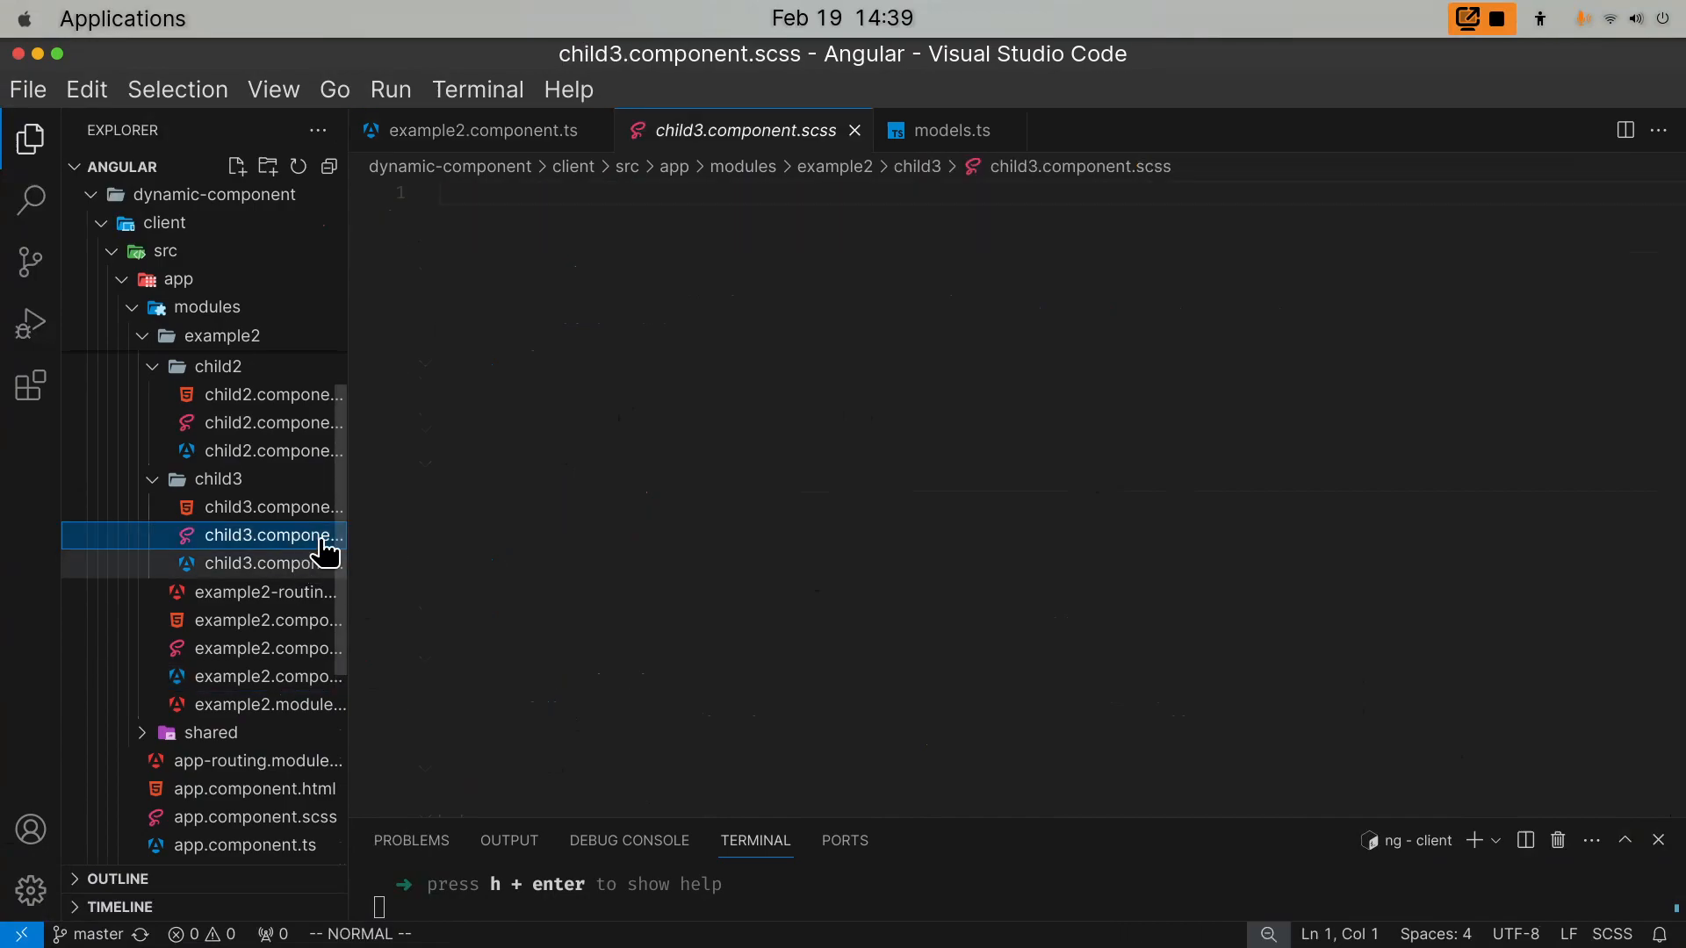
{"action": "left_click", "coordinate": [274, 564]}
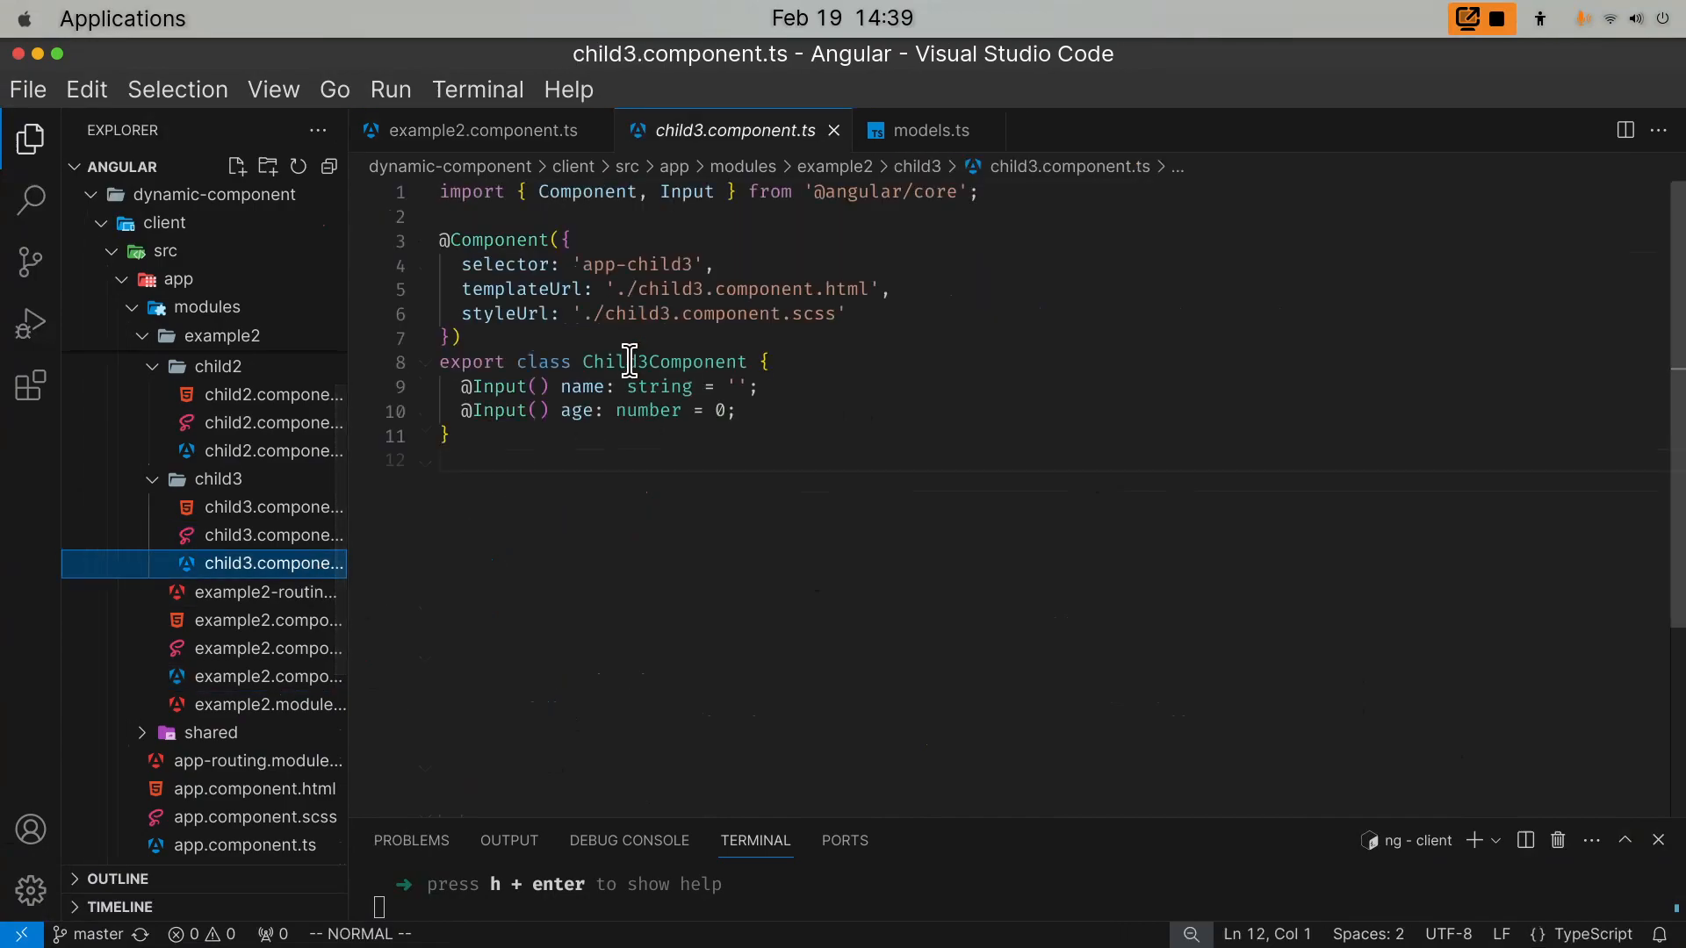
{"action": "mouse_move", "coordinate": [232, 767]}
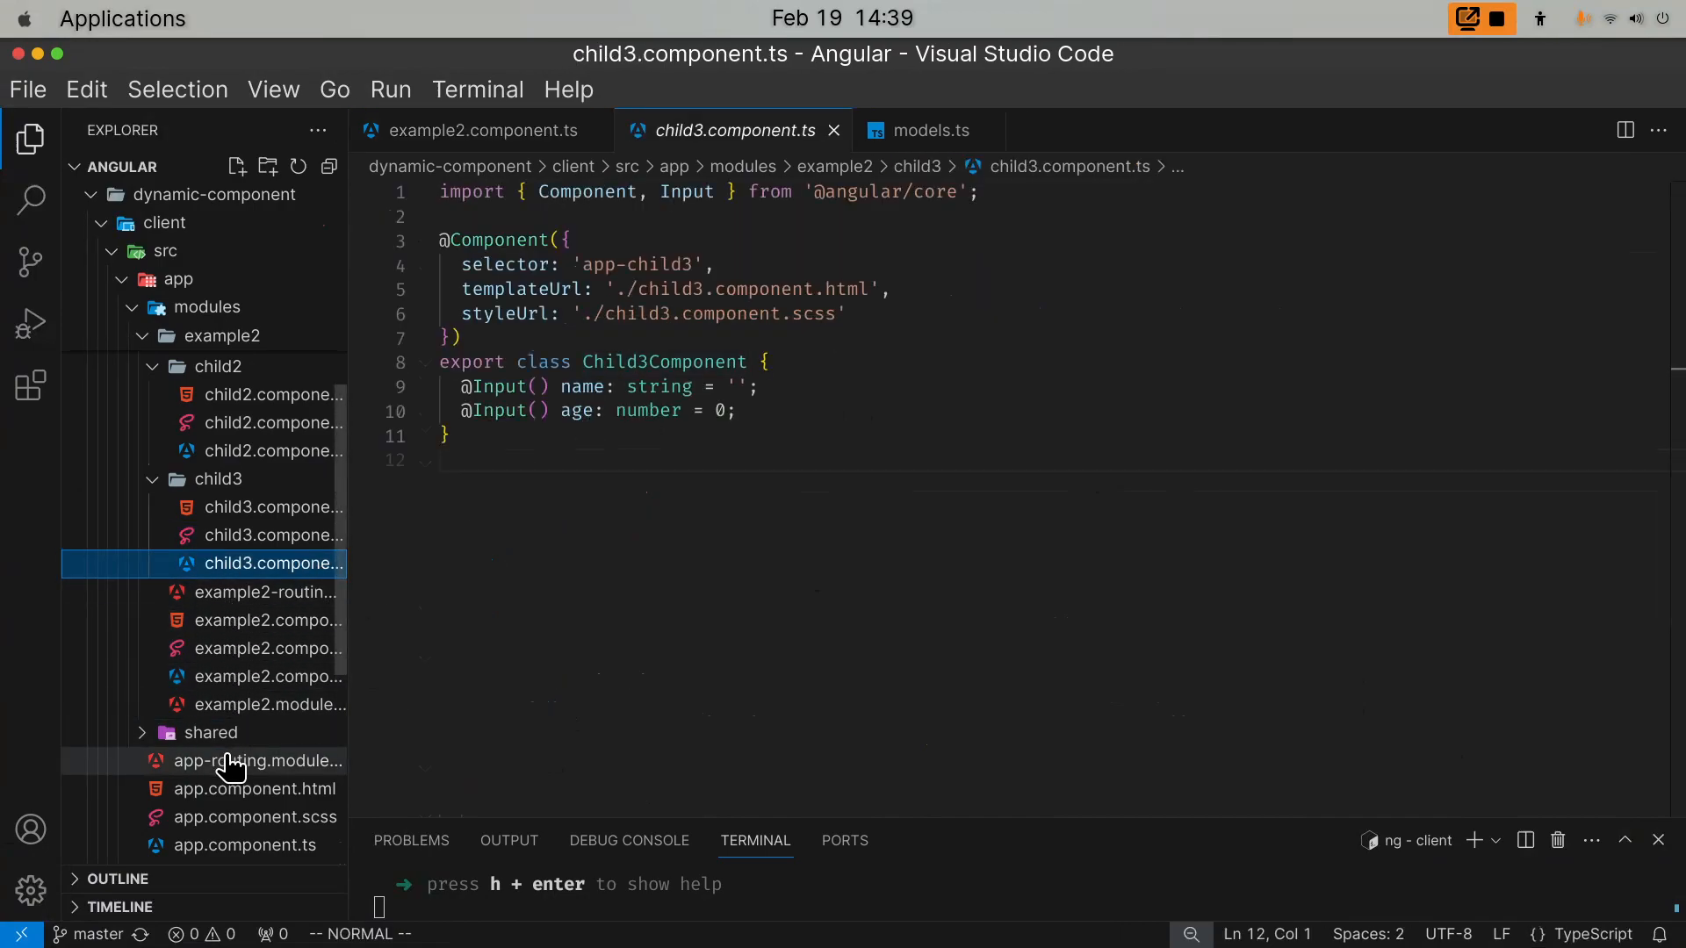
{"action": "mouse_move", "coordinate": [264, 591]}
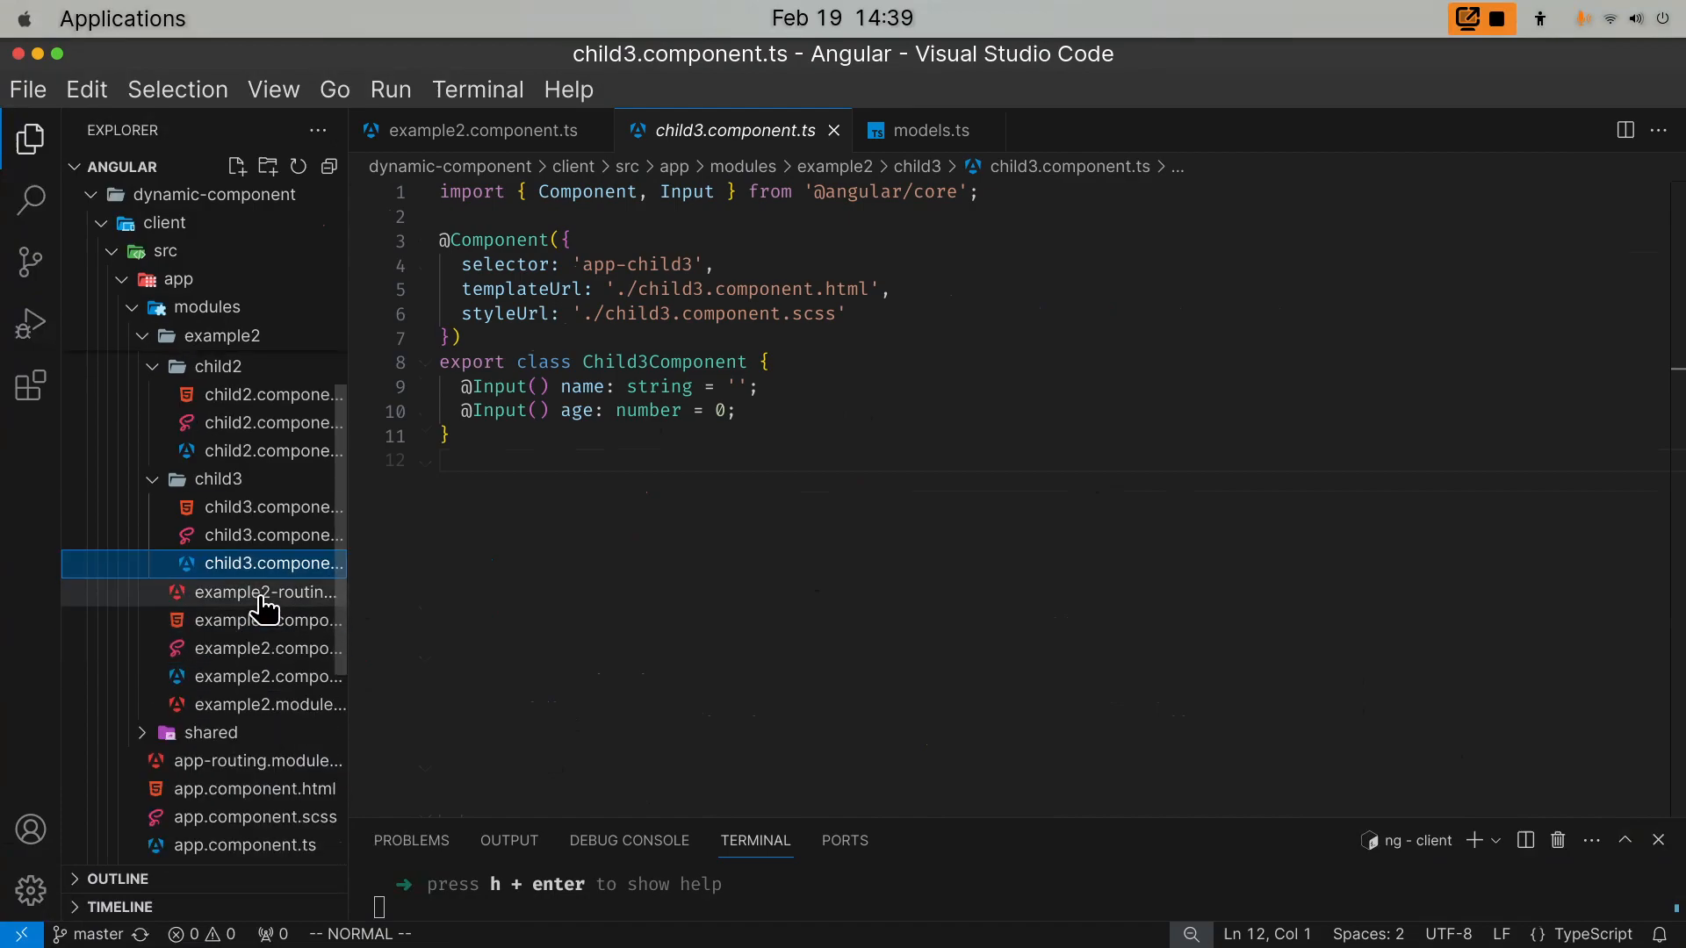
{"action": "mouse_move", "coordinate": [267, 620]}
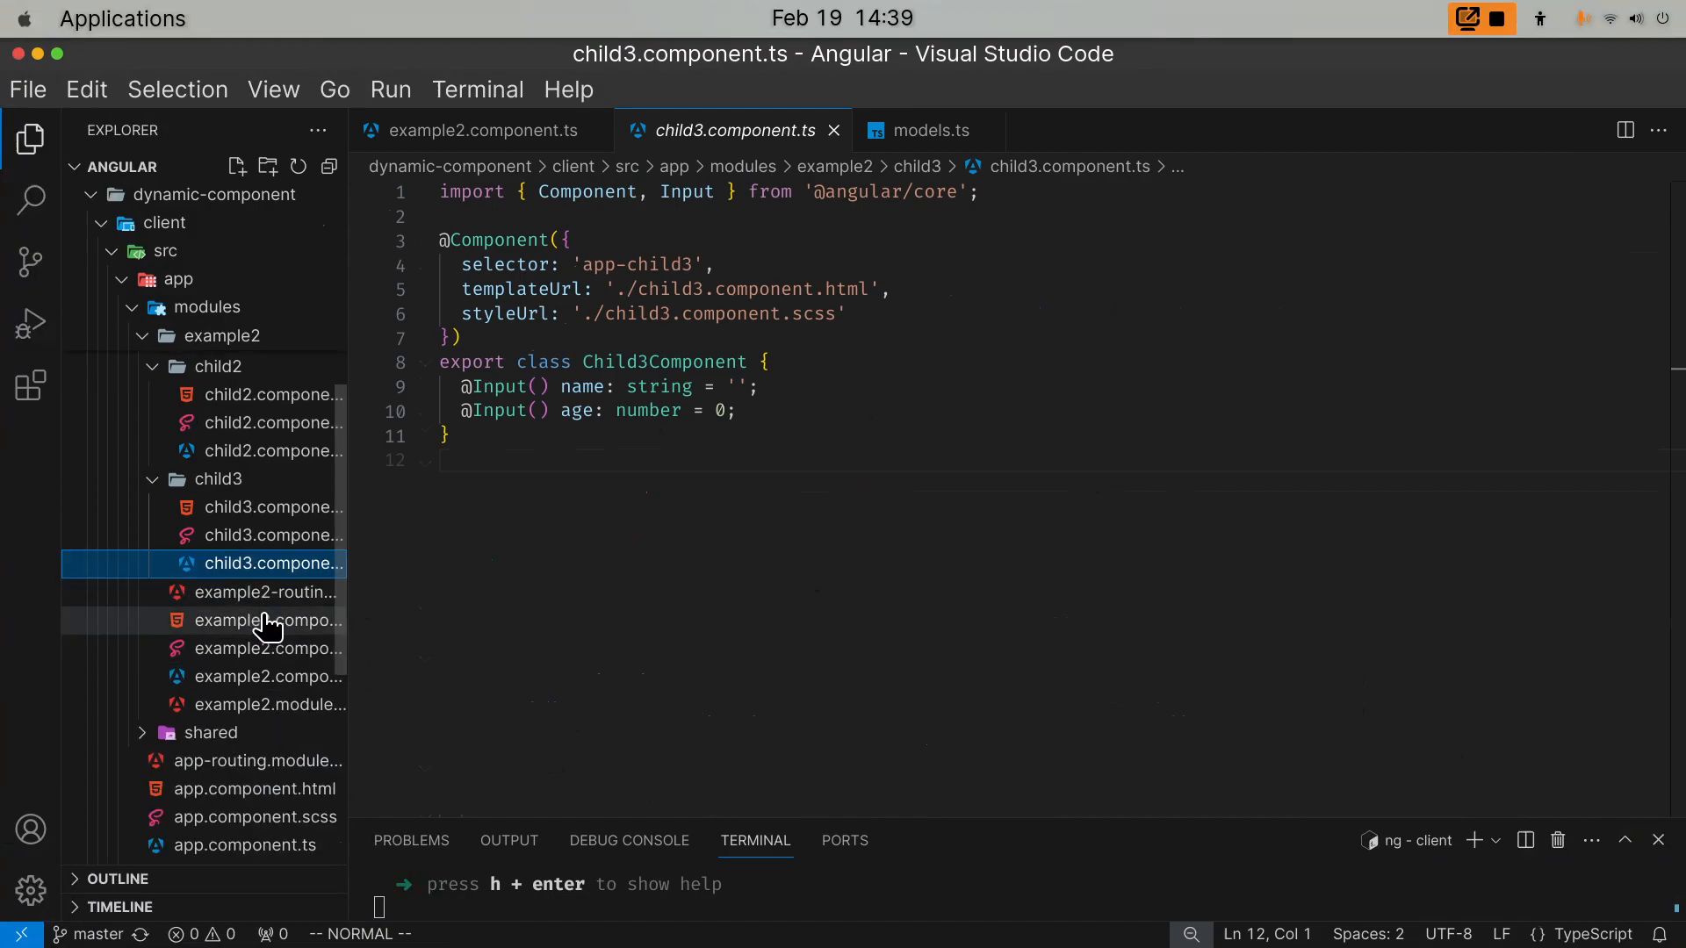
{"action": "left_click", "coordinate": [267, 620]}
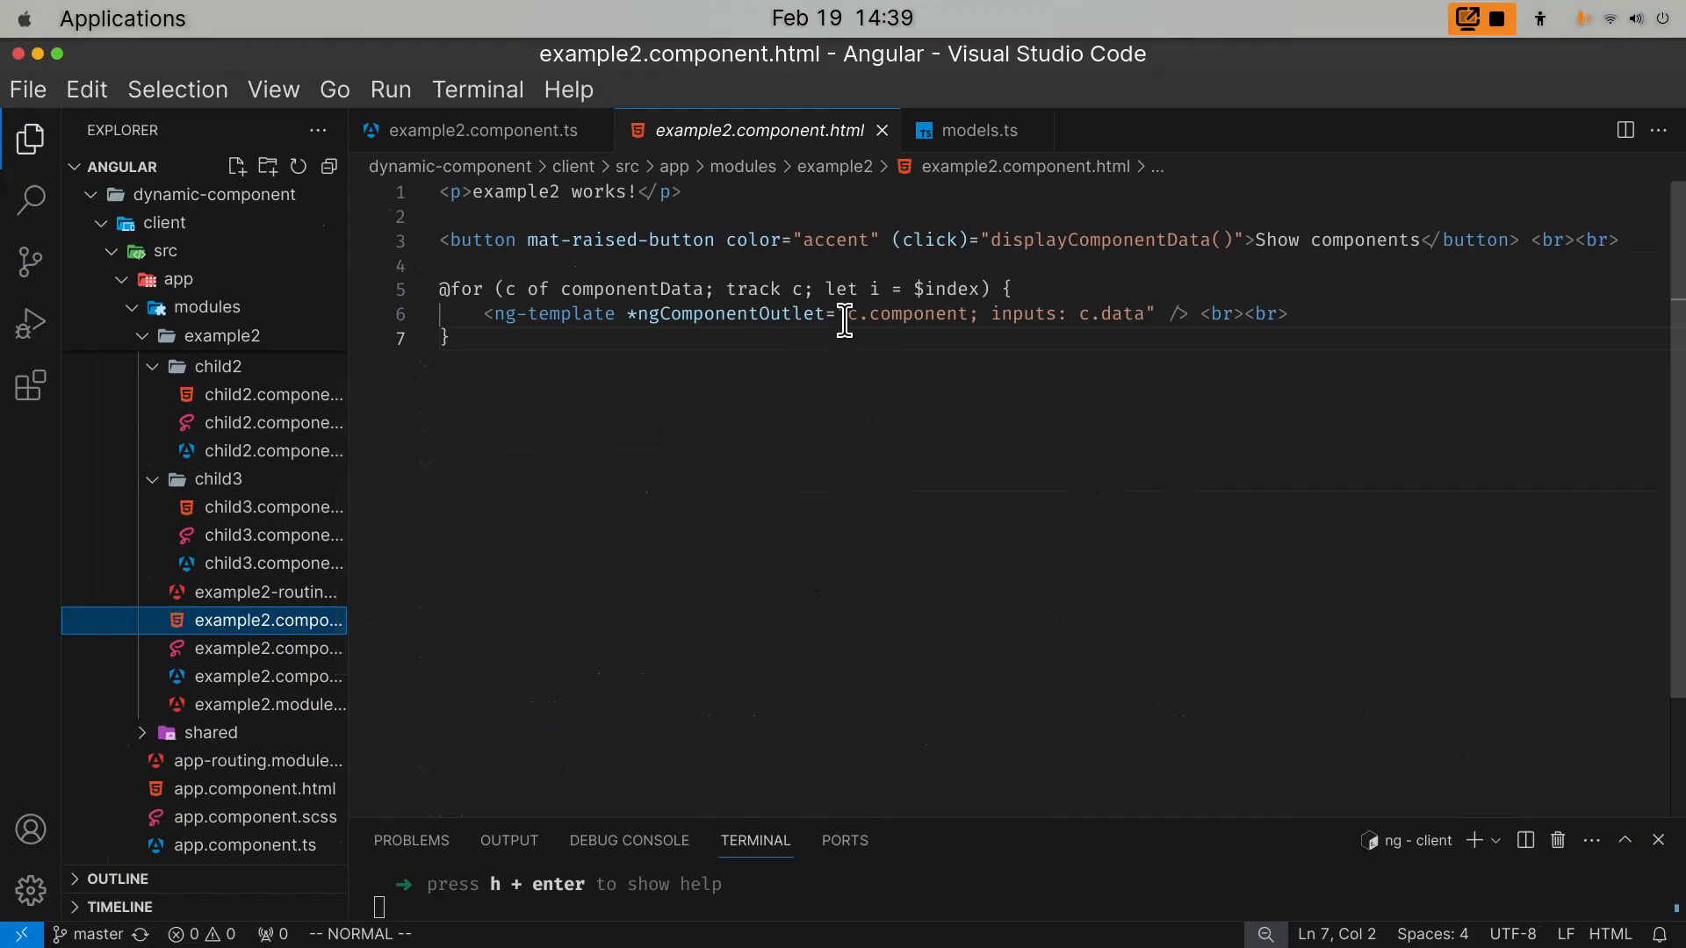
{"action": "left_click", "coordinate": [787, 312]}
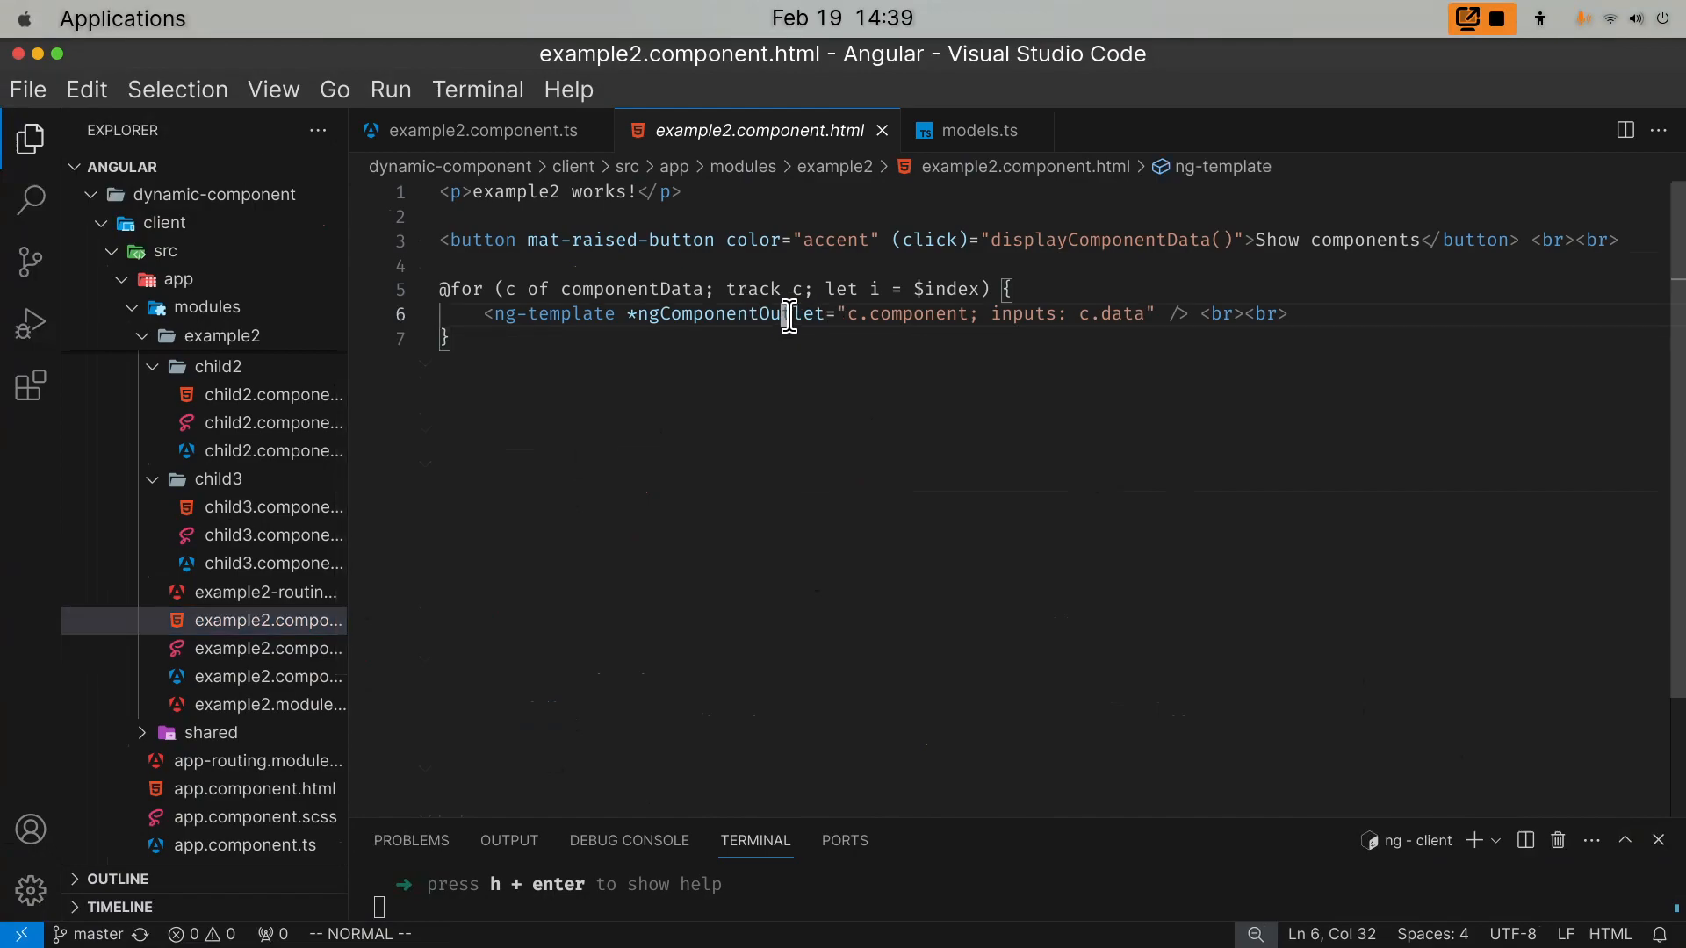
{"action": "mouse_move", "coordinate": [950, 388]}
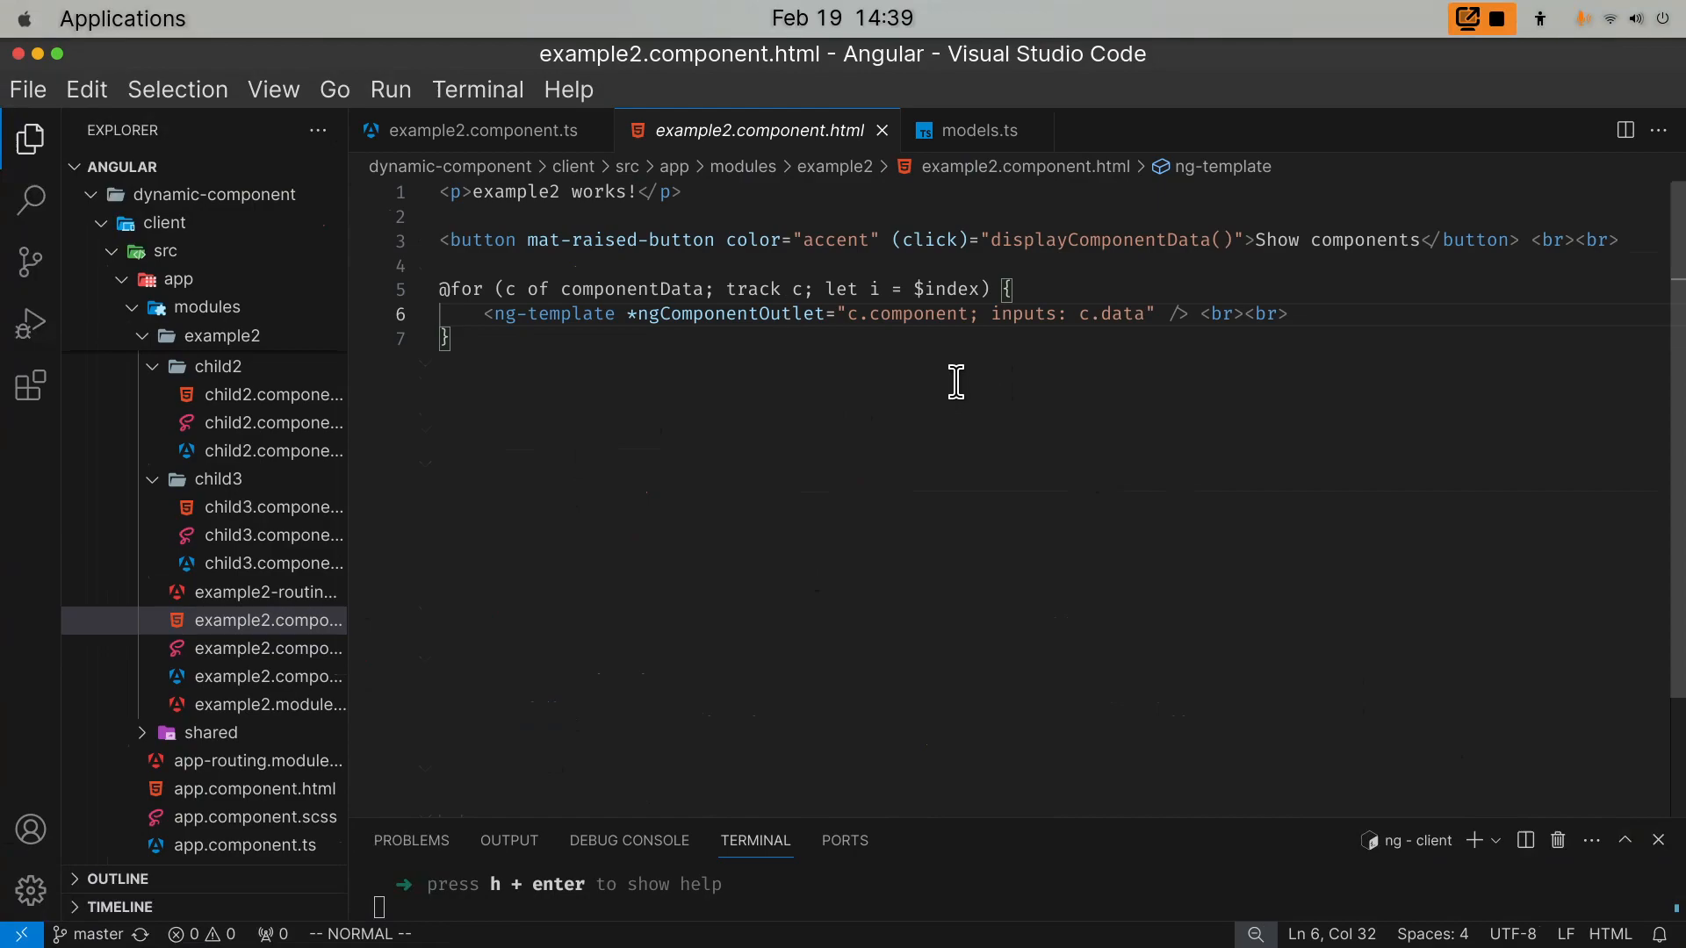
{"action": "mouse_move", "coordinate": [946, 407]}
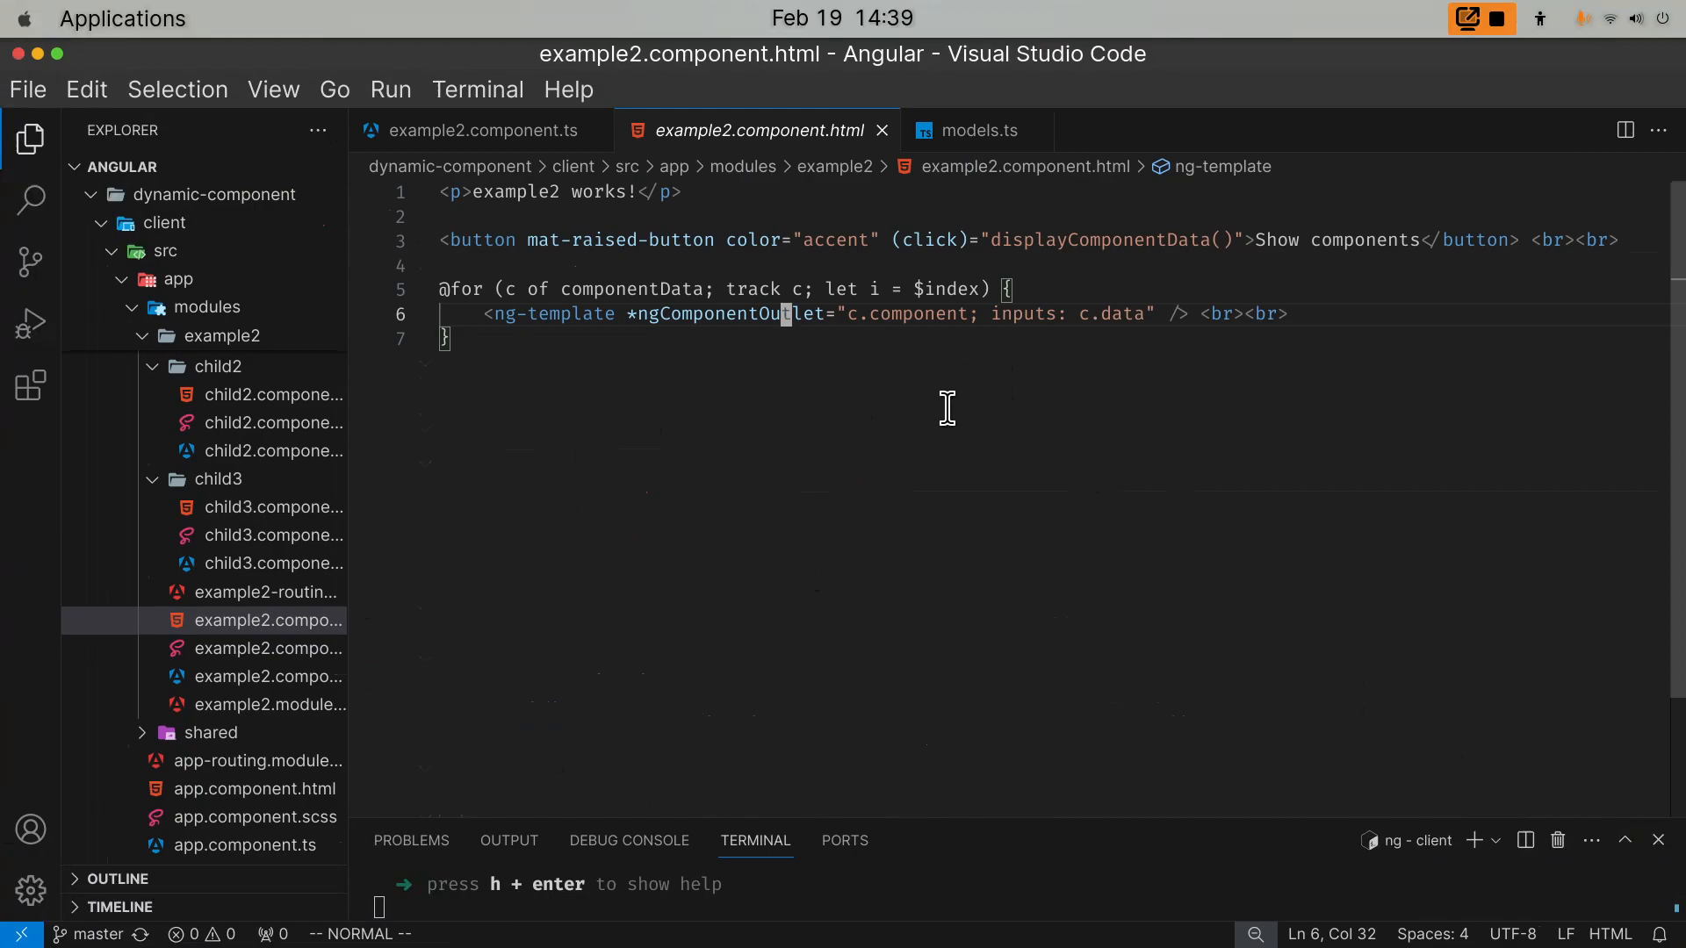
{"action": "mouse_move", "coordinate": [906, 323]}
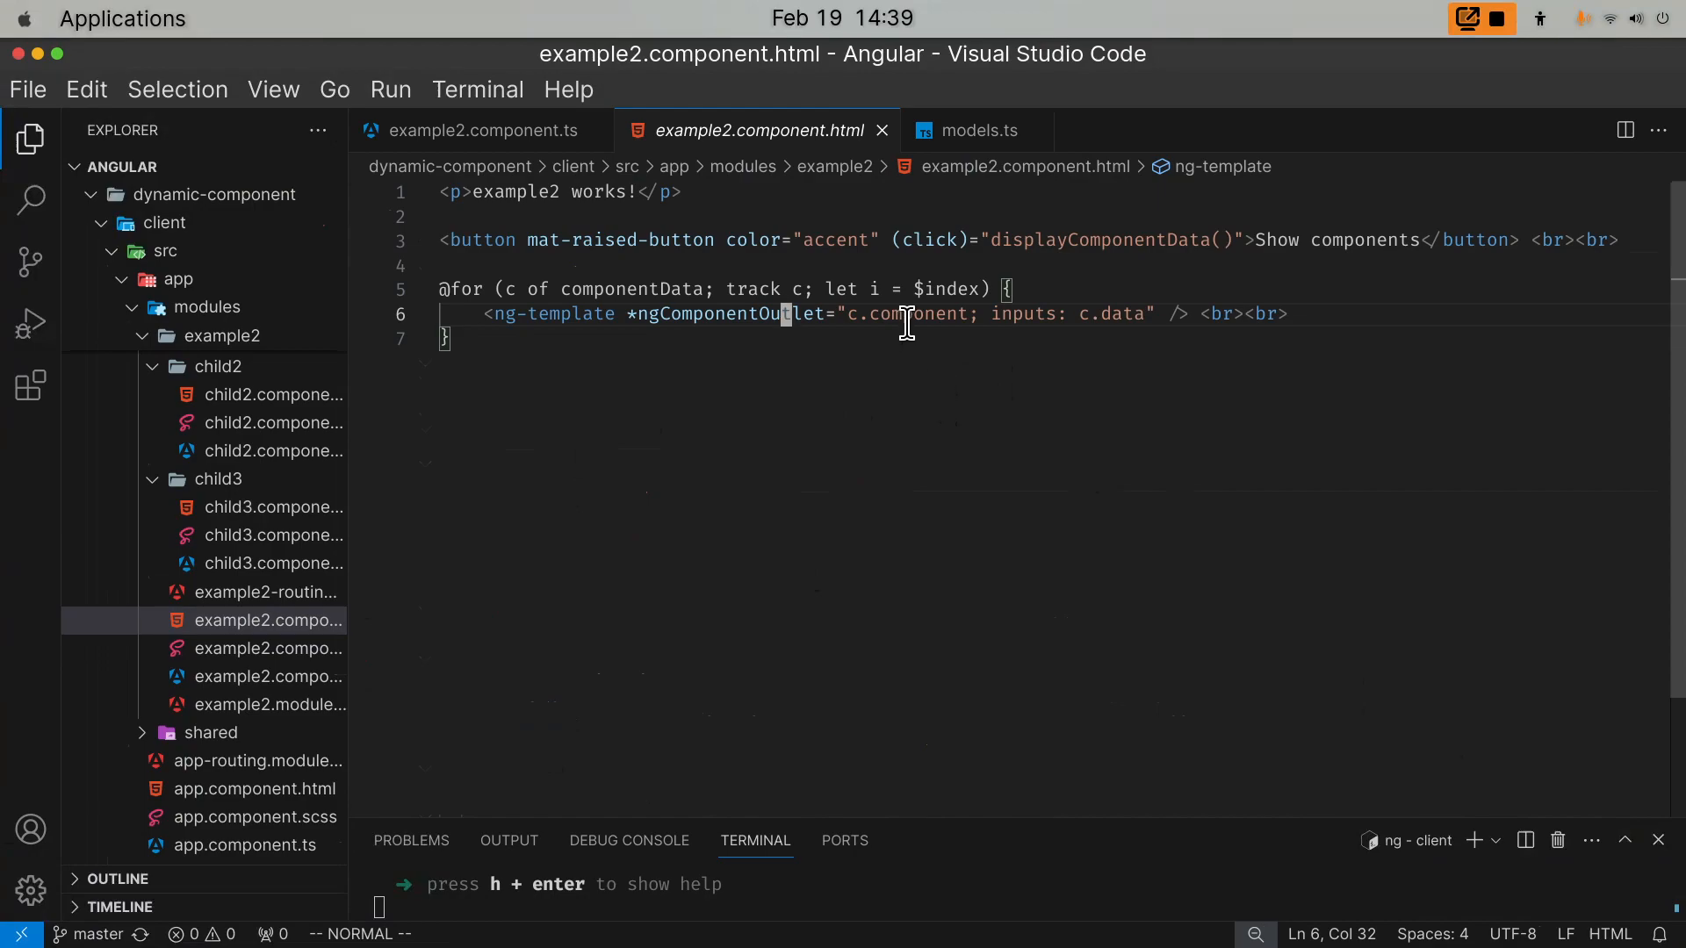
{"action": "mouse_move", "coordinate": [796, 758]}
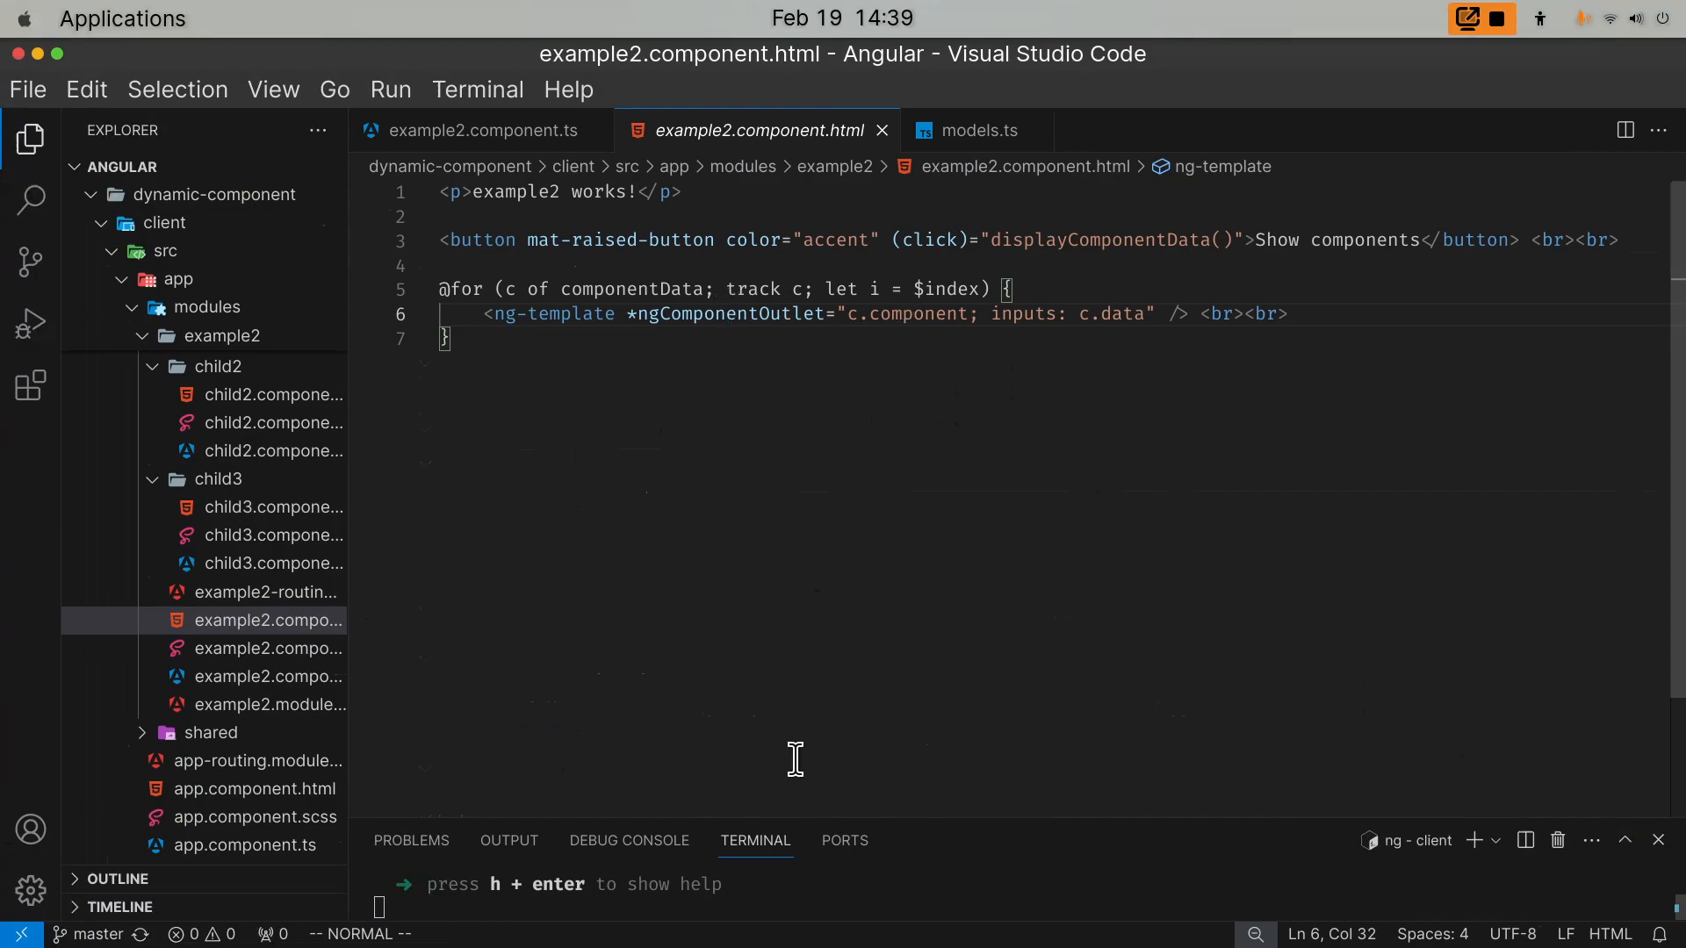
{"action": "mouse_move", "coordinate": [894, 744]}
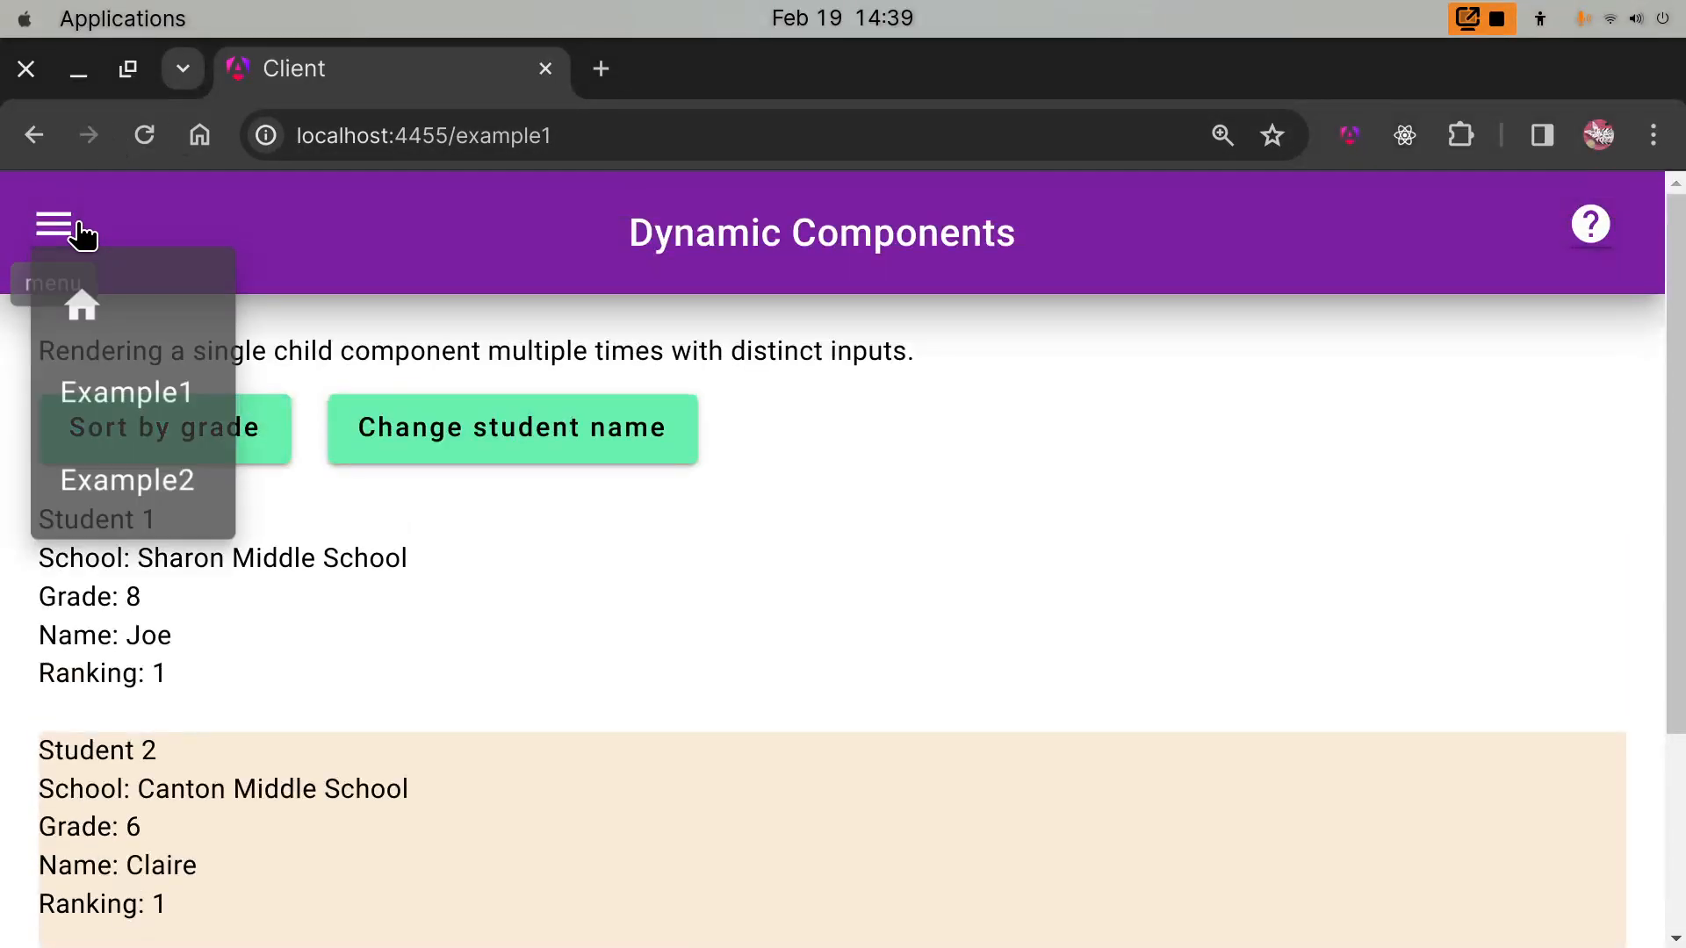
- Navigate to the Example2 page rendering child1, child2 and child3 with their data
{"action": "left_click", "coordinate": [124, 479]}
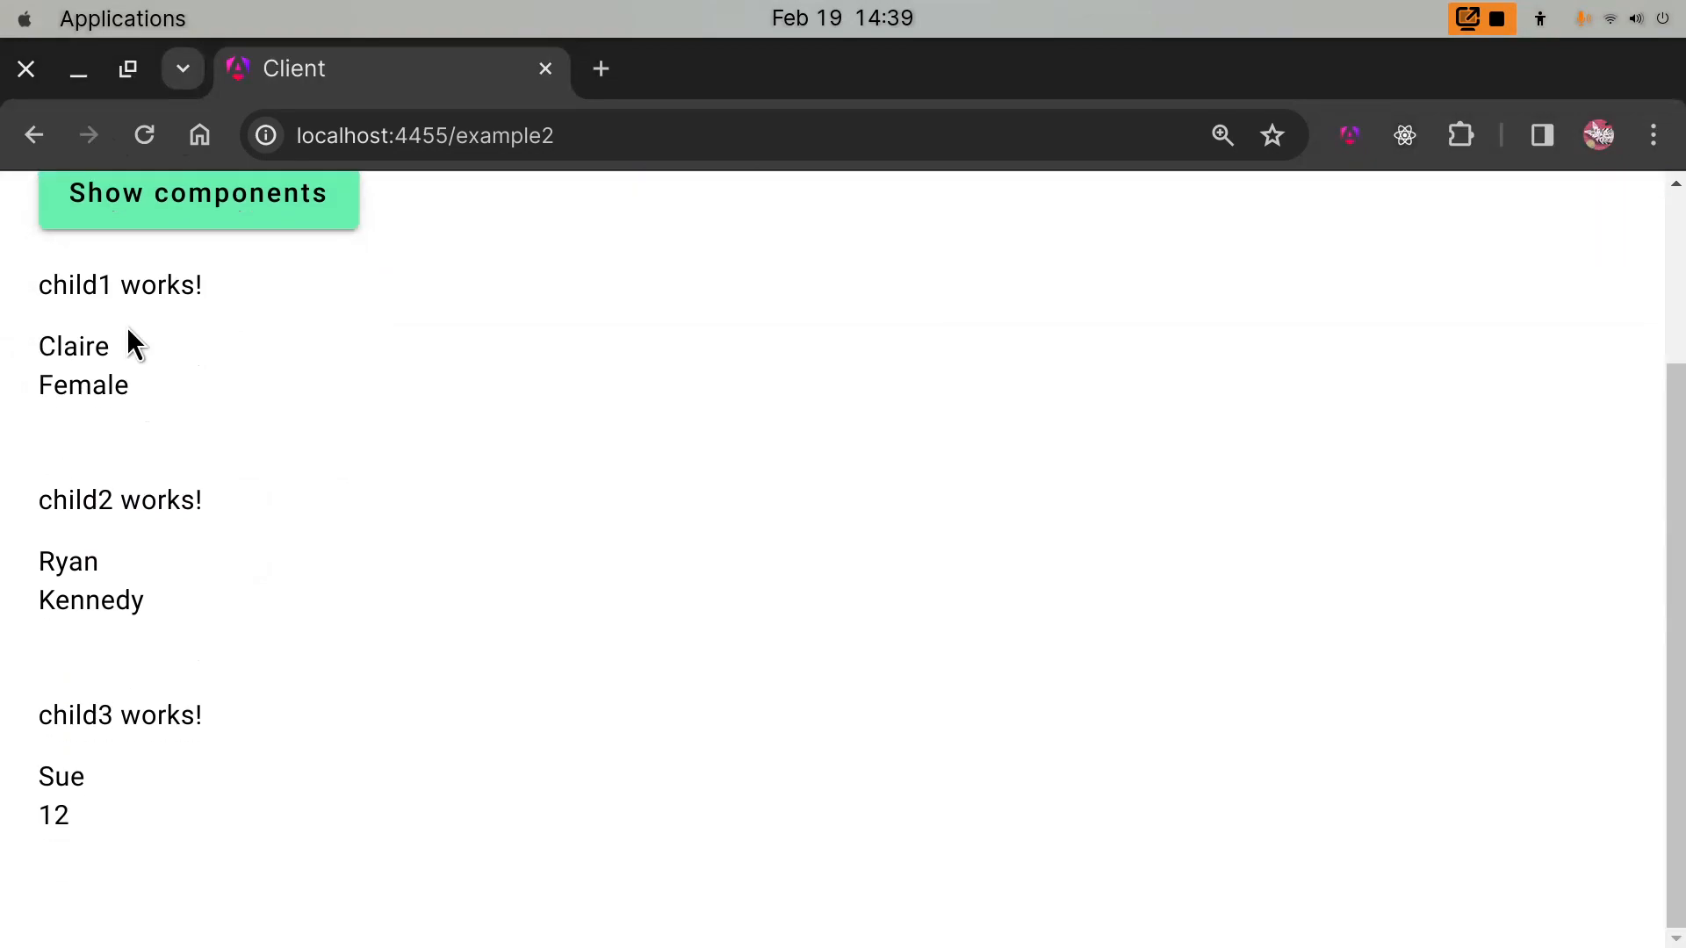
{"action": "mouse_move", "coordinate": [204, 478]}
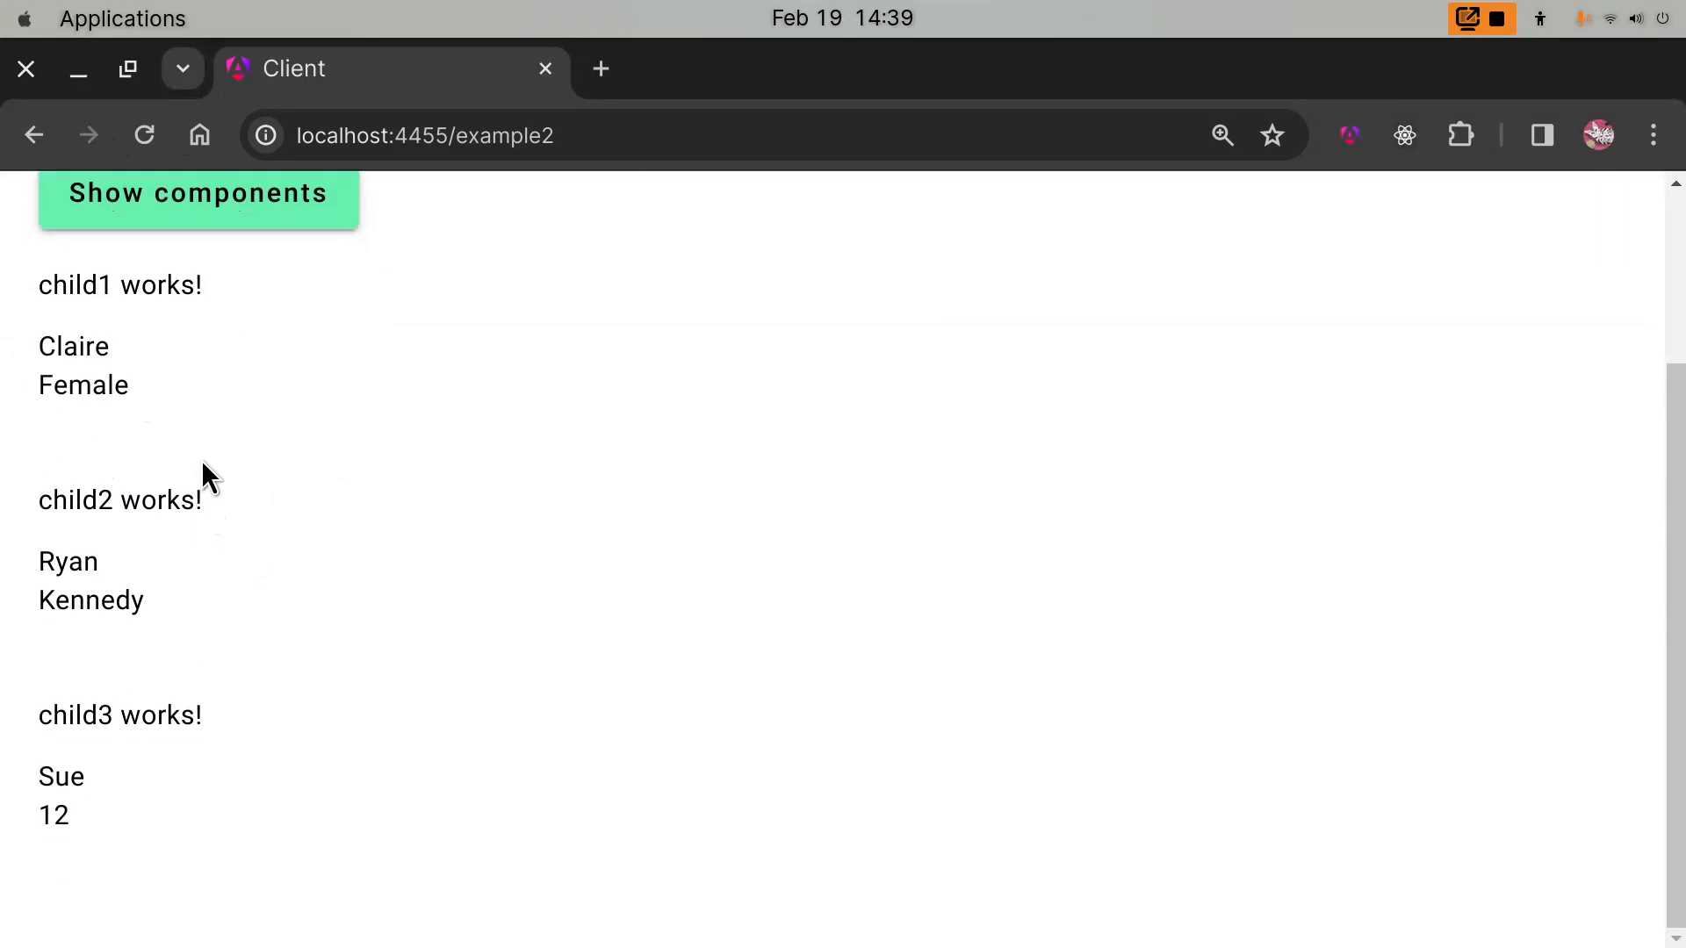
{"action": "mouse_move", "coordinate": [253, 428]}
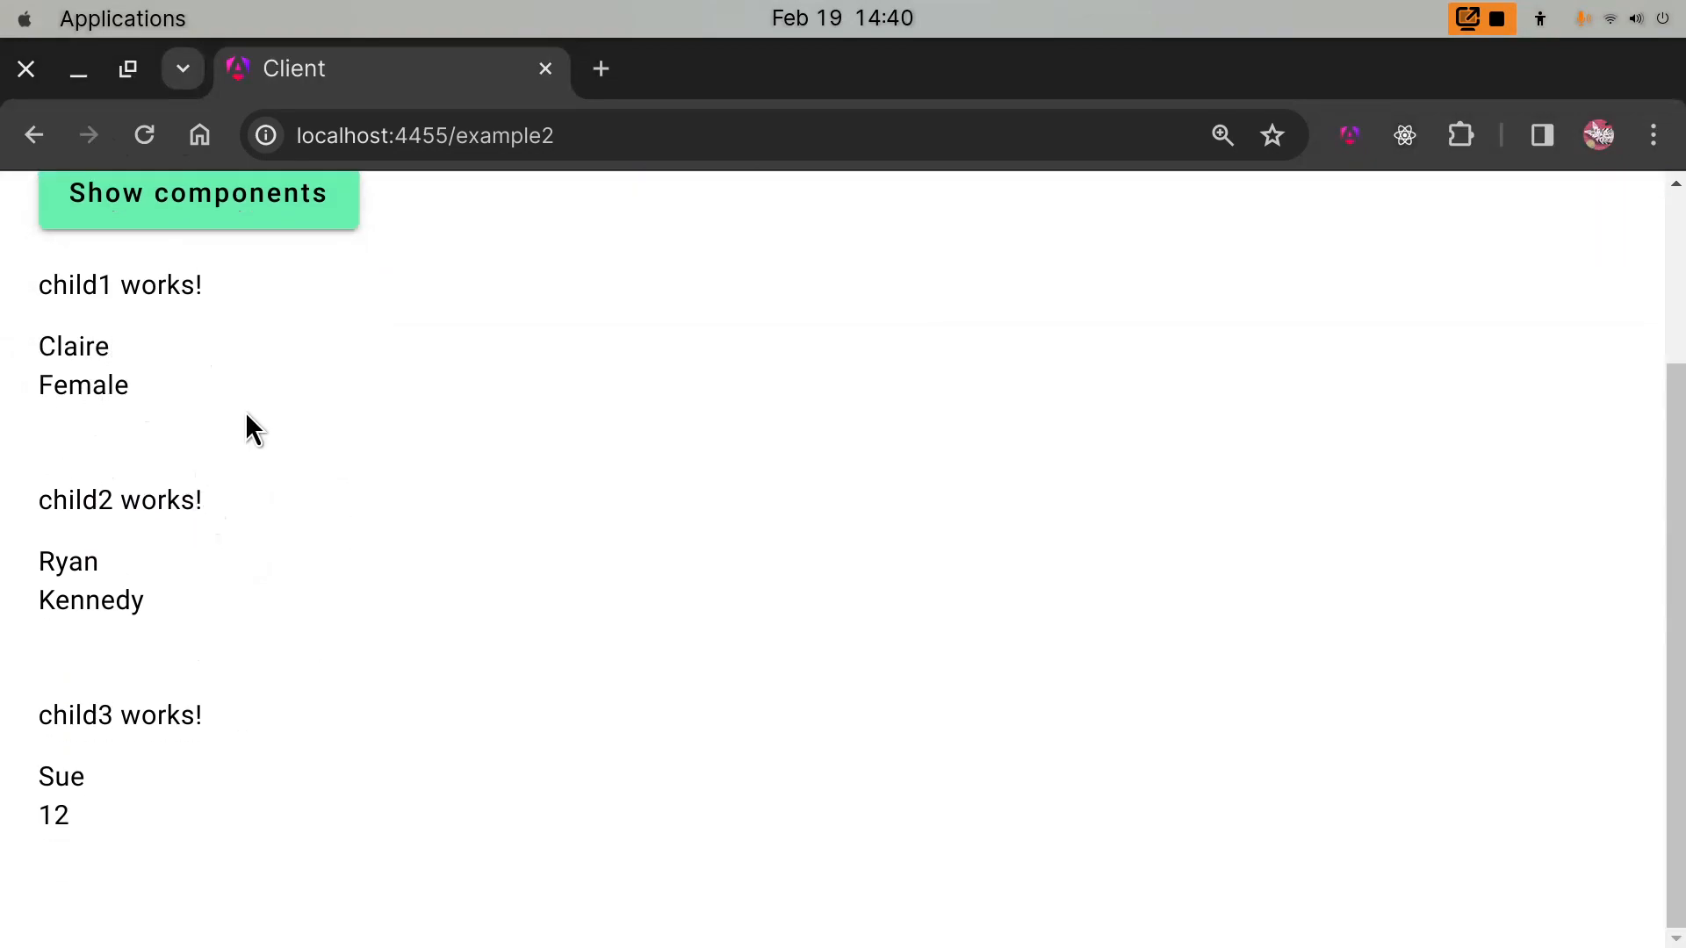
{"action": "mouse_move", "coordinate": [360, 392]}
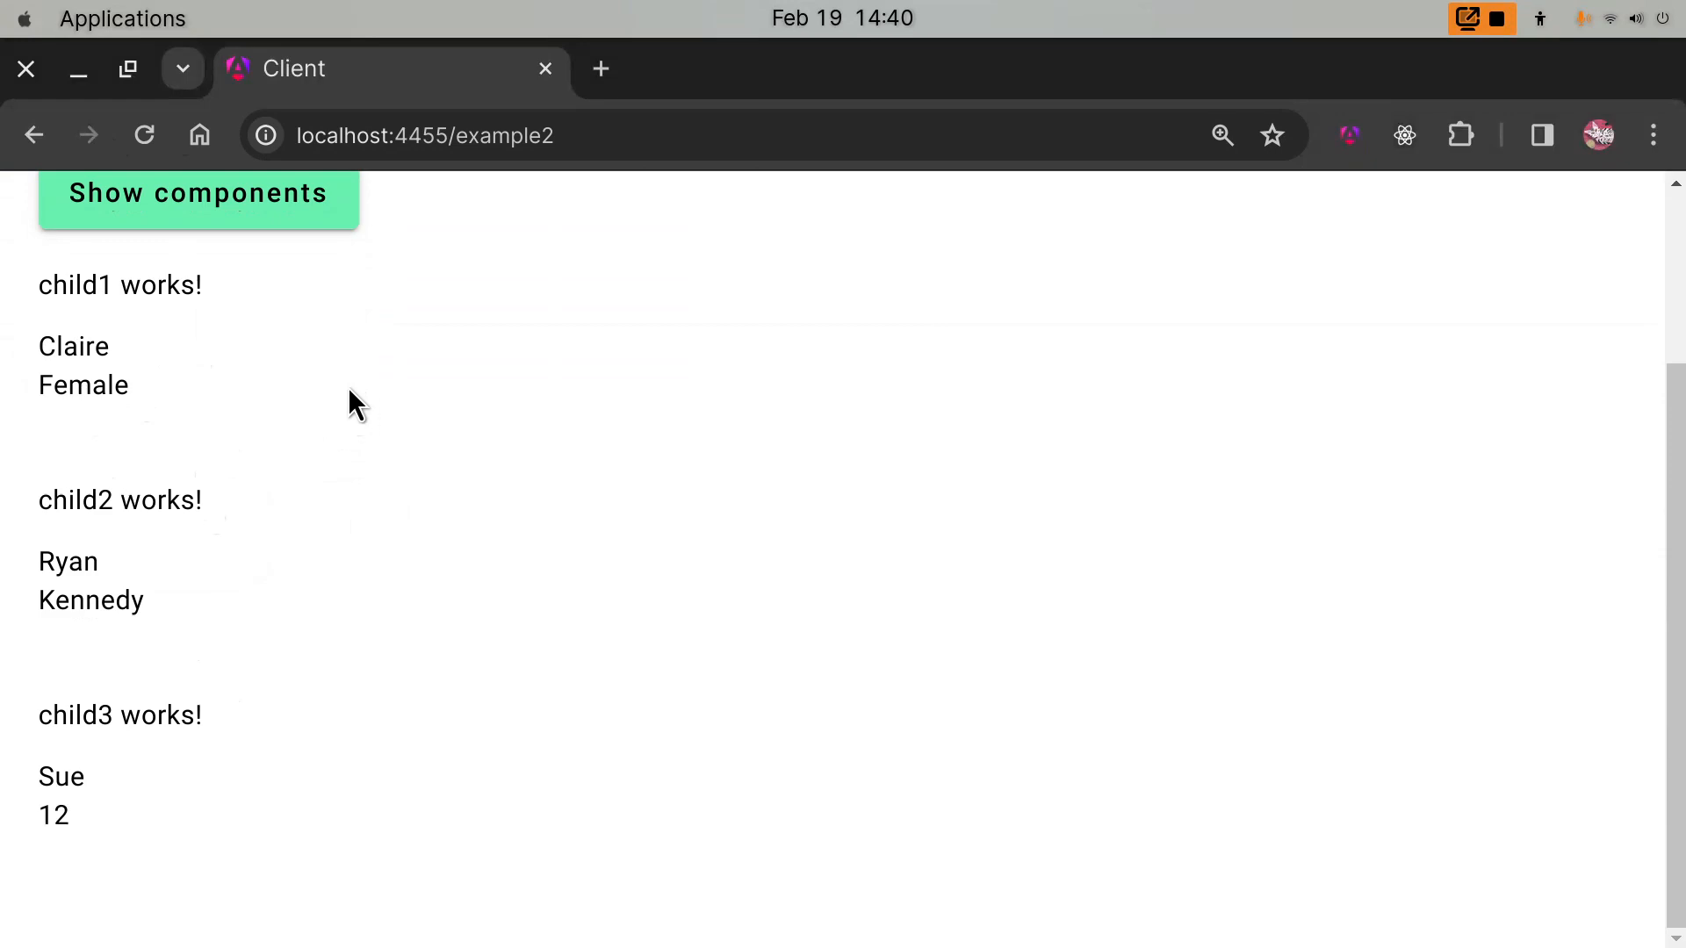
{"action": "mouse_move", "coordinate": [156, 515]}
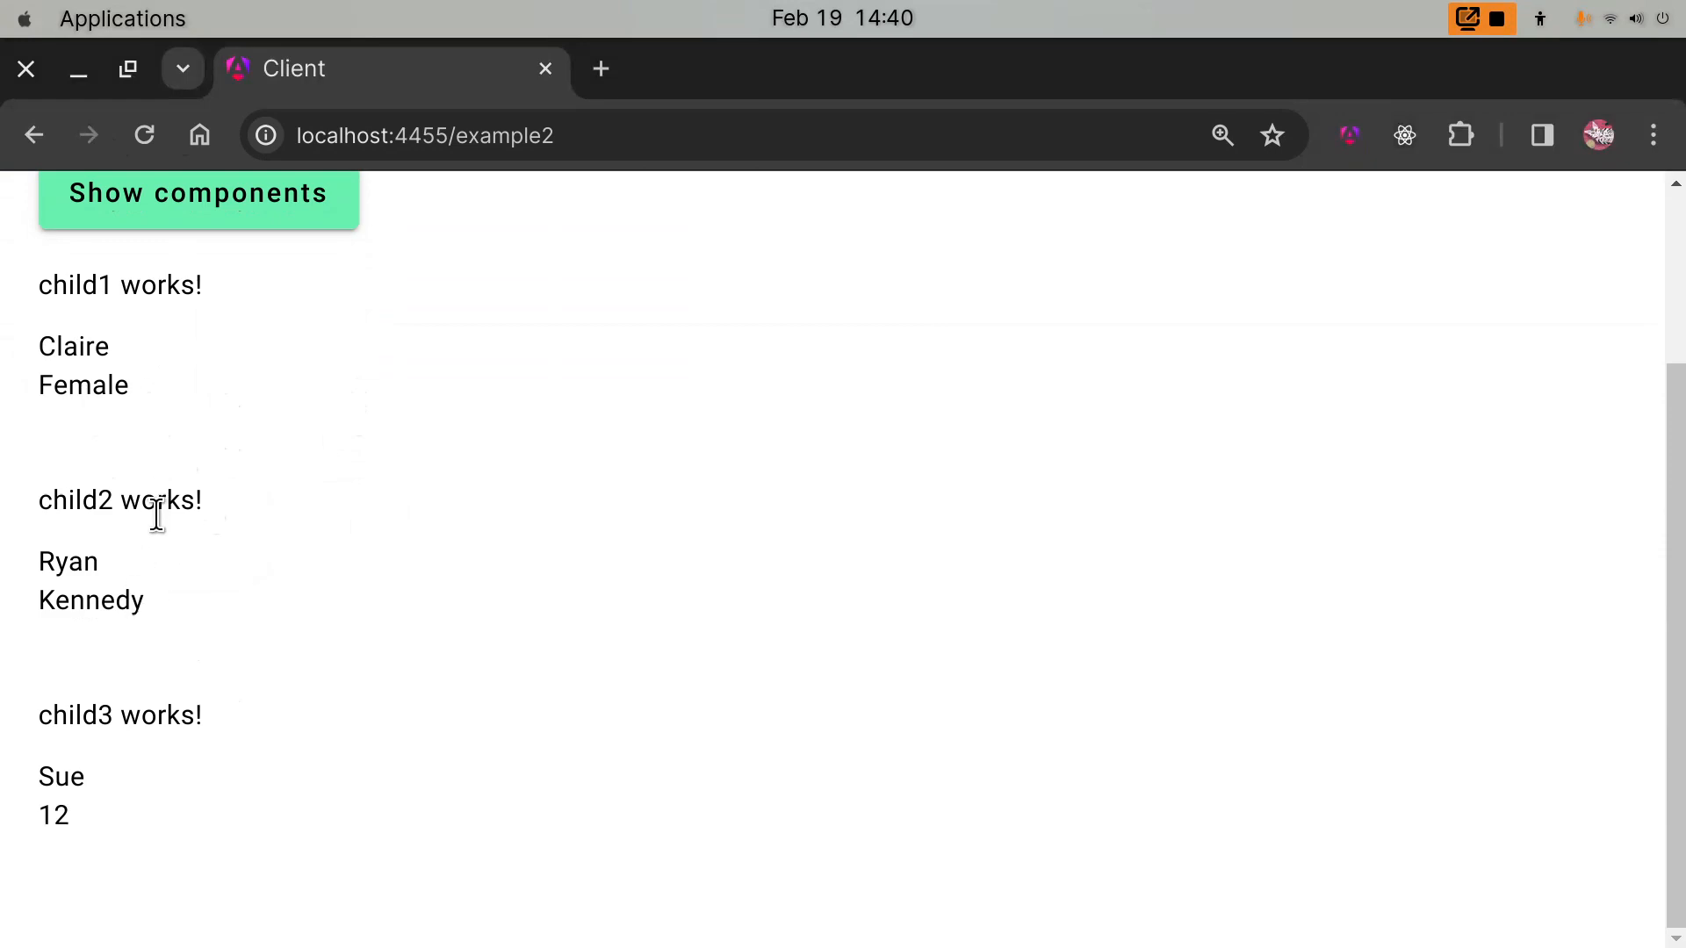
{"action": "mouse_move", "coordinate": [181, 542]}
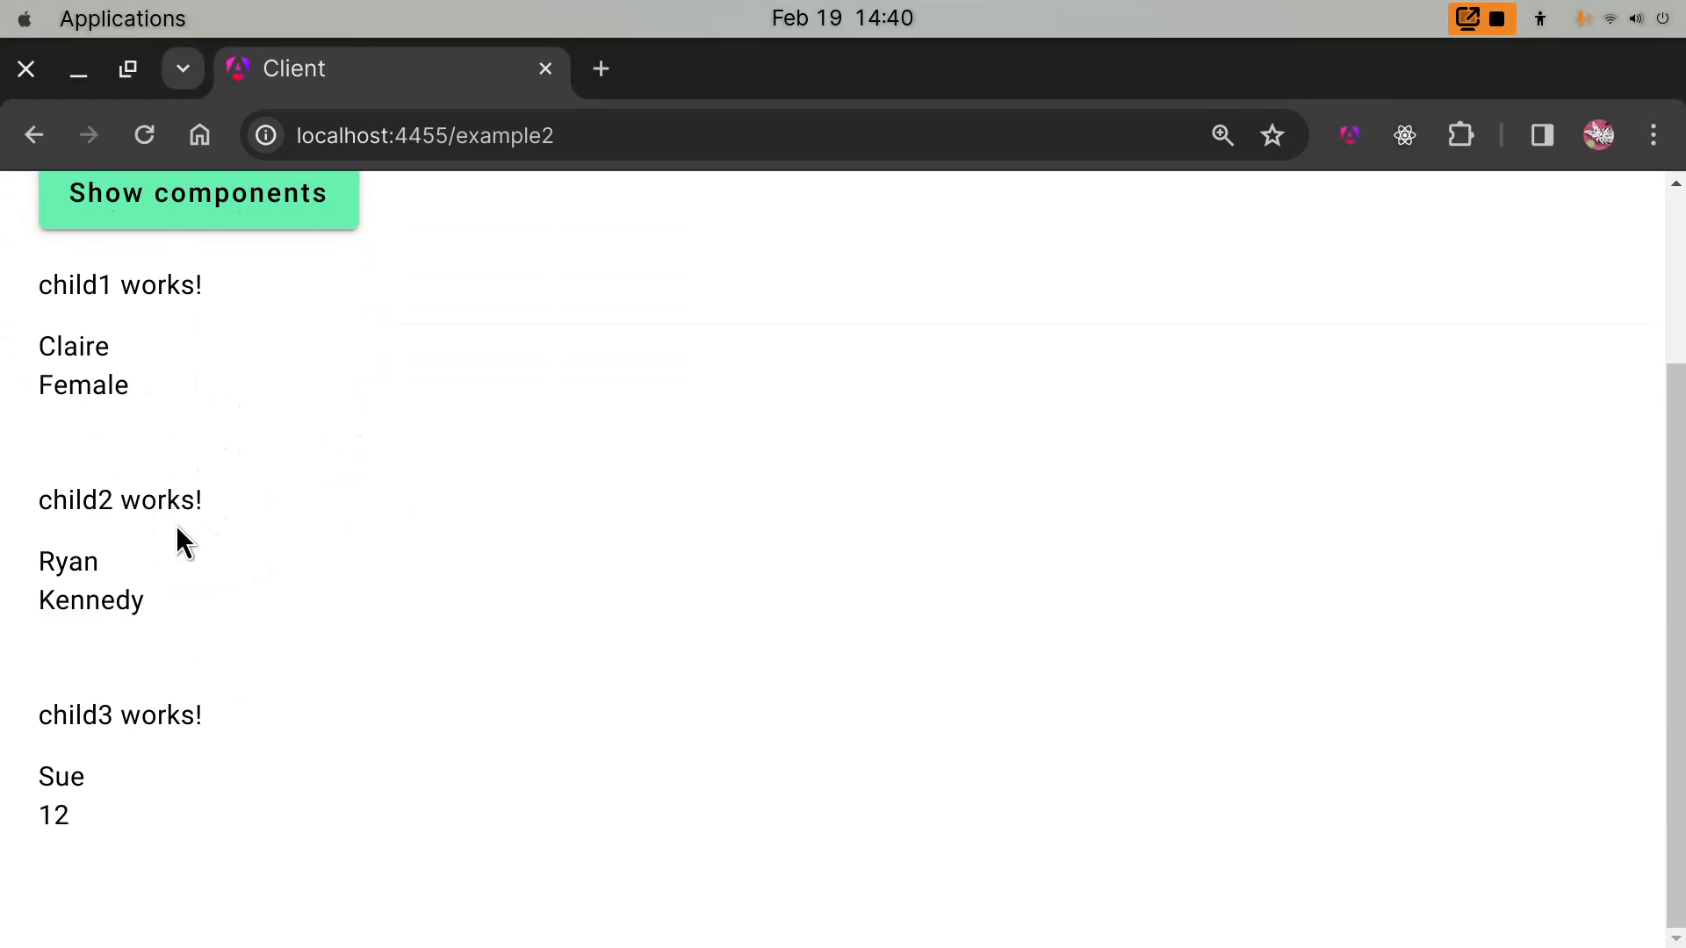
{"action": "mouse_move", "coordinate": [212, 506]}
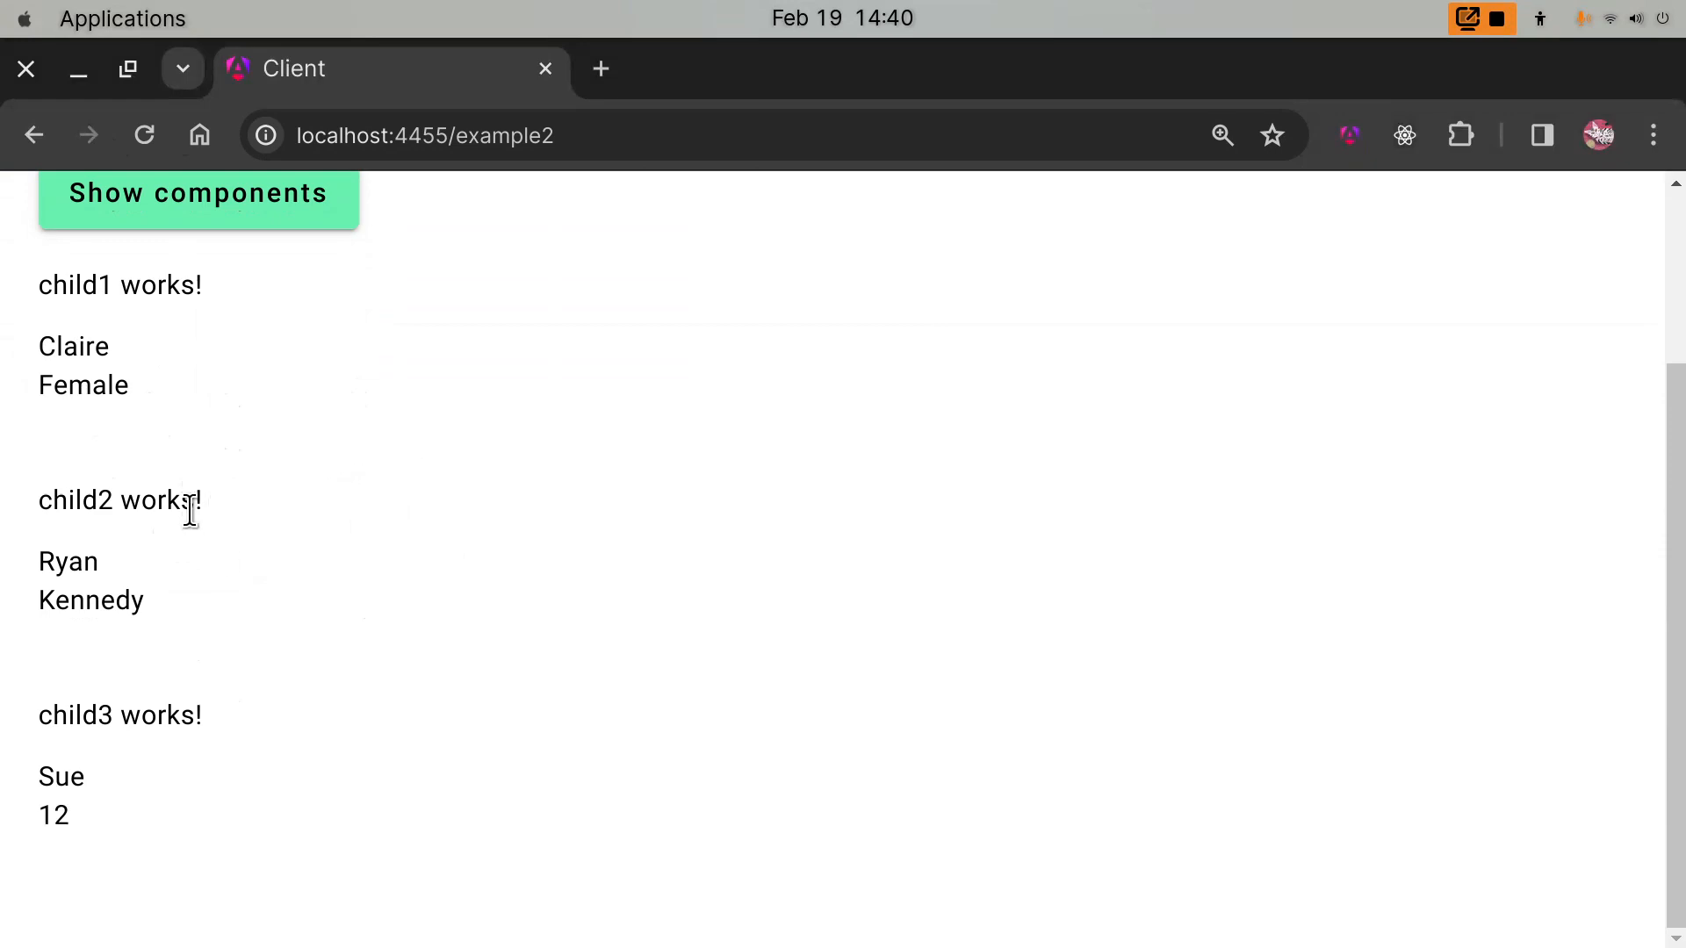
{"action": "mouse_move", "coordinate": [231, 374]}
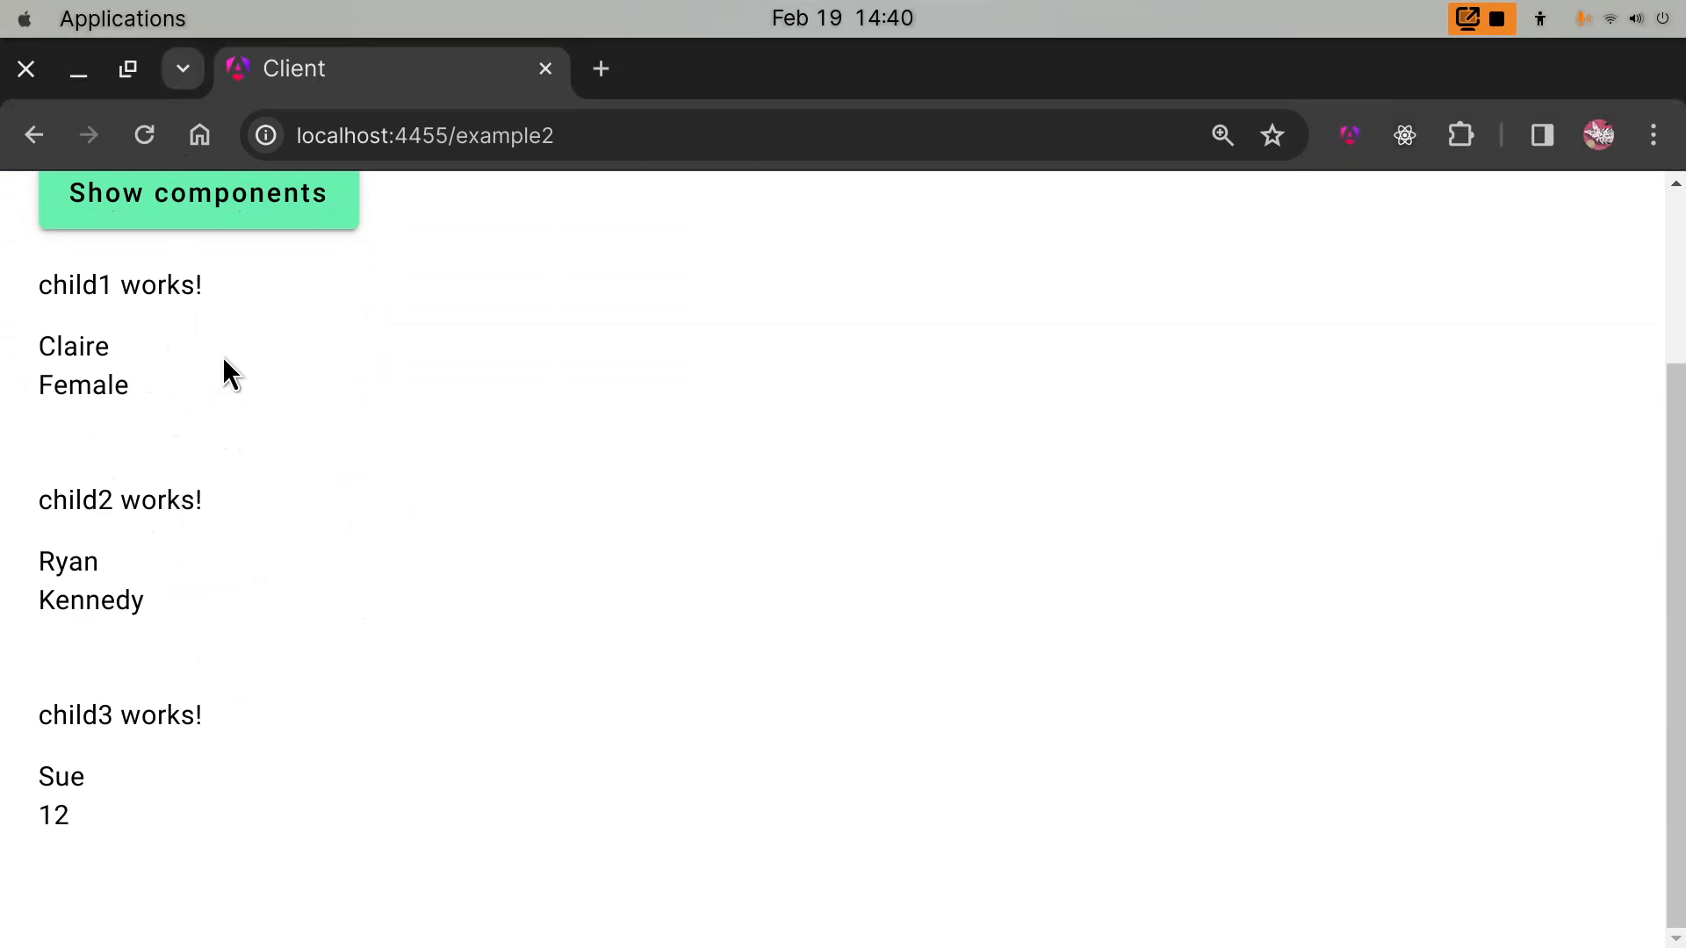
{"action": "mouse_move", "coordinate": [209, 354]}
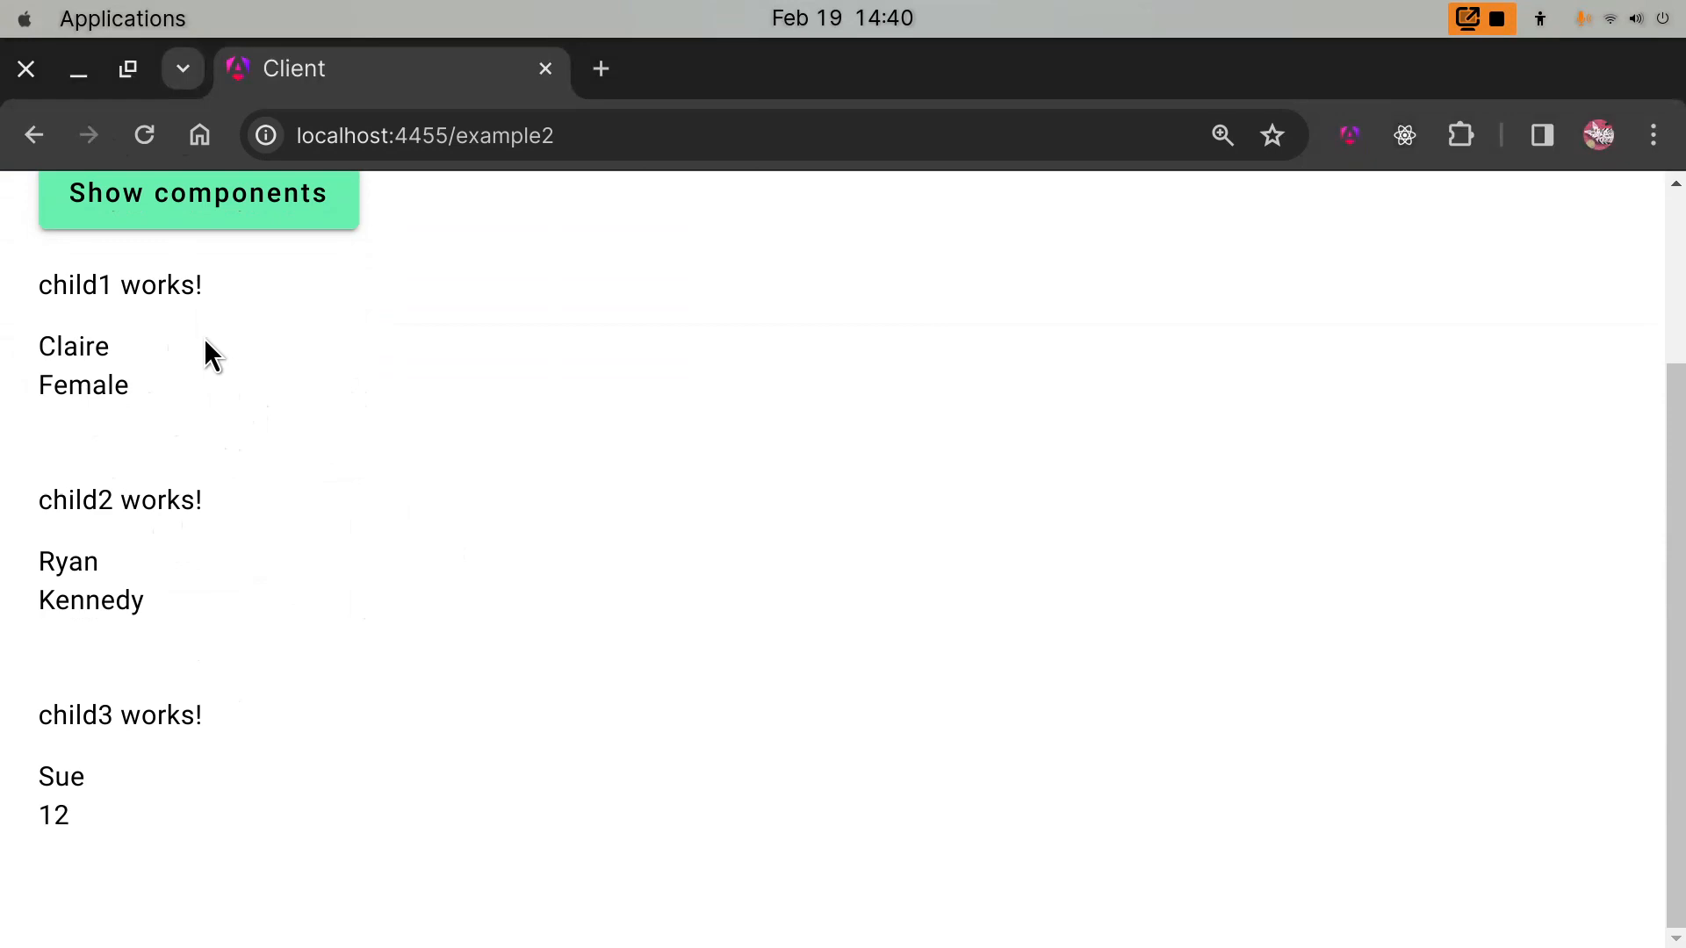
{"action": "mouse_move", "coordinate": [637, 330]}
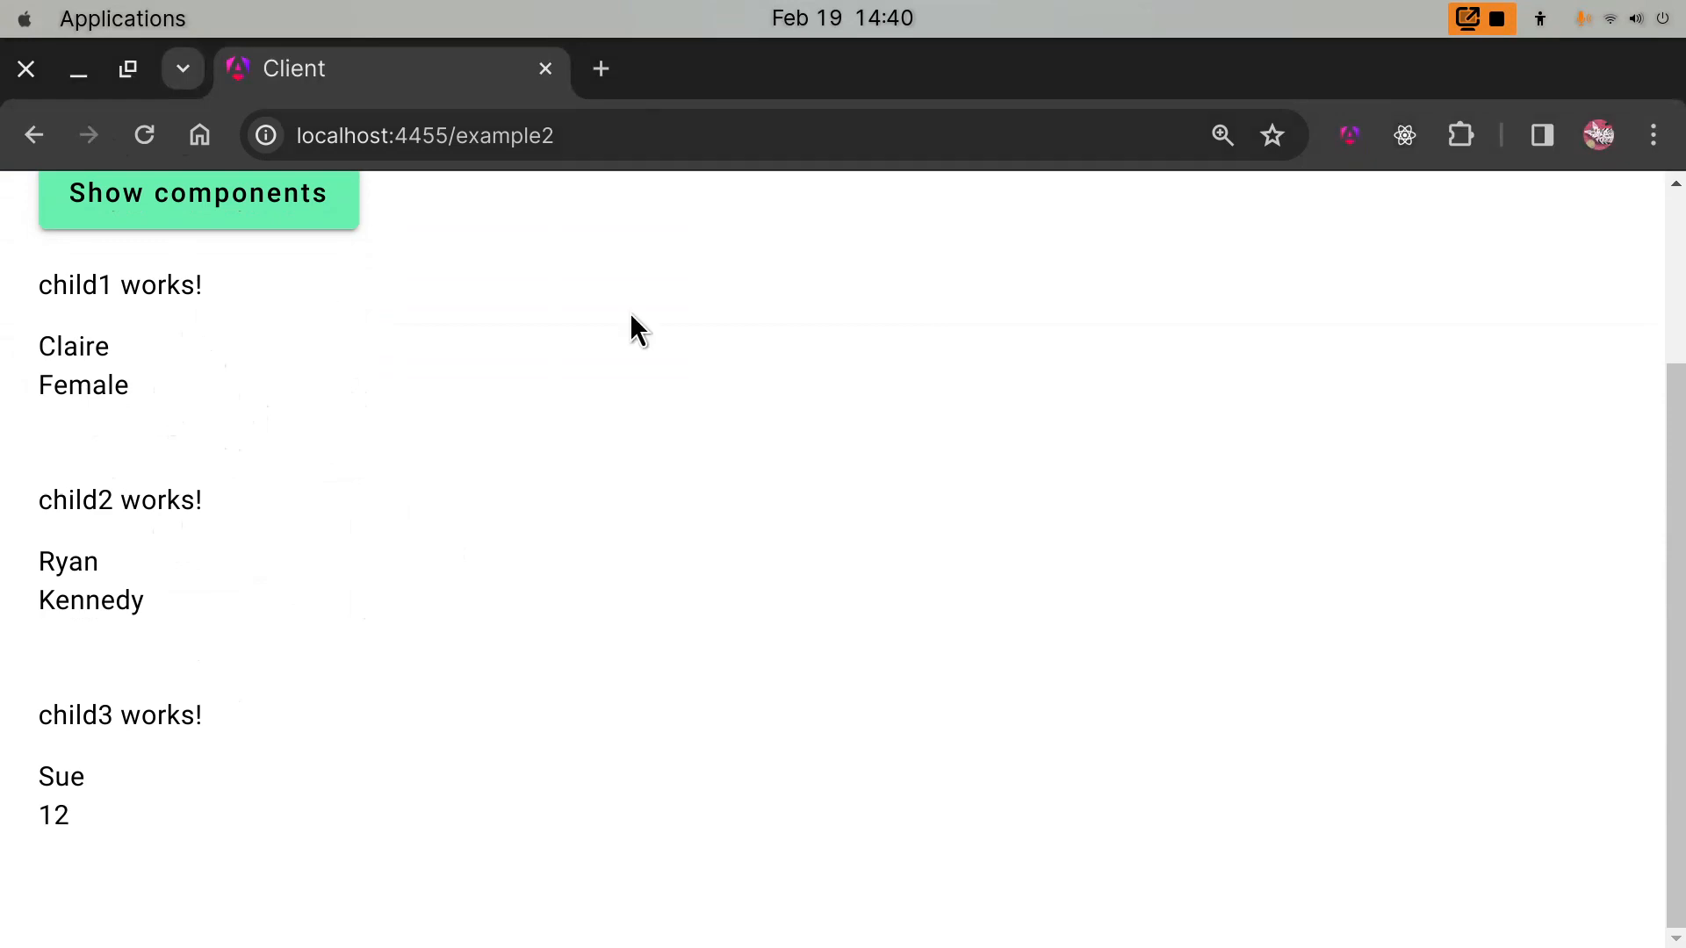
{"action": "mouse_move", "coordinate": [464, 481]}
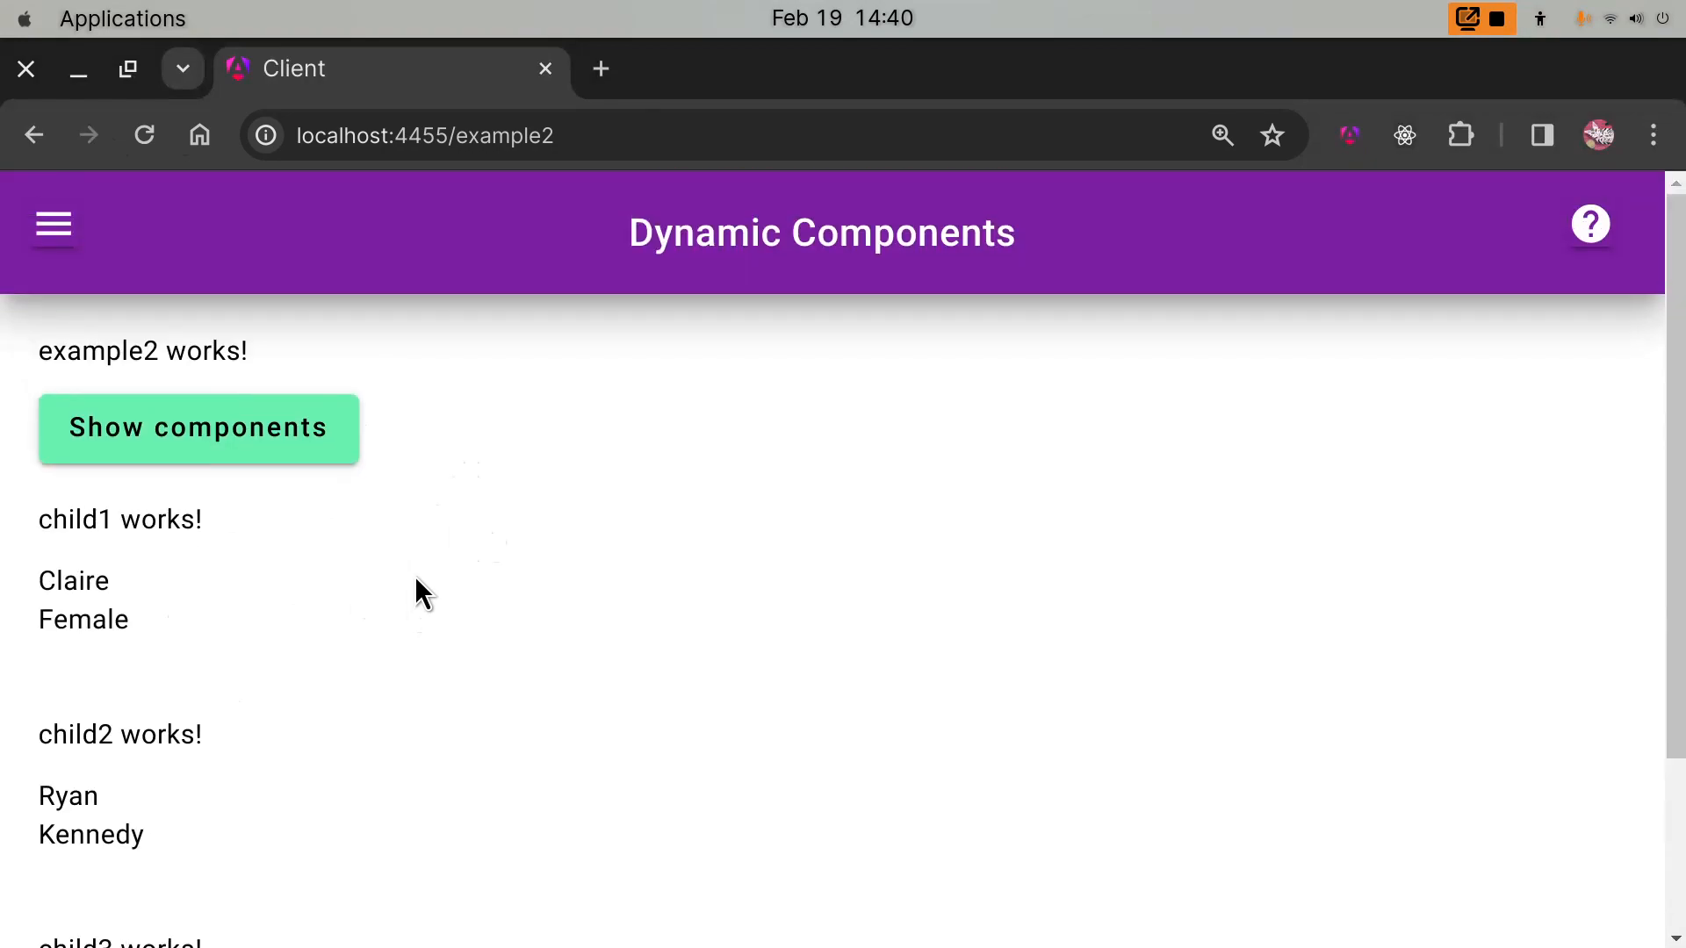
{"action": "mouse_move", "coordinate": [462, 550]}
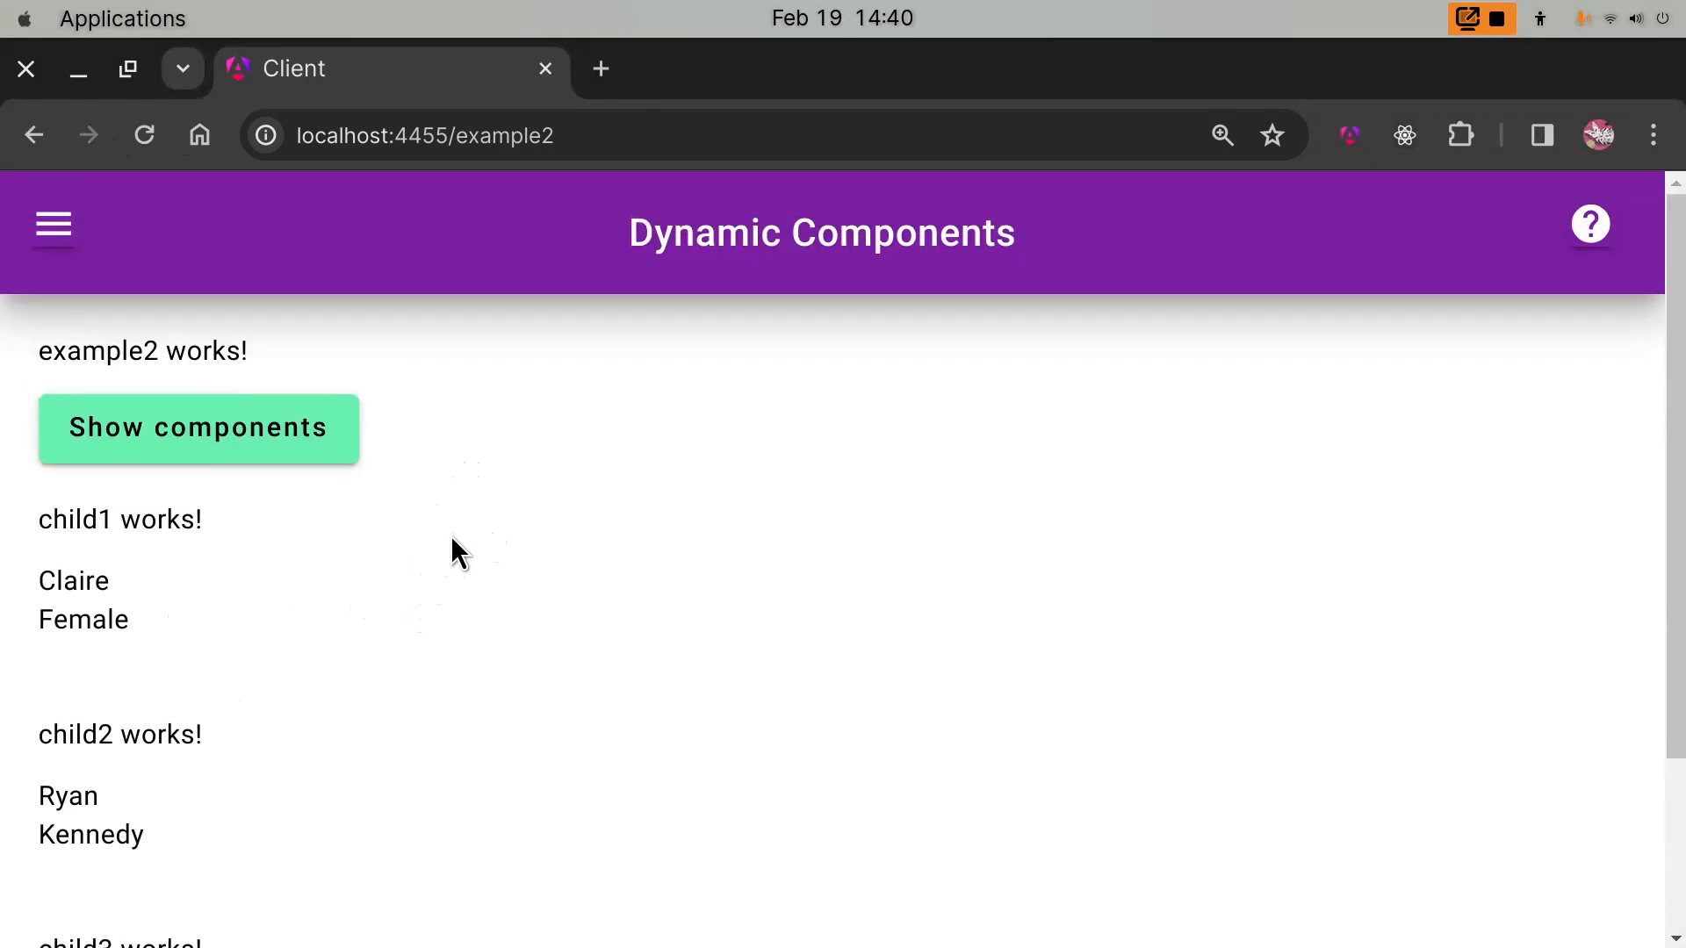